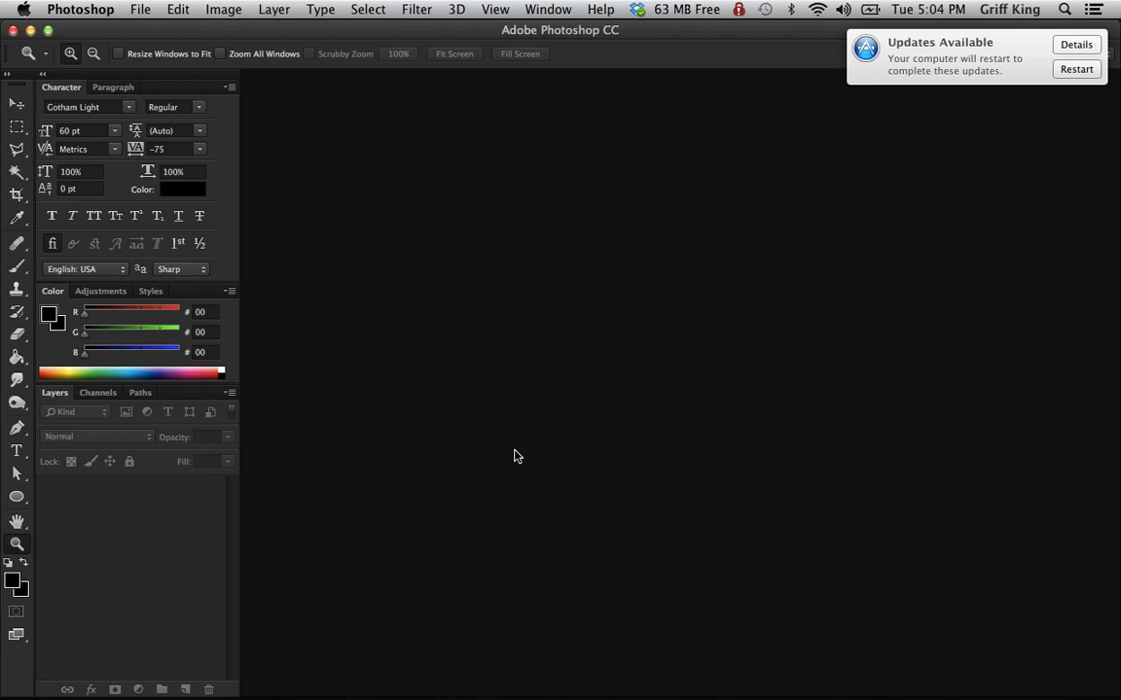
{"action": "mouse_move", "coordinate": [105, 8]}
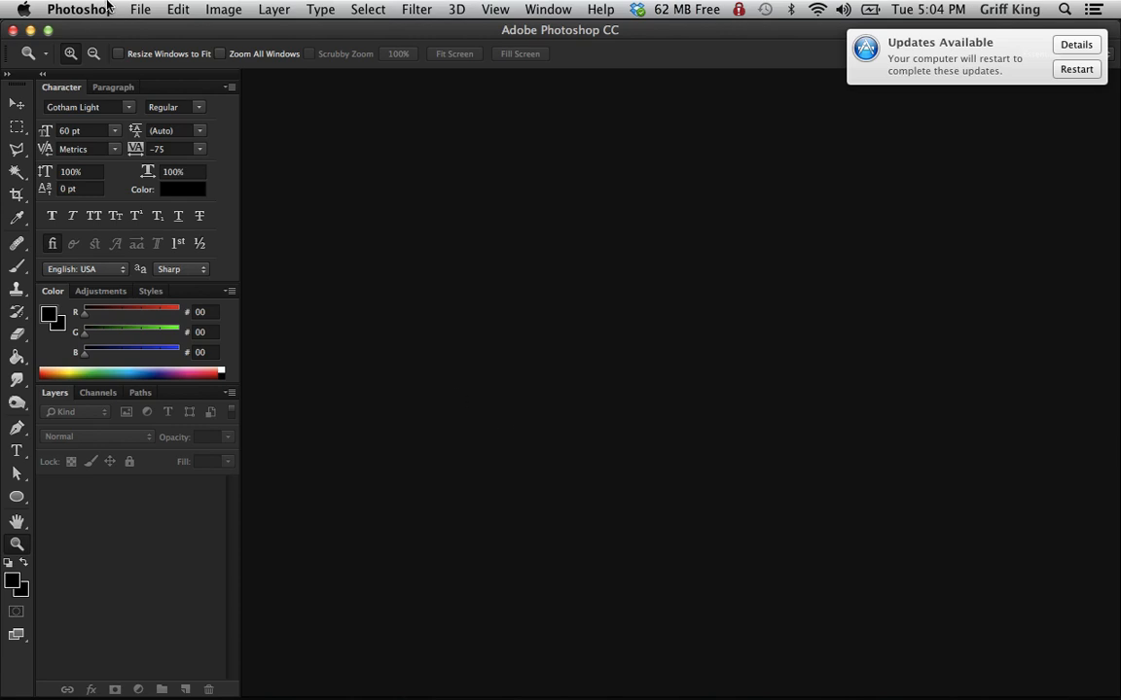
{"action": "mouse_move", "coordinate": [132, 8]}
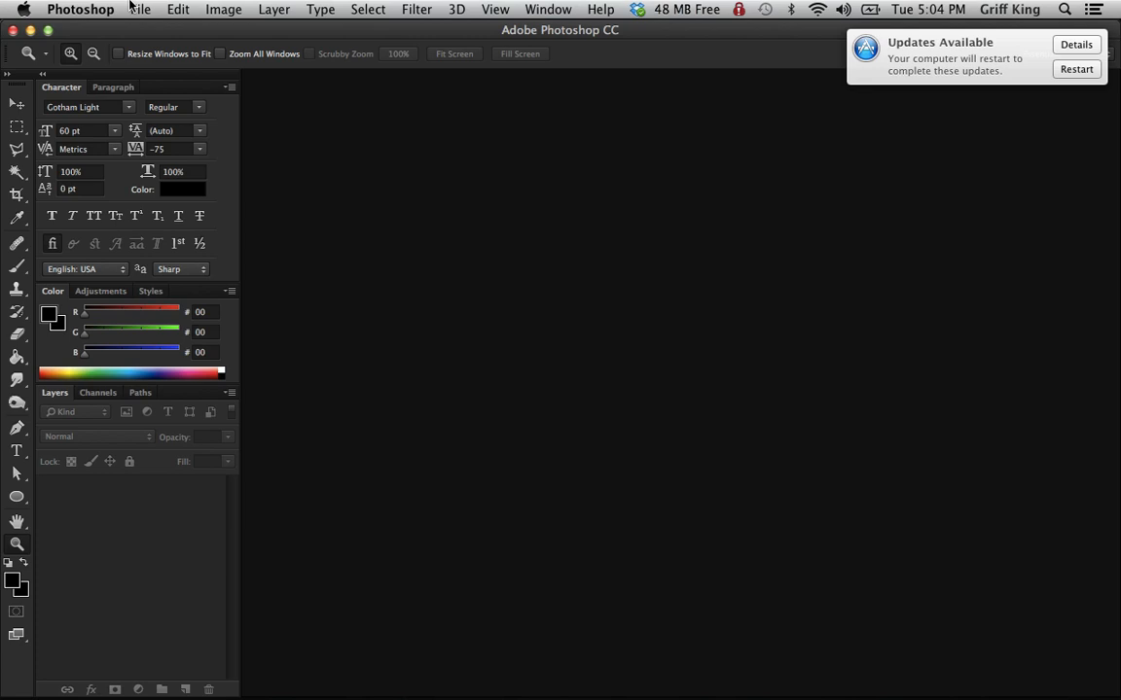
- Reopen the recently used Banner Guide.psd from the File menu's recent list
{"action": "left_click", "coordinate": [79, 8]}
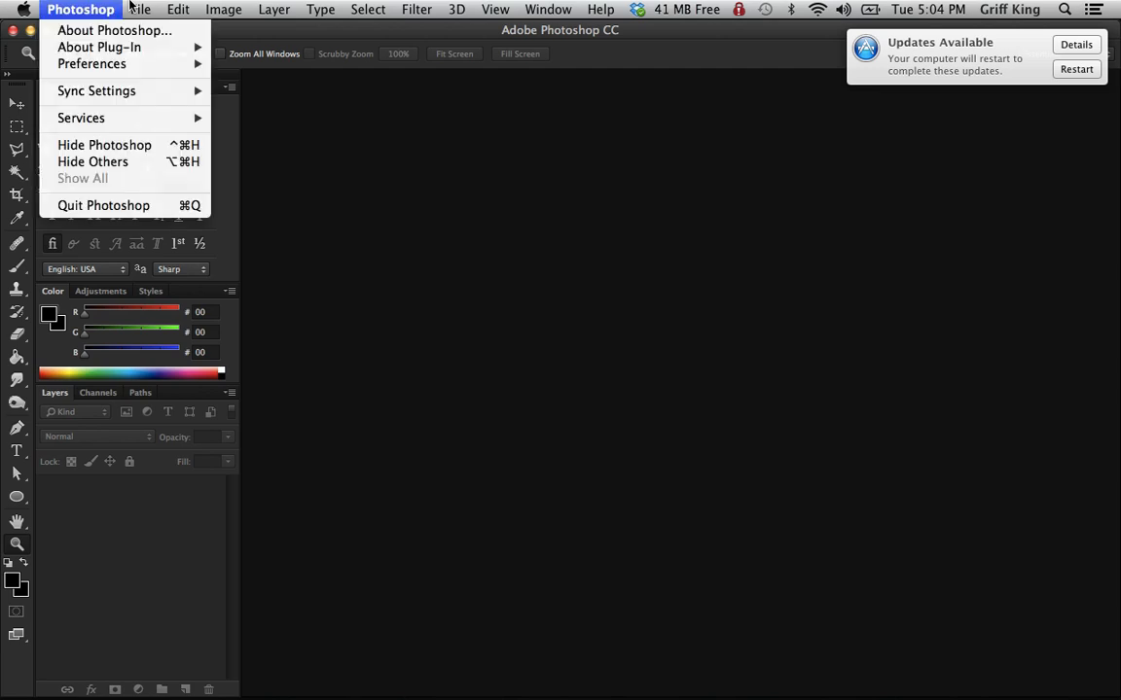
{"action": "left_click", "coordinate": [140, 10]}
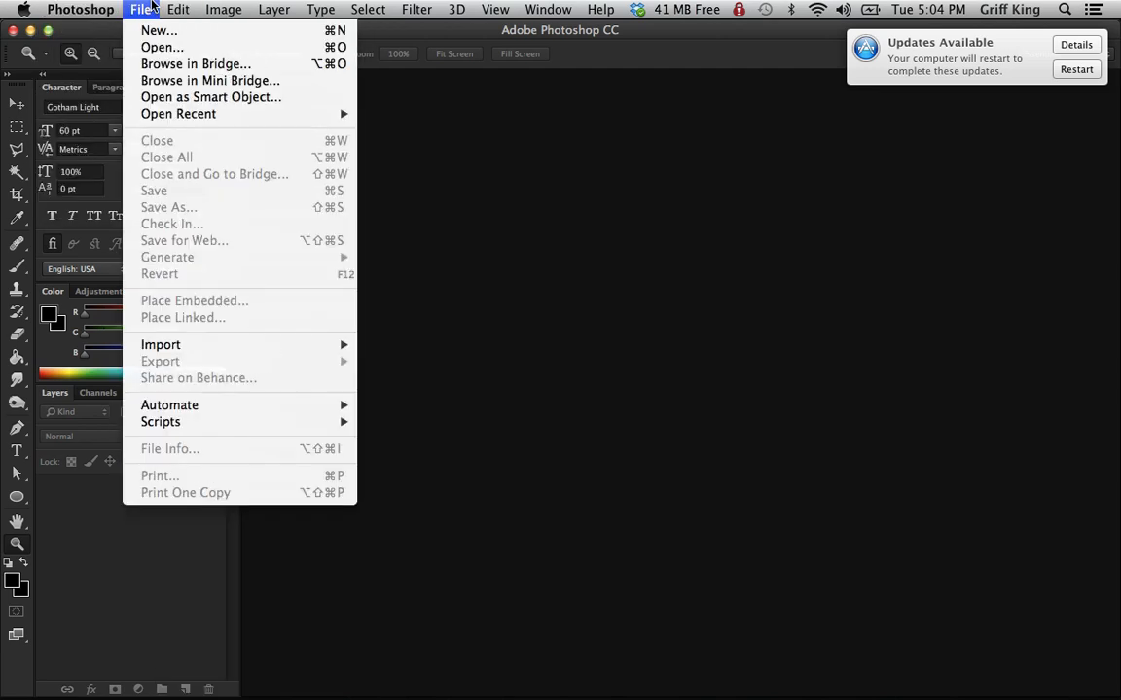
{"action": "mouse_move", "coordinate": [179, 112]}
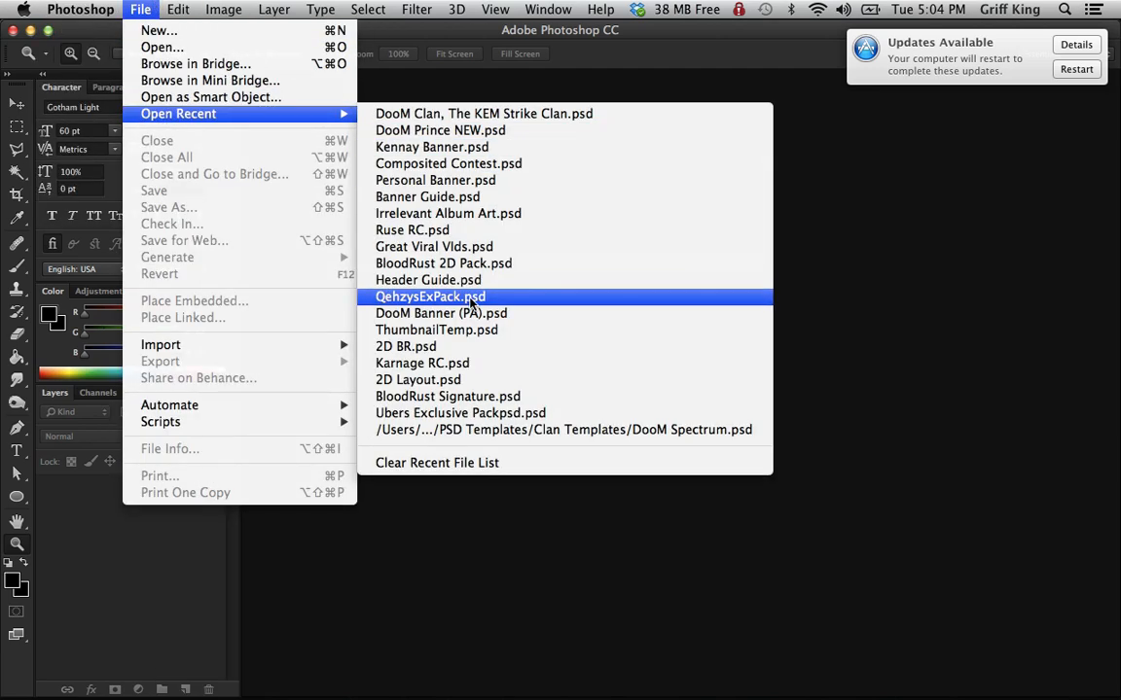
{"action": "mouse_move", "coordinate": [428, 197]}
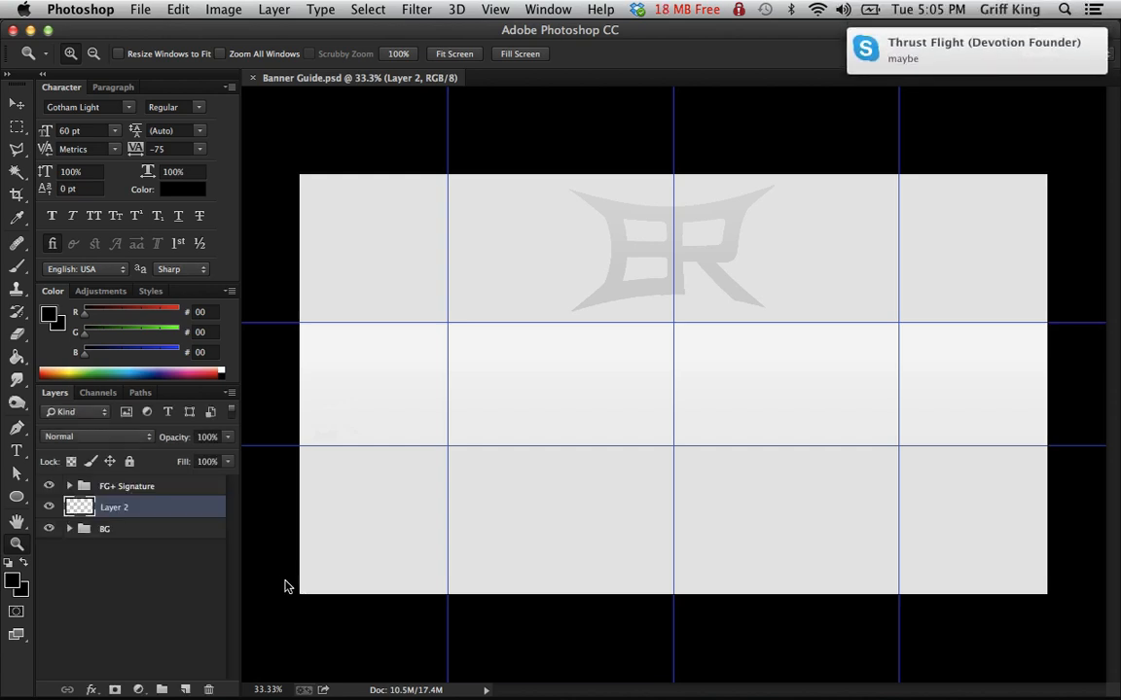
{"action": "mouse_move", "coordinate": [528, 187]}
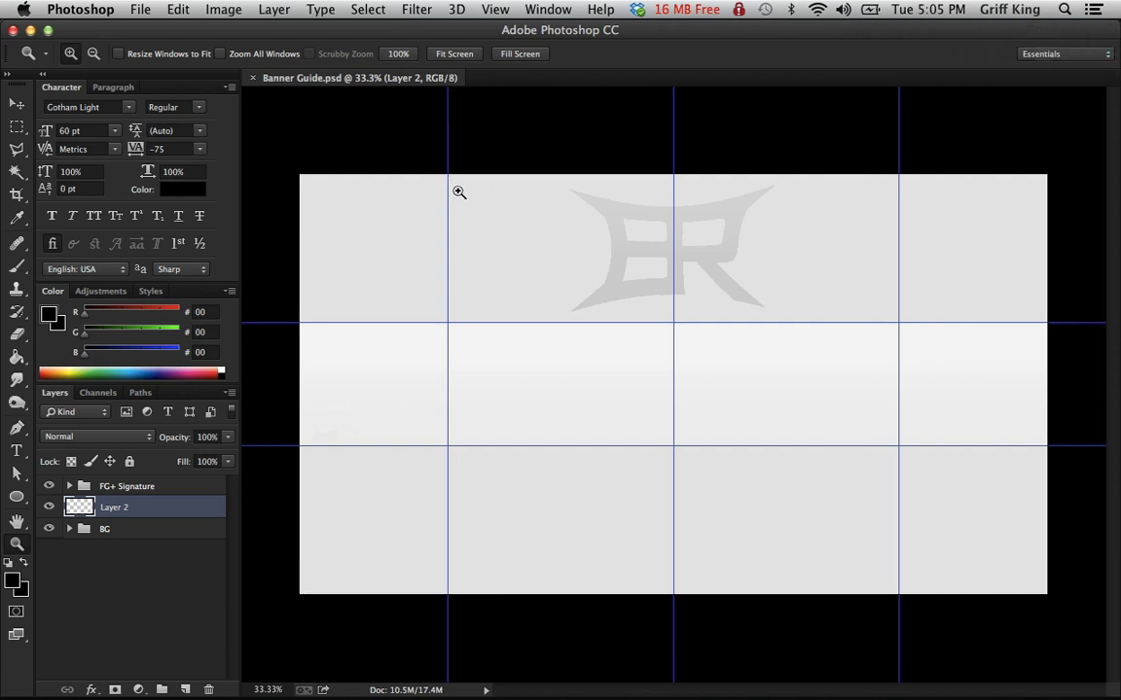
{"action": "mouse_move", "coordinate": [759, 173]}
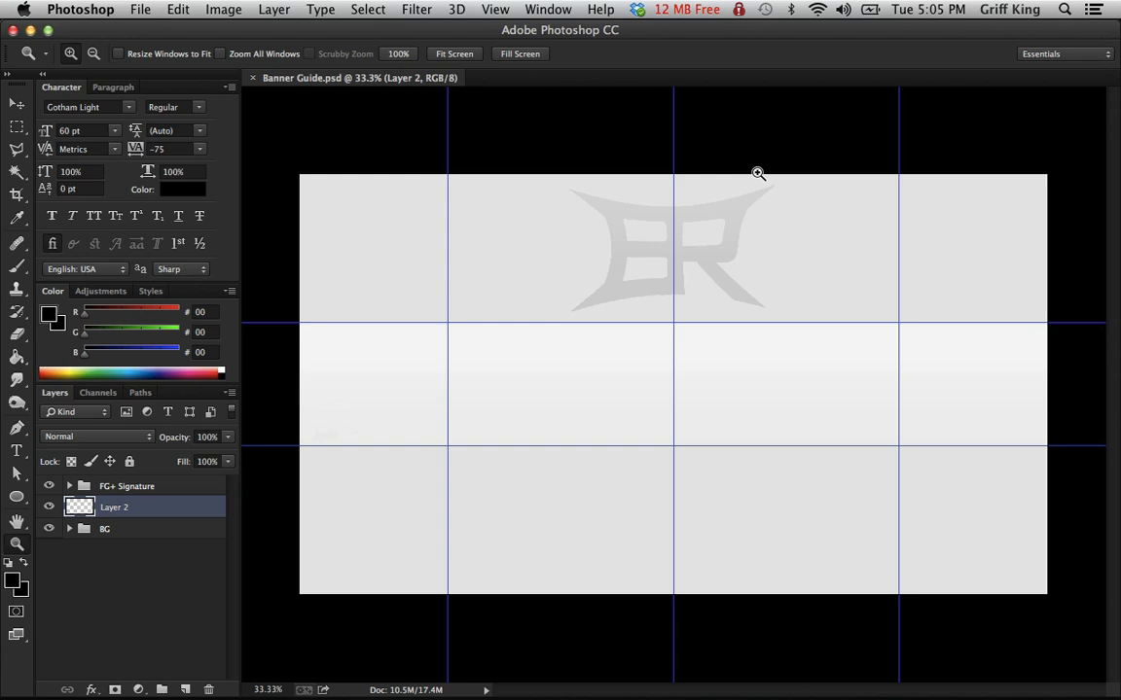
{"action": "mouse_move", "coordinate": [673, 107]}
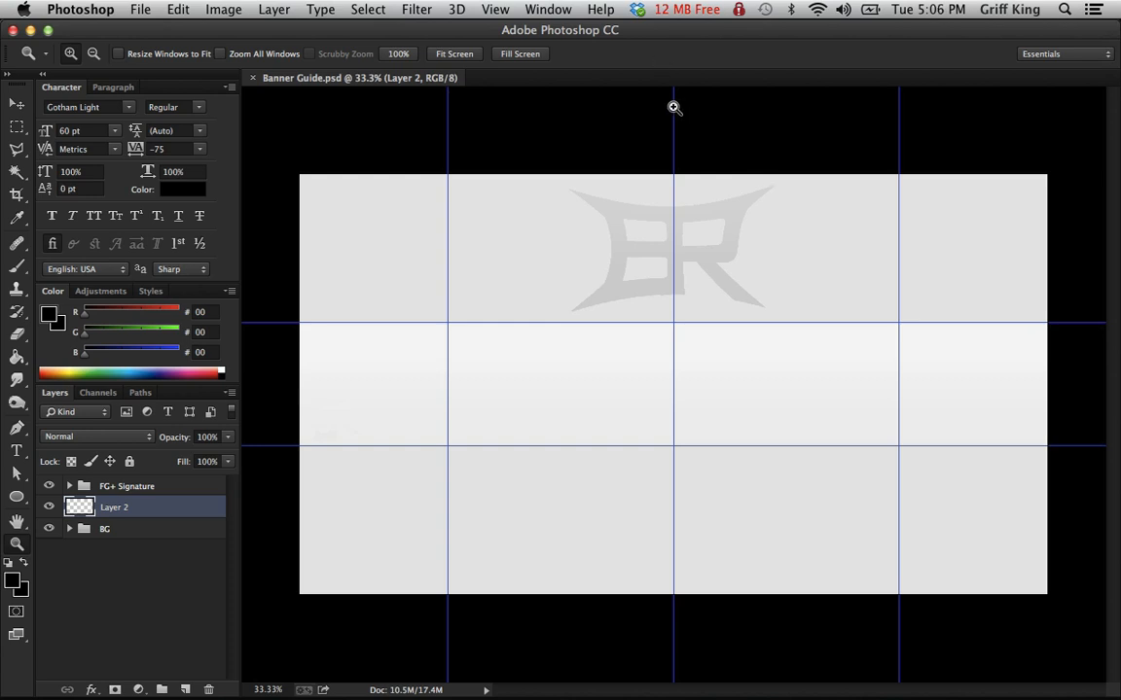
{"action": "mouse_move", "coordinate": [685, 434]}
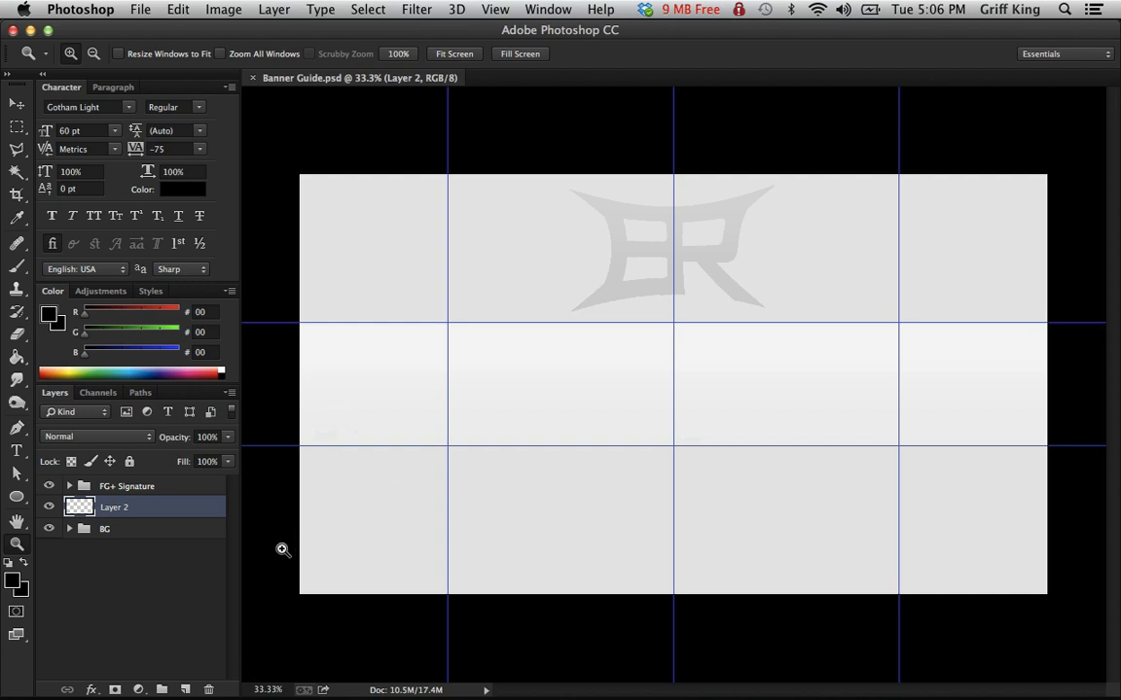
- Hide the BG and middle-bar layers and select the FG+ Signature group
{"action": "left_click", "coordinate": [49, 487]}
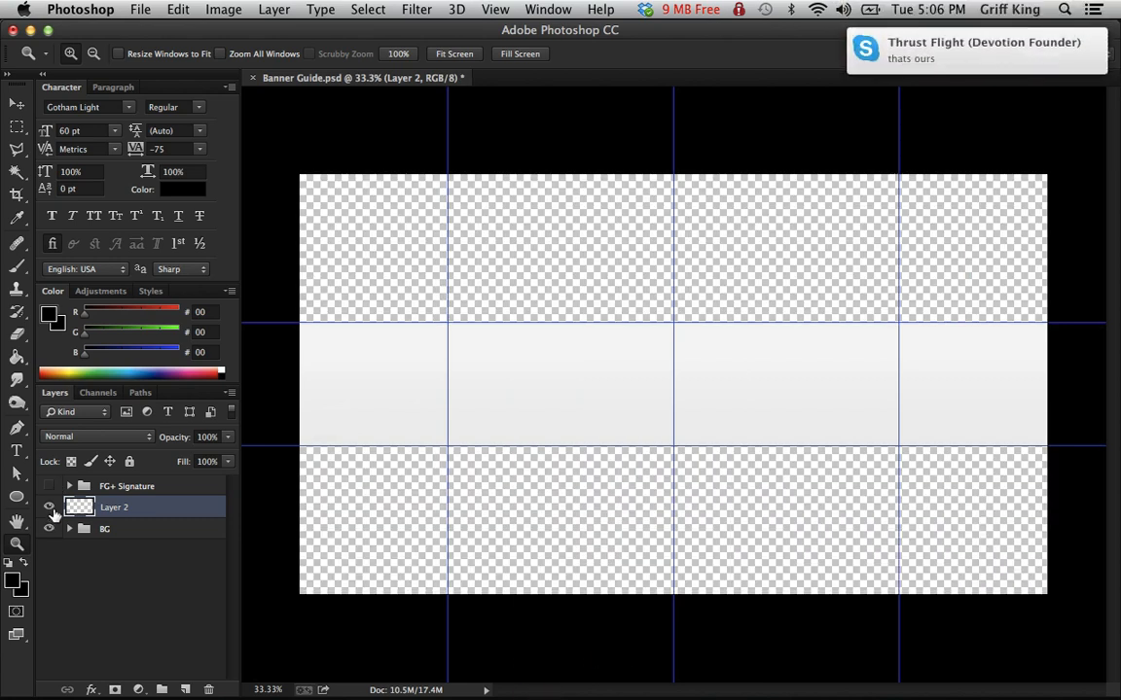
{"action": "left_click", "coordinate": [48, 506]}
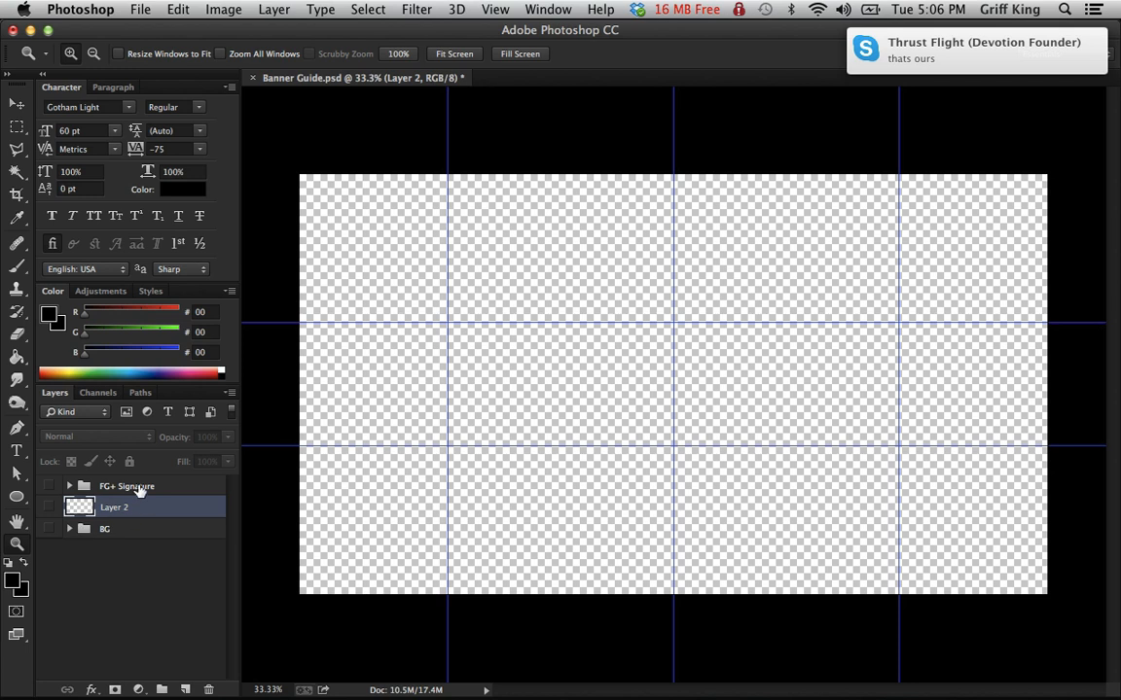
{"action": "left_click", "coordinate": [126, 486]}
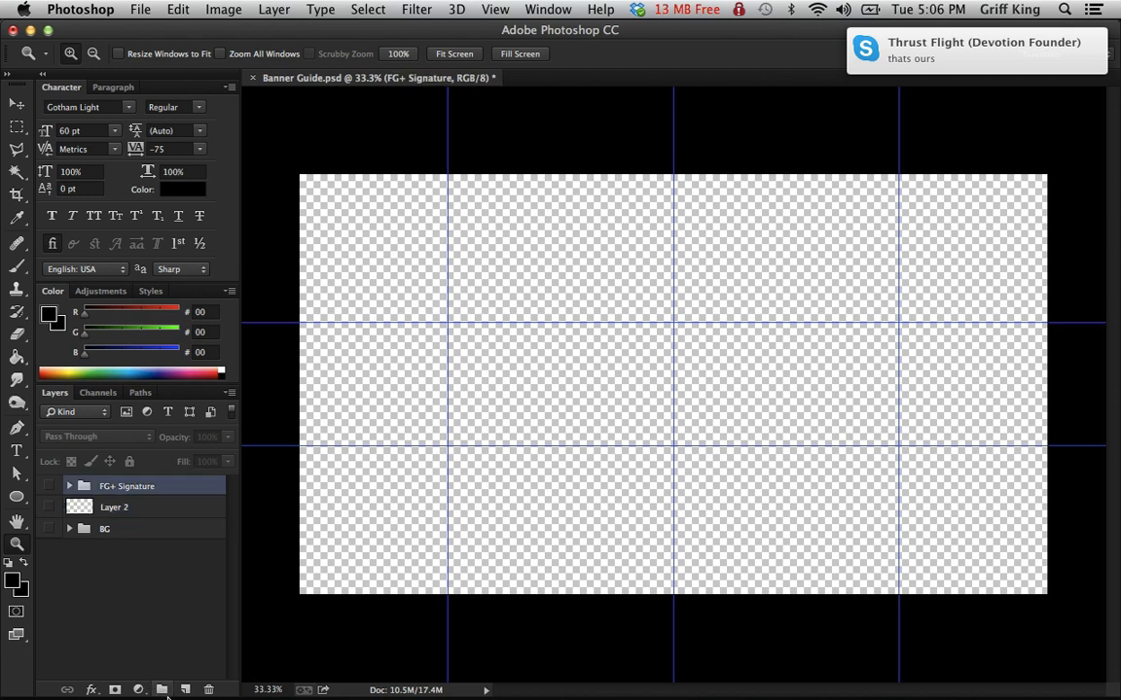
- Create a group named Main and move FG+ Signature, Layer 2 and BG into it
{"action": "left_click", "coordinate": [164, 689]}
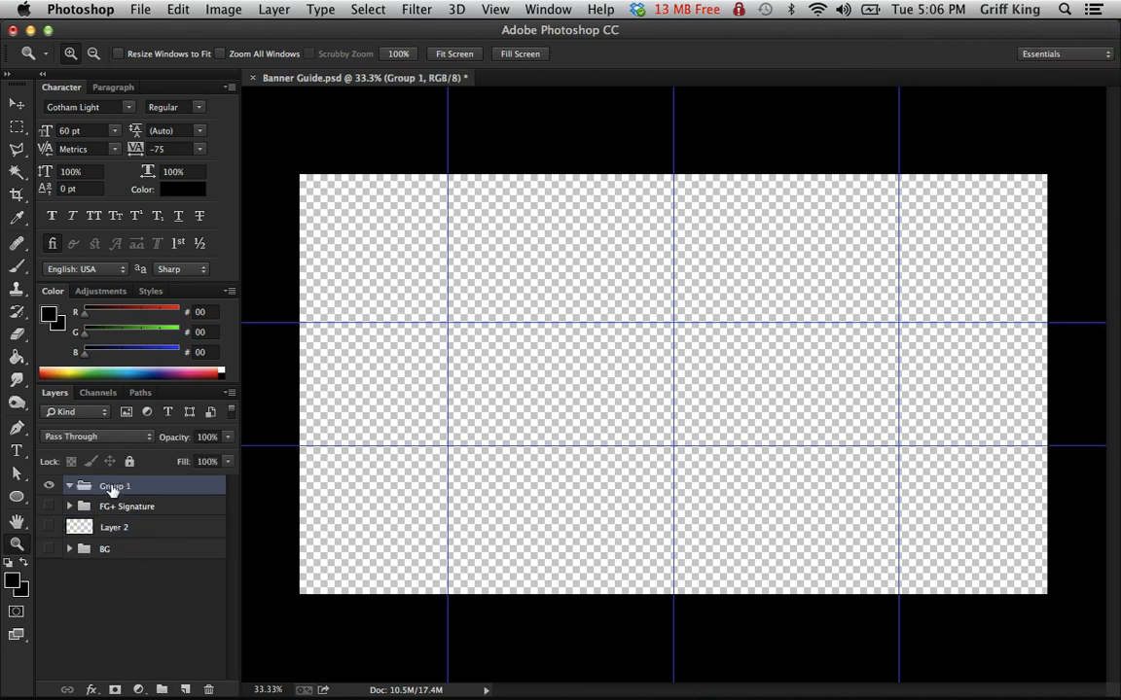
{"action": "double_click", "coordinate": [113, 486]}
{"action": "type", "text": "Main"}
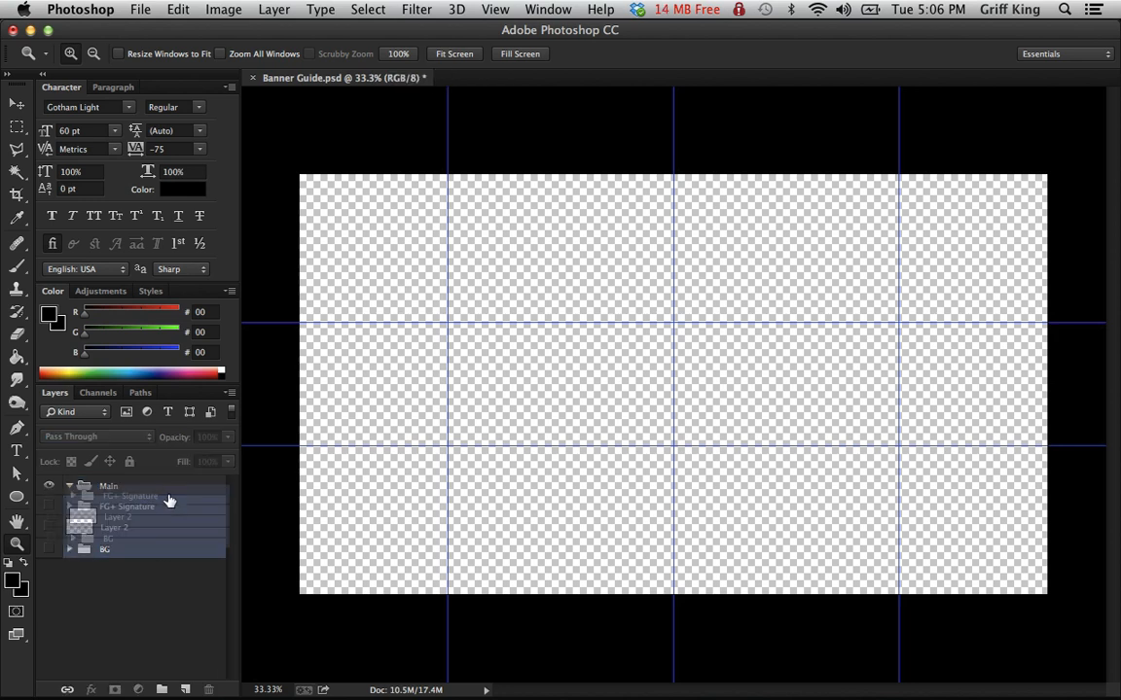
{"action": "left_click", "coordinate": [70, 487]}
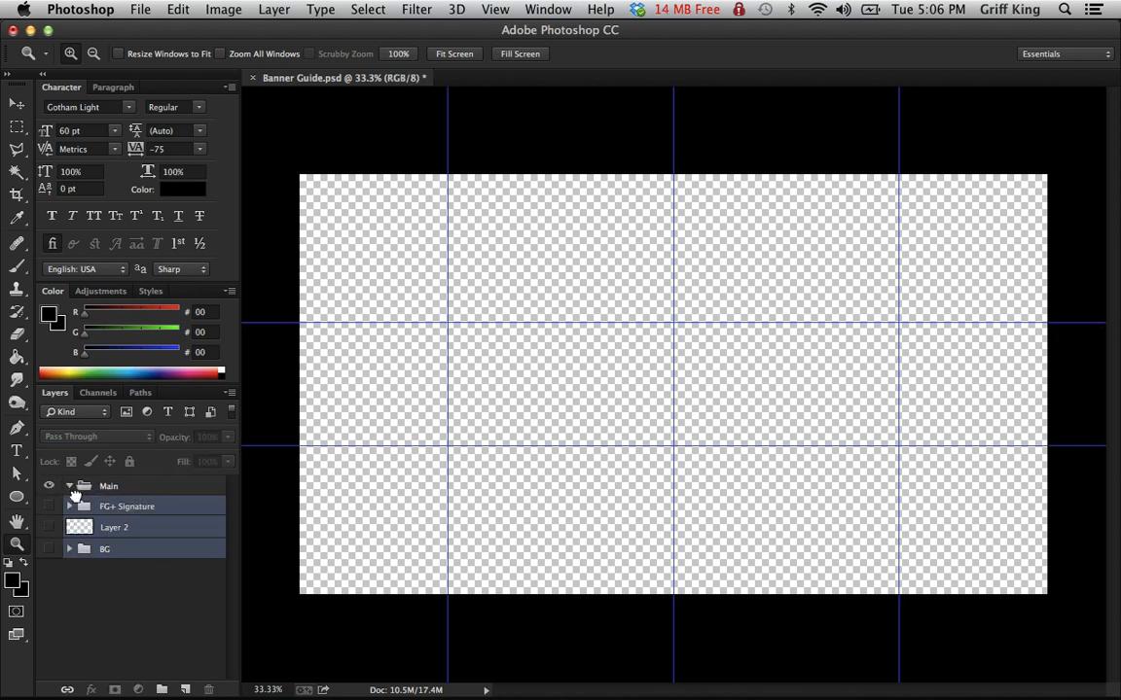
{"action": "left_click", "coordinate": [49, 487]}
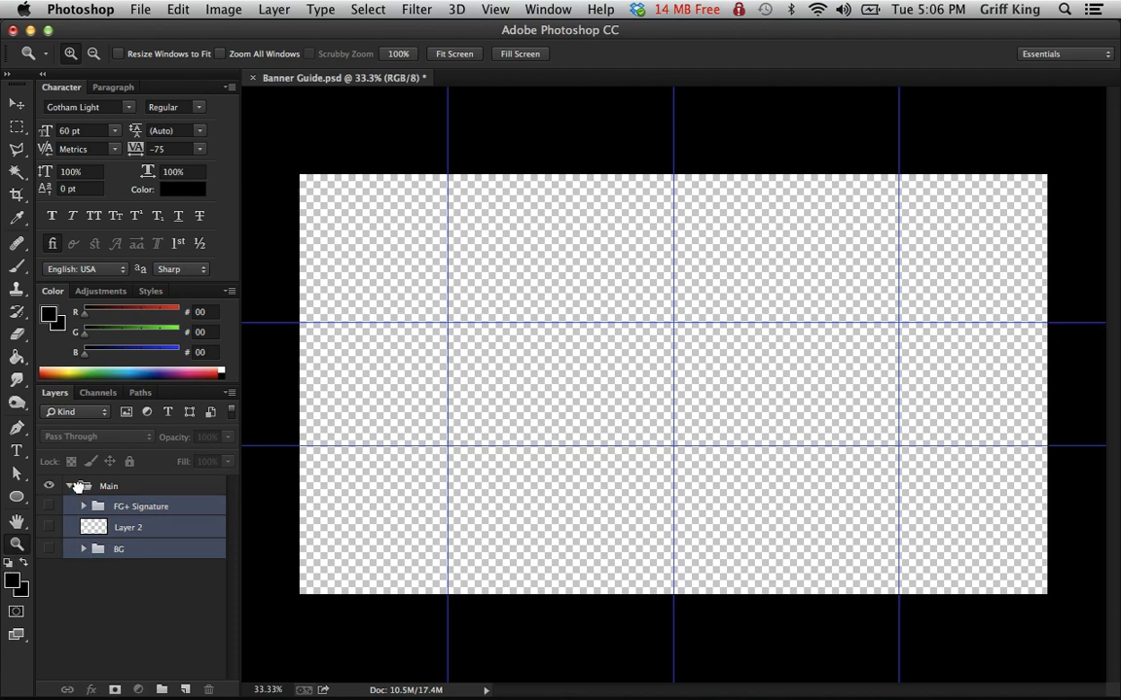
{"action": "left_click", "coordinate": [71, 486]}
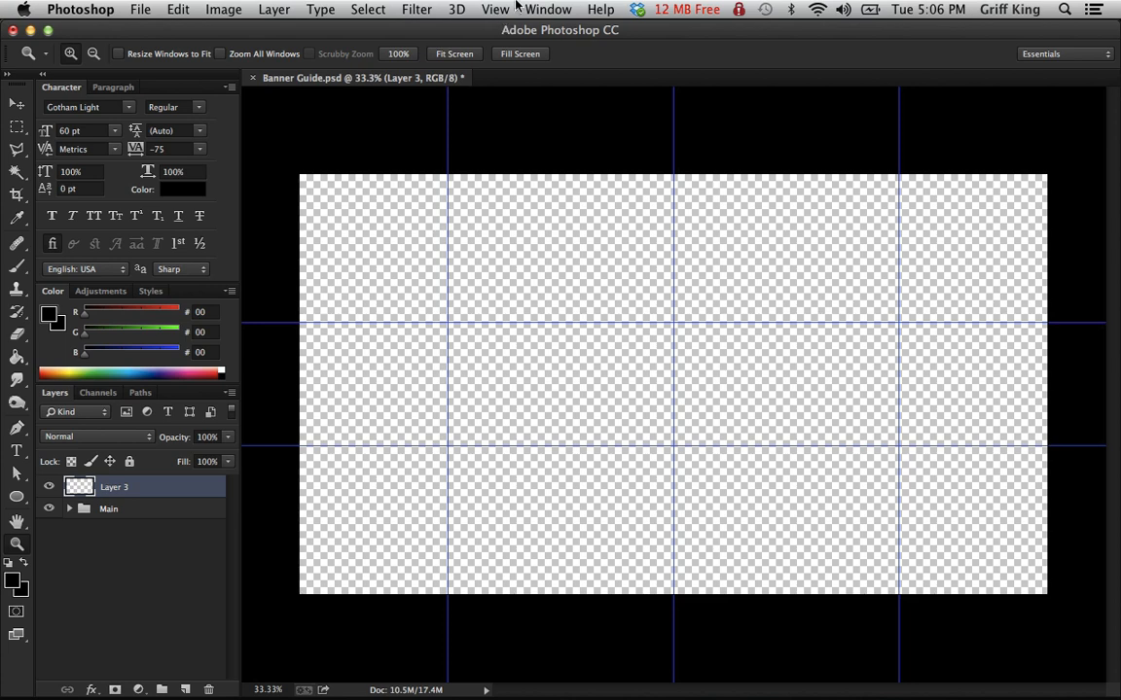
- Browse the 3D and Filter menus, then hide the canvas guide lines via View > Show > Guides
{"action": "left_click", "coordinate": [456, 8]}
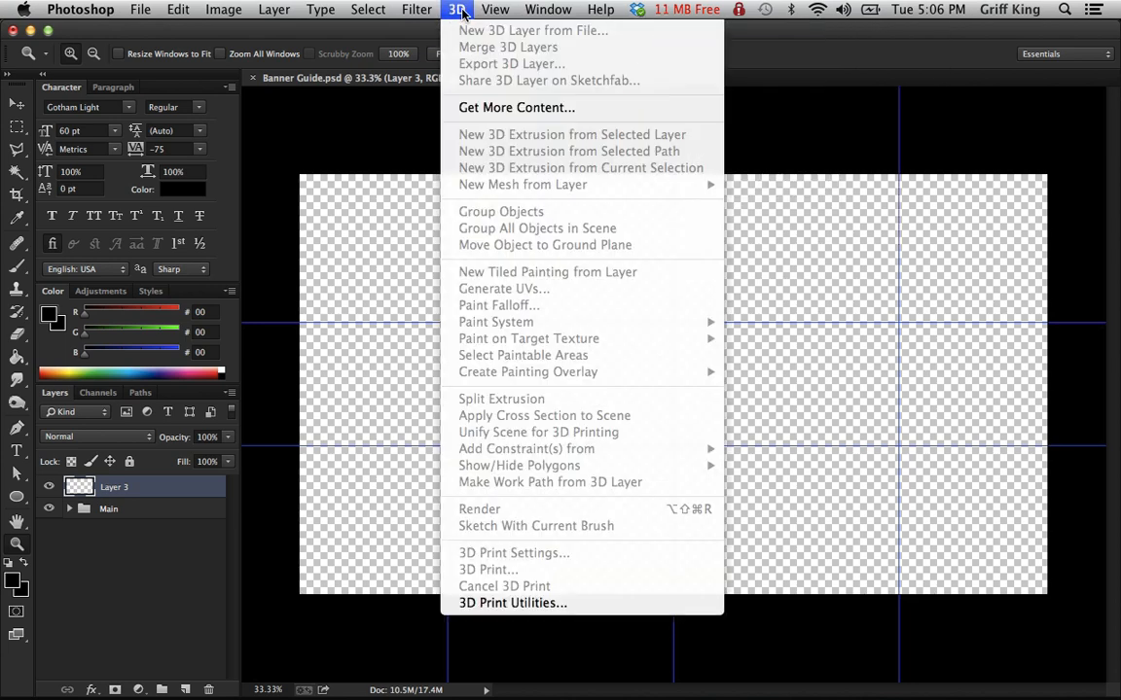
{"action": "left_click", "coordinate": [417, 7]}
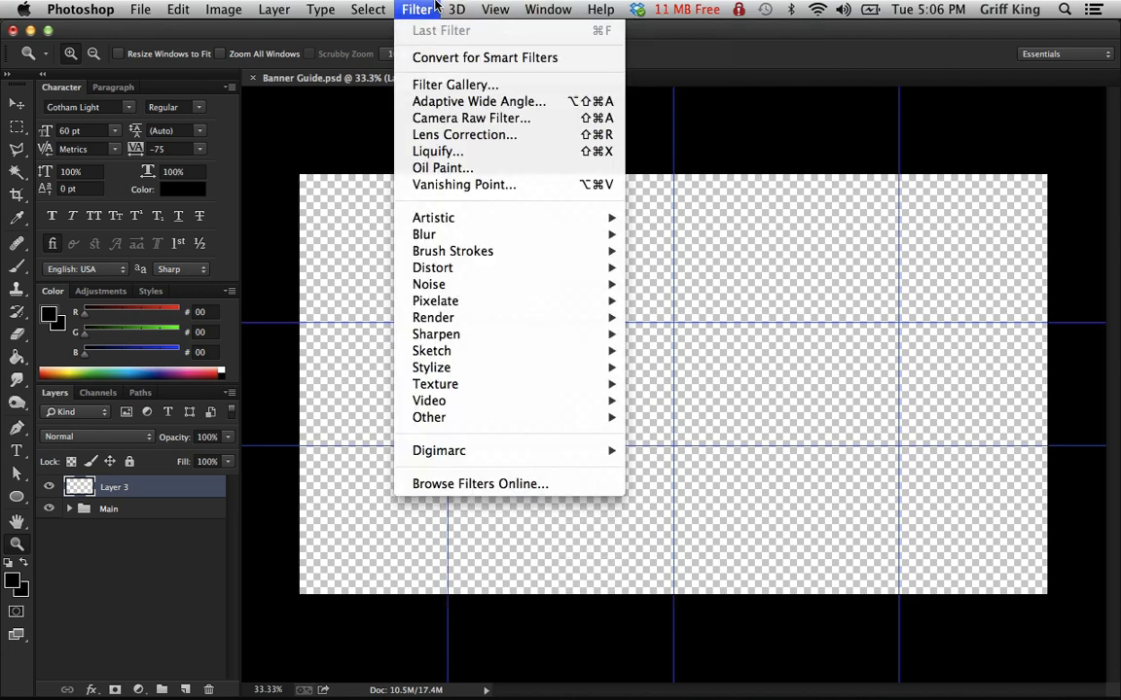
{"action": "left_click", "coordinate": [495, 8]}
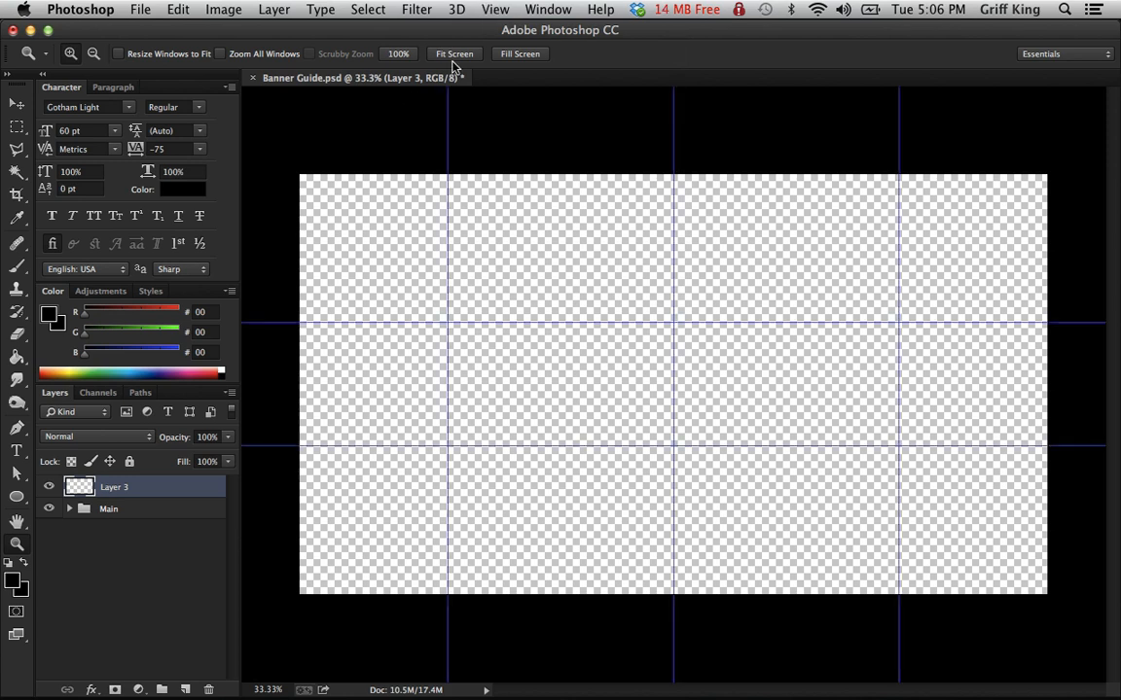
{"action": "left_click", "coordinate": [494, 8]}
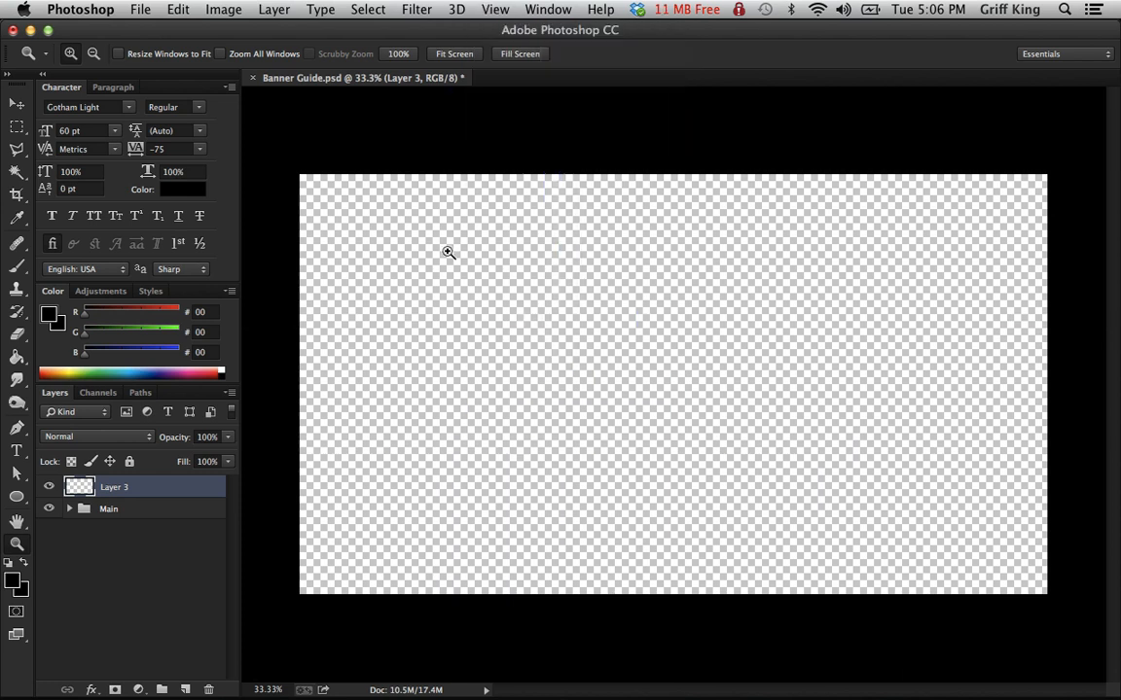
{"action": "mouse_move", "coordinate": [61, 280]}
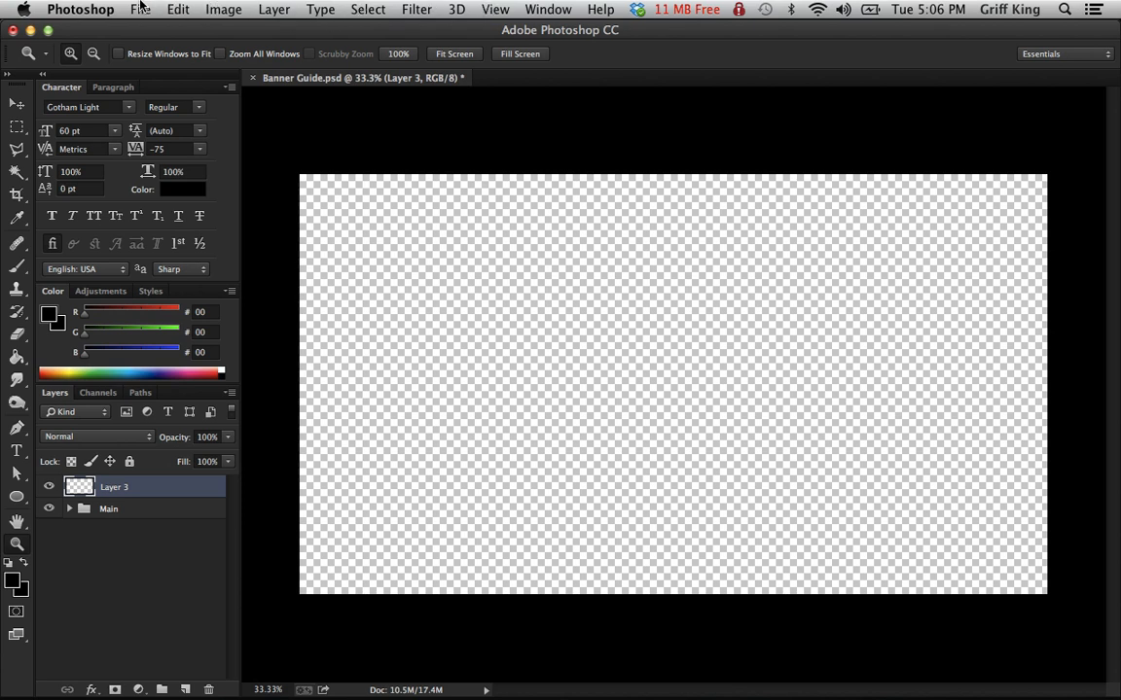
{"action": "left_click", "coordinate": [140, 7]}
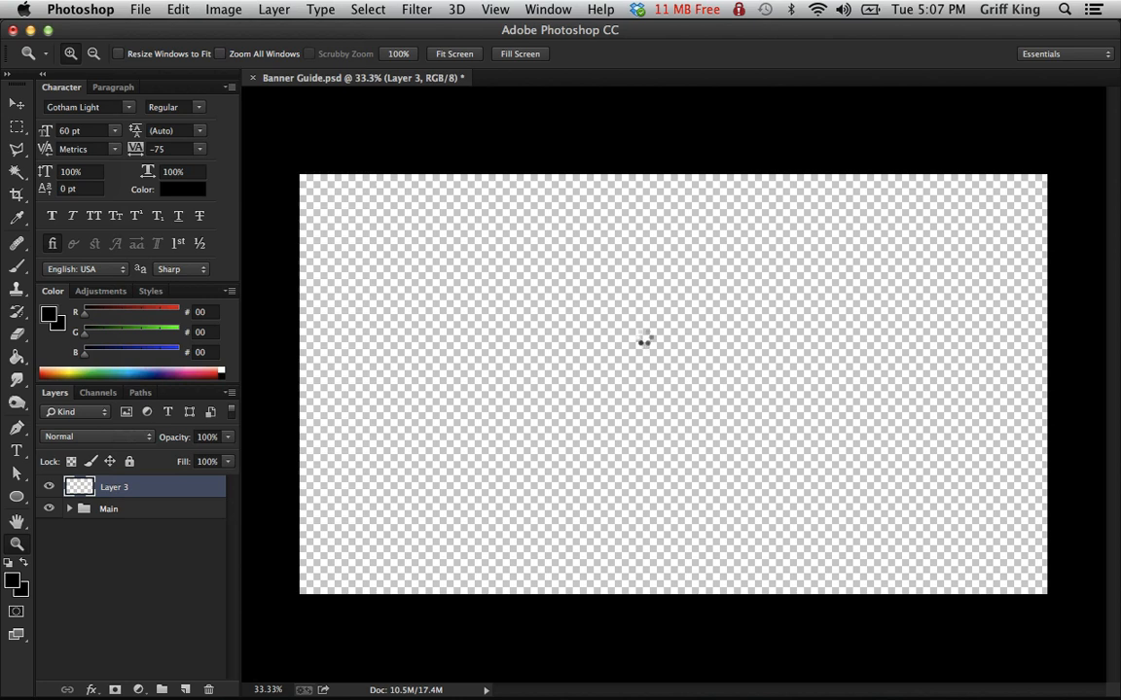
{"action": "left_click", "coordinate": [140, 8]}
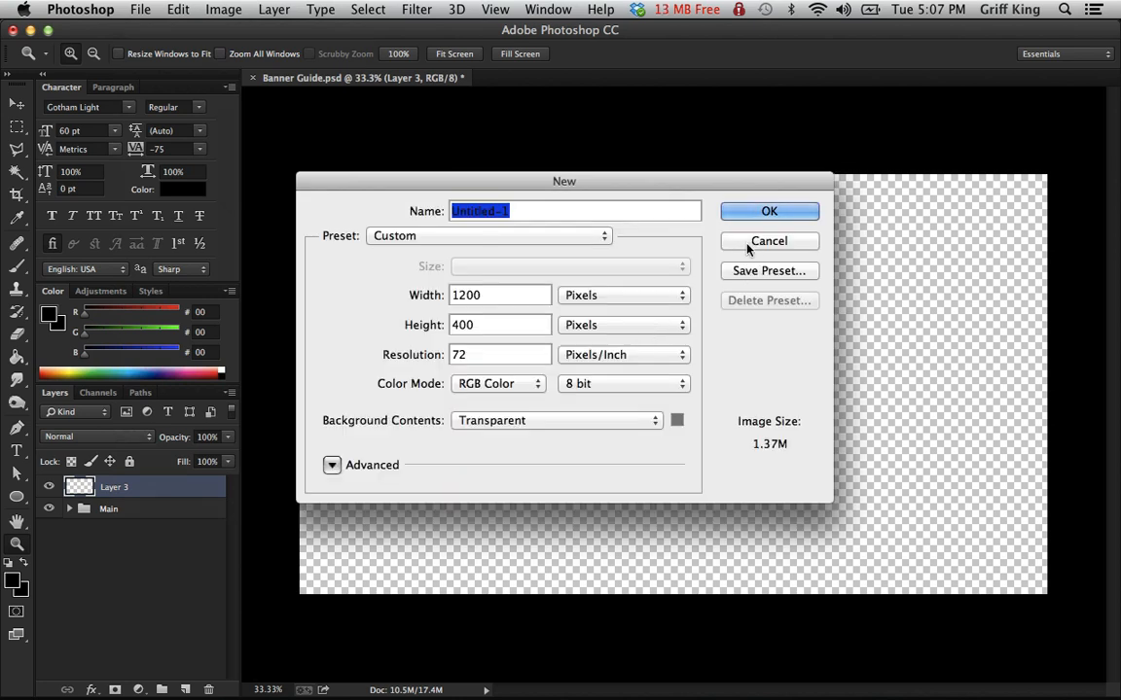
{"action": "left_click", "coordinate": [416, 8]}
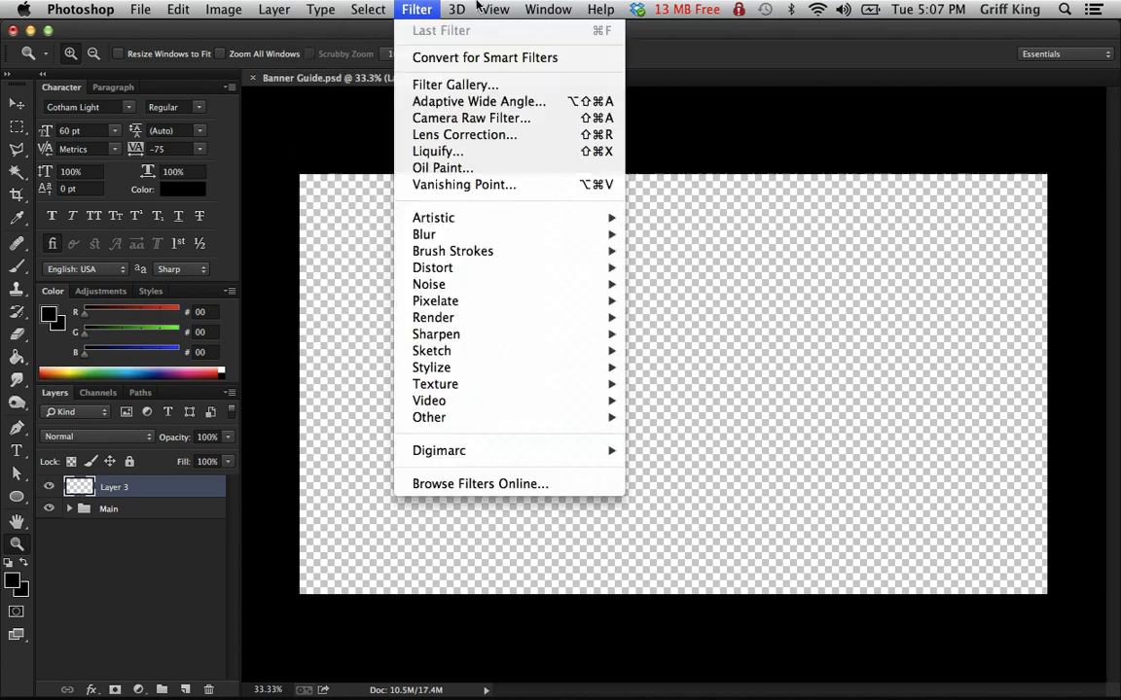
{"action": "left_click", "coordinate": [221, 8]}
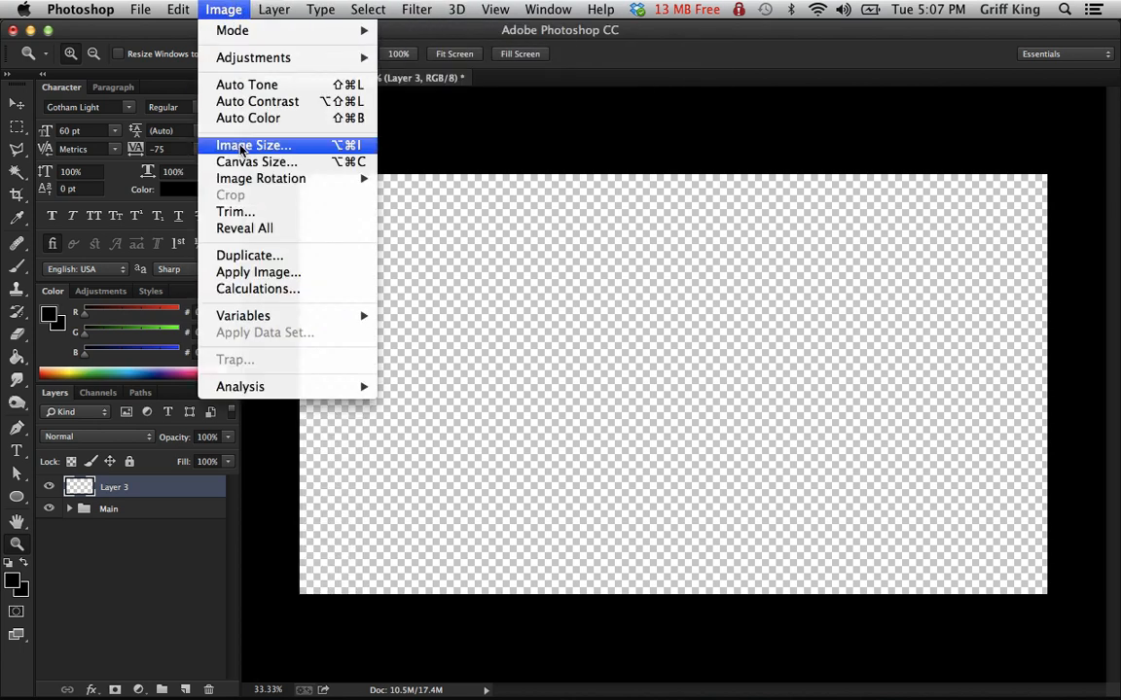
{"action": "left_click", "coordinate": [257, 162]}
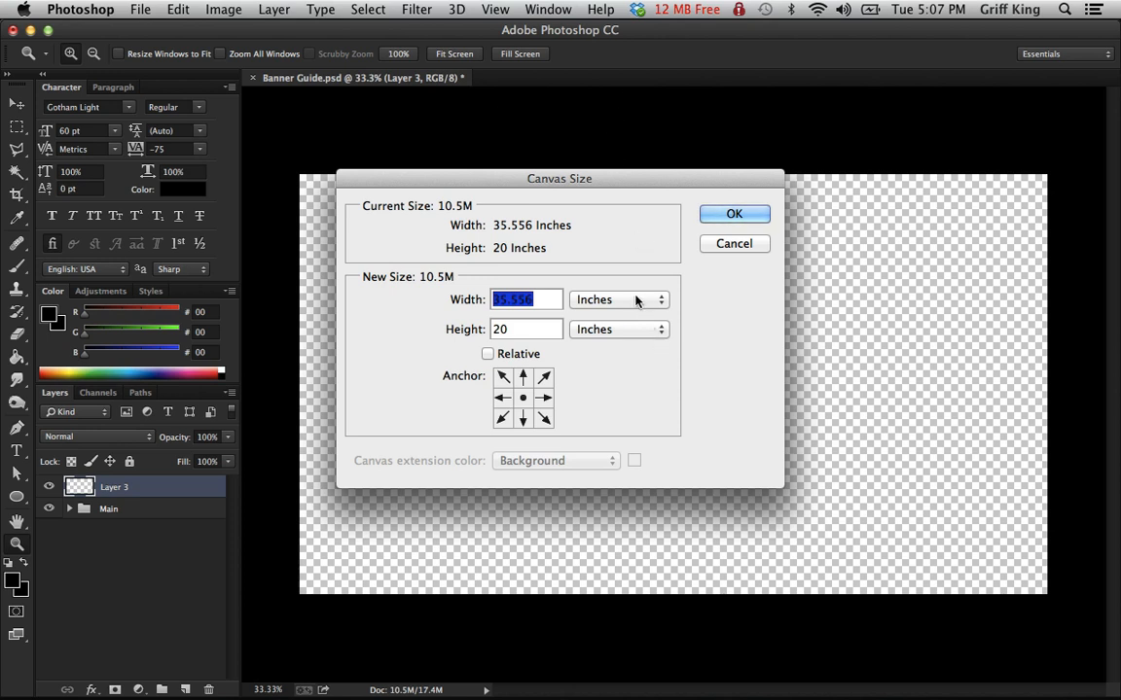
{"action": "mouse_move", "coordinate": [592, 327]}
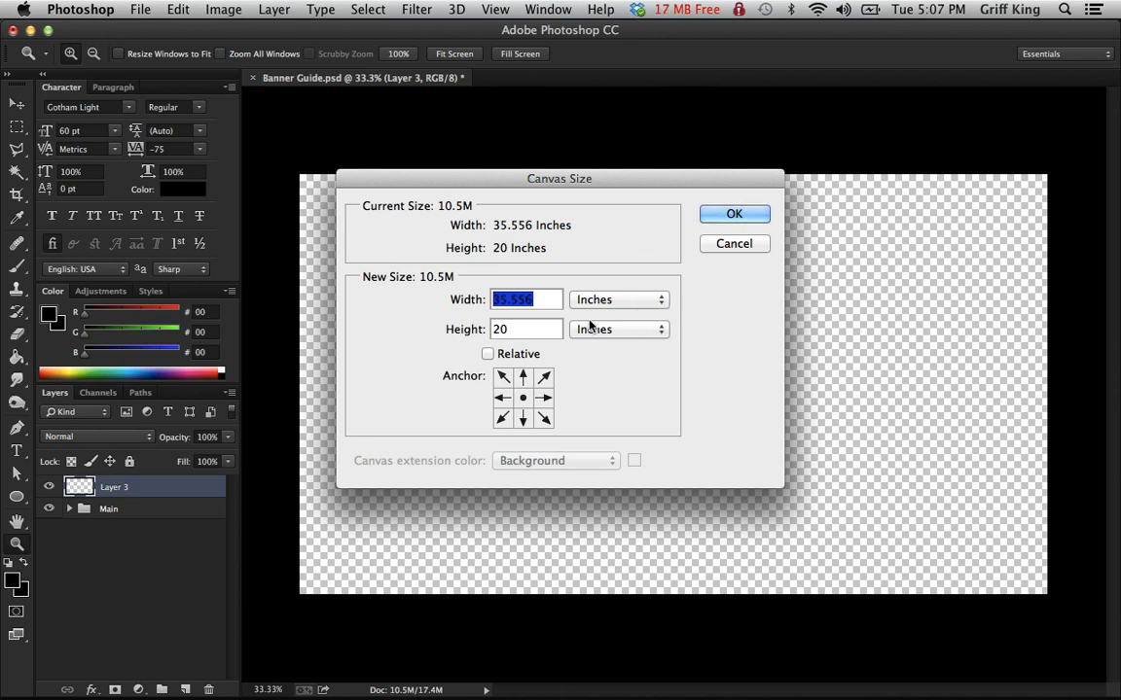
{"action": "left_click", "coordinate": [619, 299]}
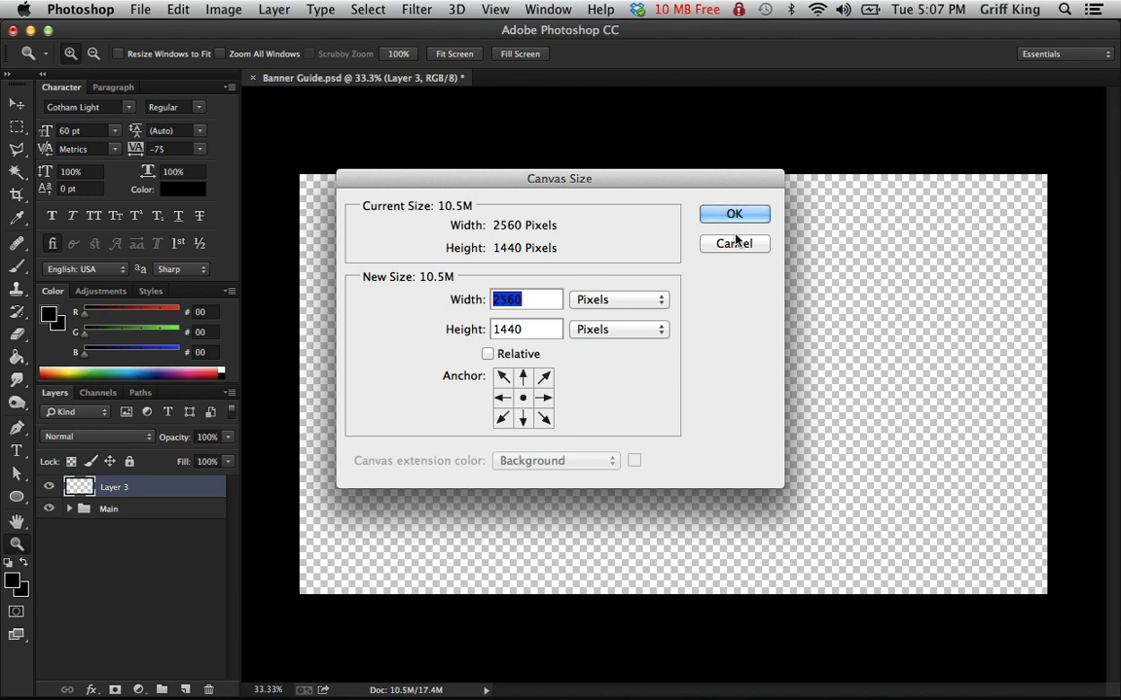
{"action": "left_click", "coordinate": [736, 214]}
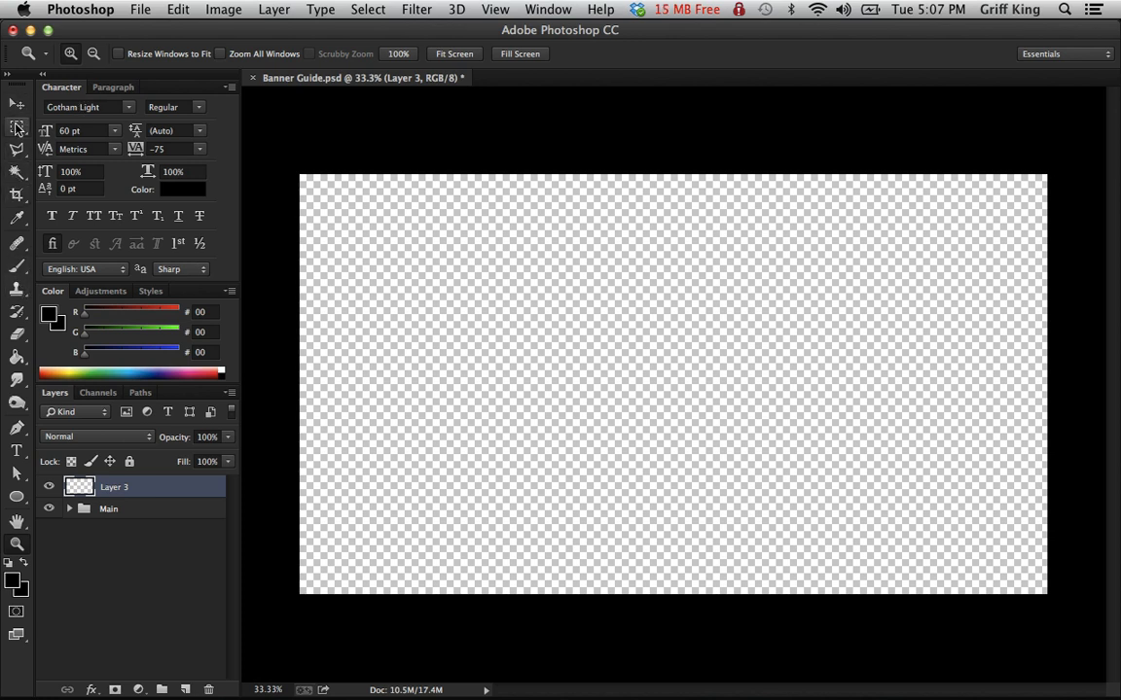
- Add a vertical guide and drag it to the horizontal centre of the banner canvas
{"action": "left_click", "coordinate": [549, 8]}
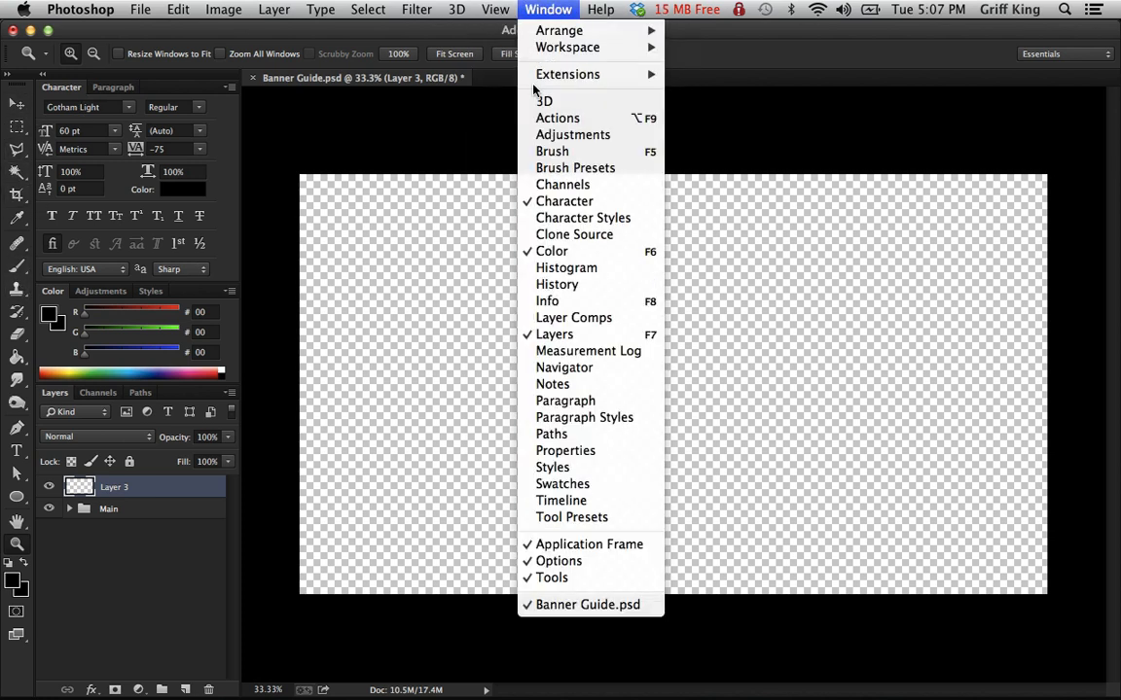
{"action": "left_click", "coordinate": [494, 8]}
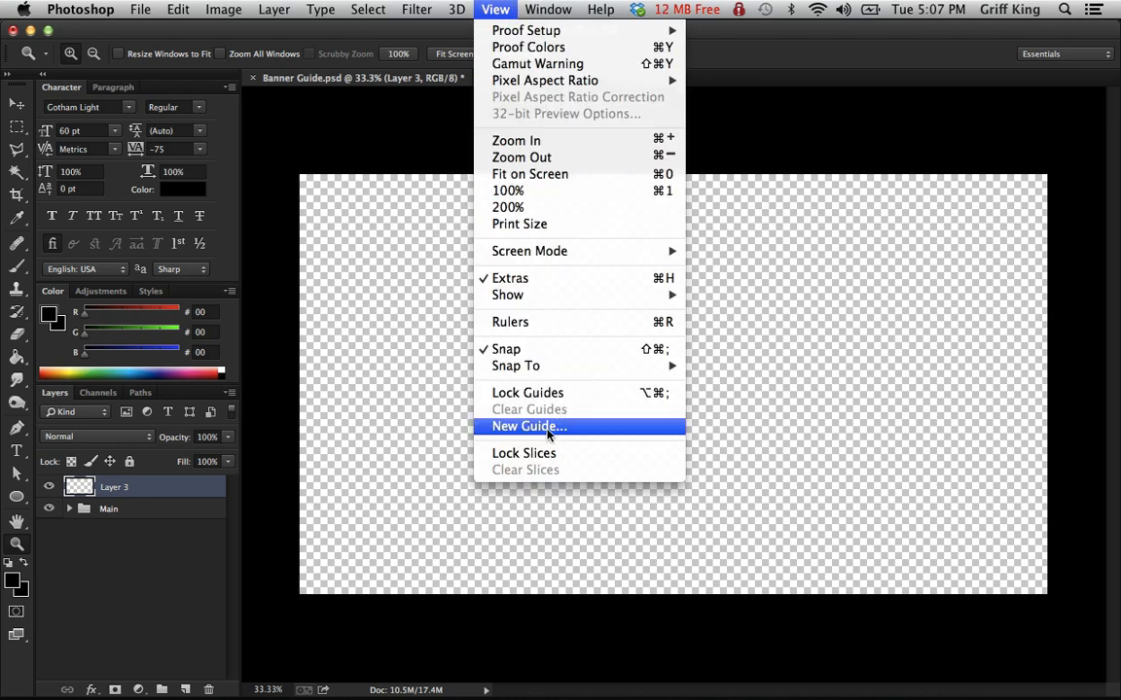
{"action": "left_click", "coordinate": [529, 426]}
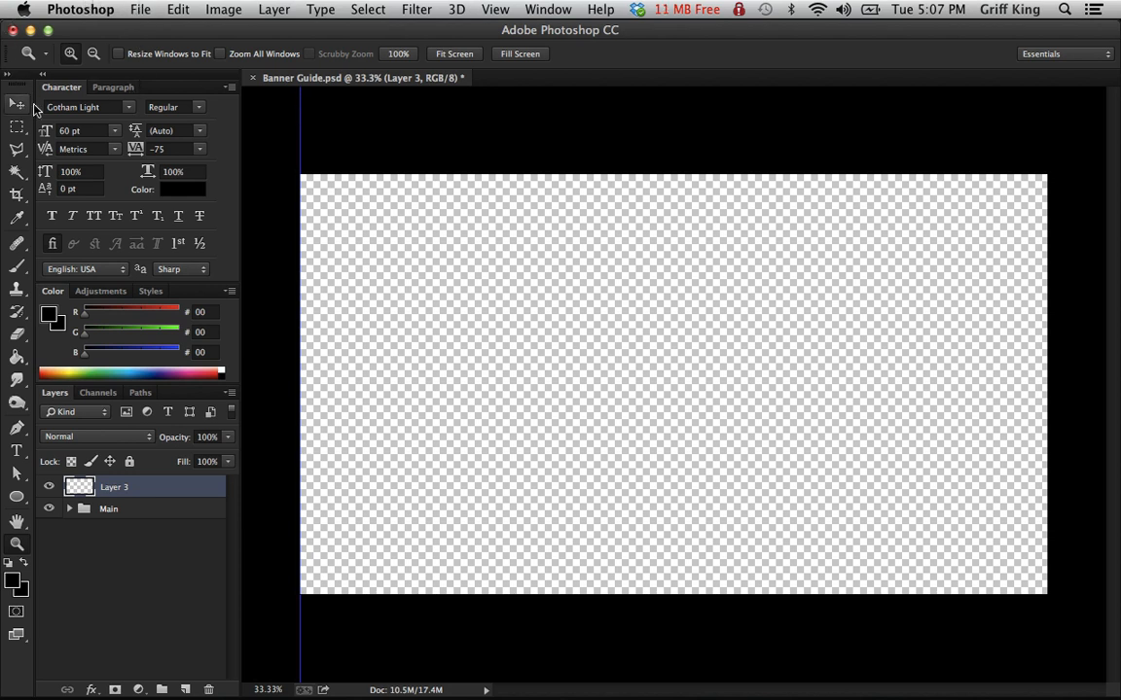
{"action": "mouse_move", "coordinate": [300, 120]}
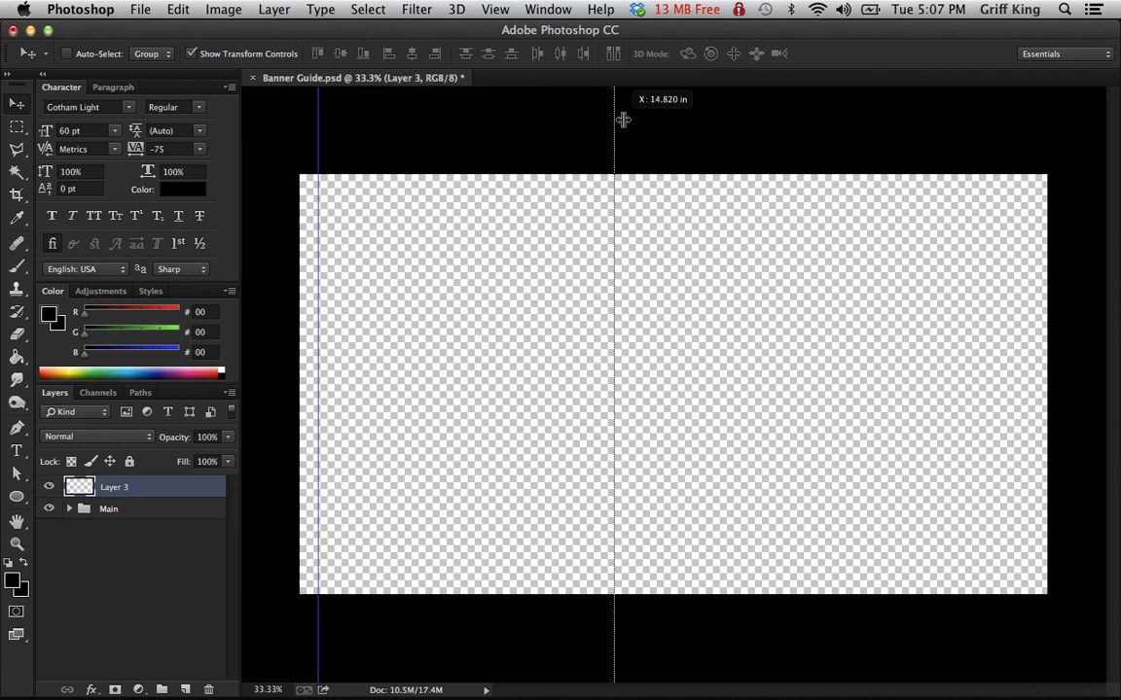
{"action": "left_click_drag", "start_coordinate": [615, 117], "coordinate": [673, 116]}
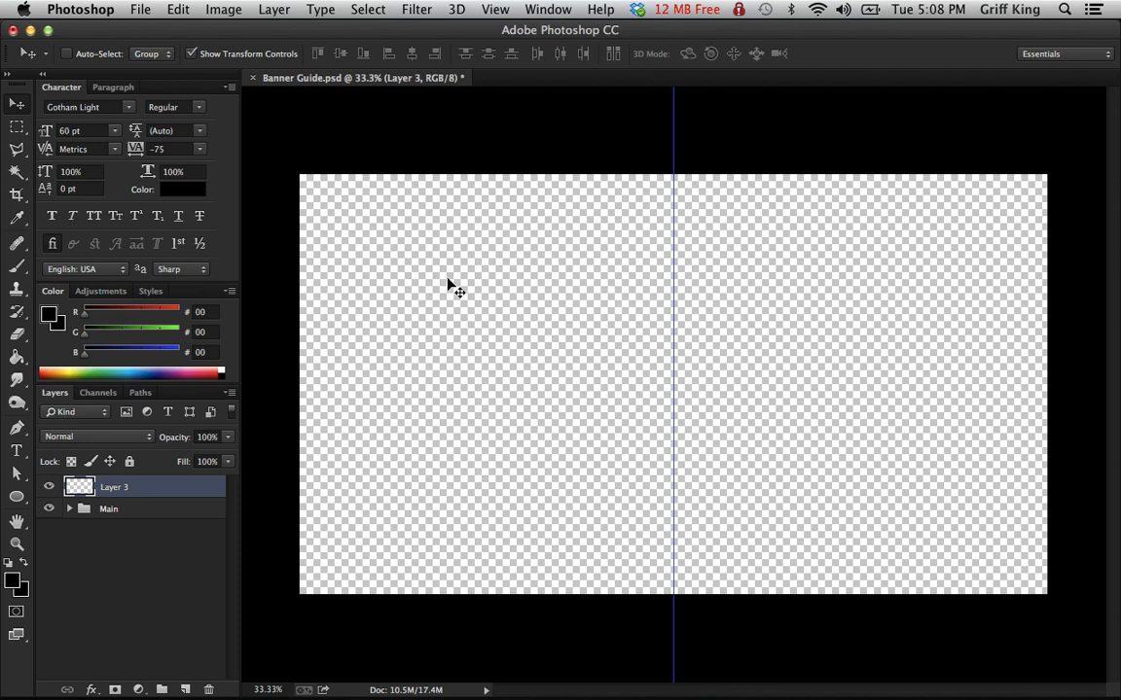
{"action": "mouse_move", "coordinate": [778, 378]}
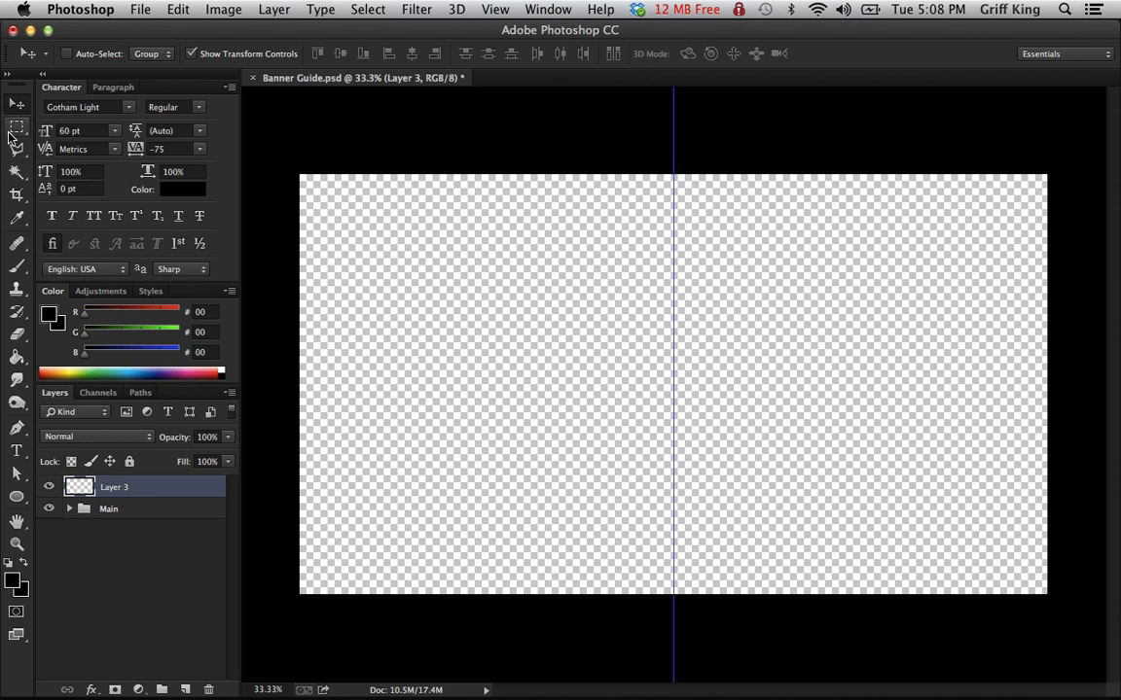
- Start Place Embedded and browse into the GFX > Portfolio Stuff folder
{"action": "left_click", "coordinate": [140, 8]}
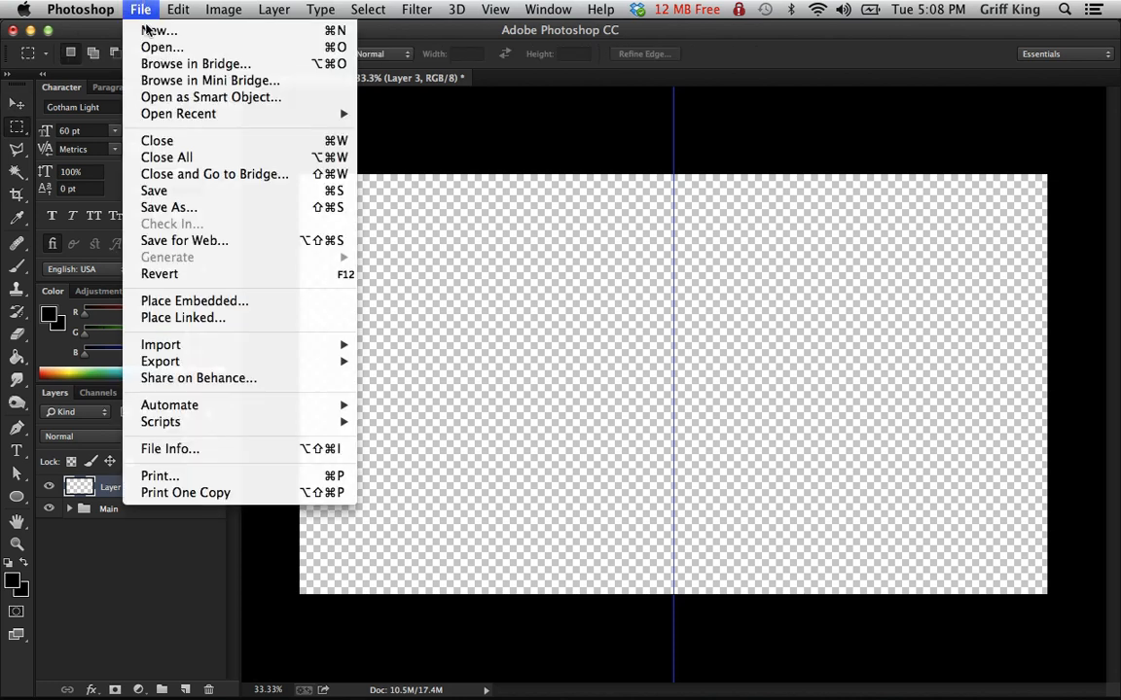
{"action": "mouse_move", "coordinate": [179, 113]}
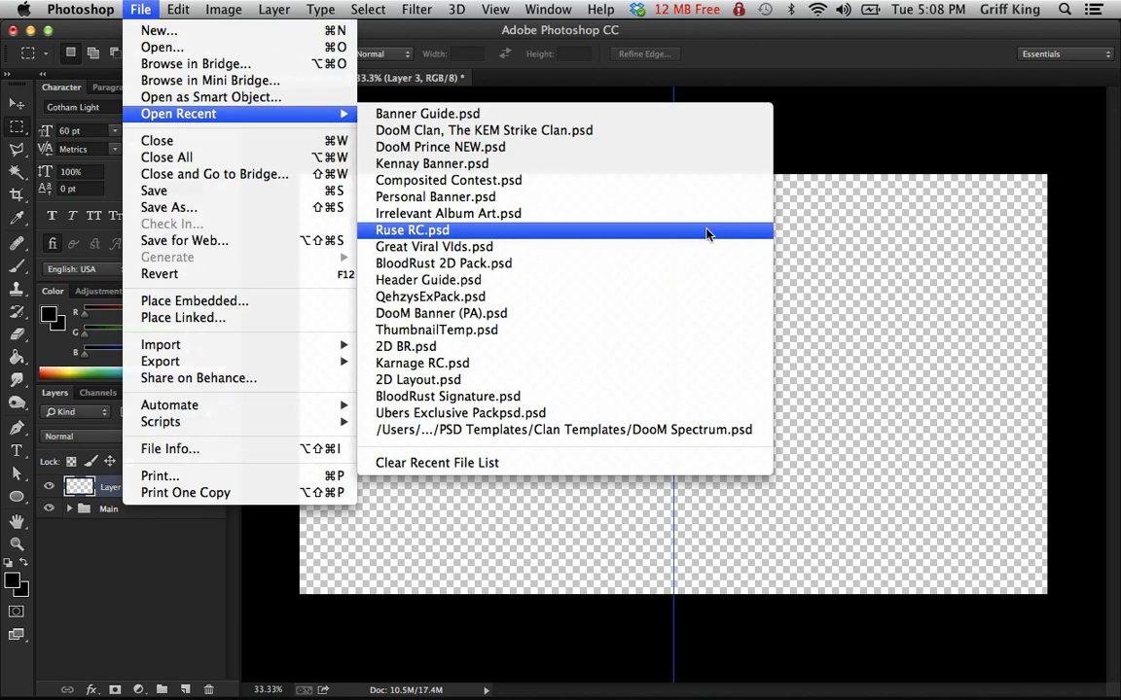
{"action": "mouse_move", "coordinate": [430, 296]}
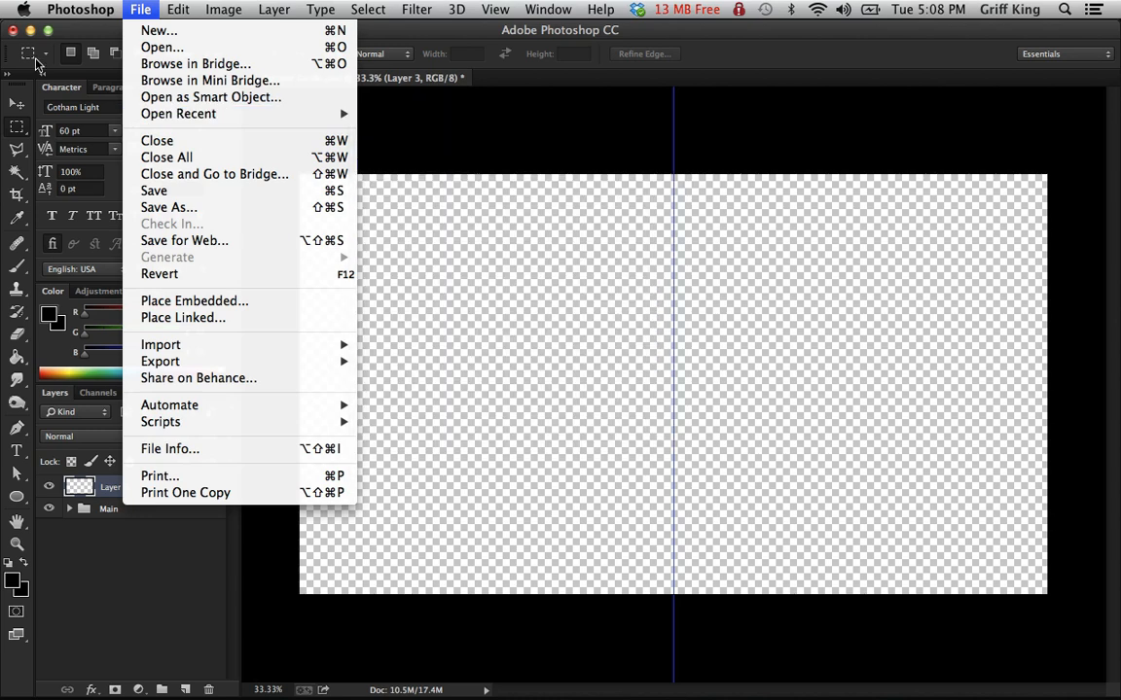
{"action": "mouse_move", "coordinate": [195, 299]}
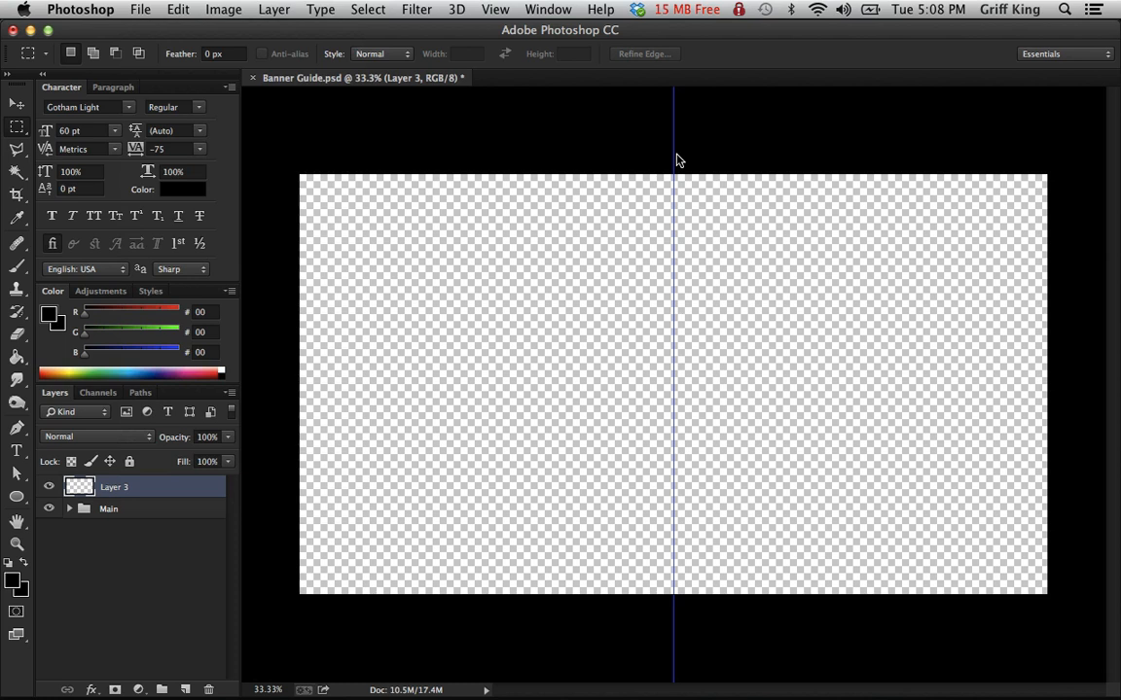
{"action": "mouse_move", "coordinate": [683, 158]}
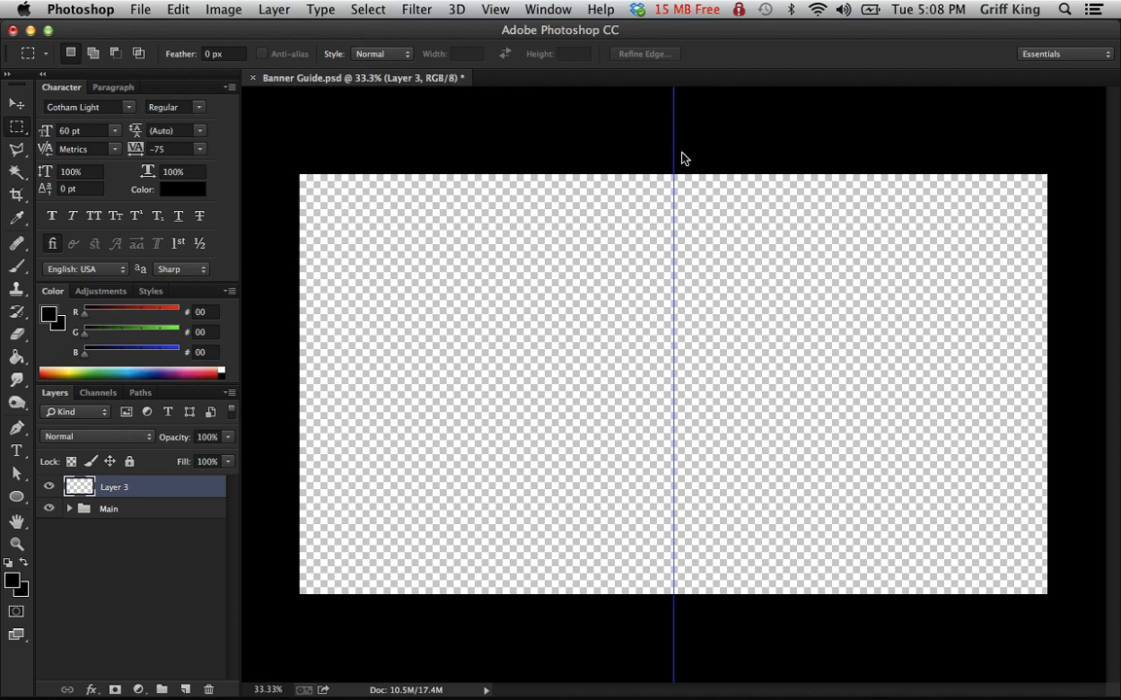
{"action": "mouse_move", "coordinate": [677, 160]}
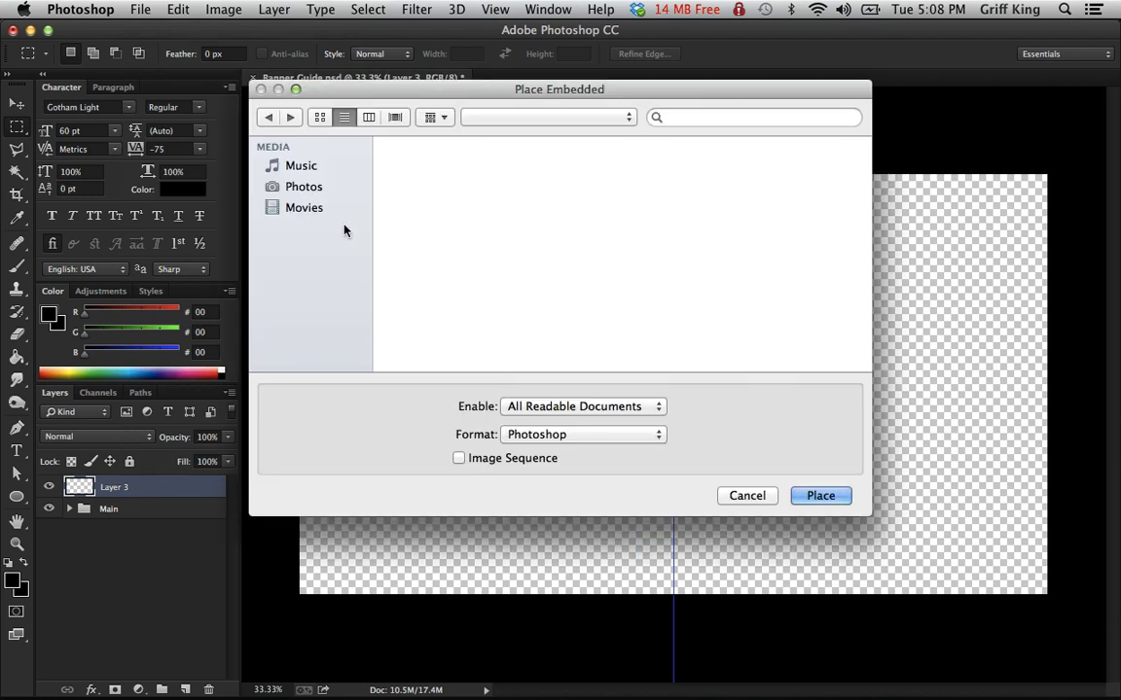
{"action": "mouse_move", "coordinate": [343, 214]}
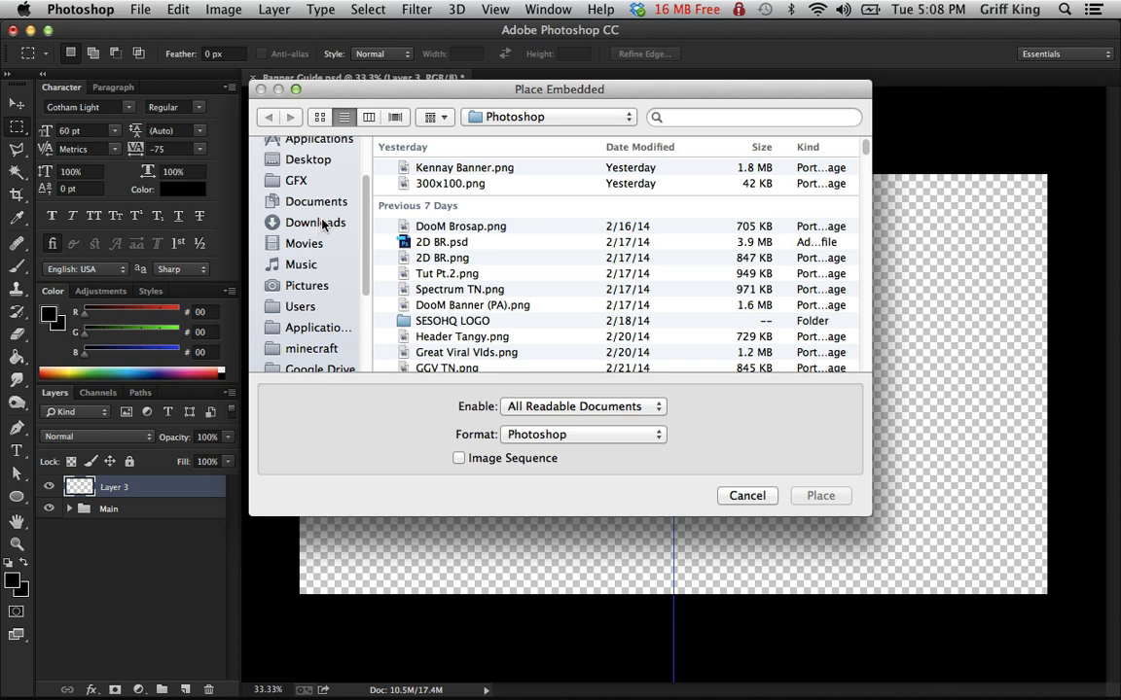
{"action": "scroll", "scroll_direction": "down", "scroll_amount": 3}
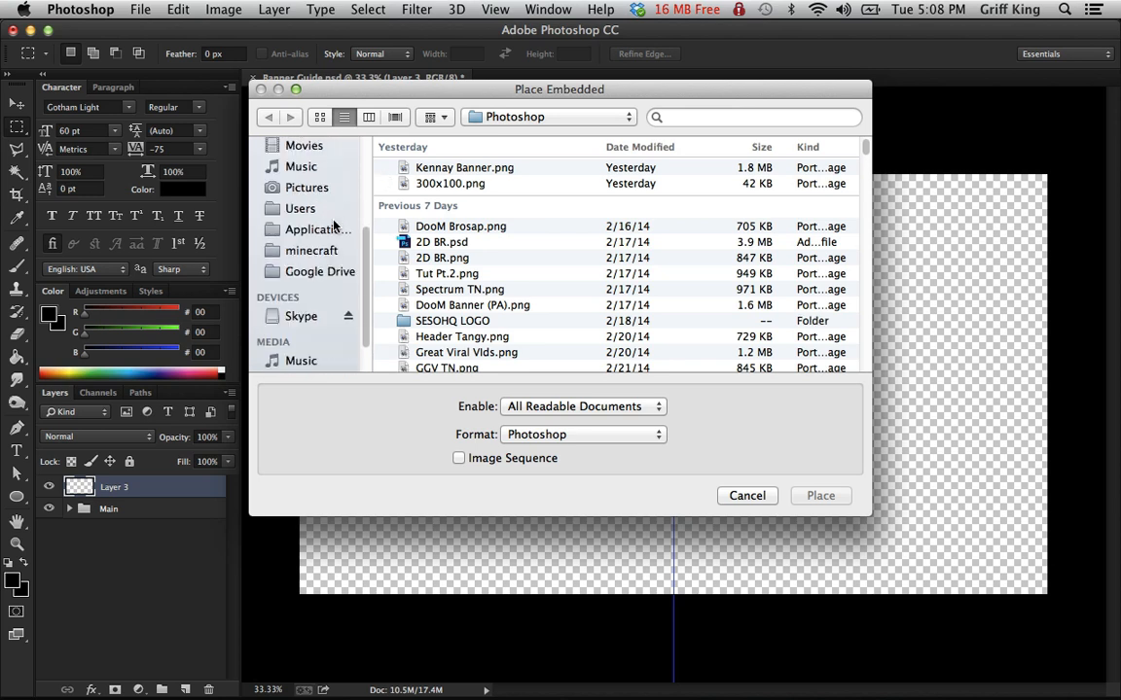
{"action": "scroll", "scroll_direction": "up", "scroll_amount": 3}
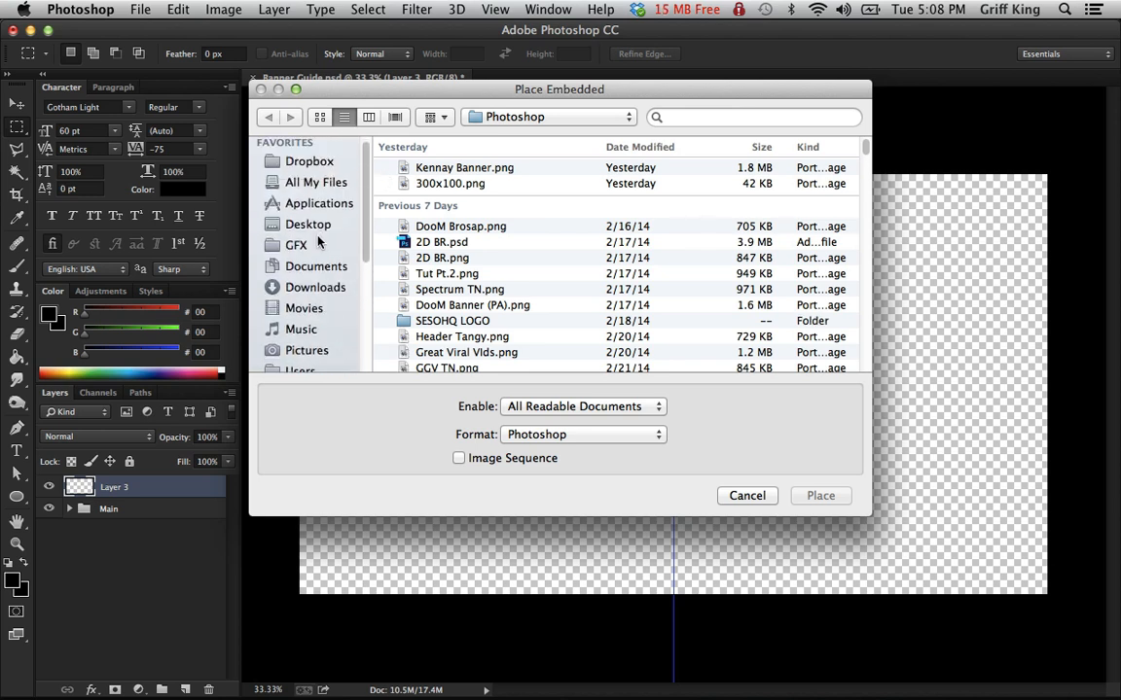
{"action": "left_click", "coordinate": [296, 245]}
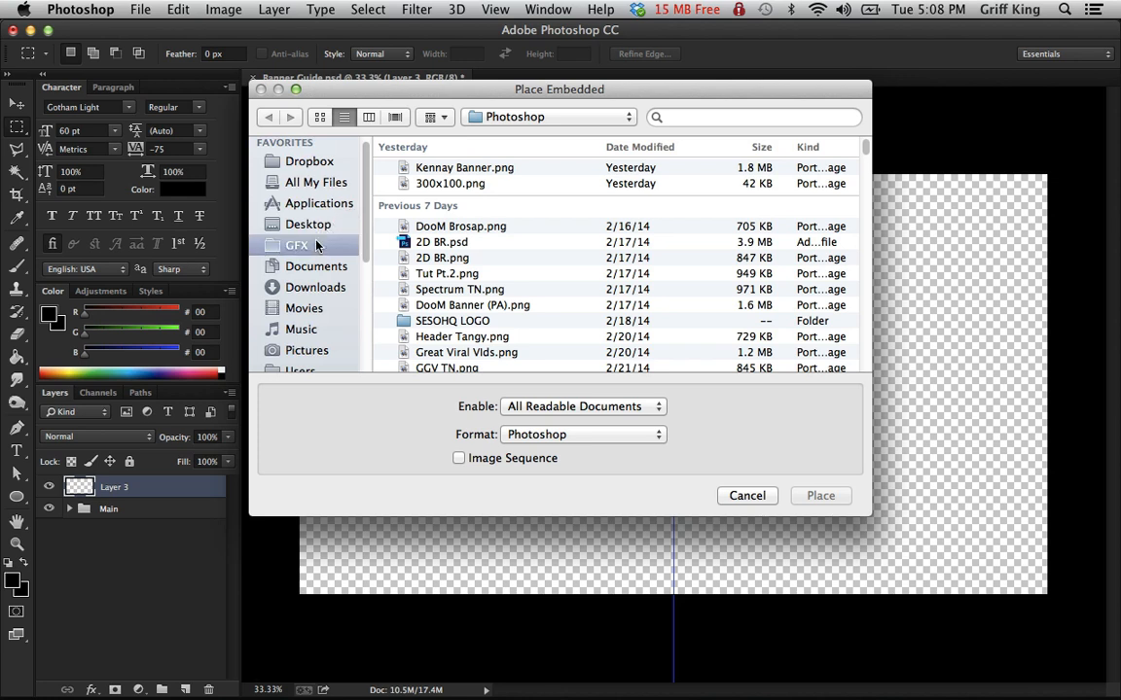
{"action": "left_click", "coordinate": [296, 245]}
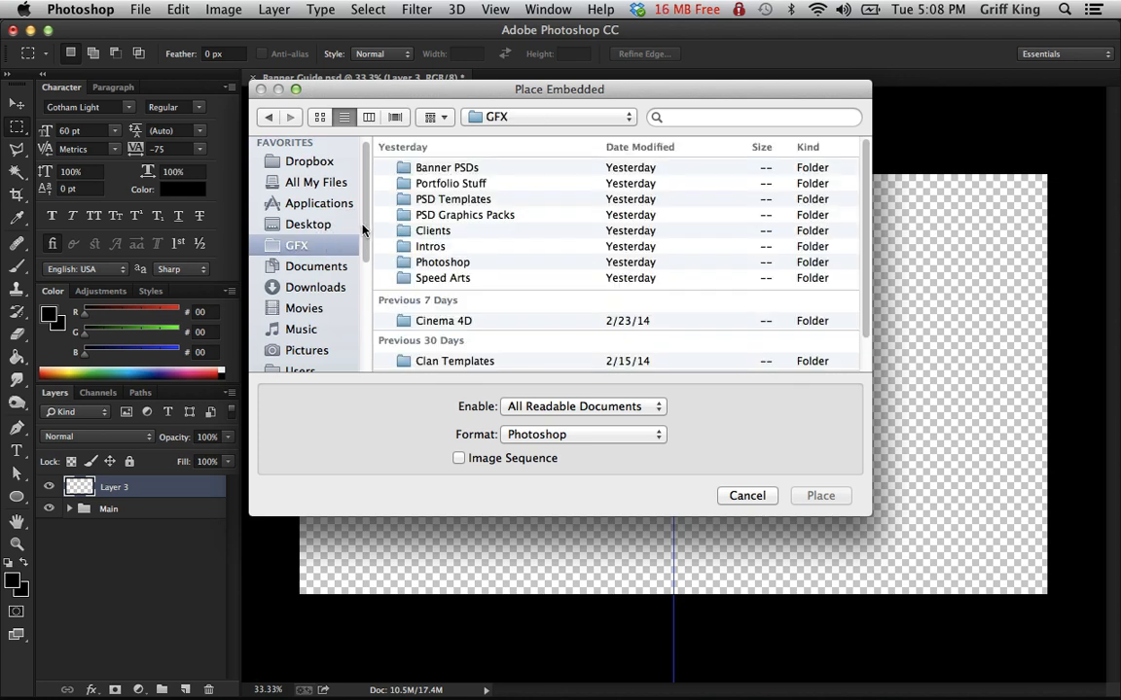
{"action": "left_click", "coordinate": [451, 183]}
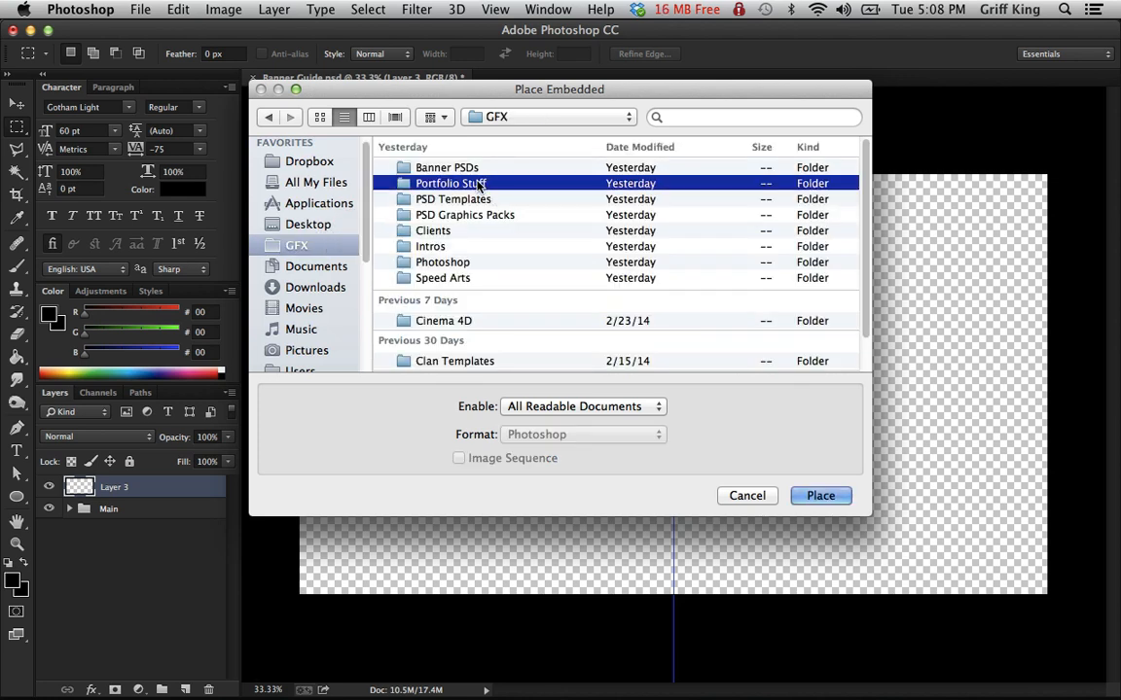
{"action": "double_click", "coordinate": [451, 183]}
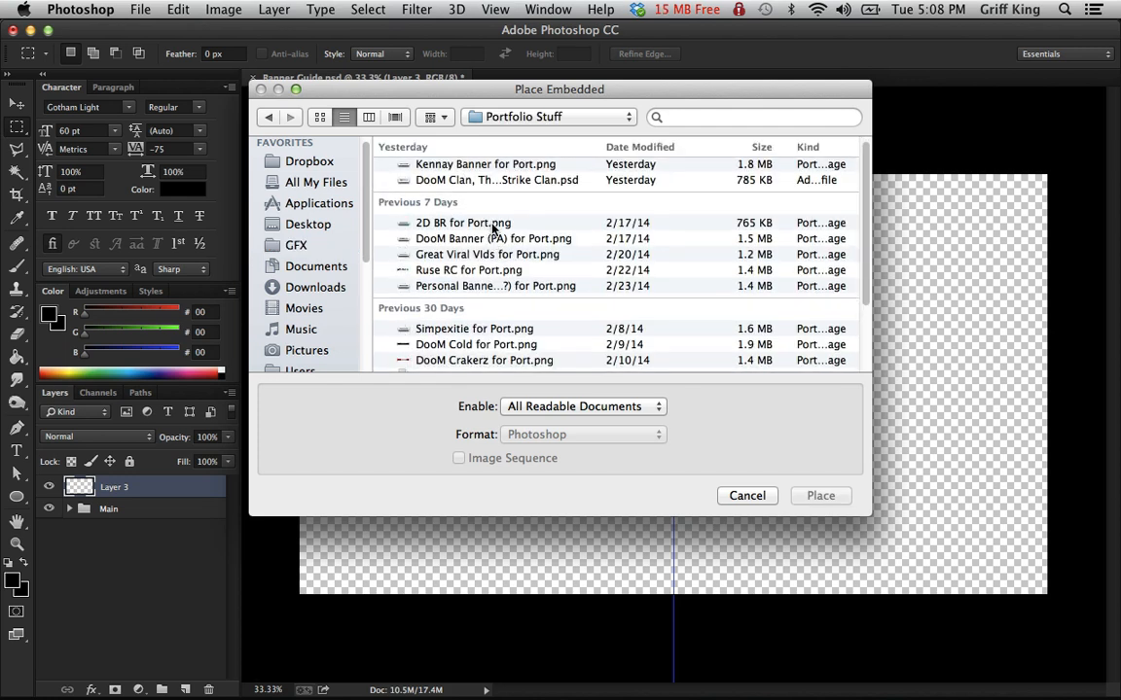
{"action": "mouse_move", "coordinate": [557, 247]}
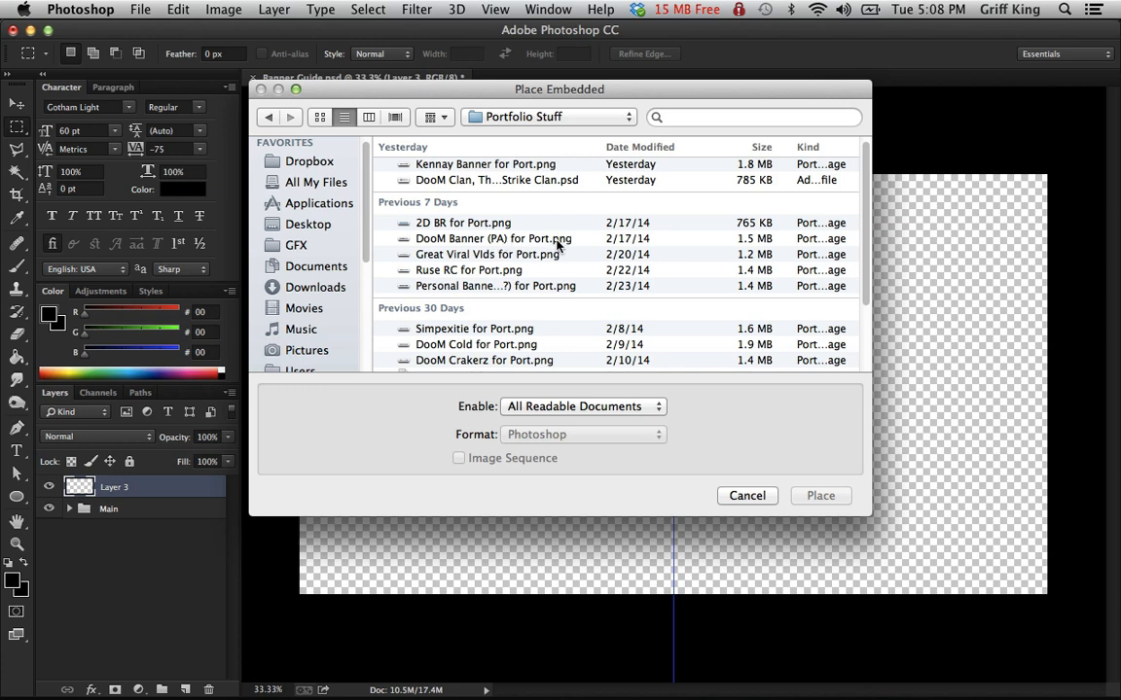
- Choose Composited Contest for Port.png and place it across the banner
{"action": "scroll", "scroll_direction": "down", "scroll_amount": 3}
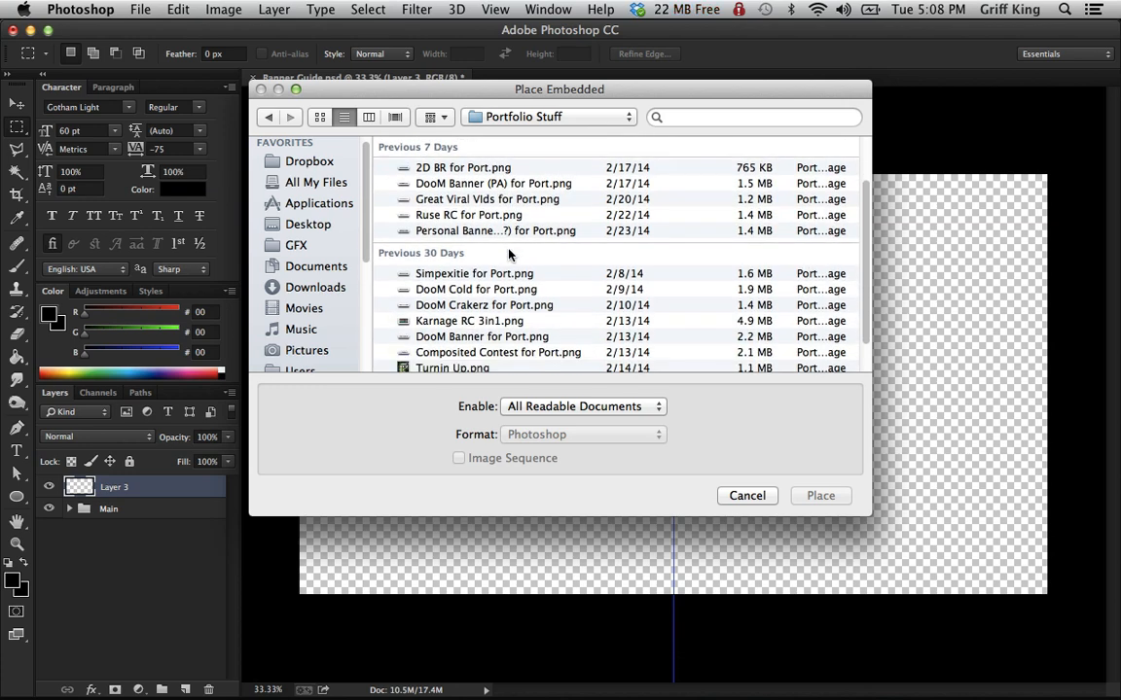
{"action": "scroll", "scroll_direction": "down", "scroll_amount": 3}
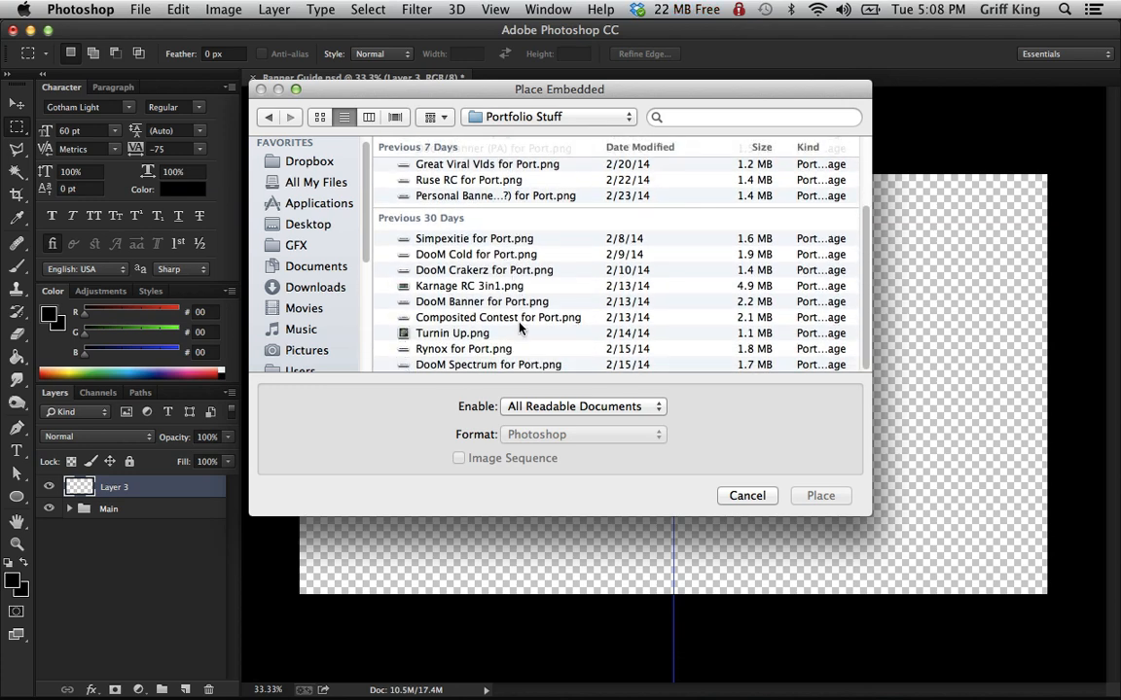
{"action": "left_click", "coordinate": [498, 317]}
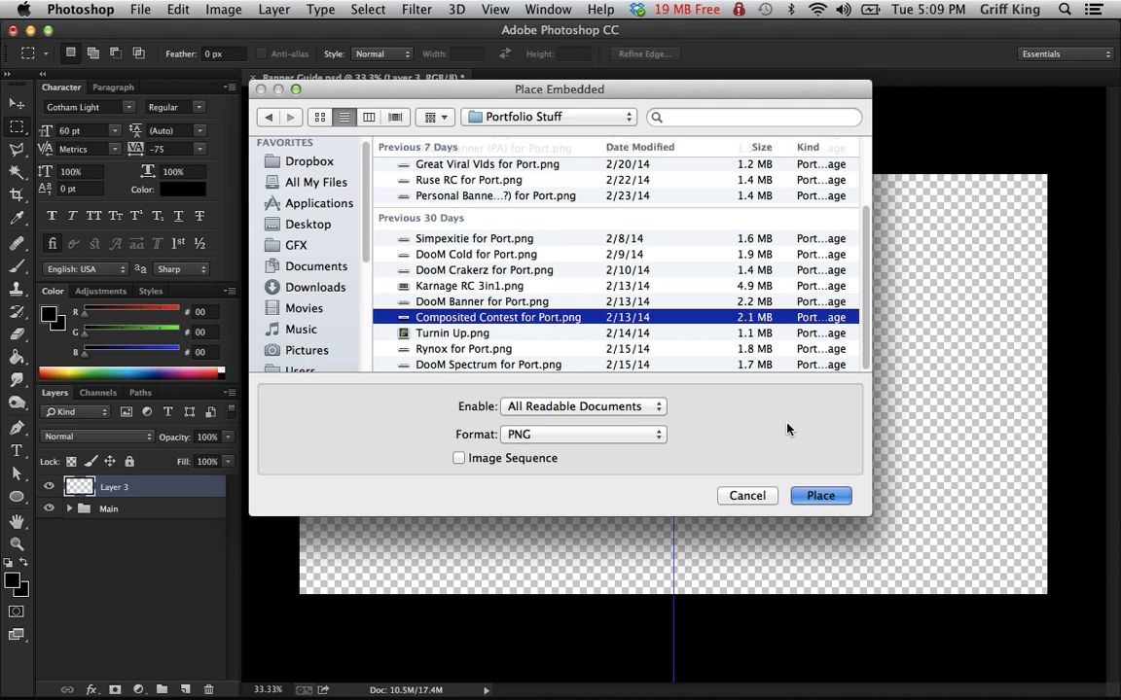
{"action": "left_click", "coordinate": [821, 496]}
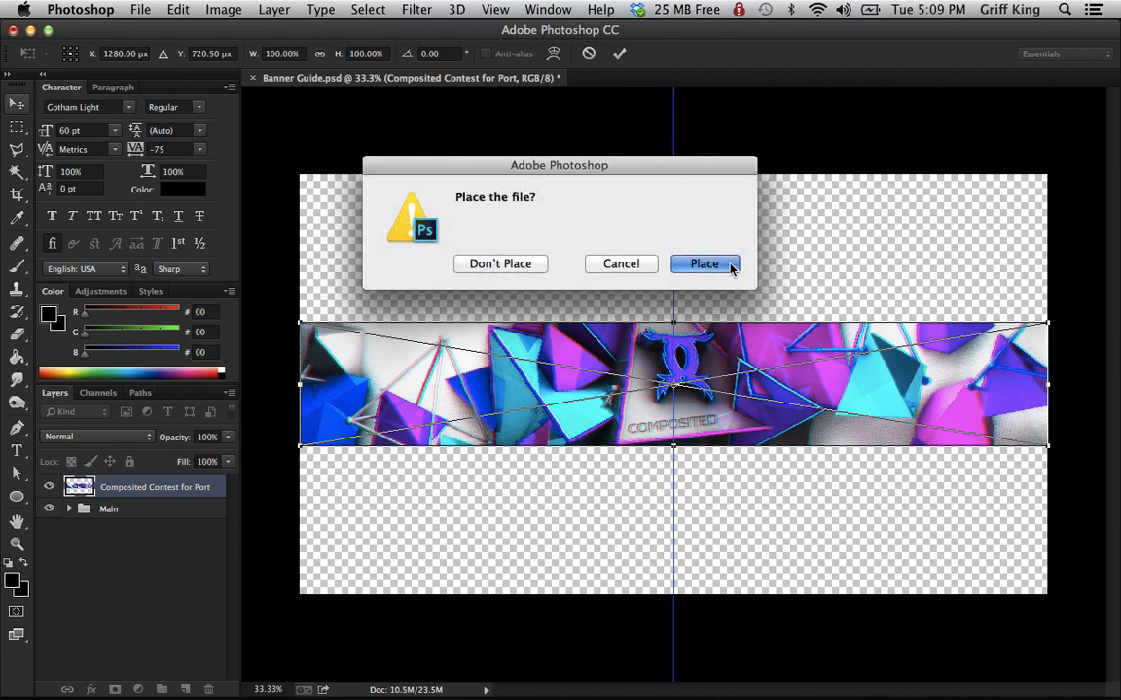
- Confirm the image placement and set the paint colour to light grey #e4e4e4
{"action": "left_click", "coordinate": [705, 264]}
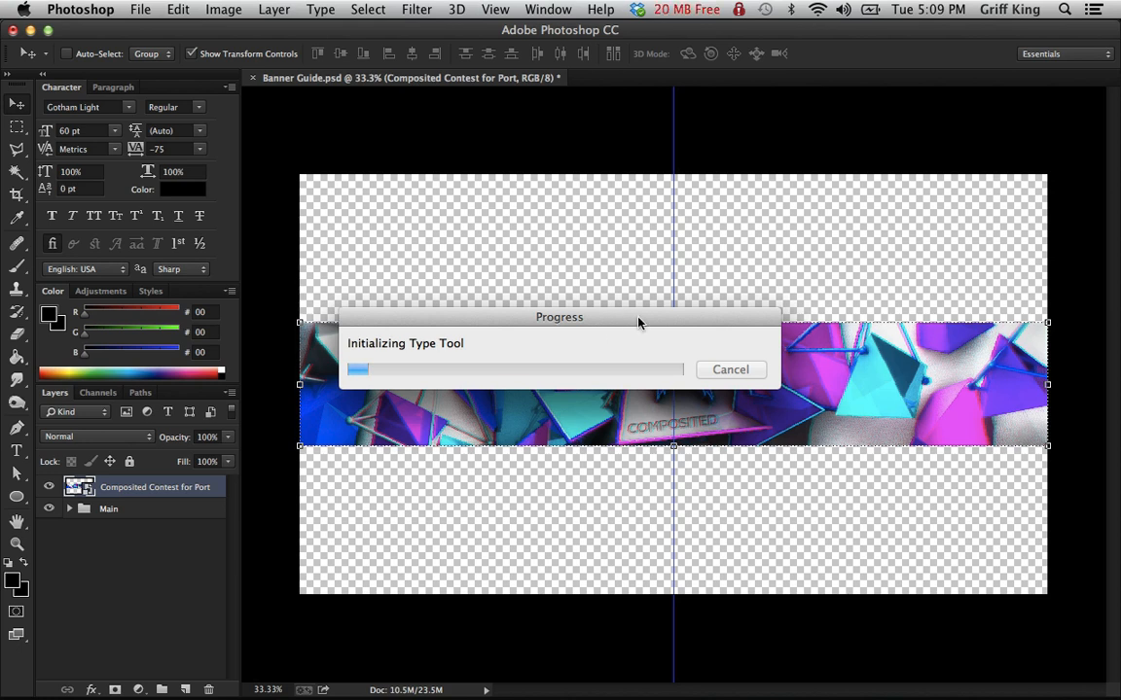
{"action": "mouse_move", "coordinate": [593, 296]}
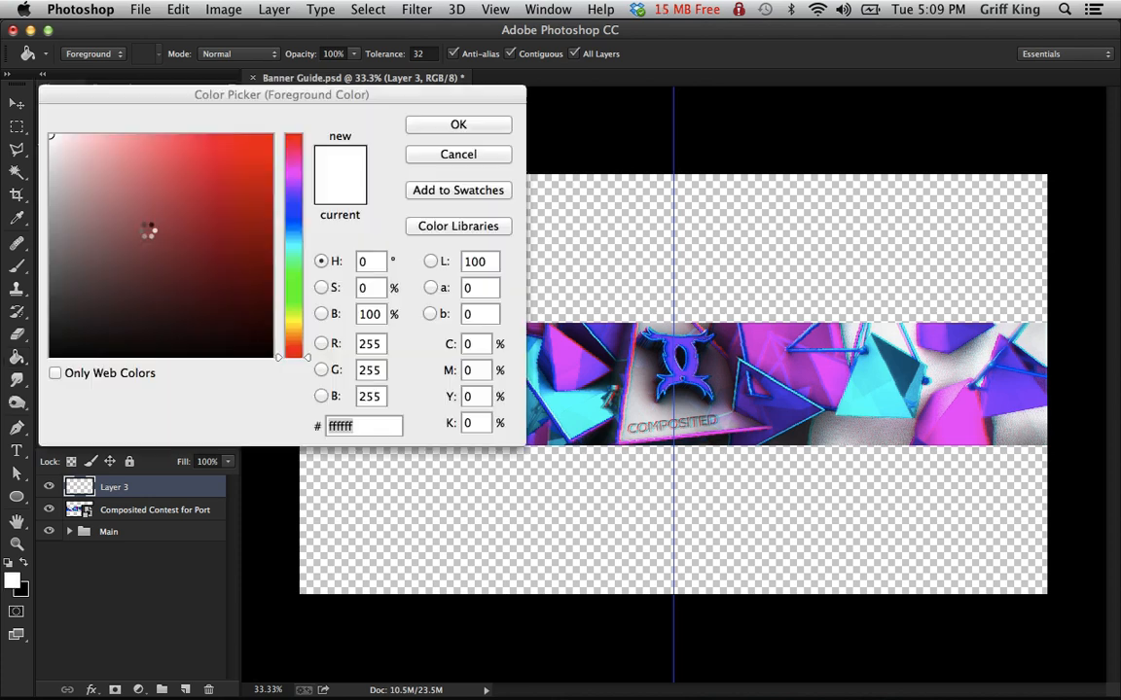
{"action": "left_click", "coordinate": [37, 157]}
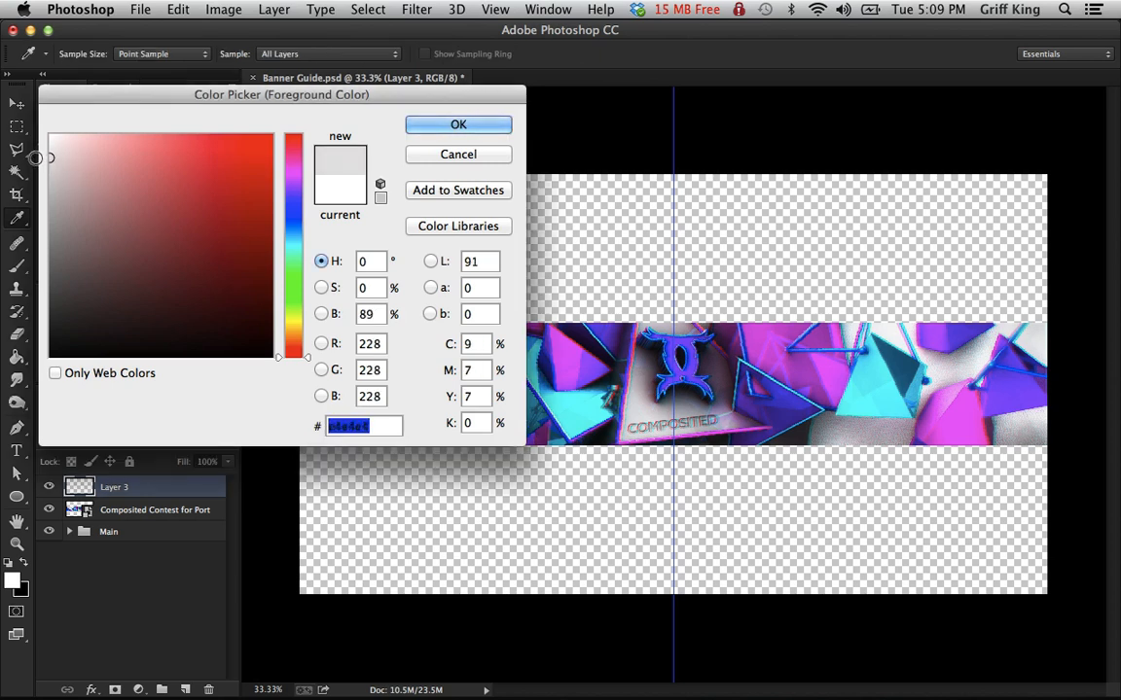
{"action": "left_click", "coordinate": [460, 124]}
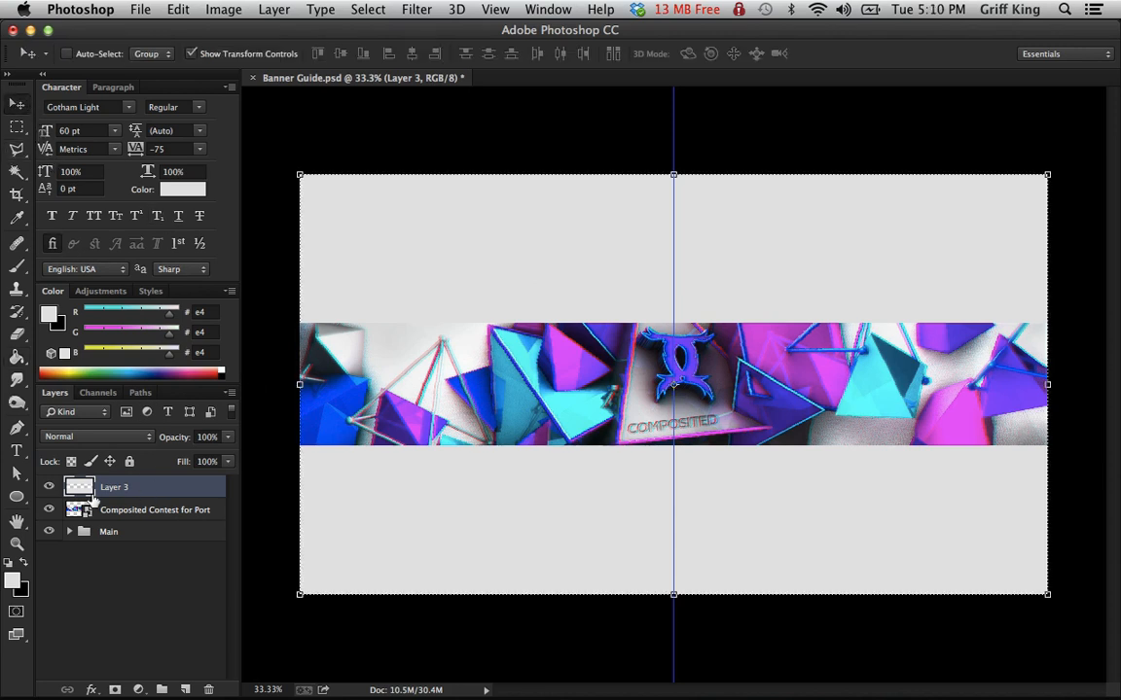
- Select the Composited Contest for Port layer, briefly toggling its visibility
{"action": "left_click", "coordinate": [49, 510]}
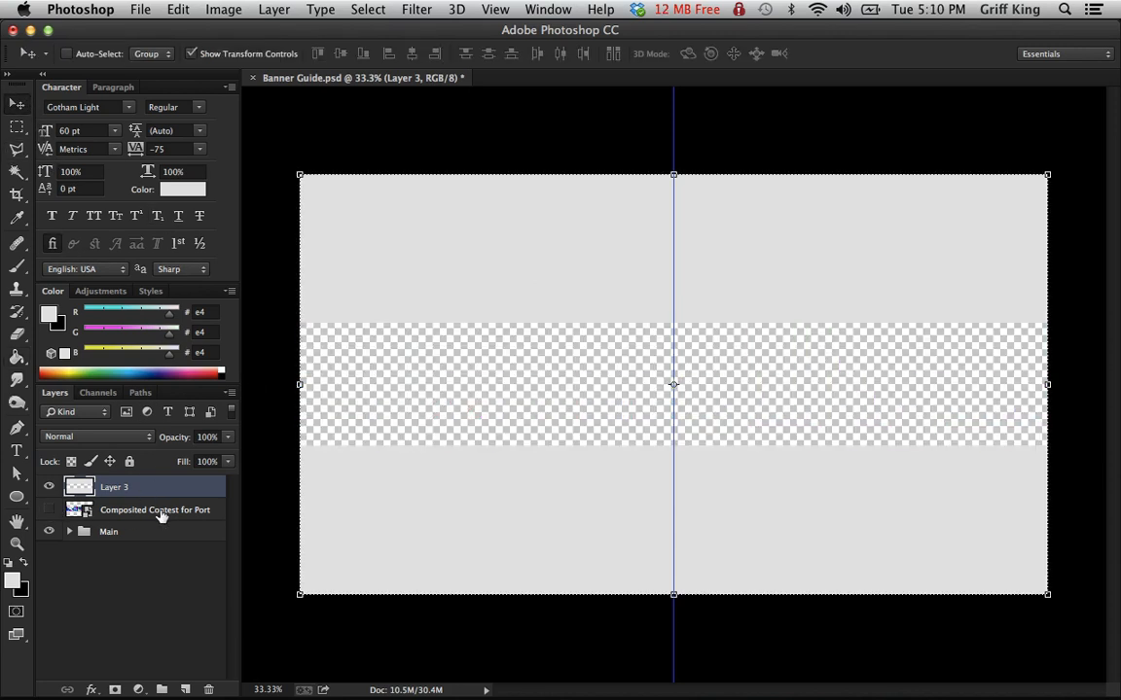
{"action": "left_click", "coordinate": [155, 510]}
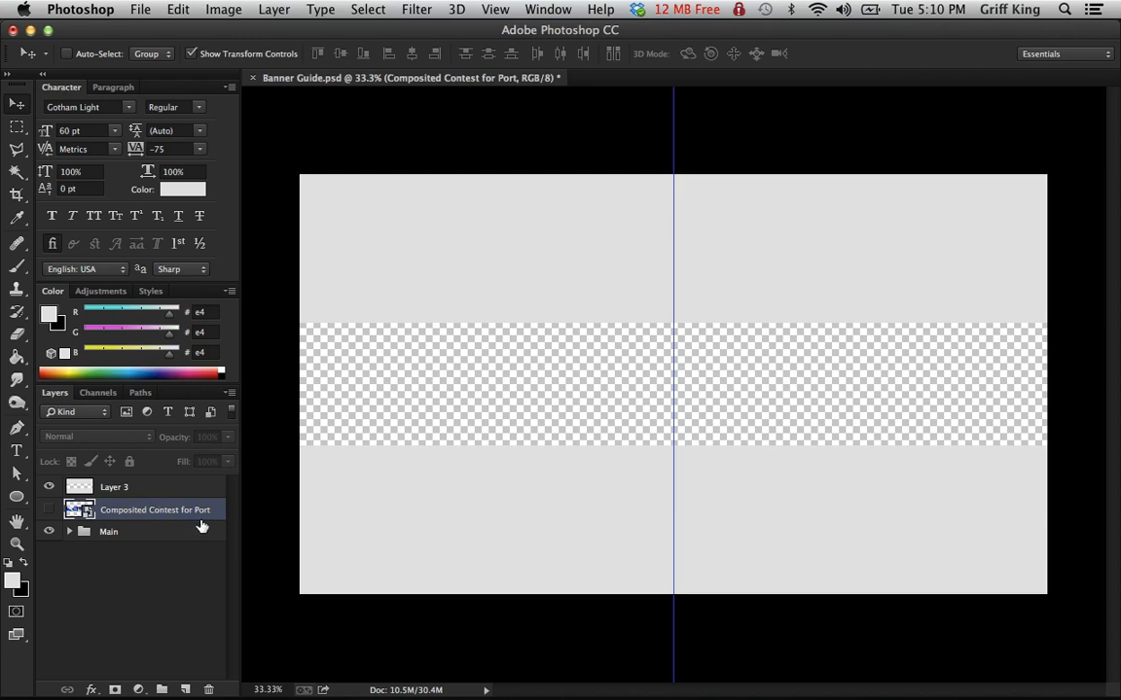
{"action": "mouse_move", "coordinate": [102, 530]}
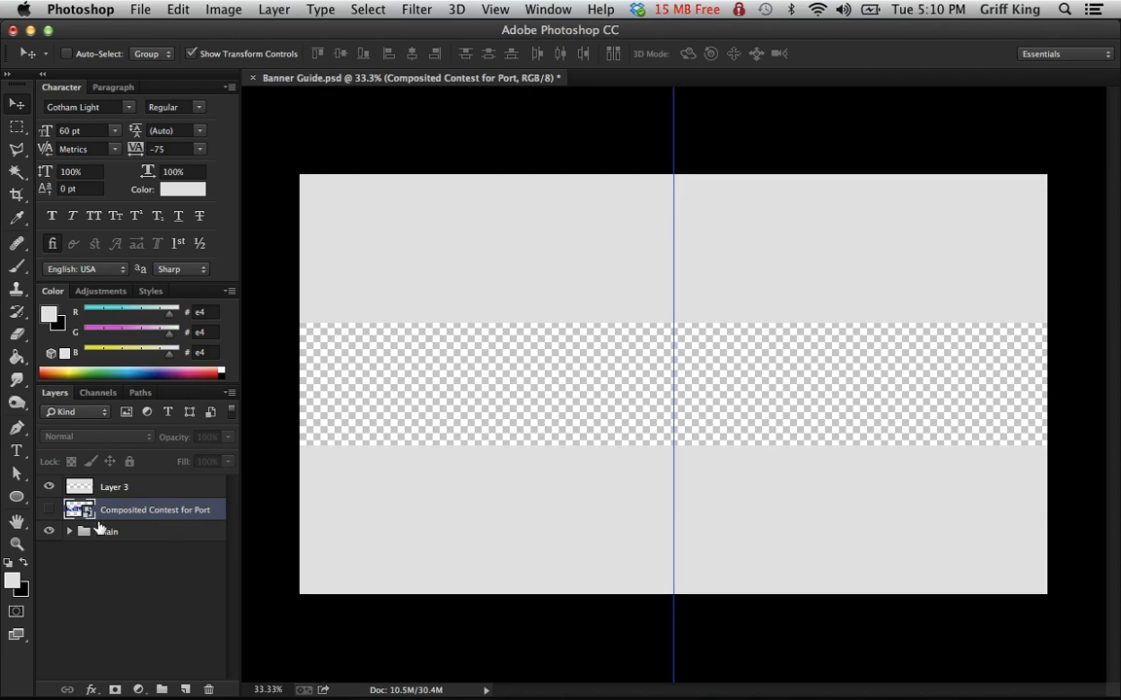
{"action": "left_click", "coordinate": [49, 510]}
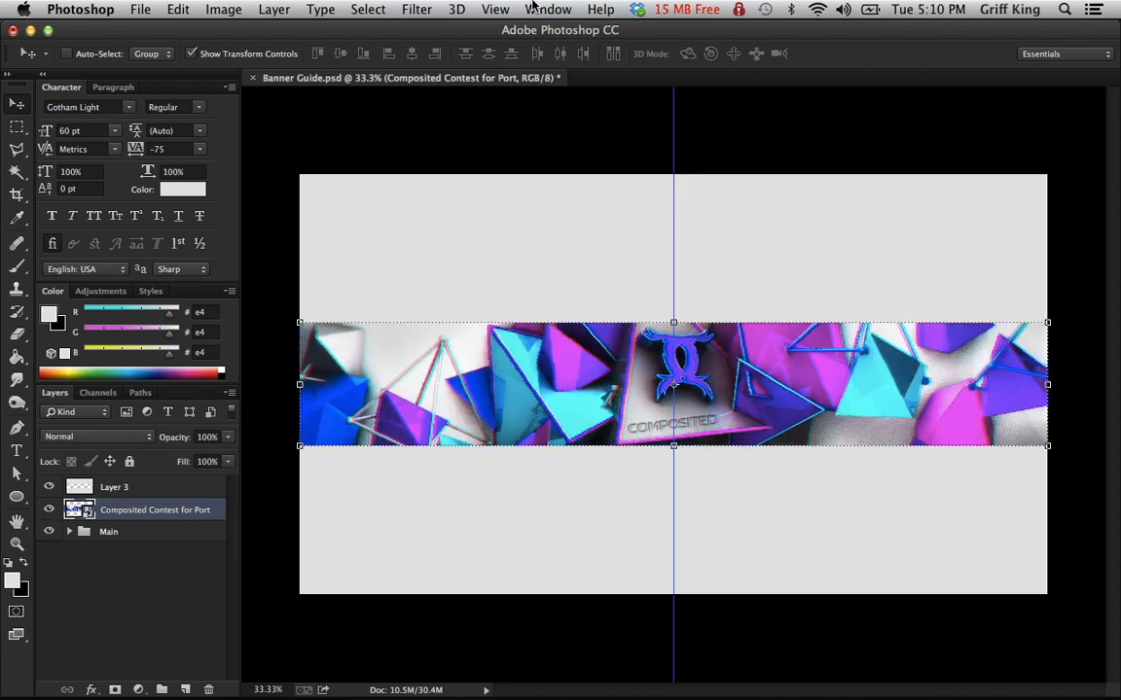
- Add a vertical guide at the canvas centre position, then bring up Guides, Grid & Slices preferences
{"action": "left_click", "coordinate": [494, 8]}
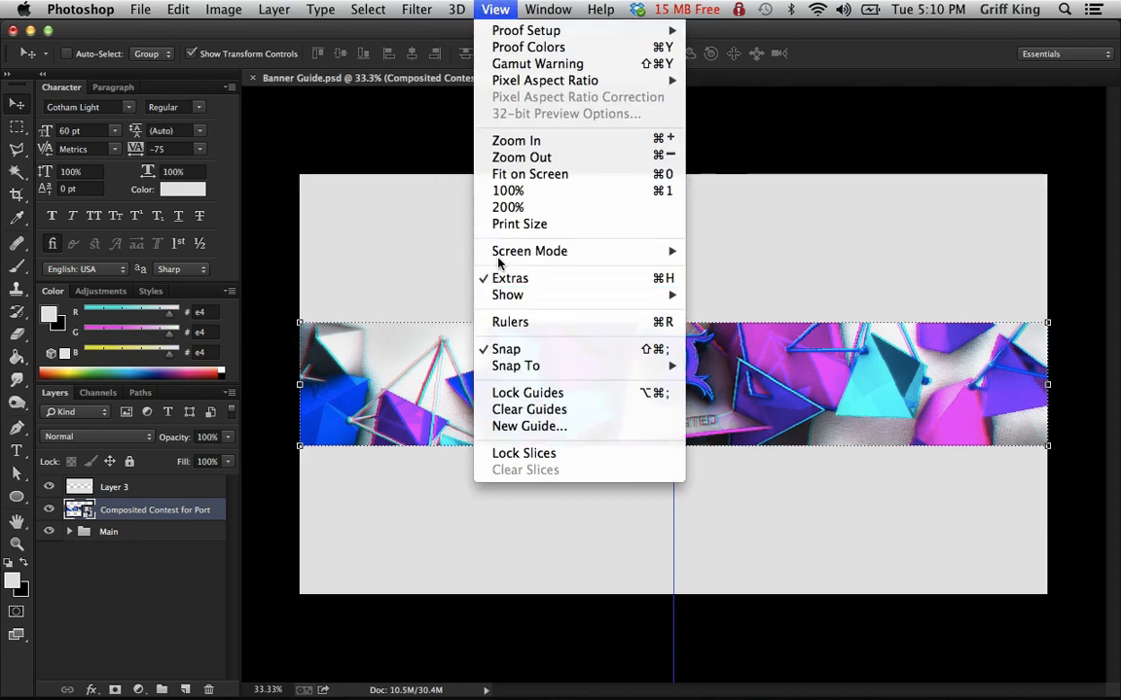
{"action": "mouse_move", "coordinate": [529, 409]}
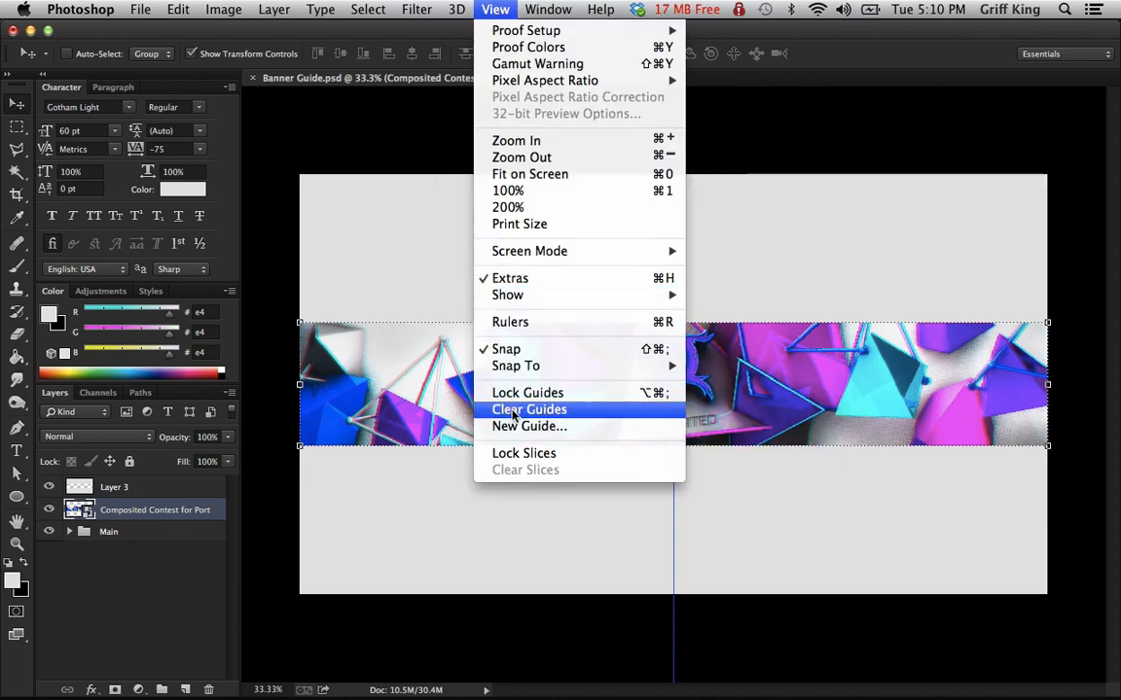
{"action": "left_click", "coordinate": [529, 426]}
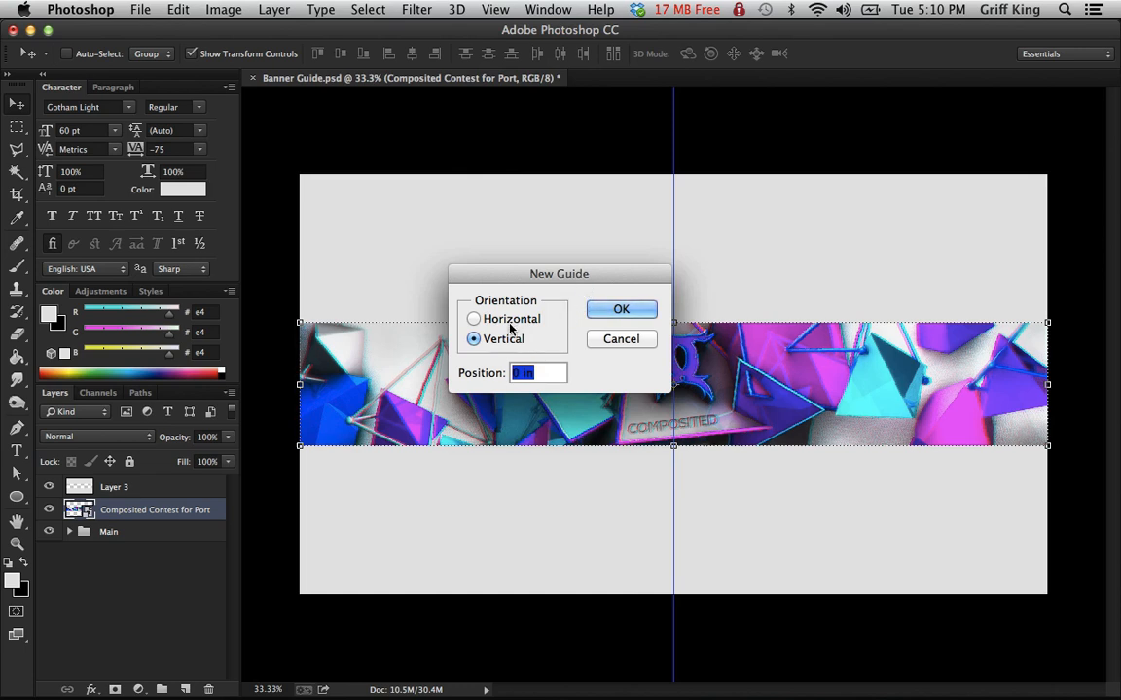
{"action": "left_click", "coordinate": [623, 307]}
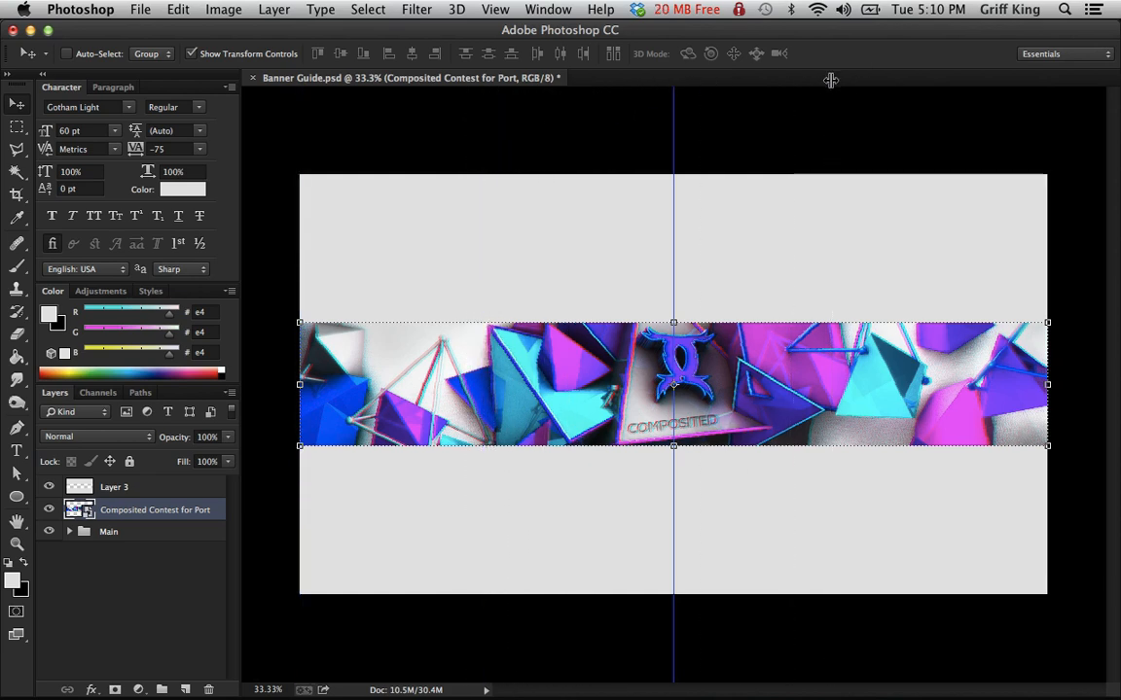
{"action": "mouse_move", "coordinate": [673, 120]}
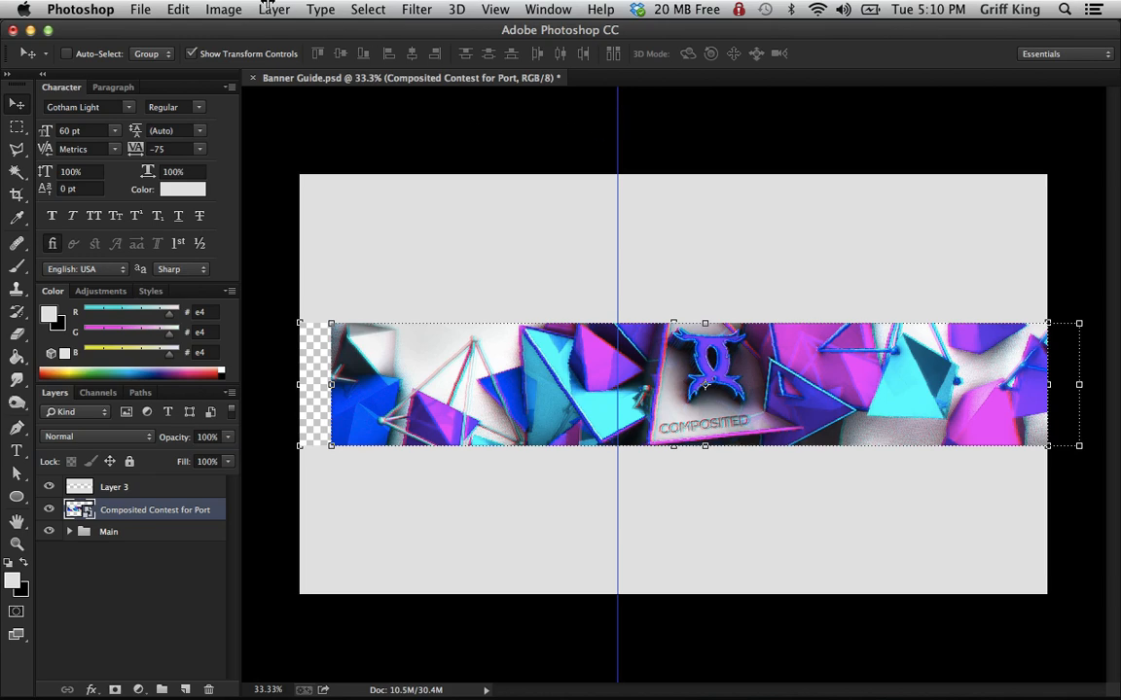
{"action": "left_click", "coordinate": [177, 8]}
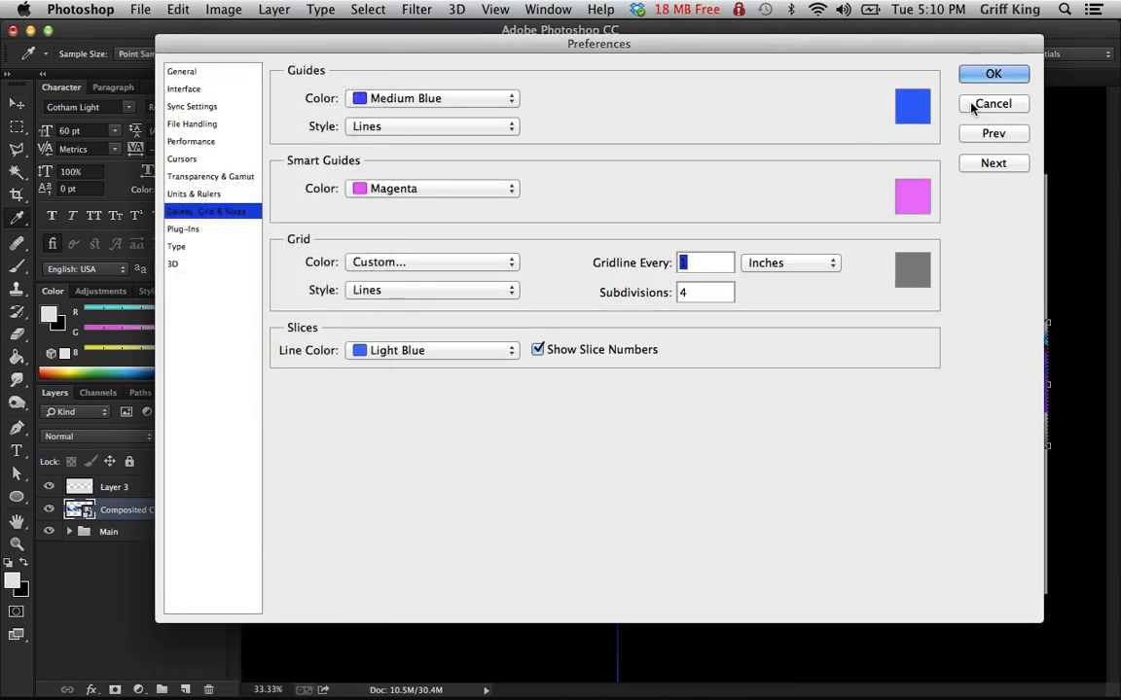
- Cancel the preferences and undo the banner image's accidental move
{"action": "left_click", "coordinate": [179, 8]}
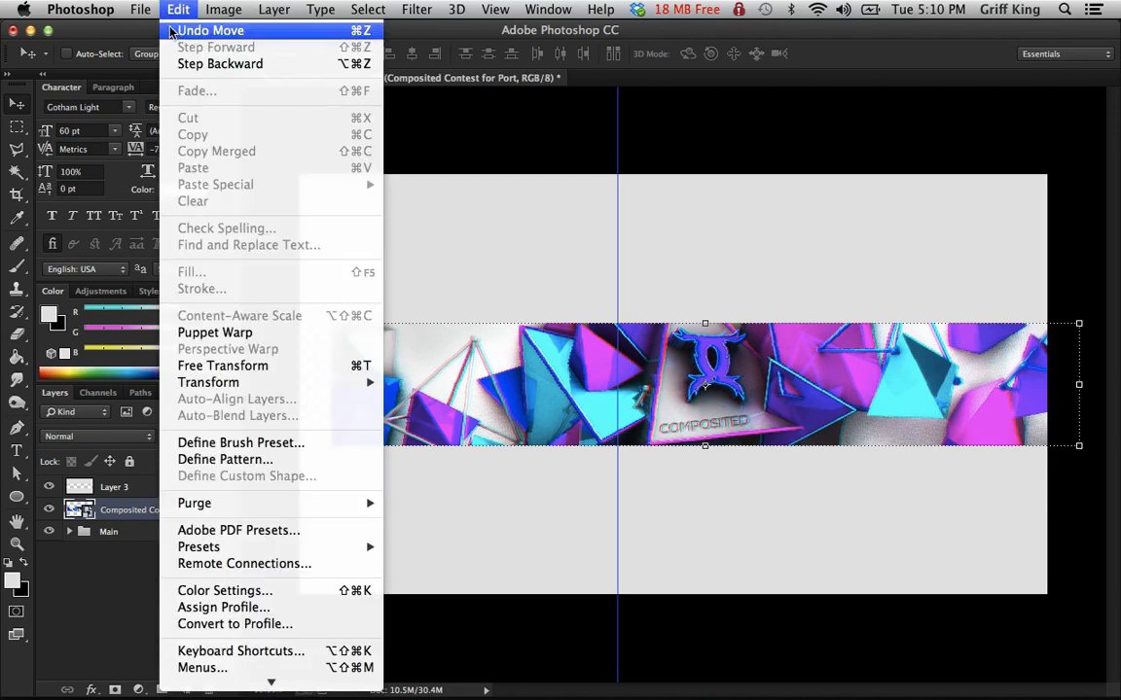
{"action": "left_click", "coordinate": [210, 32]}
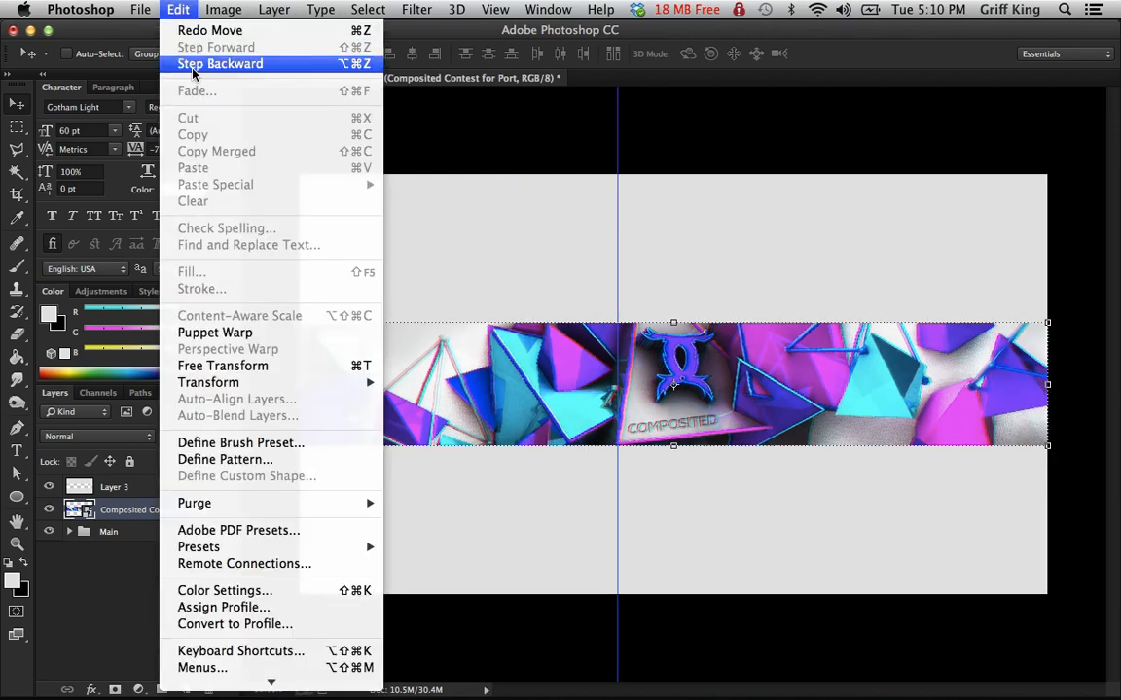
{"action": "left_click", "coordinate": [220, 62]}
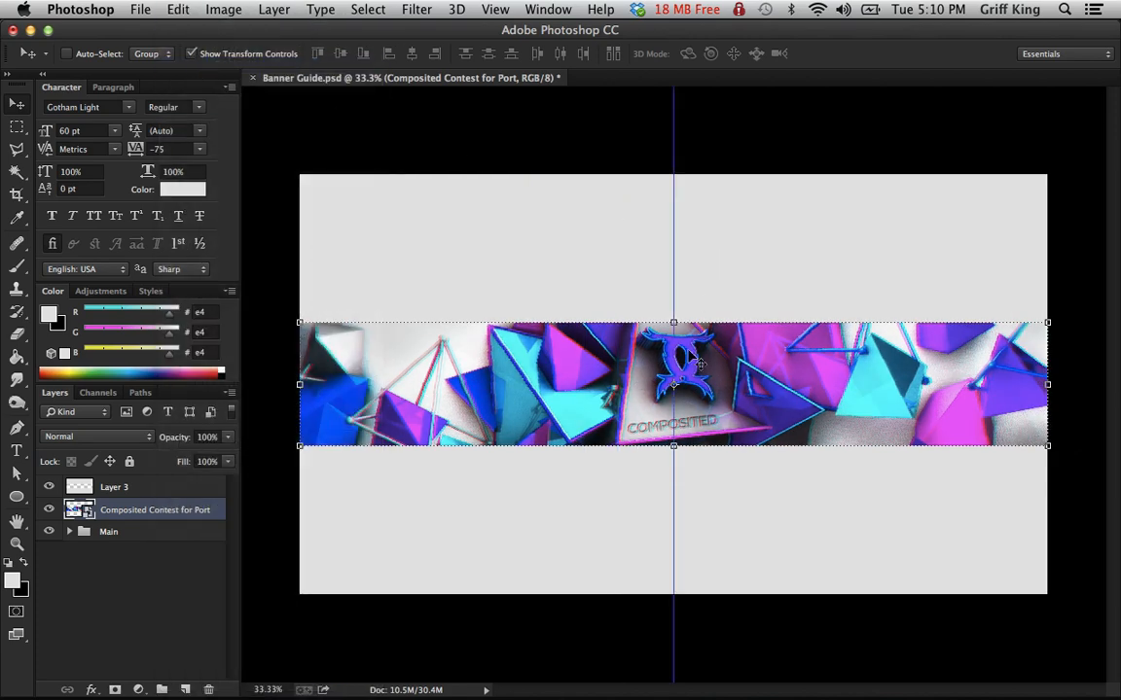
{"action": "mouse_move", "coordinate": [638, 377]}
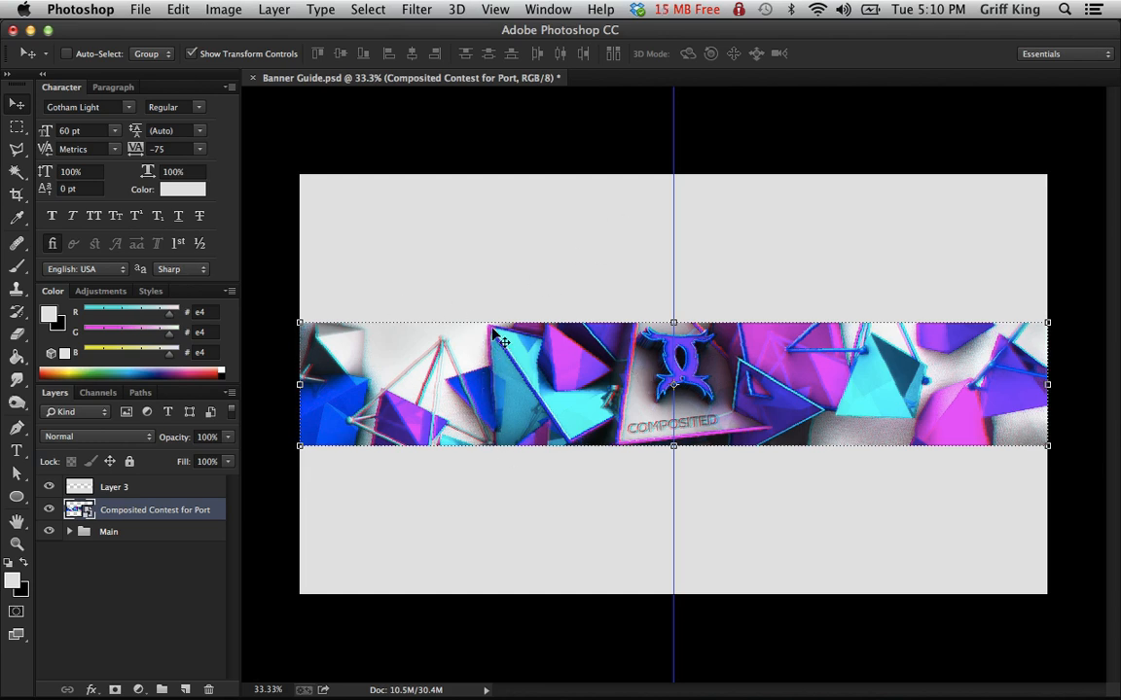
{"action": "mouse_move", "coordinate": [856, 214]}
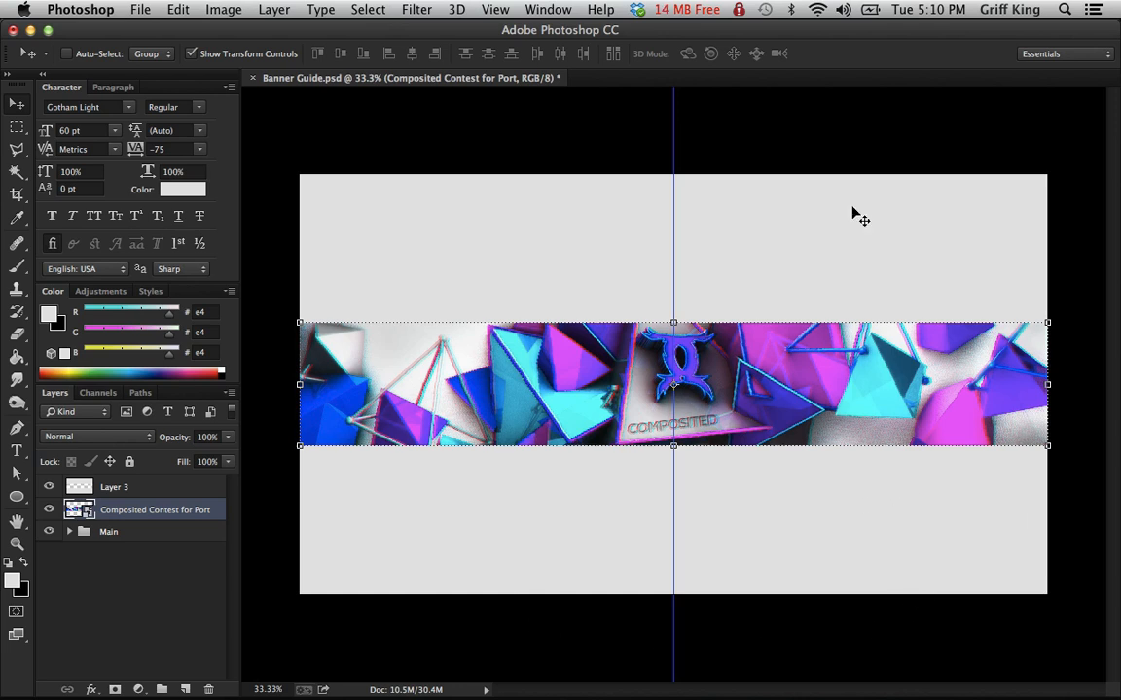
{"action": "mouse_move", "coordinate": [514, 615]}
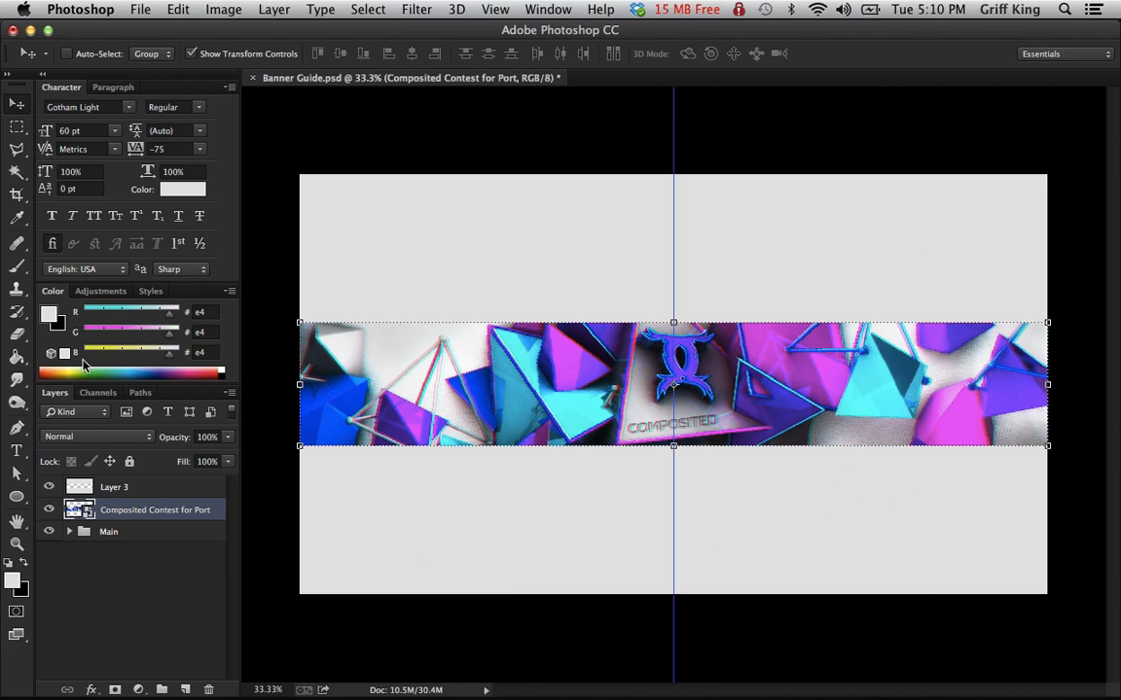
{"action": "mouse_move", "coordinate": [190, 498]}
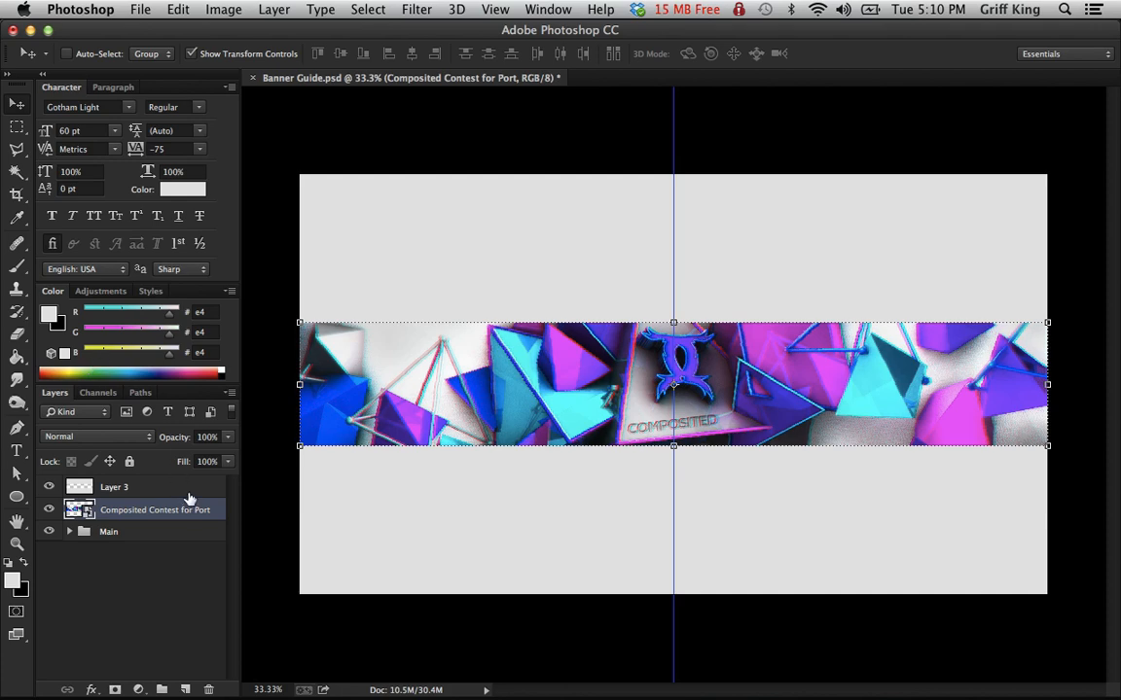
- On Layer 3, add vertical guides along the canvas's left and right edges
{"action": "left_click", "coordinate": [113, 487]}
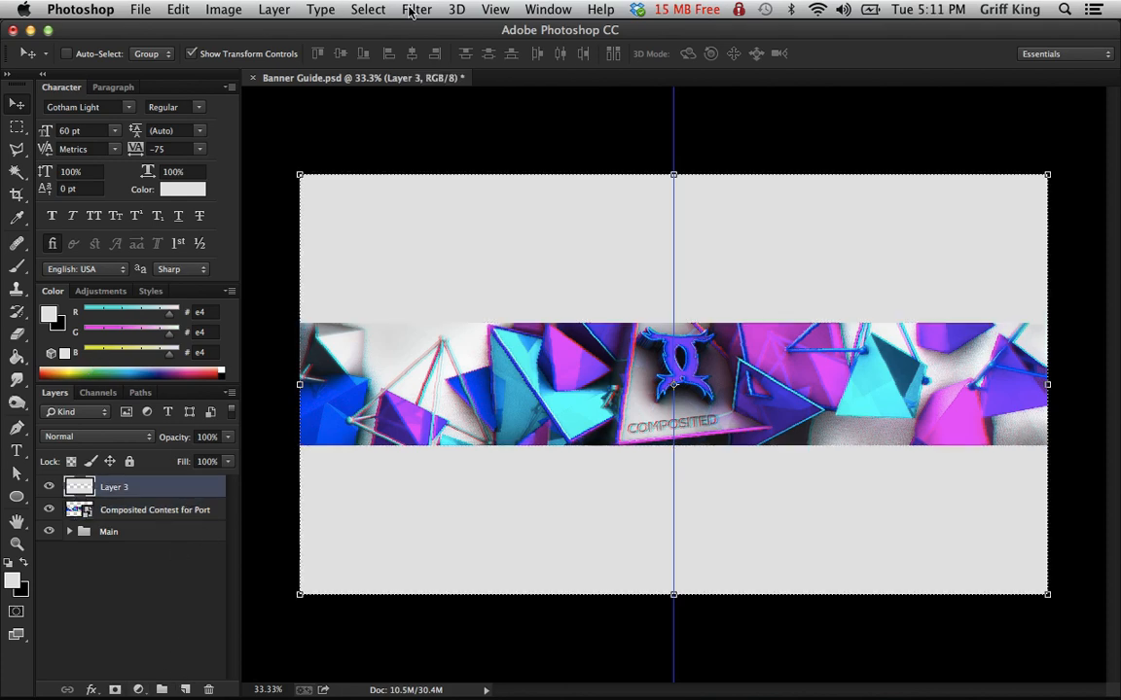
{"action": "left_click", "coordinate": [494, 8]}
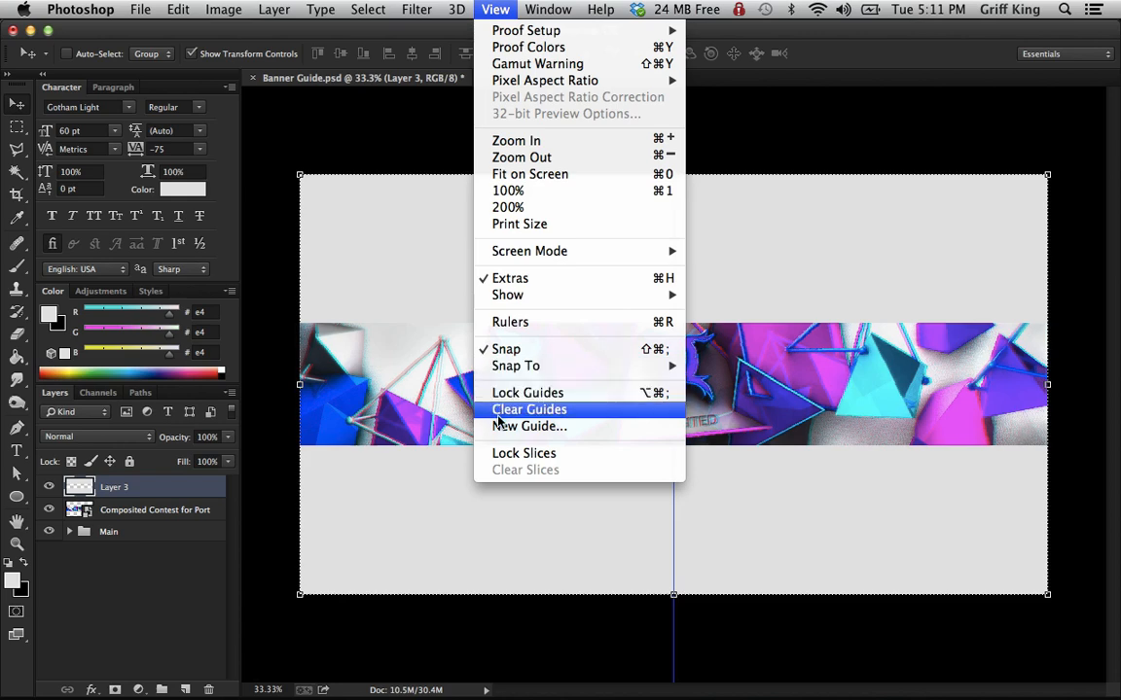
{"action": "left_click", "coordinate": [530, 408]}
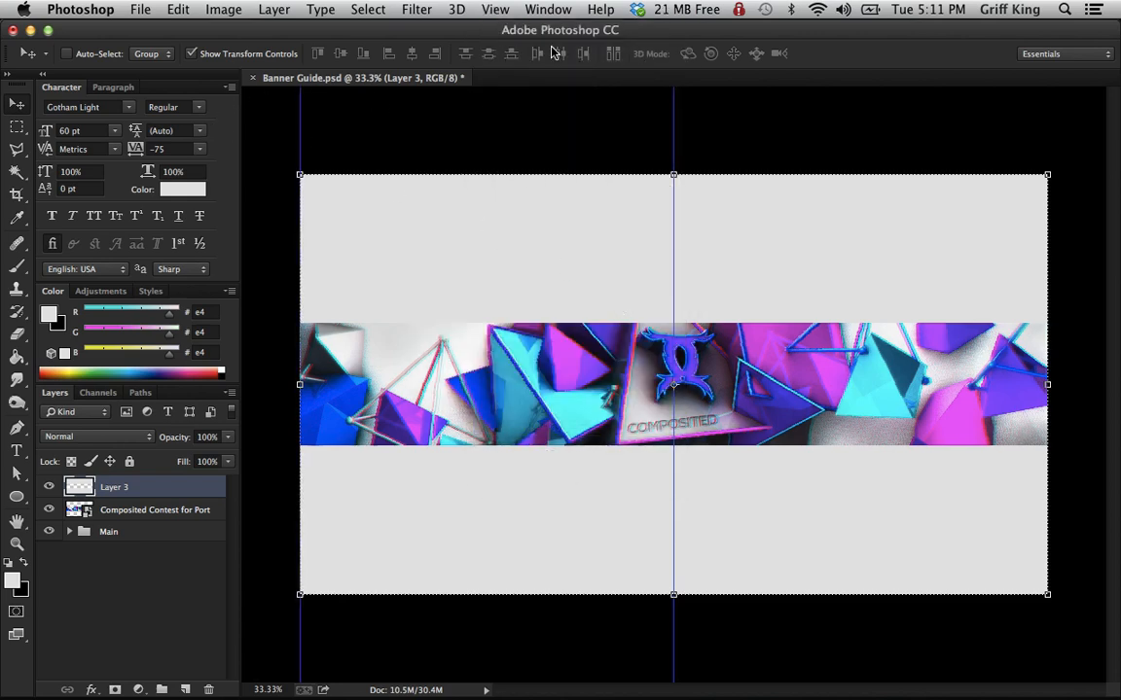
{"action": "left_click", "coordinate": [494, 7]}
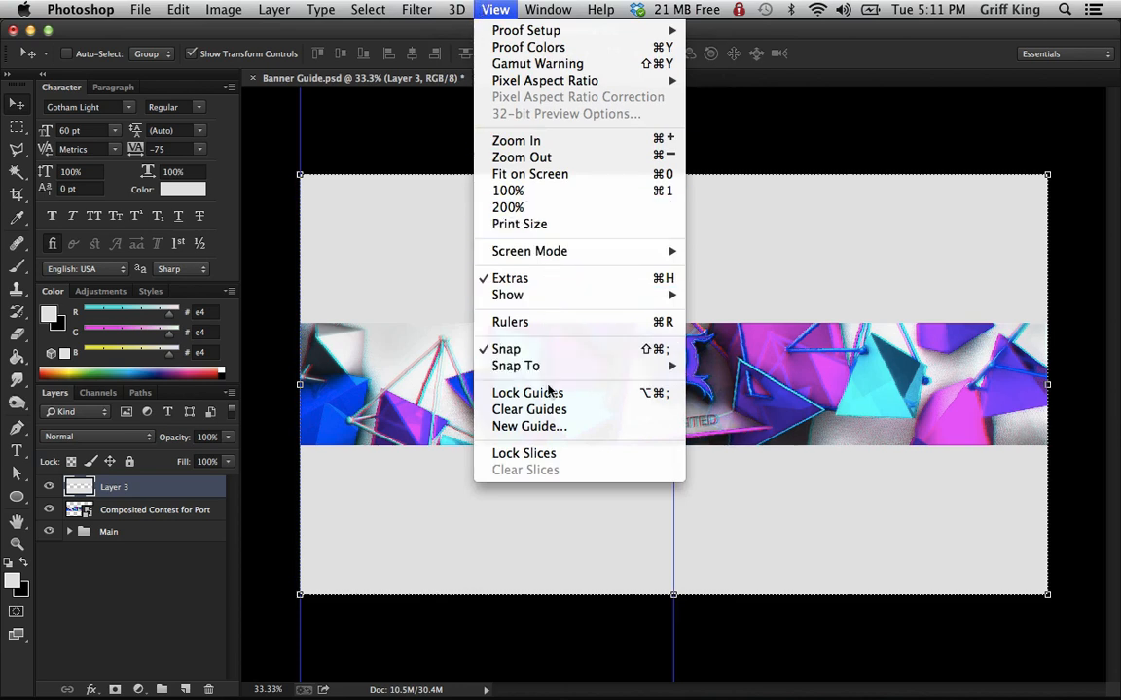
{"action": "left_click", "coordinate": [529, 426]}
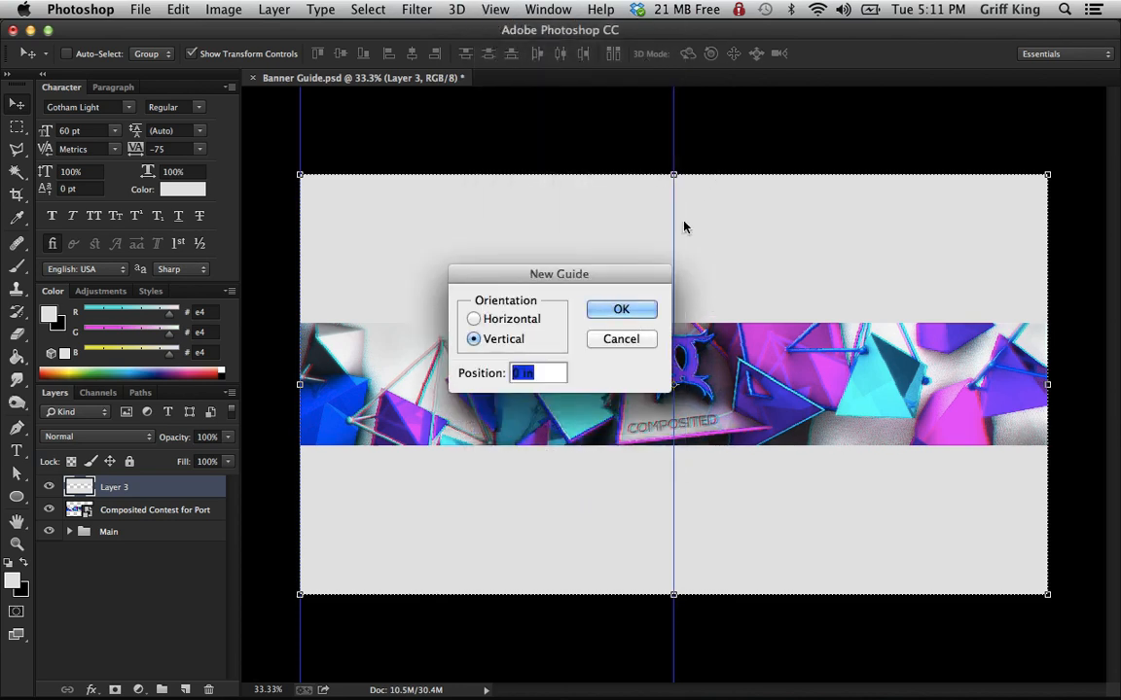
{"action": "left_click", "coordinate": [621, 307]}
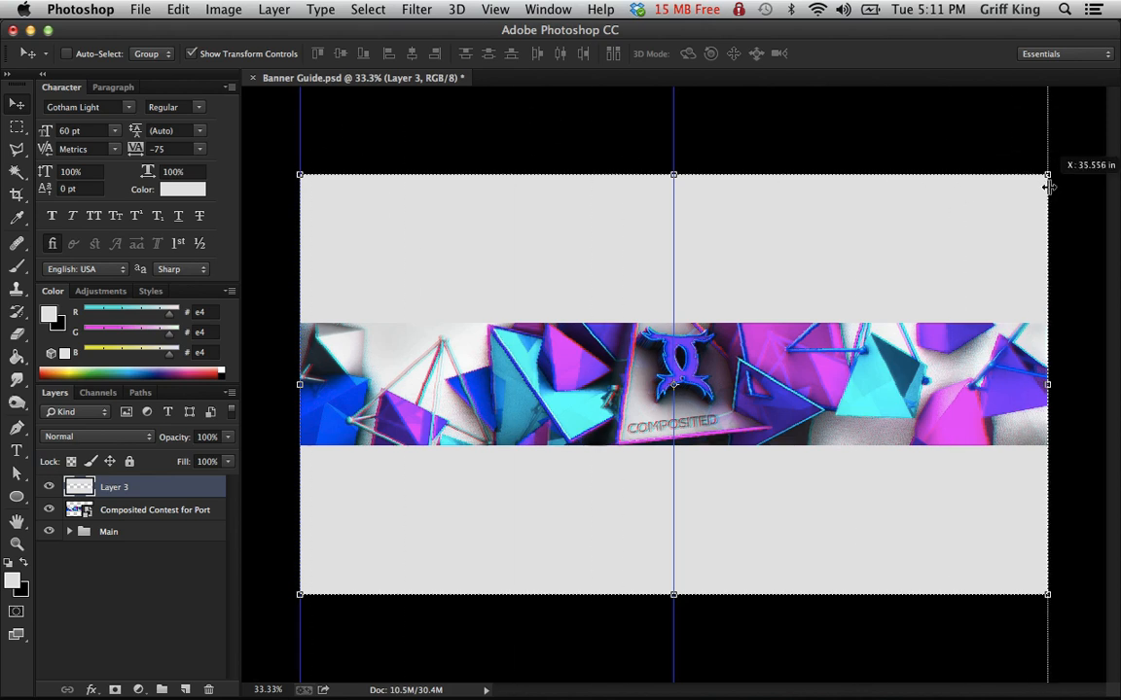
- Add horizontal guides along the canvas's top and bottom edges
{"action": "left_click", "coordinate": [494, 7]}
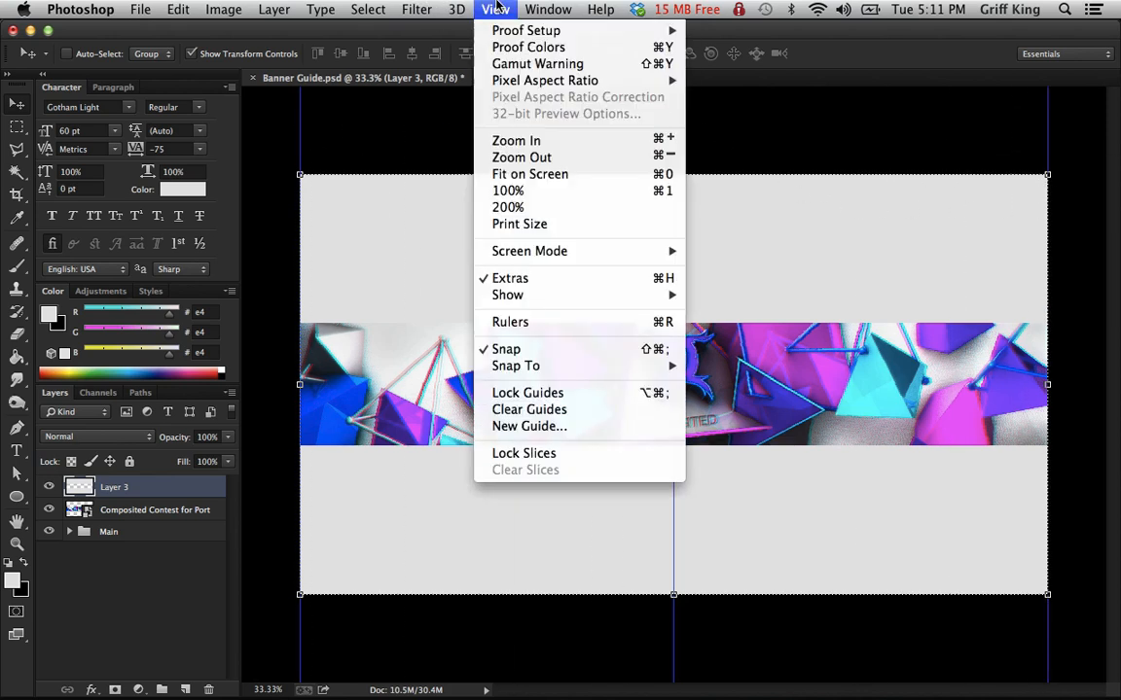
{"action": "mouse_move", "coordinate": [530, 426]}
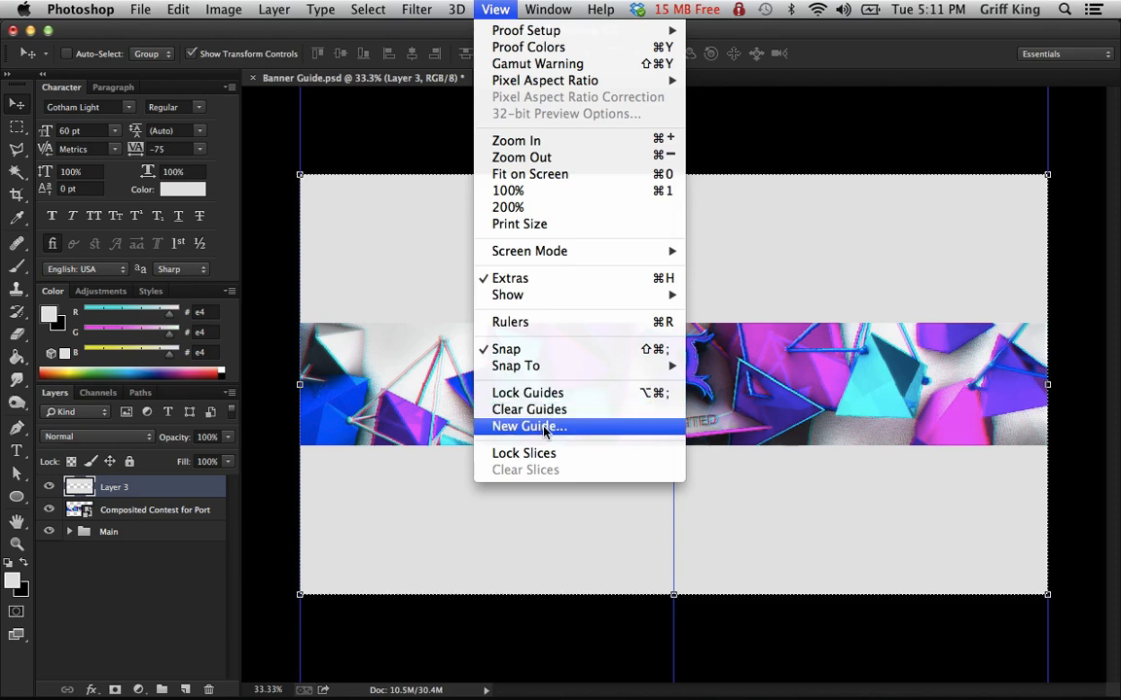
{"action": "left_click", "coordinate": [529, 426]}
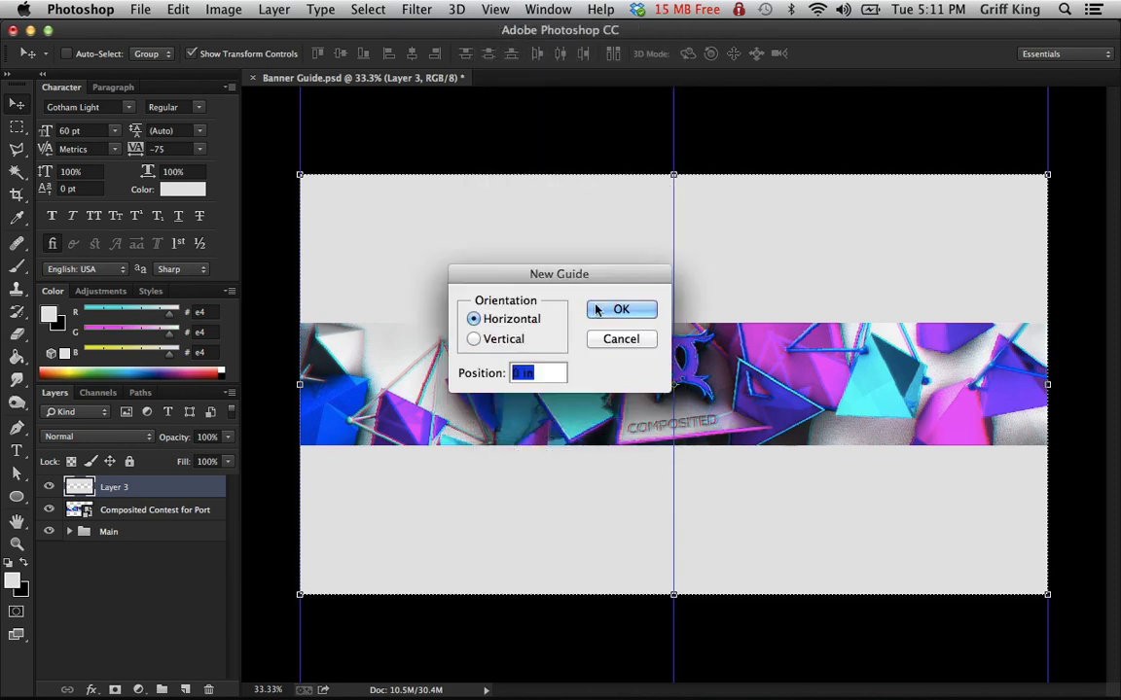
{"action": "left_click", "coordinate": [620, 310]}
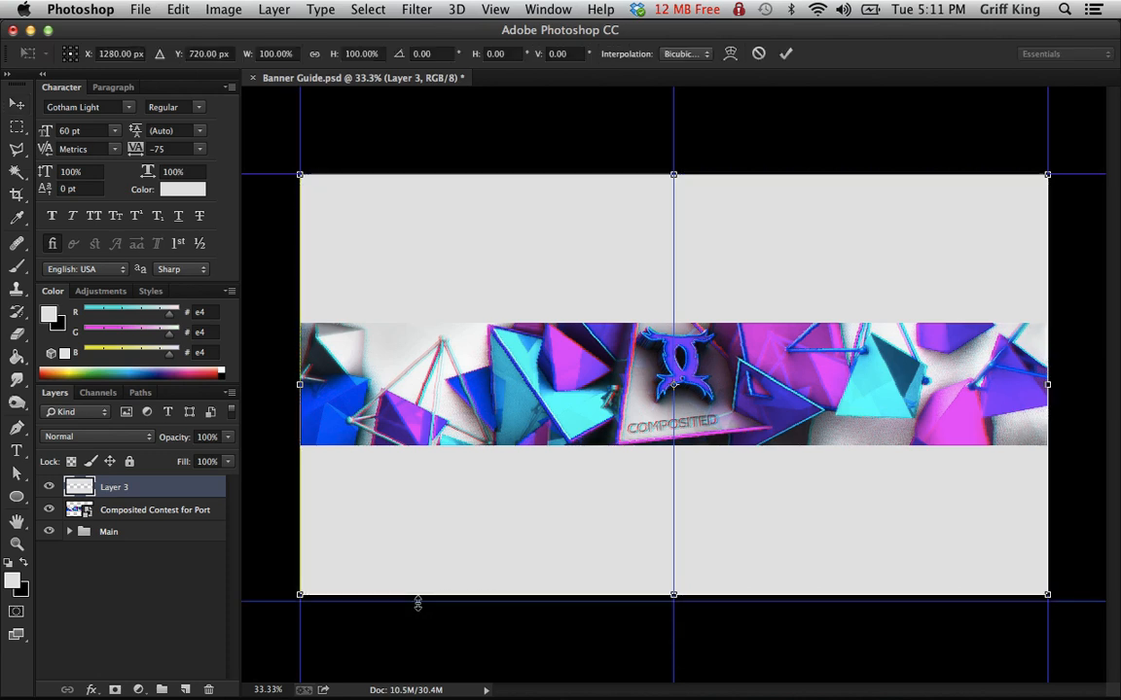
{"action": "mouse_move", "coordinate": [652, 88]}
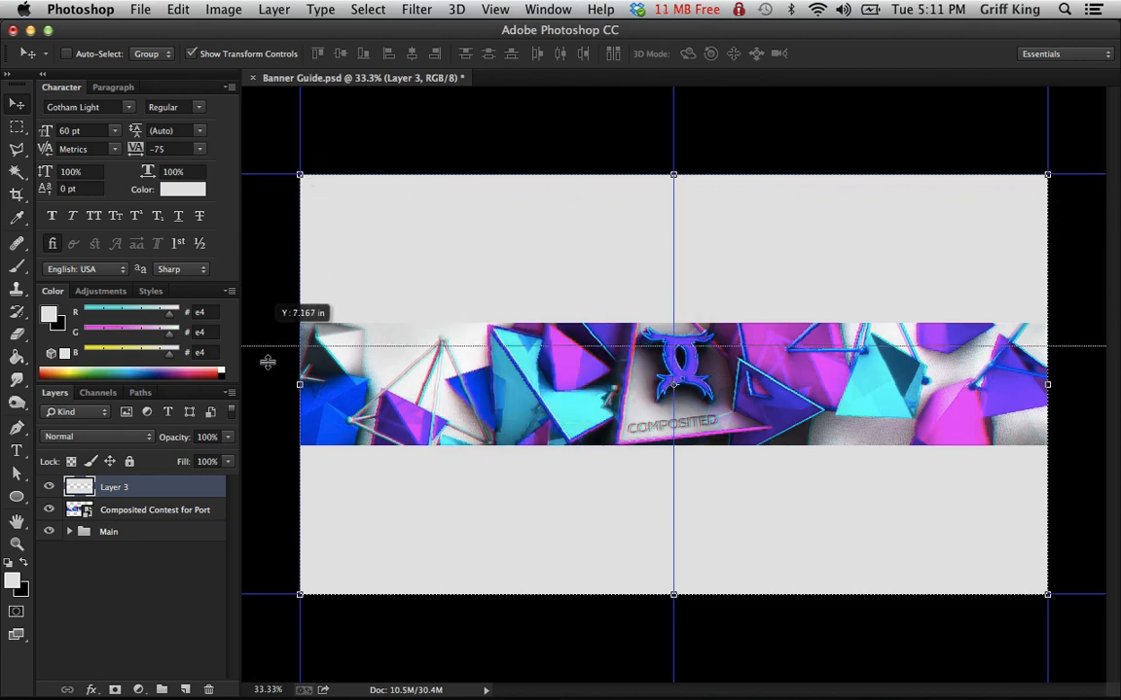
- Drag a horizontal guide to the banner band's bottom edge and undo an accidental layer move
{"action": "left_click_drag", "start_coordinate": [269, 347], "coordinate": [269, 446]}
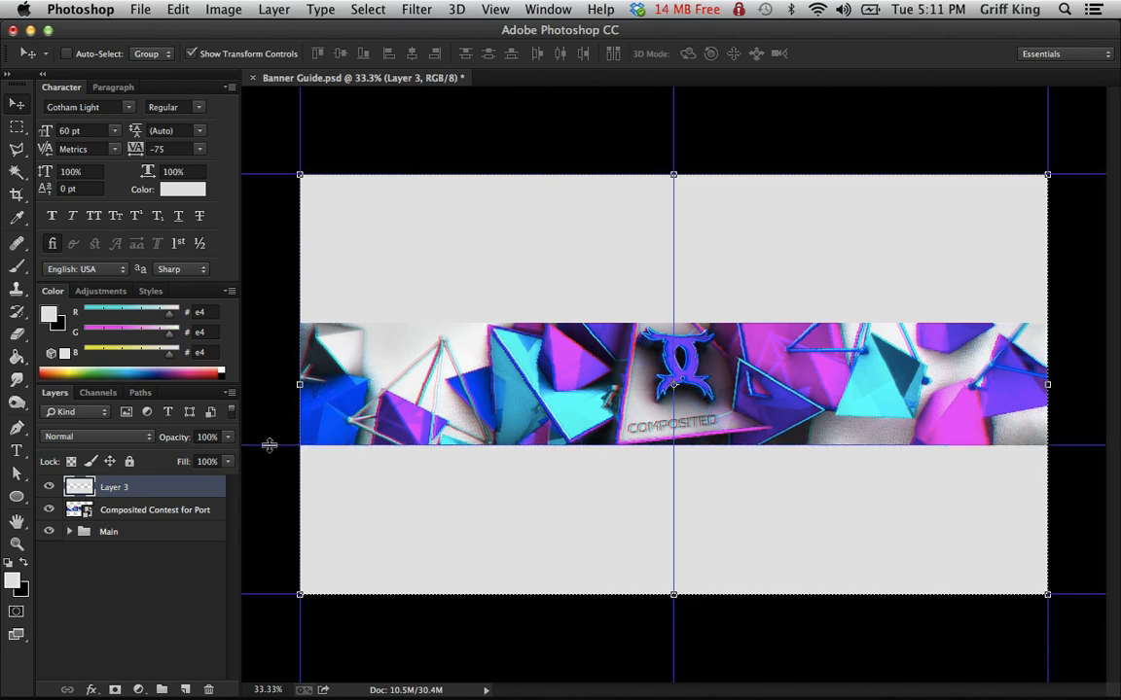
{"action": "mouse_move", "coordinate": [326, 390]}
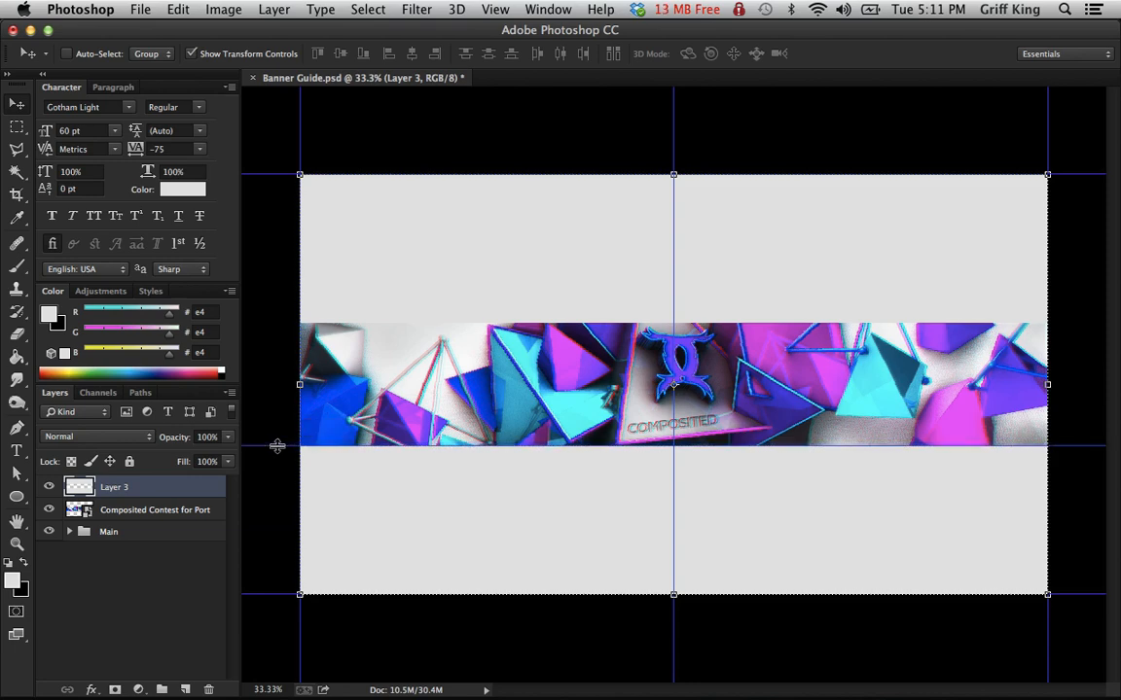
{"action": "left_click", "coordinate": [494, 8]}
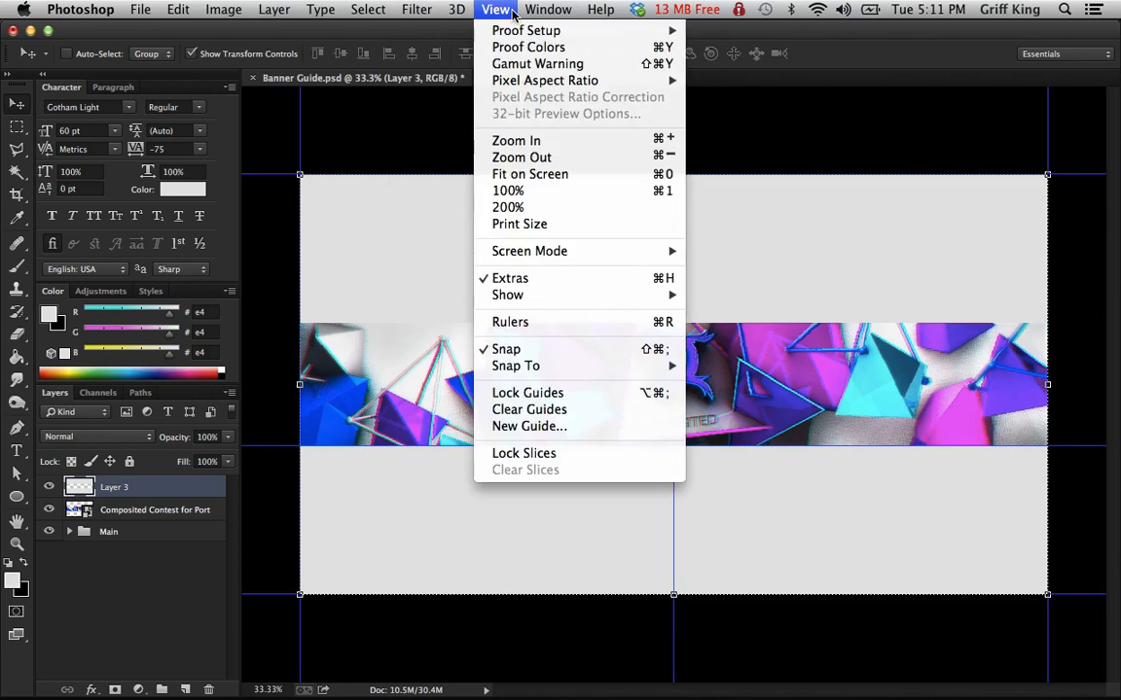
{"action": "mouse_move", "coordinate": [529, 427]}
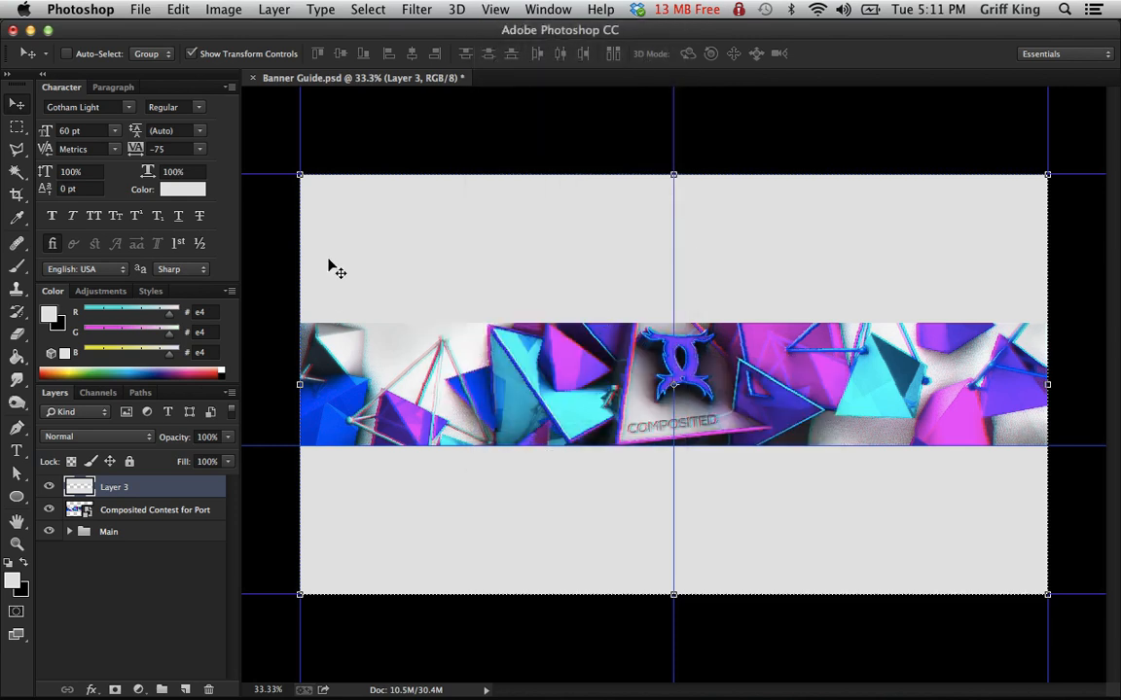
{"action": "mouse_move", "coordinate": [282, 183]}
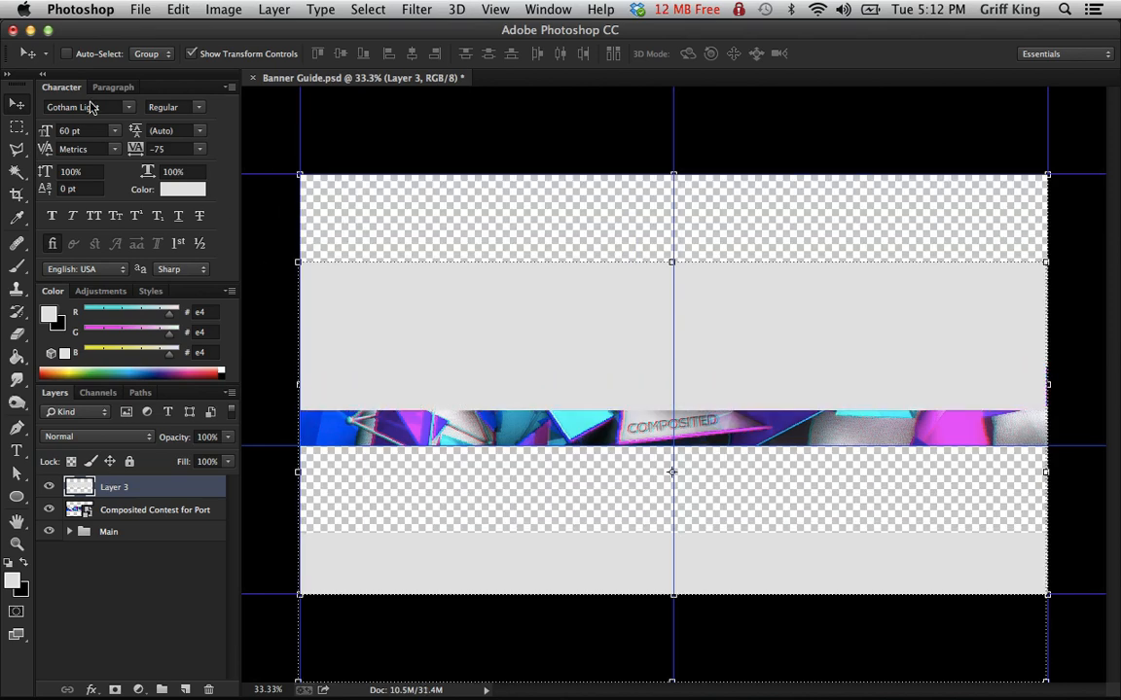
{"action": "left_click", "coordinate": [179, 8]}
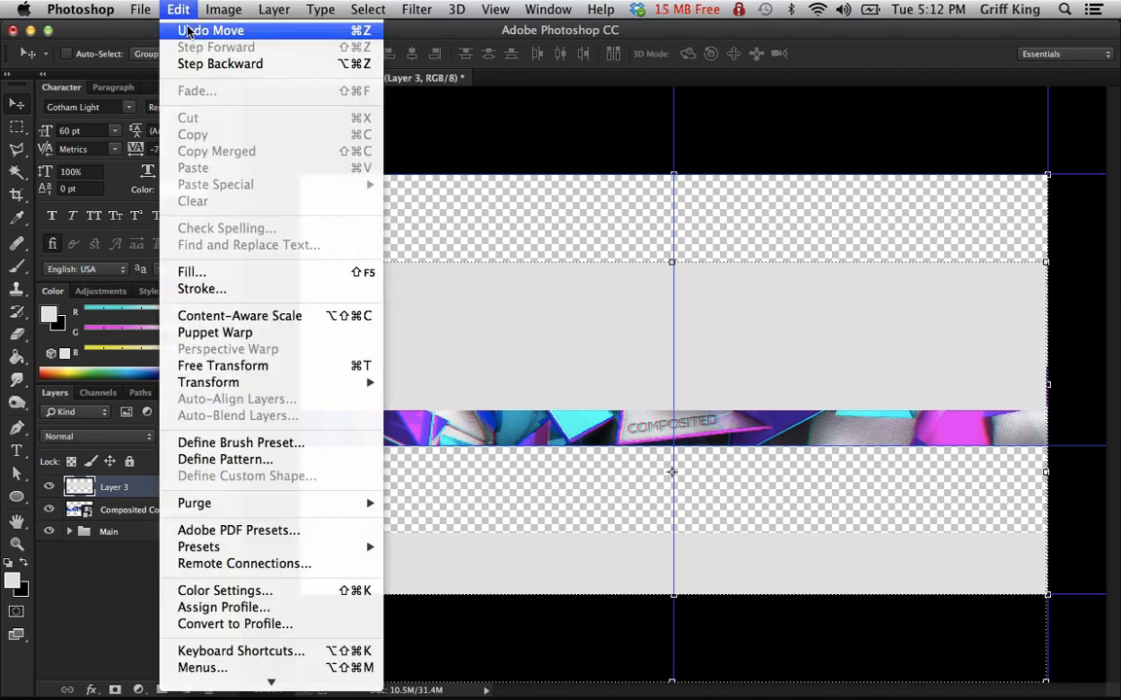
{"action": "left_click", "coordinate": [210, 31]}
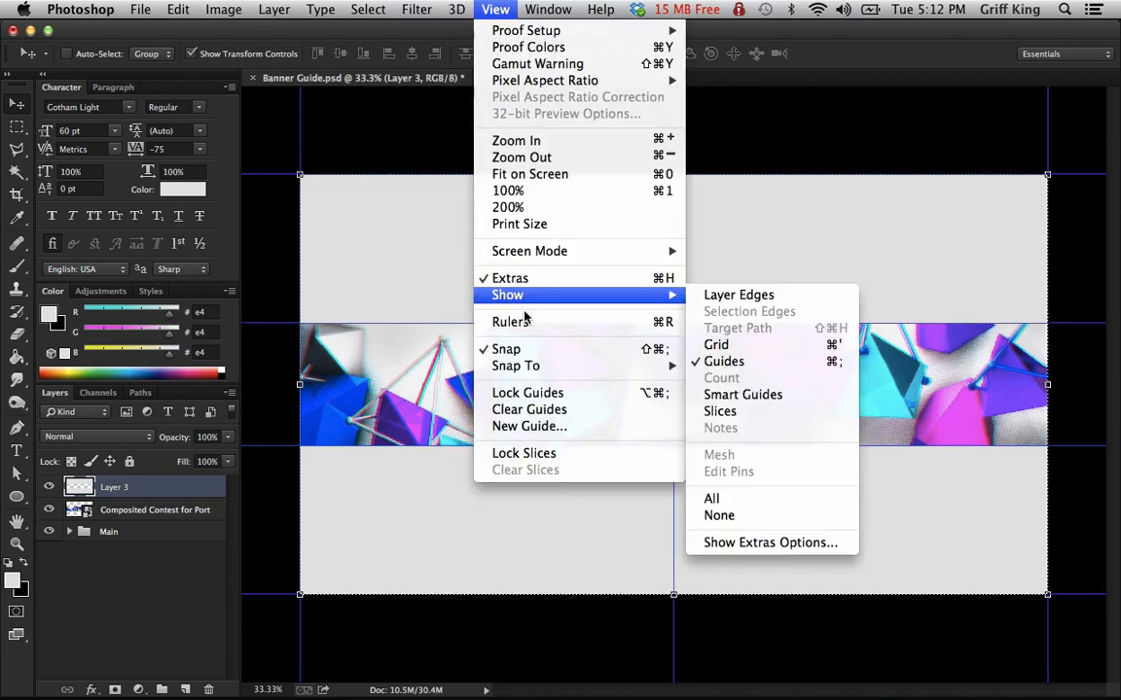
- Add a guide along the band's other edge and hide the composited artwork layer
{"action": "left_click", "coordinate": [529, 426]}
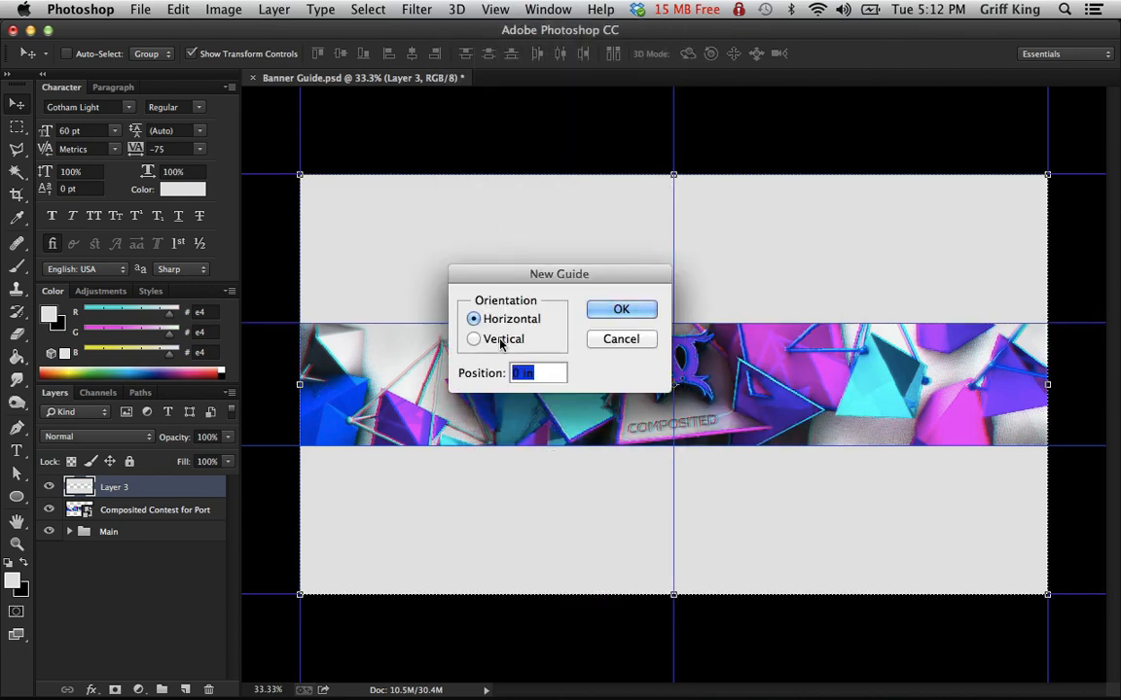
{"action": "left_click", "coordinate": [620, 309]}
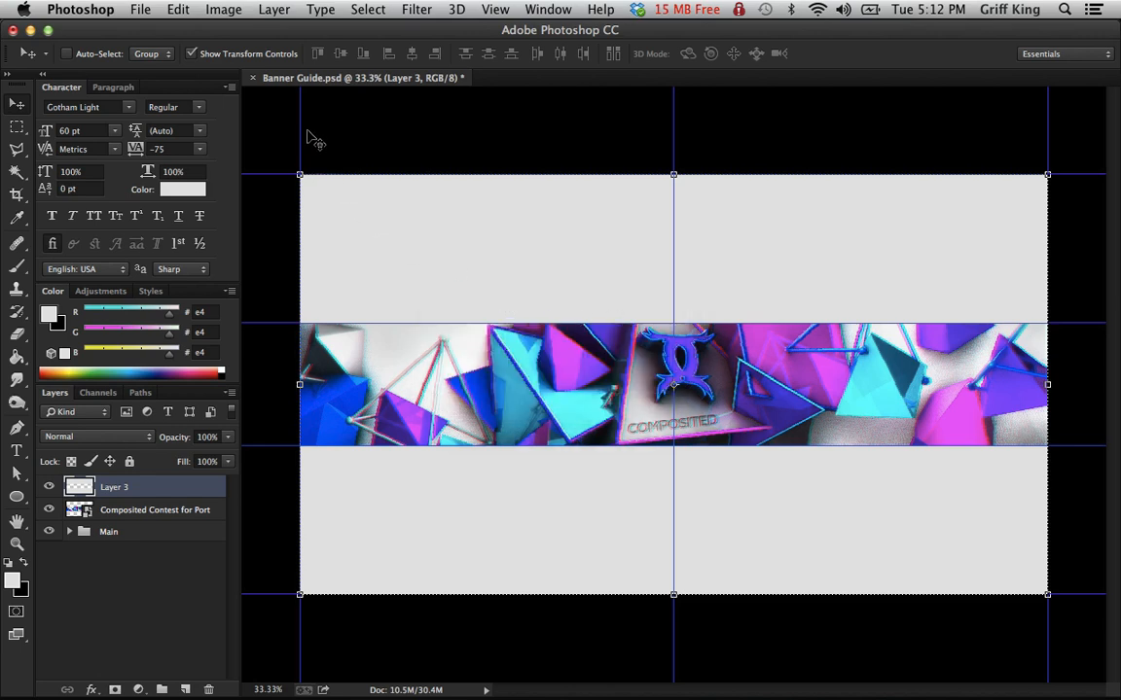
{"action": "mouse_move", "coordinate": [214, 529]}
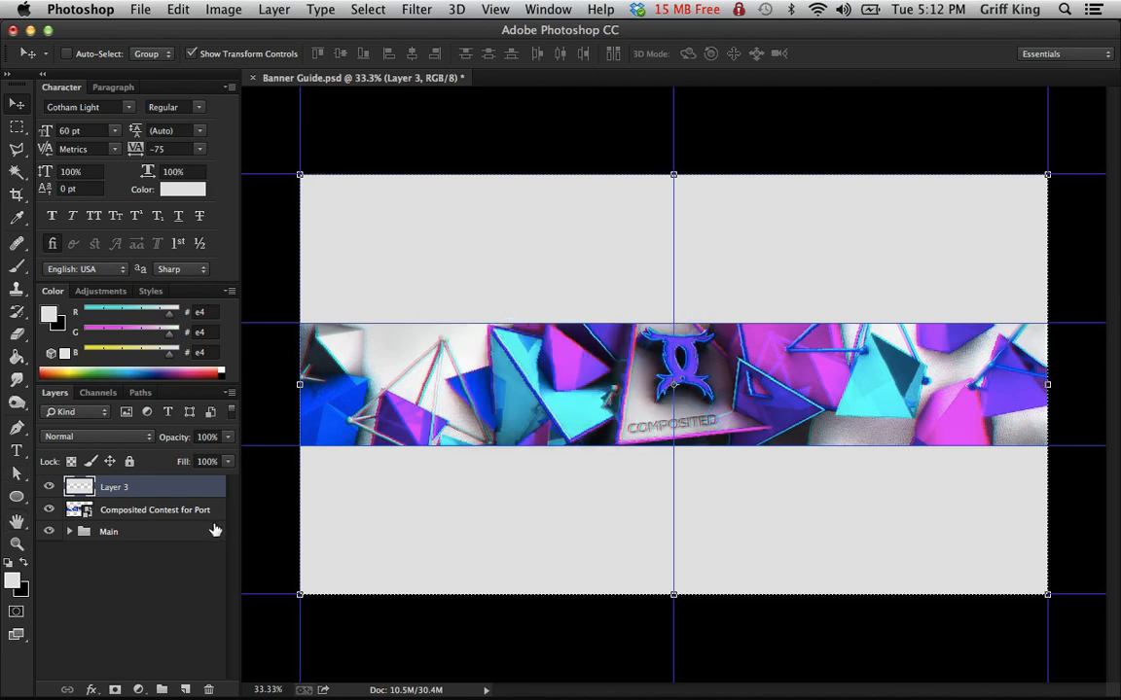
{"action": "left_click", "coordinate": [109, 531]}
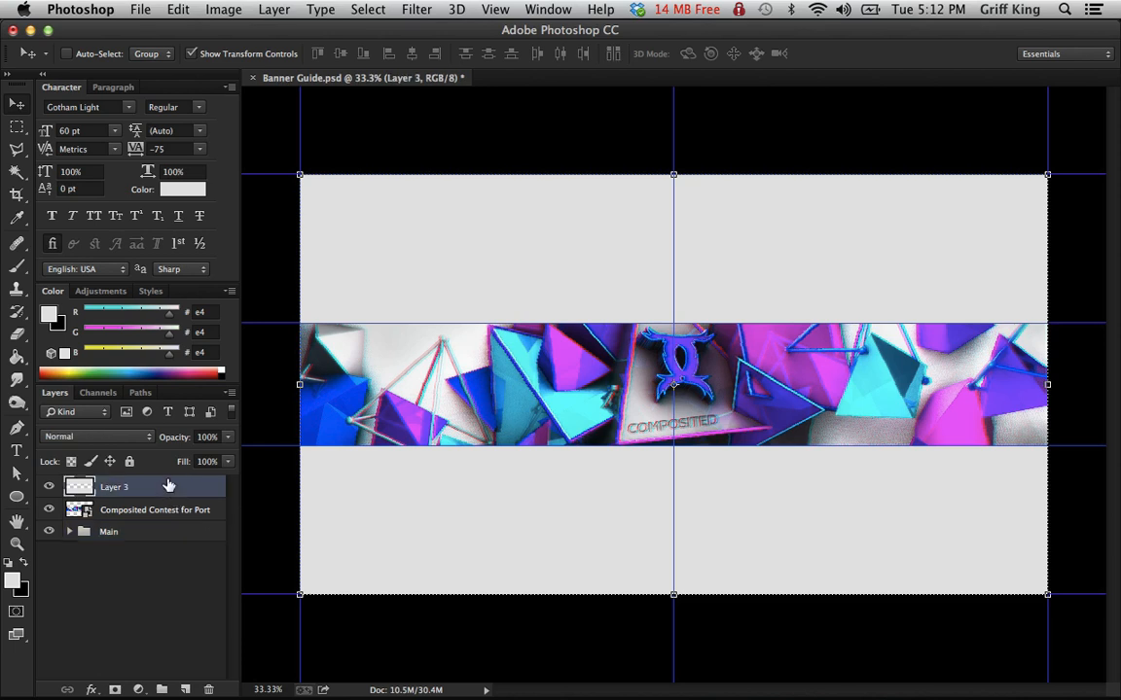
{"action": "left_click", "coordinate": [49, 487]}
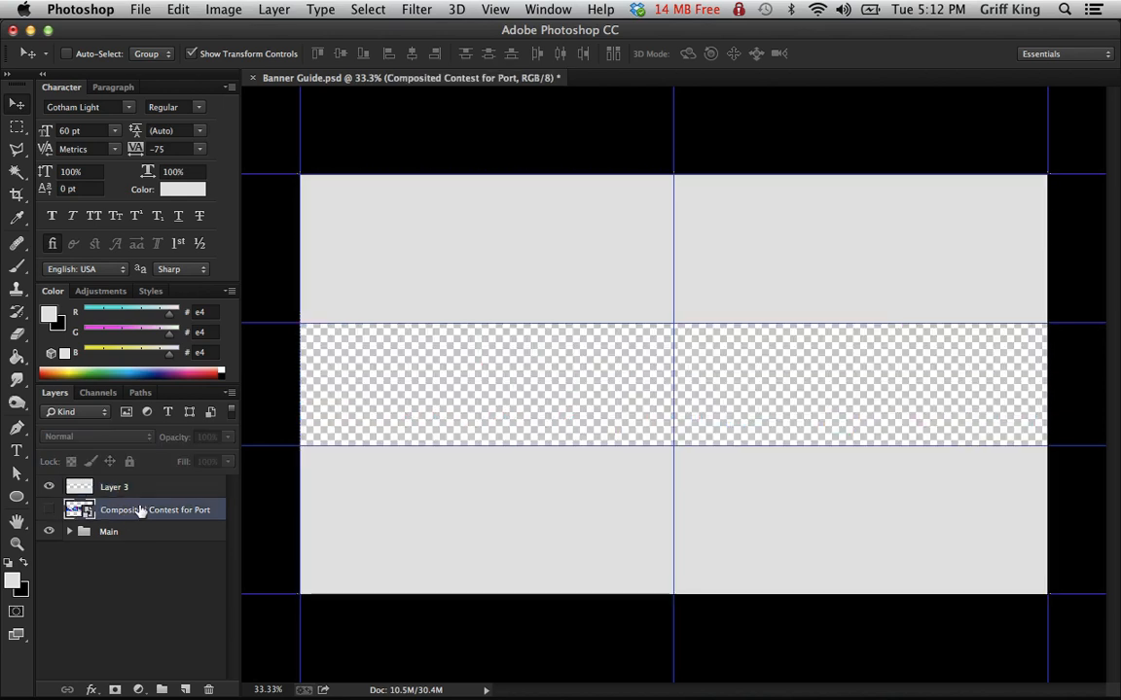
- Delete the composited artwork layer, undo to restore Main, and add empty Layer 4 above it
{"action": "left_click", "coordinate": [113, 486]}
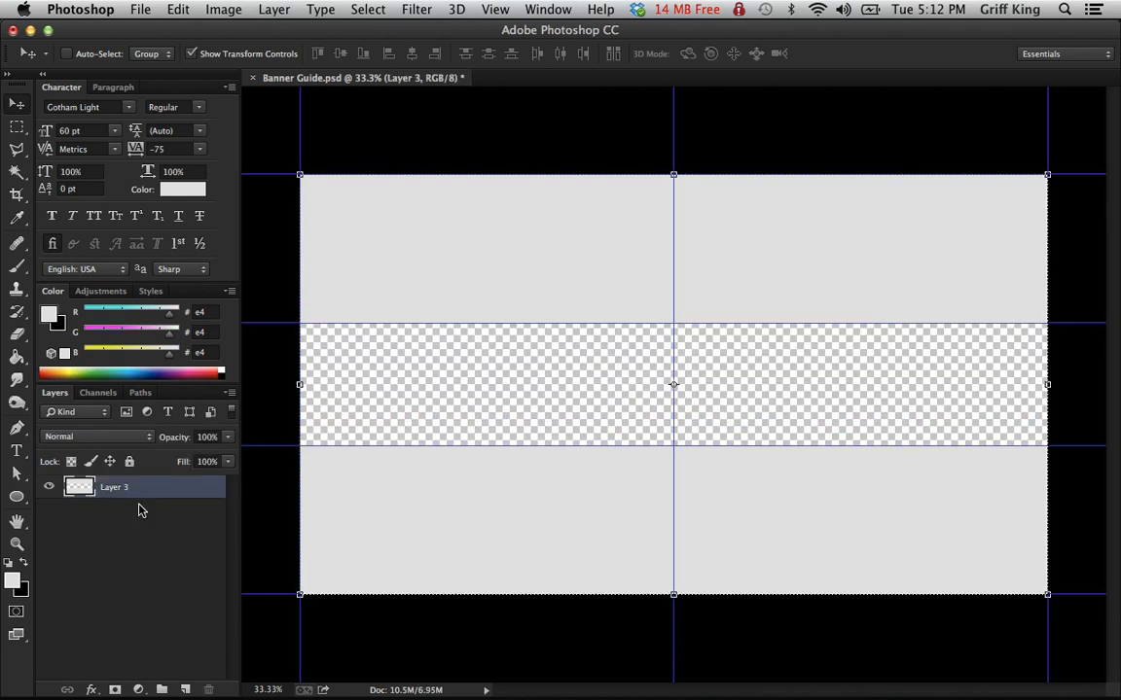
{"action": "left_click", "coordinate": [179, 8]}
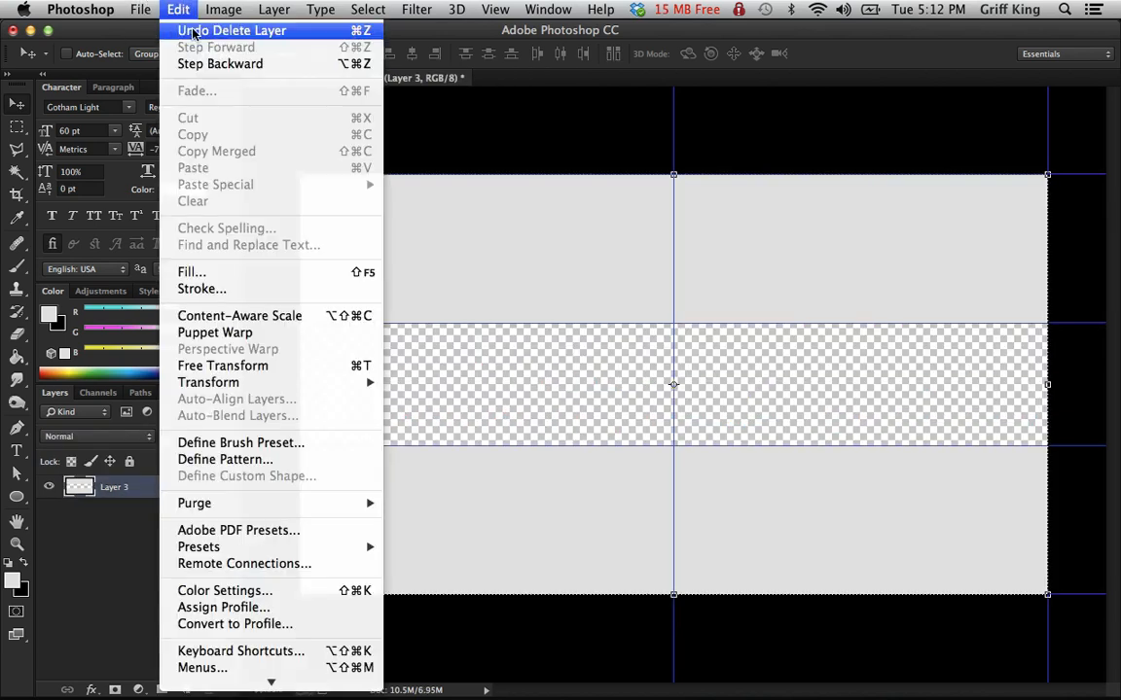
{"action": "left_click", "coordinate": [231, 32]}
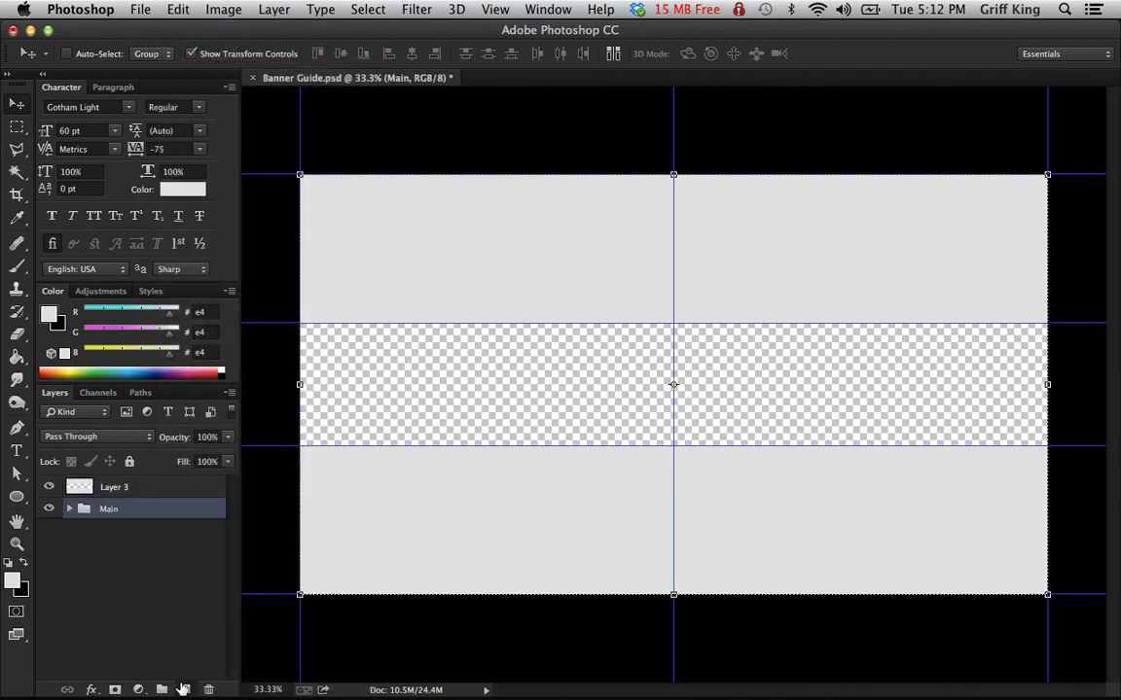
{"action": "left_click", "coordinate": [161, 688]}
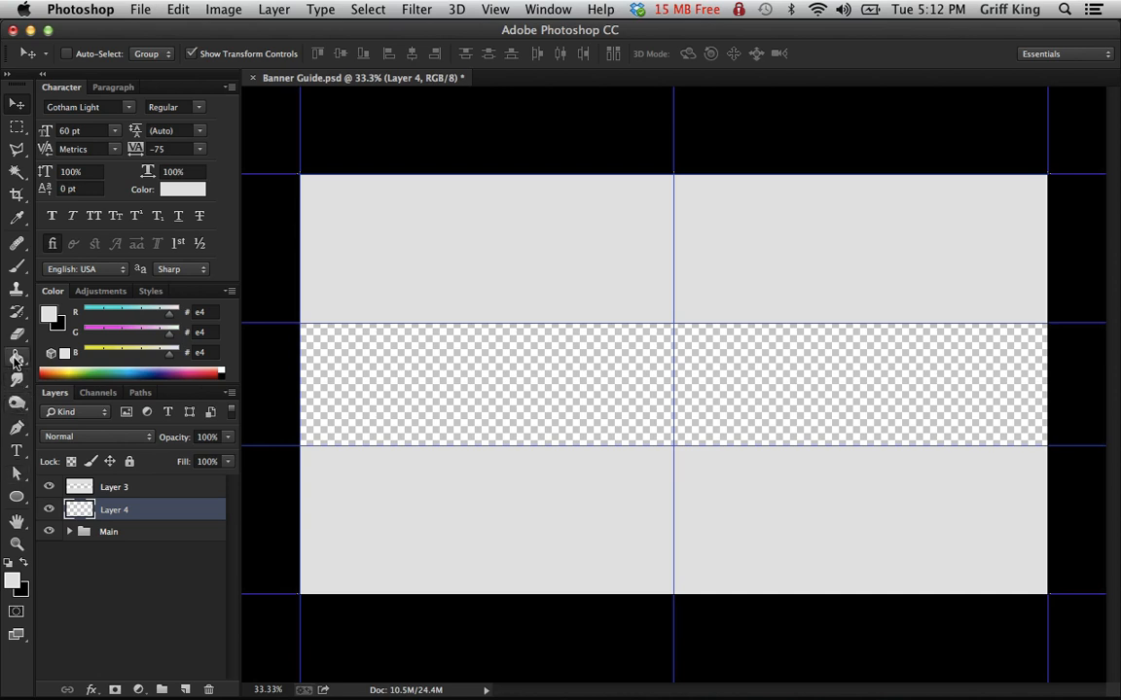
- With the Paint Bucket, fill the middle strip on Layer 4 with pure red 255/0/0
{"action": "left_click", "coordinate": [15, 358]}
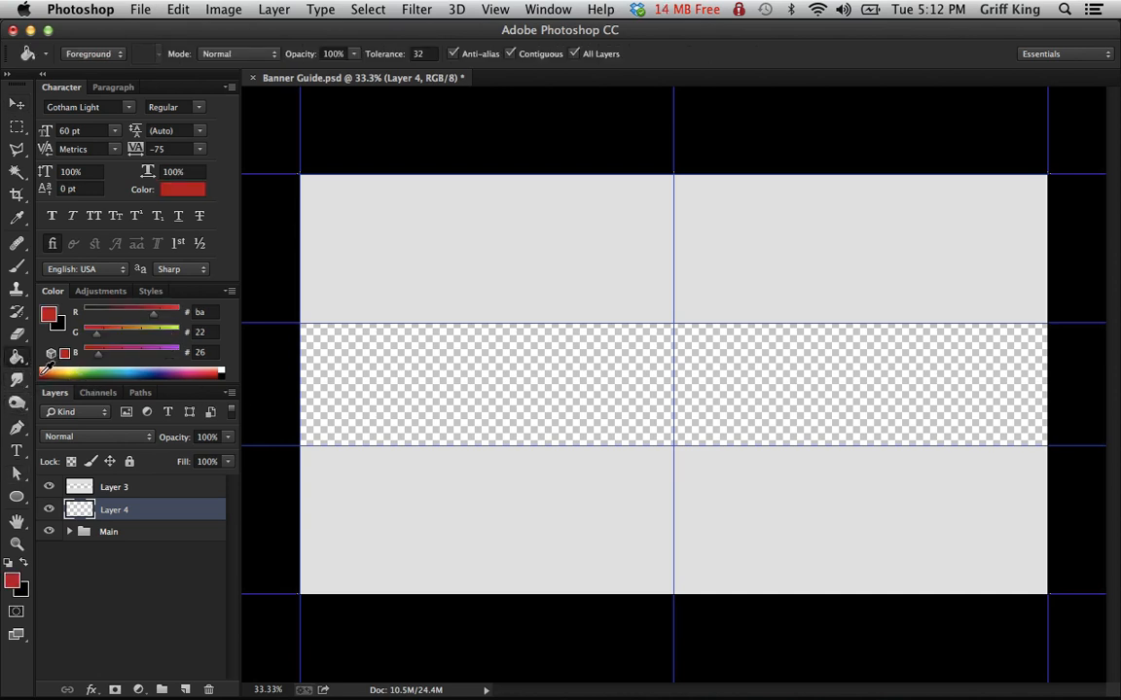
{"action": "left_click", "coordinate": [12, 580]}
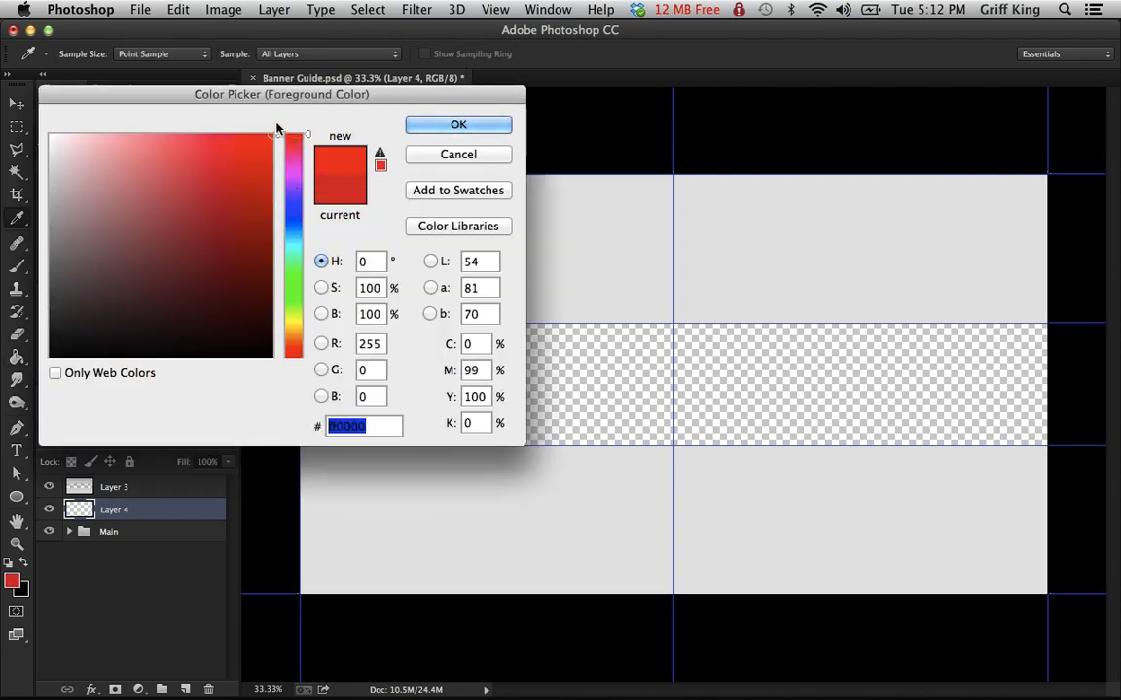
{"action": "left_click", "coordinate": [458, 125]}
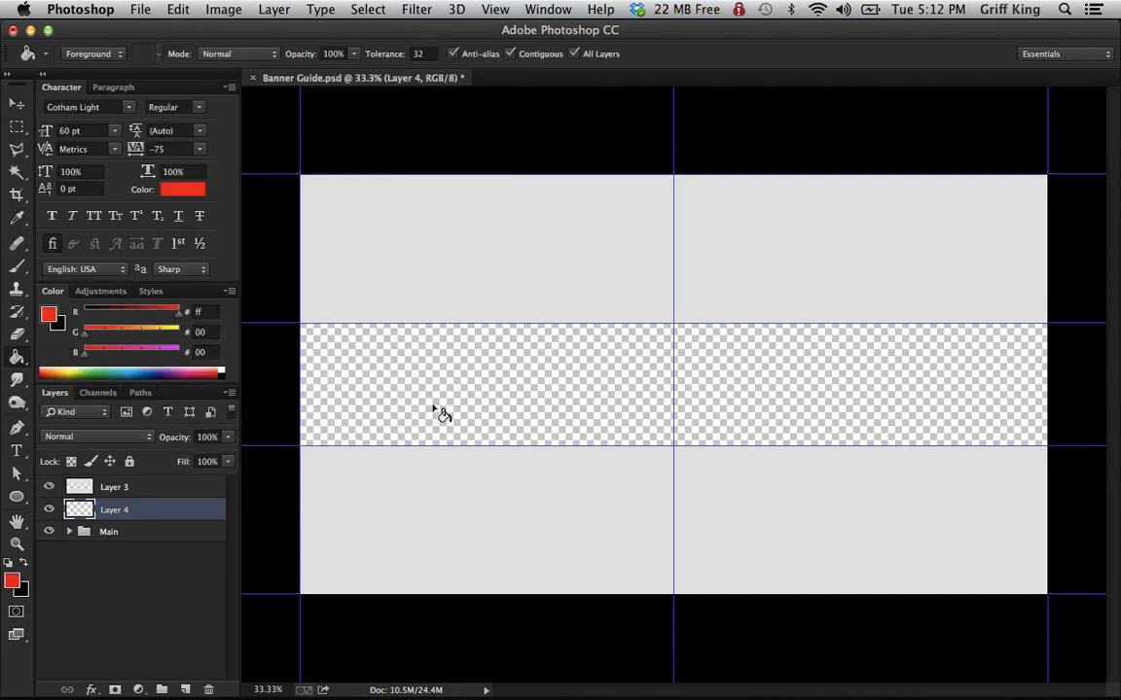
{"action": "left_click", "coordinate": [444, 410]}
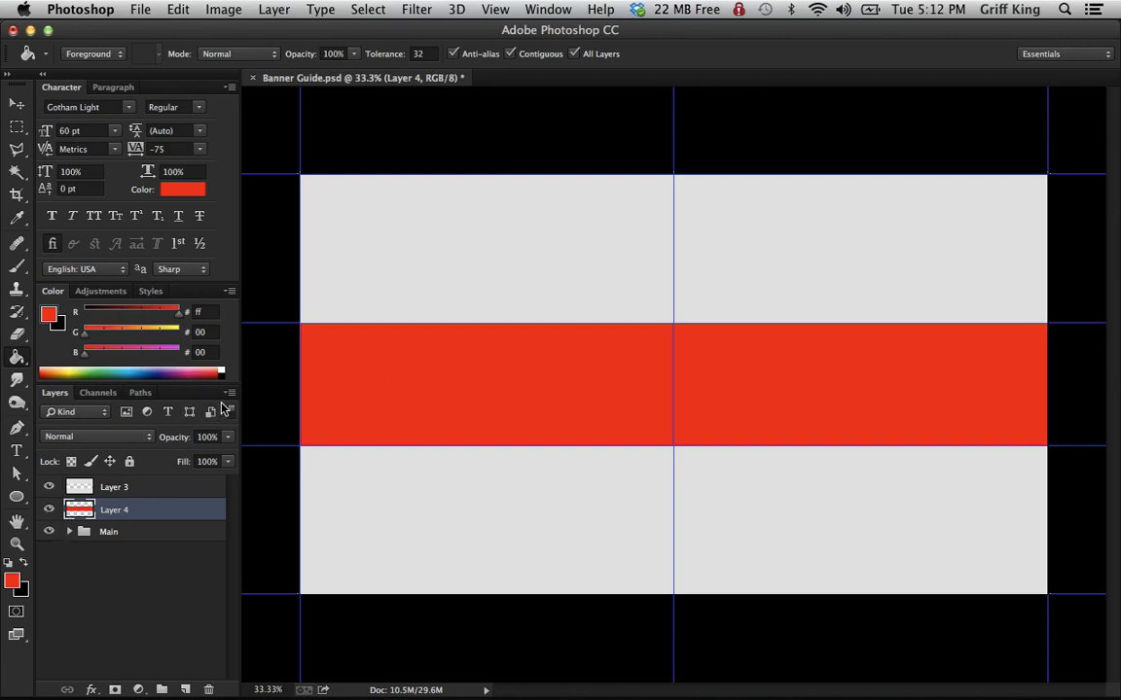
{"action": "mouse_move", "coordinate": [226, 409]}
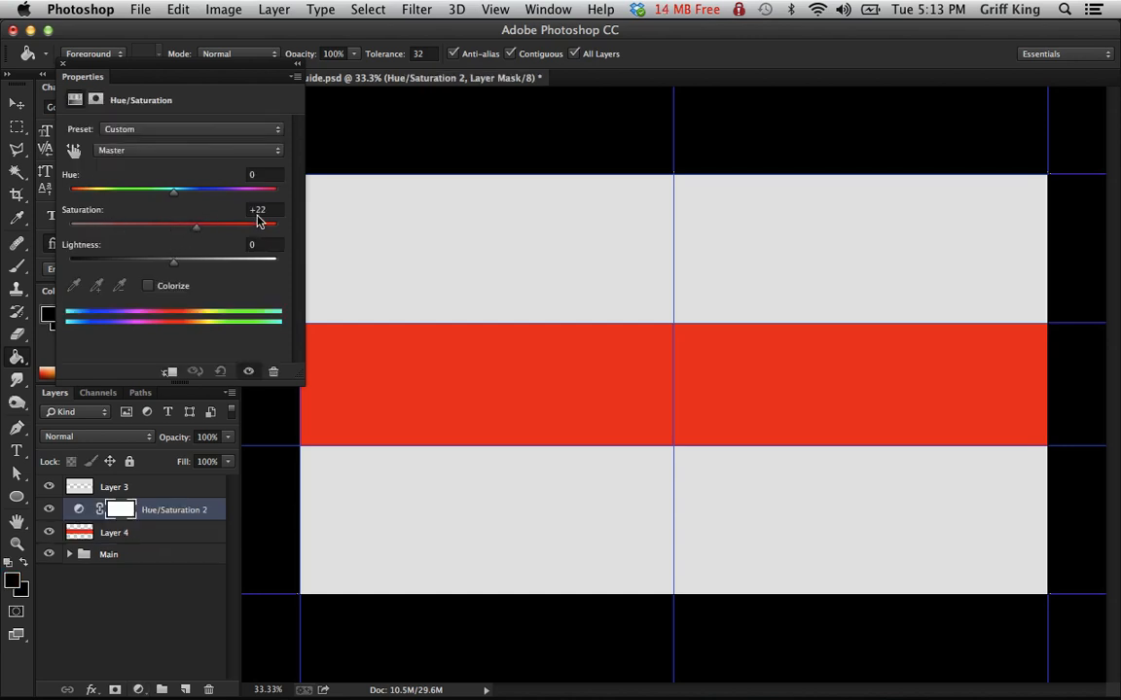
- On the new Hue/Saturation adjustment, enable Colorize and experiment with saturation and hue
{"action": "left_click", "coordinate": [148, 284]}
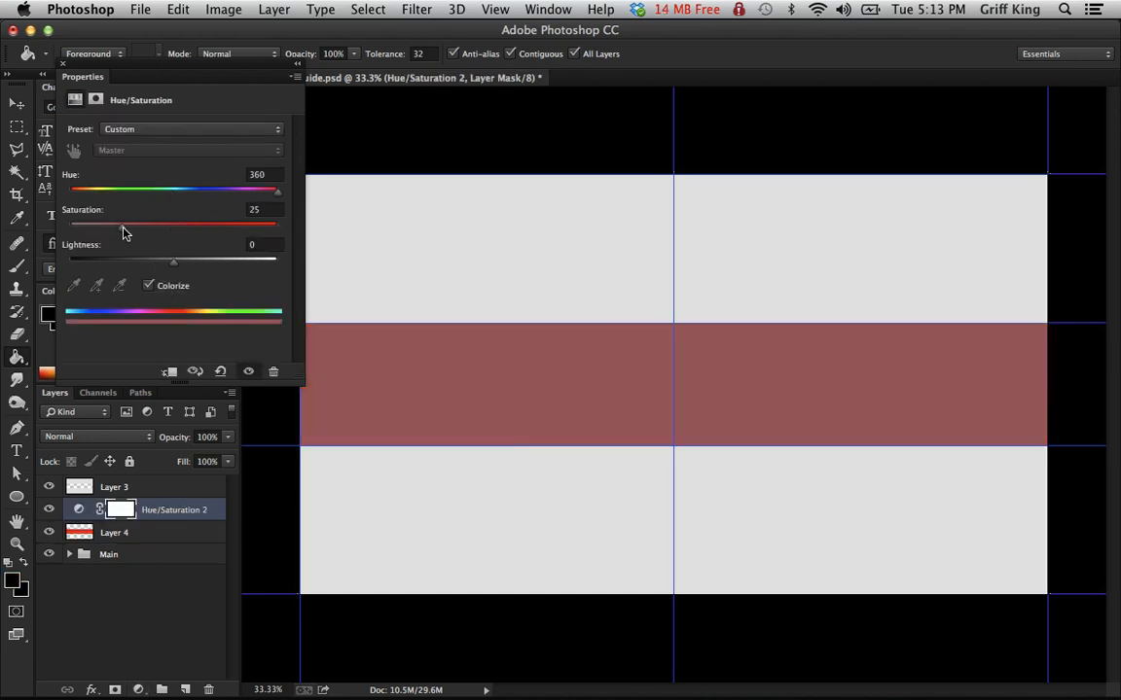
{"action": "left_click_drag", "start_coordinate": [125, 226], "coordinate": [173, 226]}
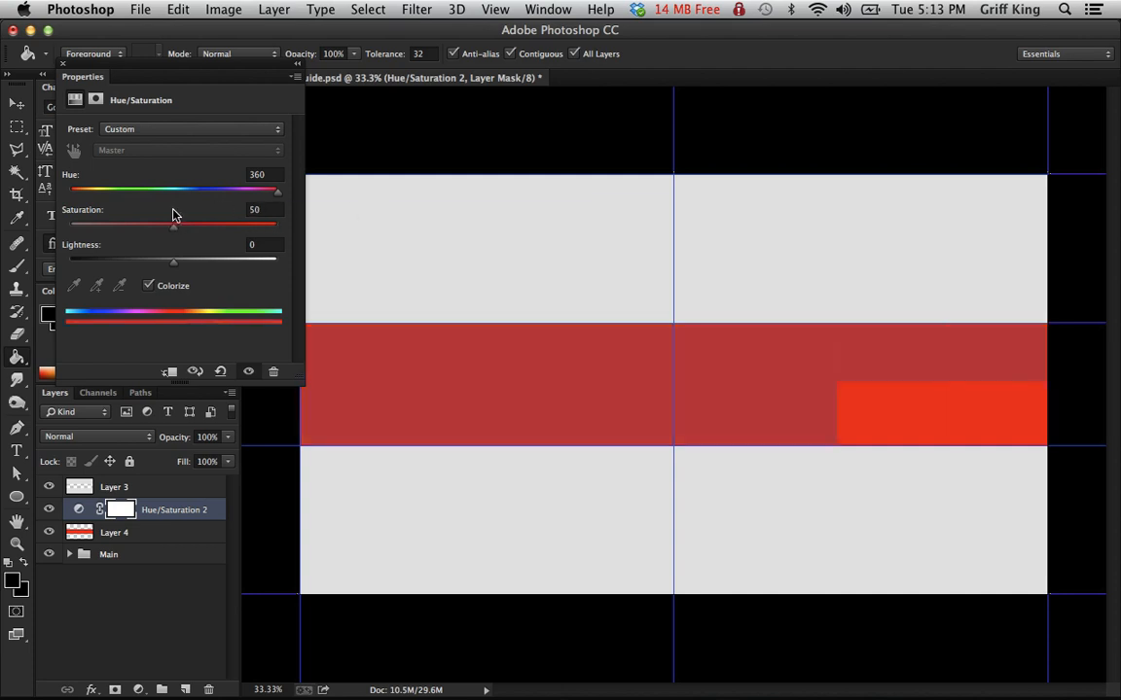
{"action": "left_click_drag", "start_coordinate": [173, 226], "coordinate": [276, 226]}
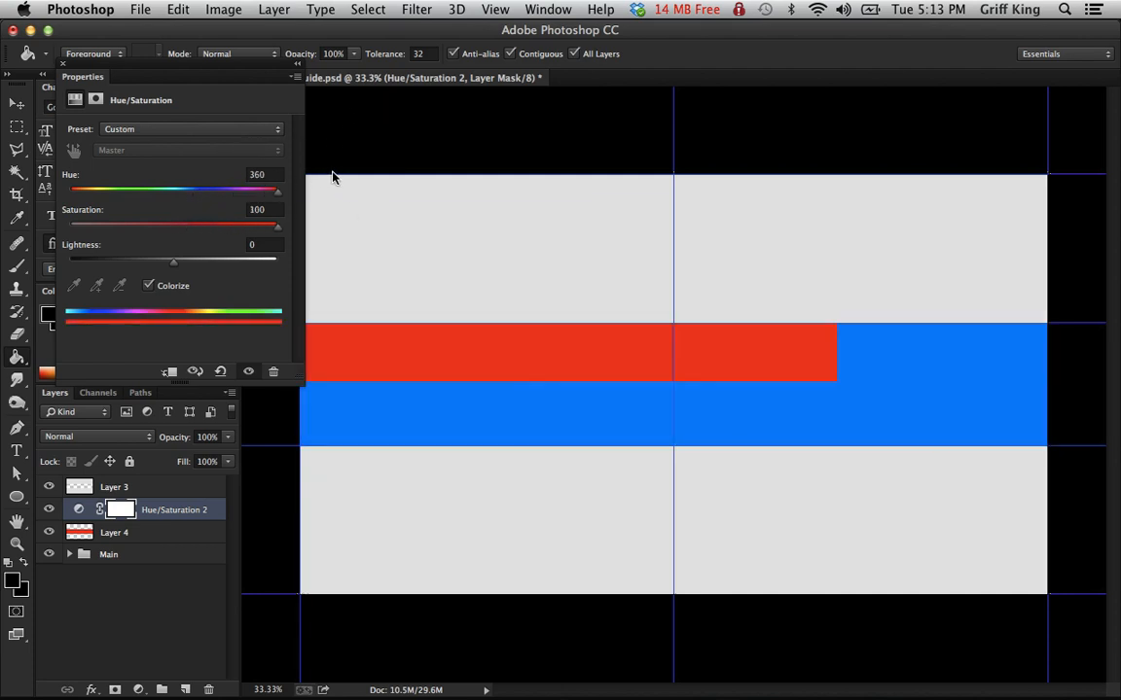
{"action": "left_click_drag", "start_coordinate": [276, 191], "coordinate": [152, 191]}
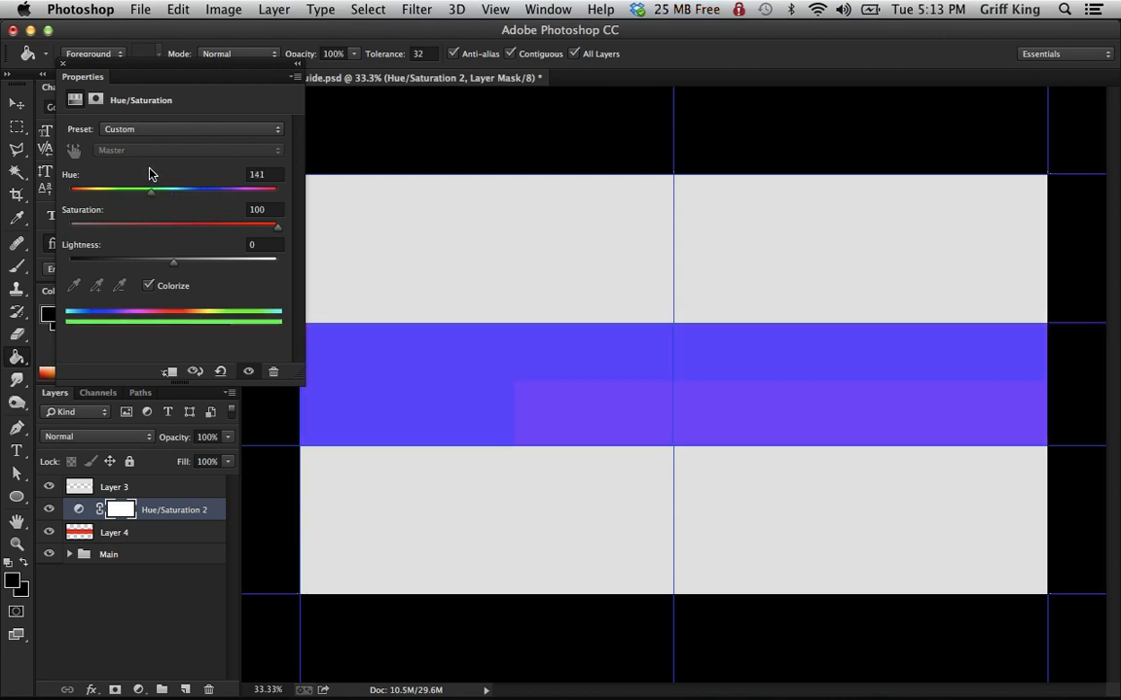
{"action": "left_click_drag", "start_coordinate": [151, 191], "coordinate": [276, 190]}
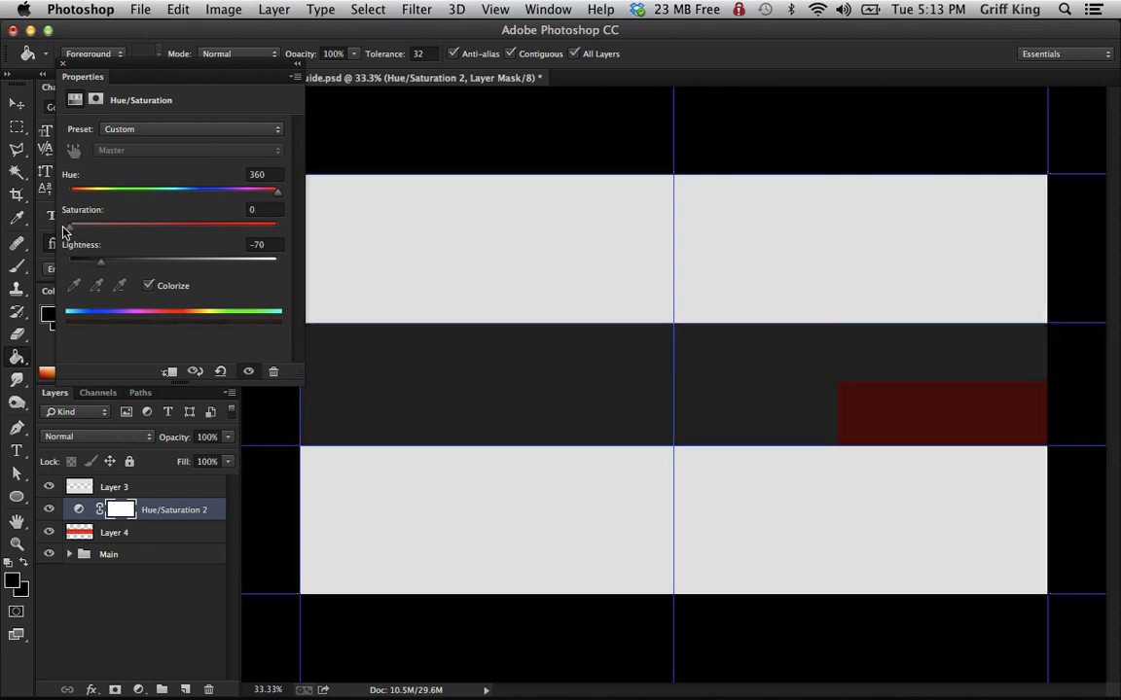
- Settle on Saturation 0 and Lightness +100 so the red bar turns white, then close Properties
{"action": "left_click_drag", "start_coordinate": [101, 262], "coordinate": [82, 262]}
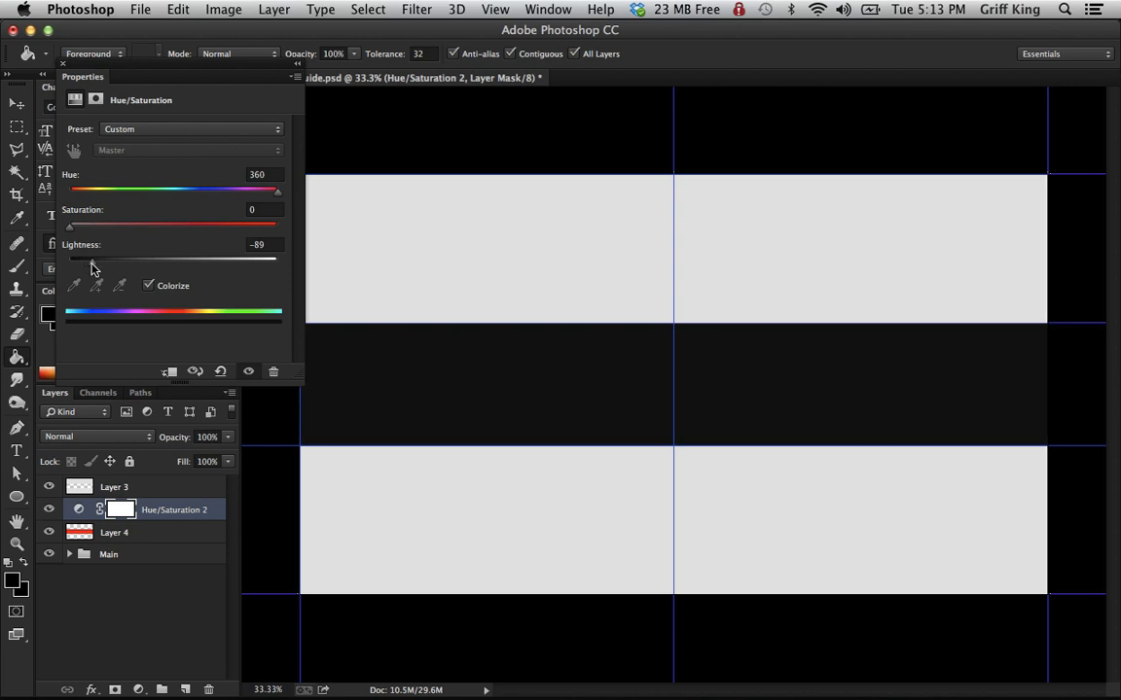
{"action": "left_click_drag", "start_coordinate": [70, 259], "coordinate": [257, 258]}
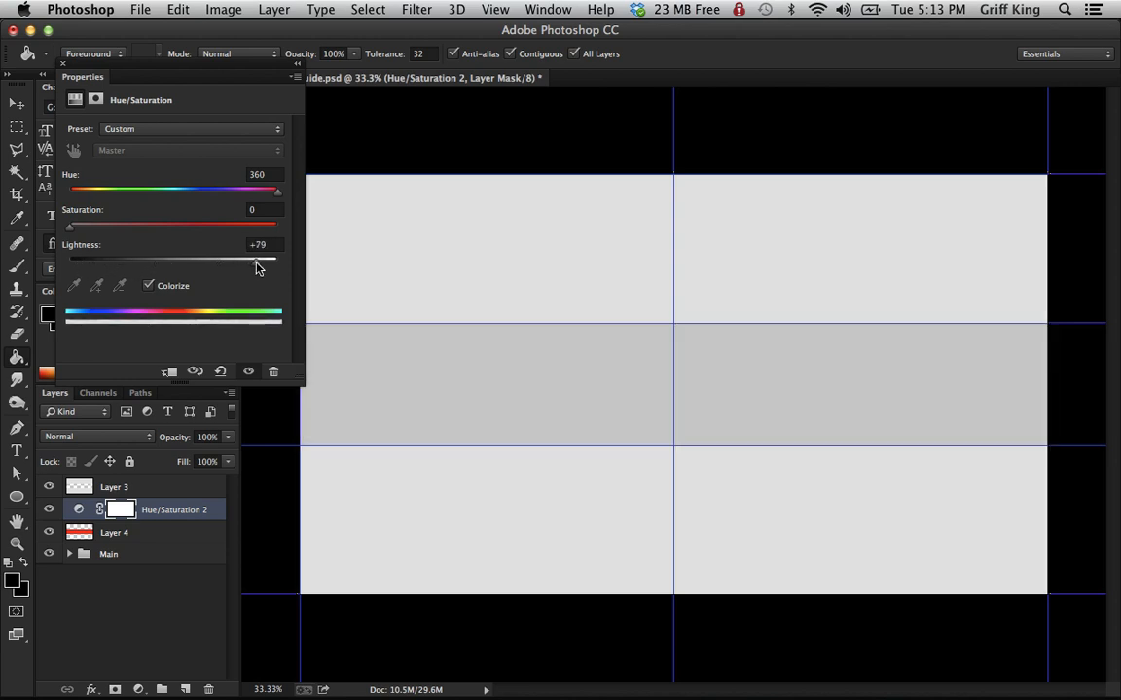
{"action": "left_click_drag", "start_coordinate": [257, 261], "coordinate": [276, 261]}
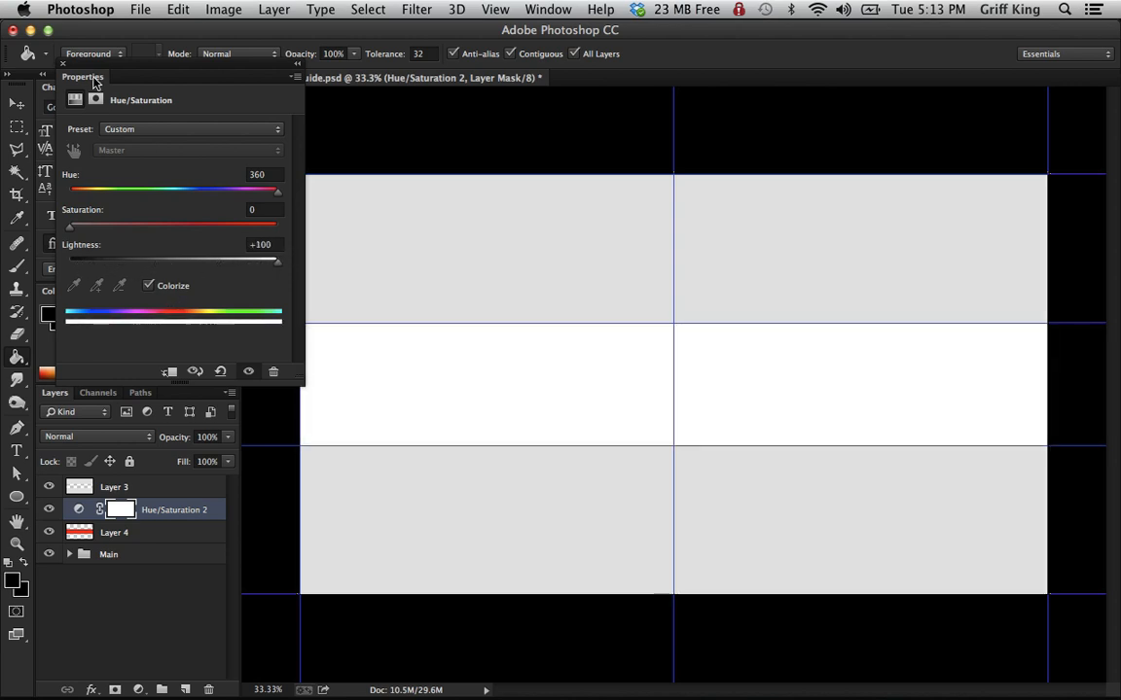
{"action": "left_click", "coordinate": [112, 533]}
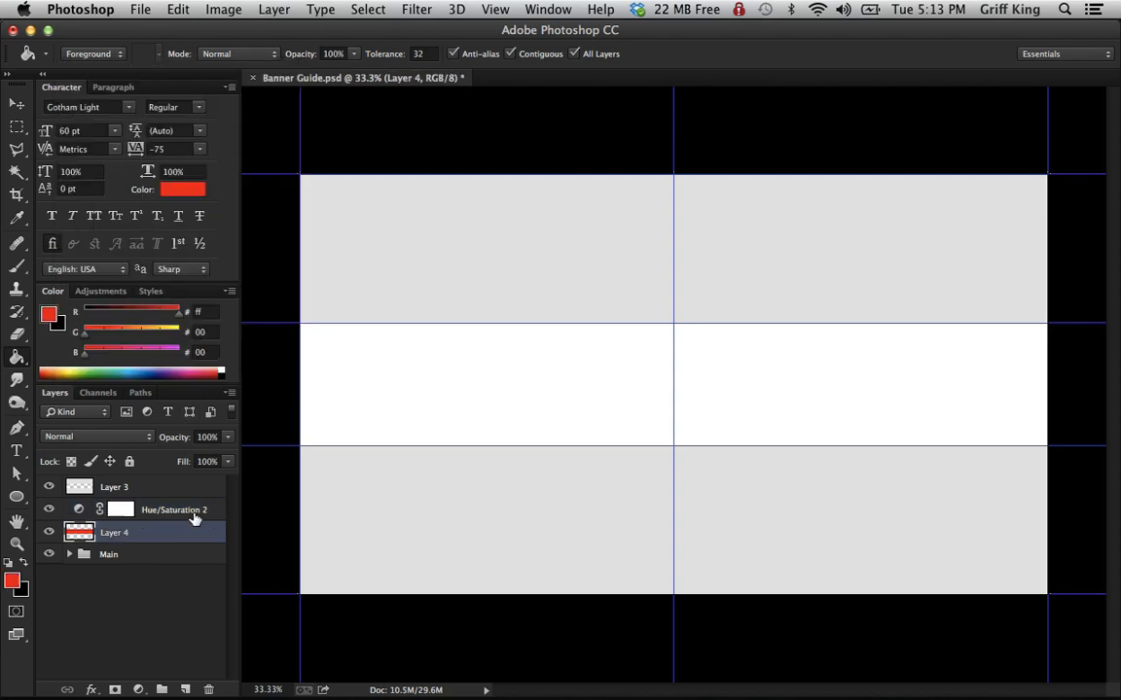
- Clip the Hue/Saturation 2 adjustment to Layer 4 and group both as Background
{"action": "left_click", "coordinate": [120, 509]}
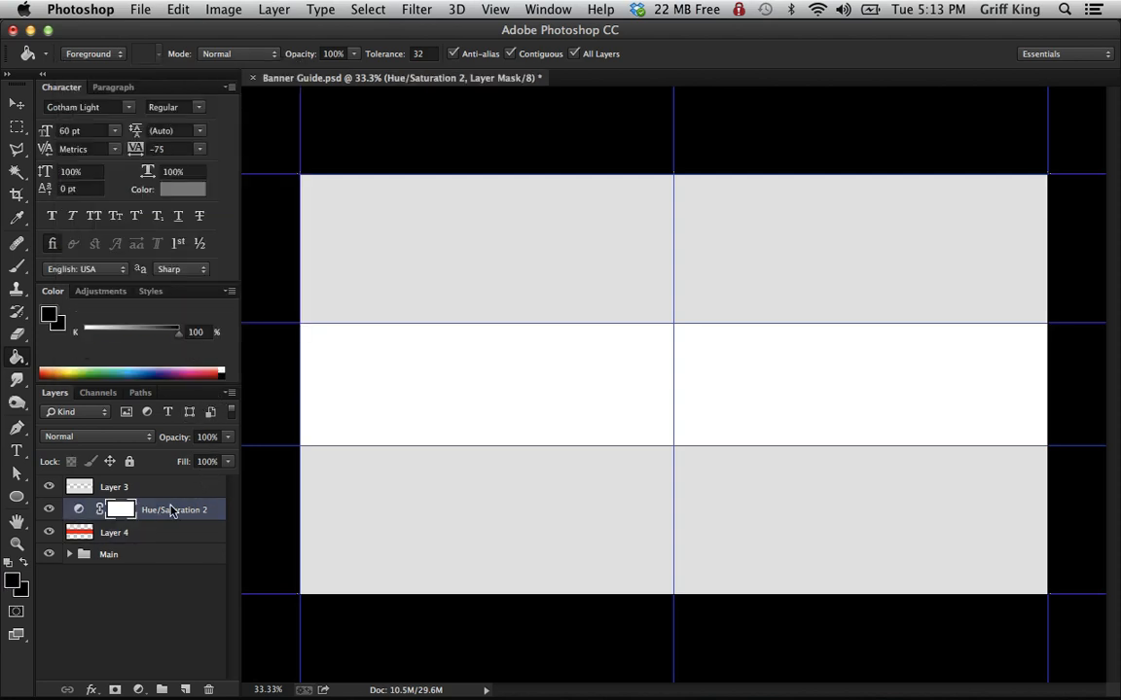
{"action": "mouse_move", "coordinate": [191, 510]}
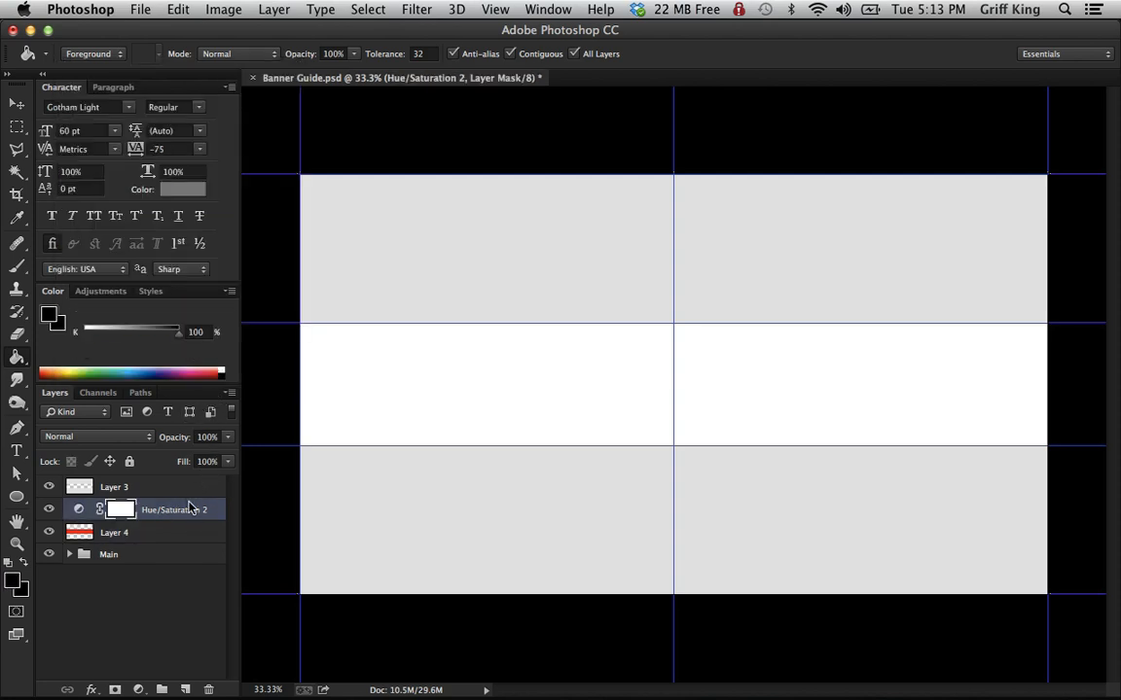
{"action": "right_click", "coordinate": [166, 509]}
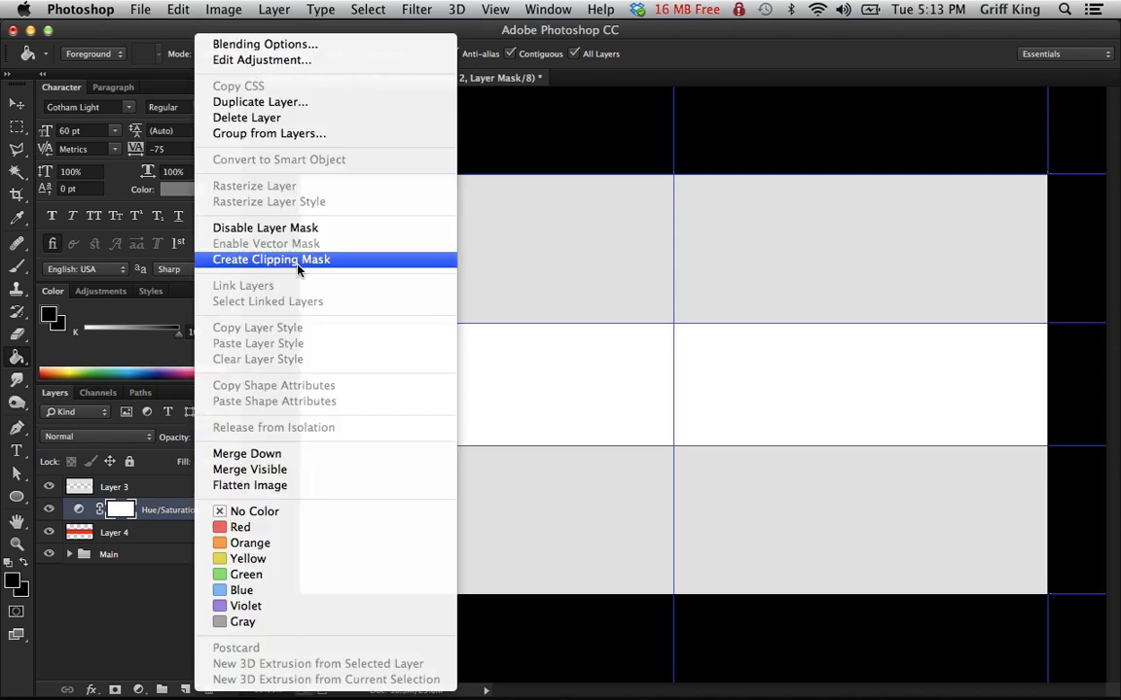
{"action": "left_click", "coordinate": [271, 259]}
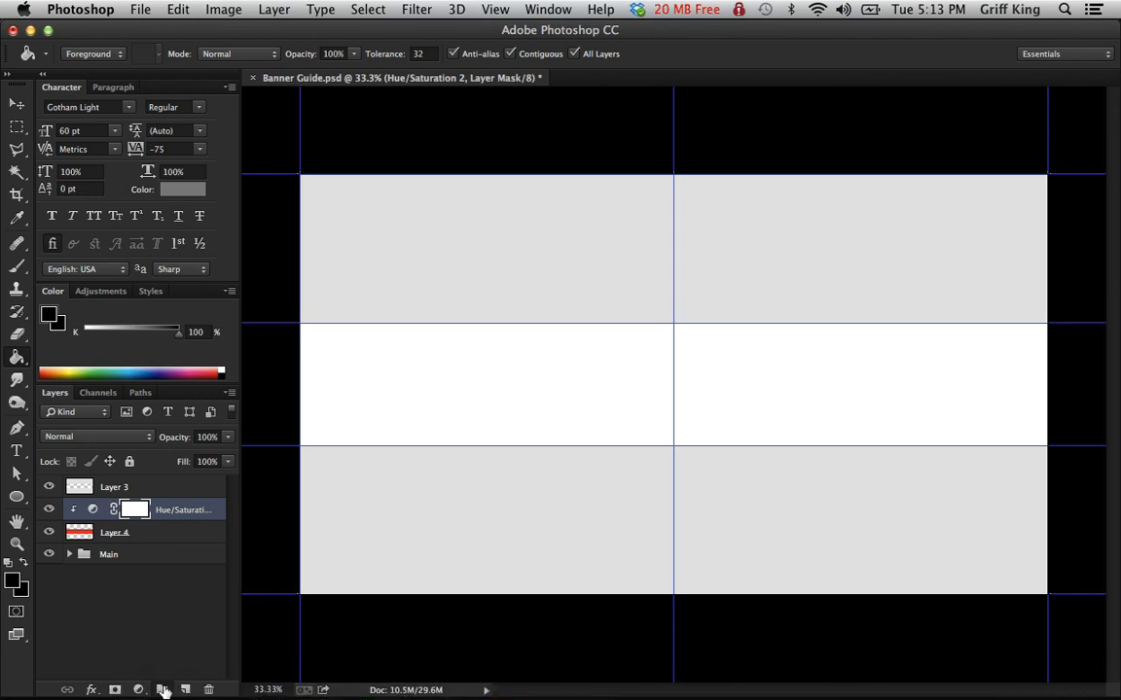
{"action": "left_click", "coordinate": [162, 689]}
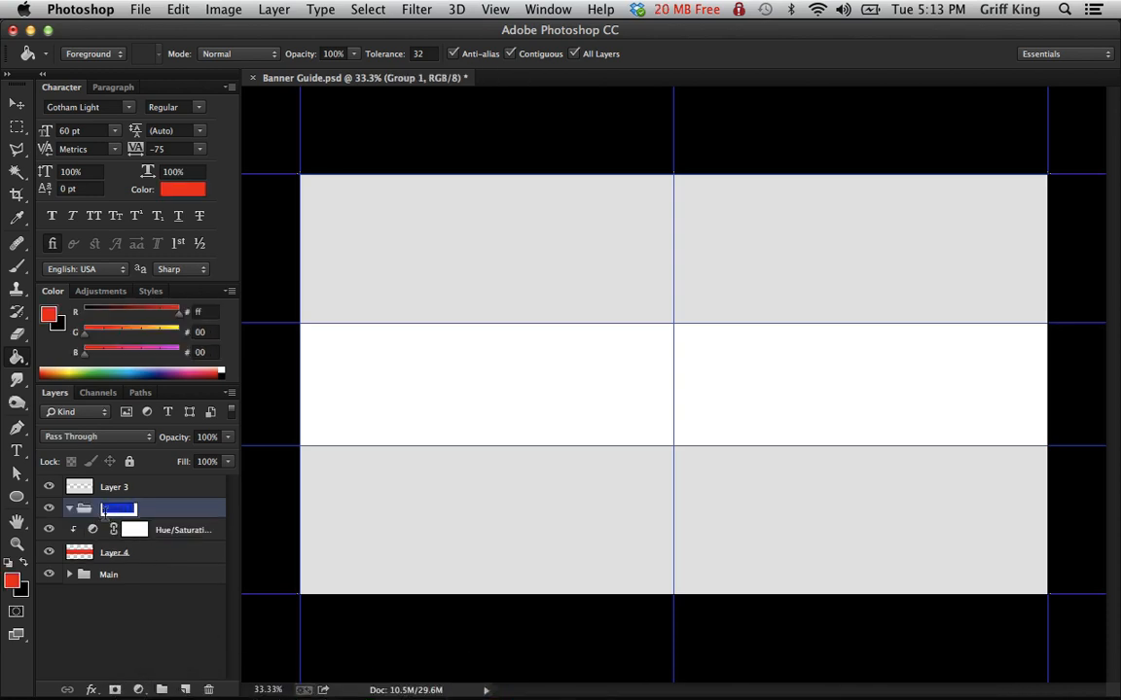
{"action": "type", "text": "Backl"}
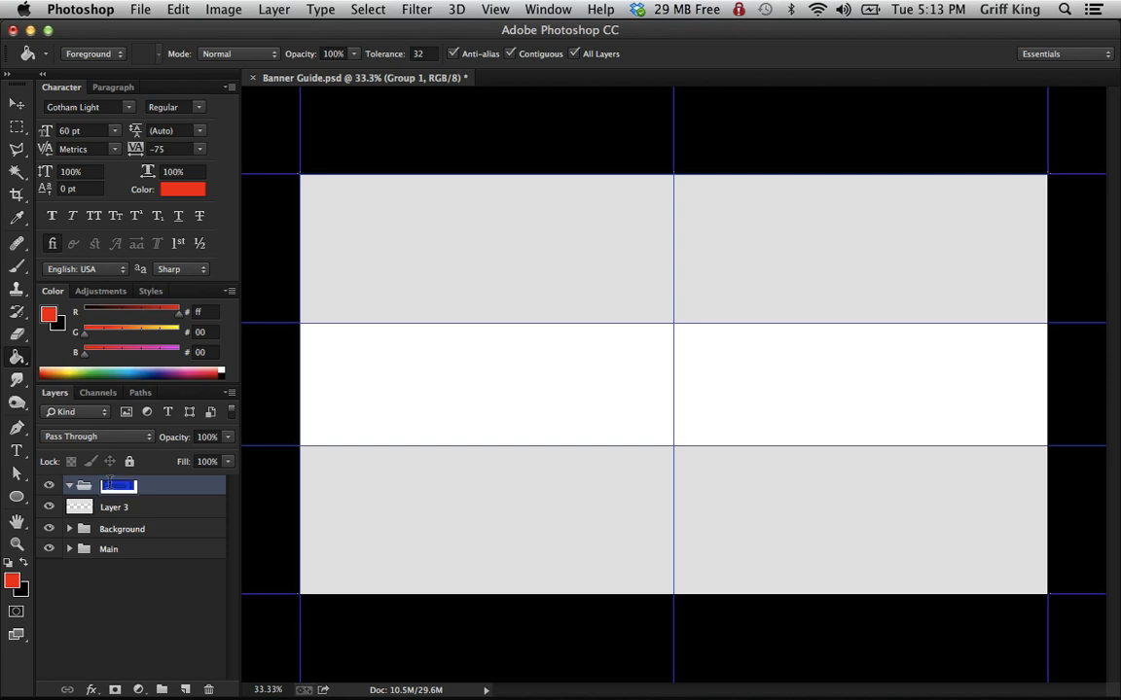
- Put Layer 3 into a new group named Foreground
{"action": "type", "text": "Foregroud"}
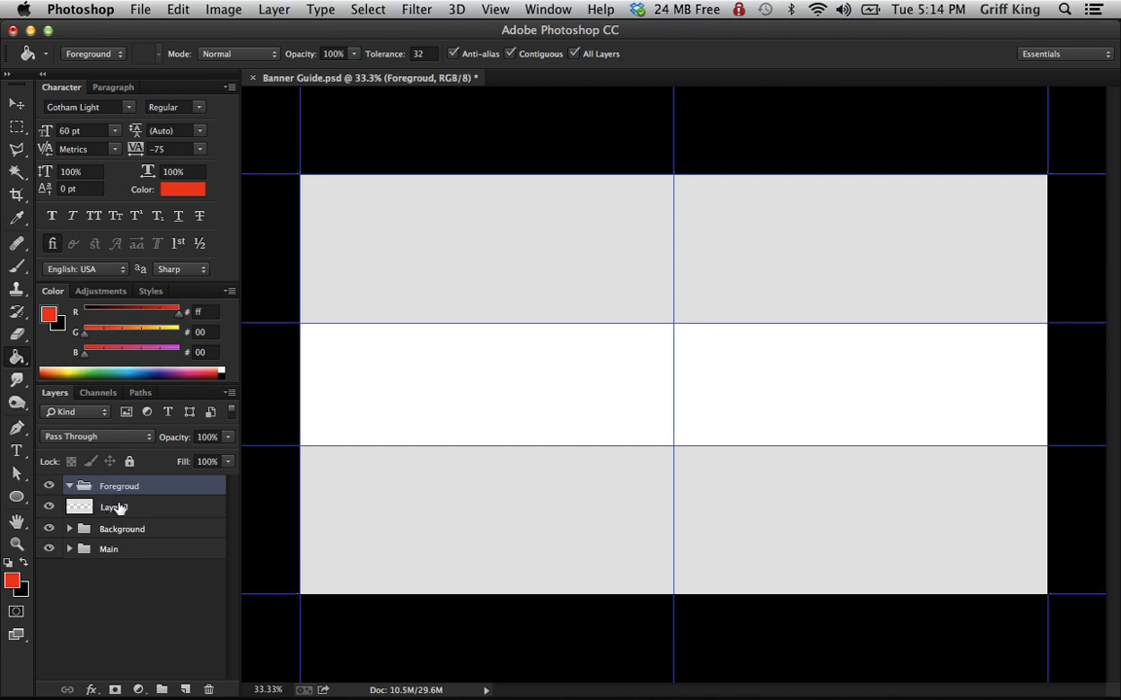
{"action": "double_click", "coordinate": [119, 486]}
{"action": "type", "text": "n"}
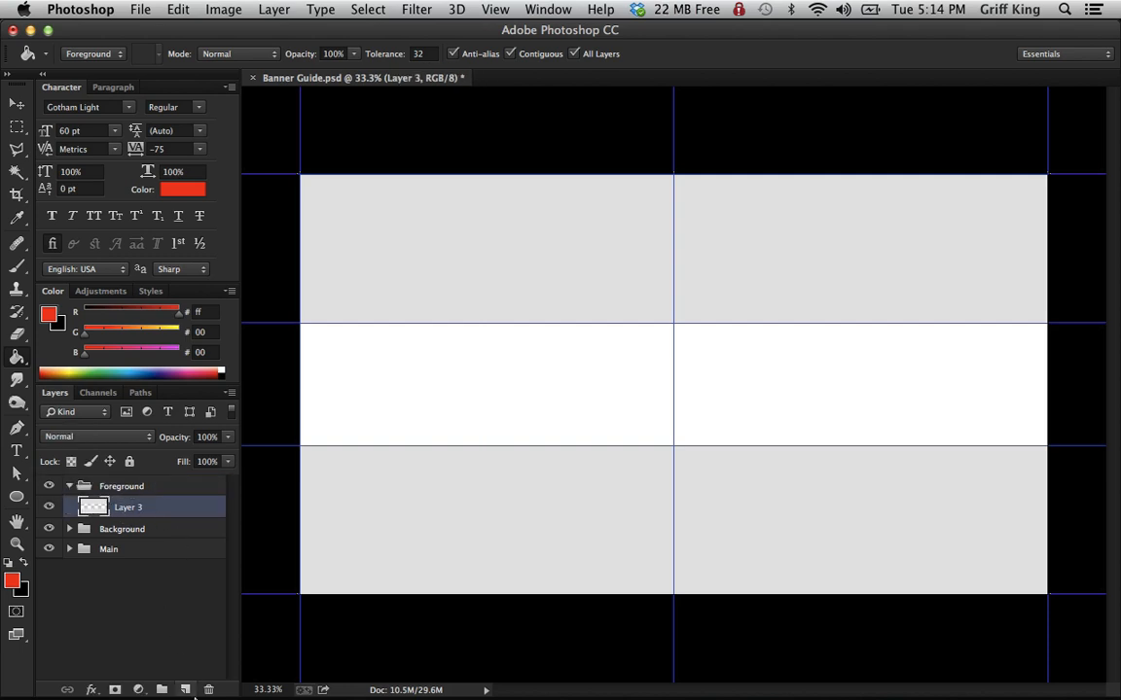
- Place Embedded the Signatures.png file from the GFX/BloodRust folder into the banner
{"action": "left_click", "coordinate": [140, 8]}
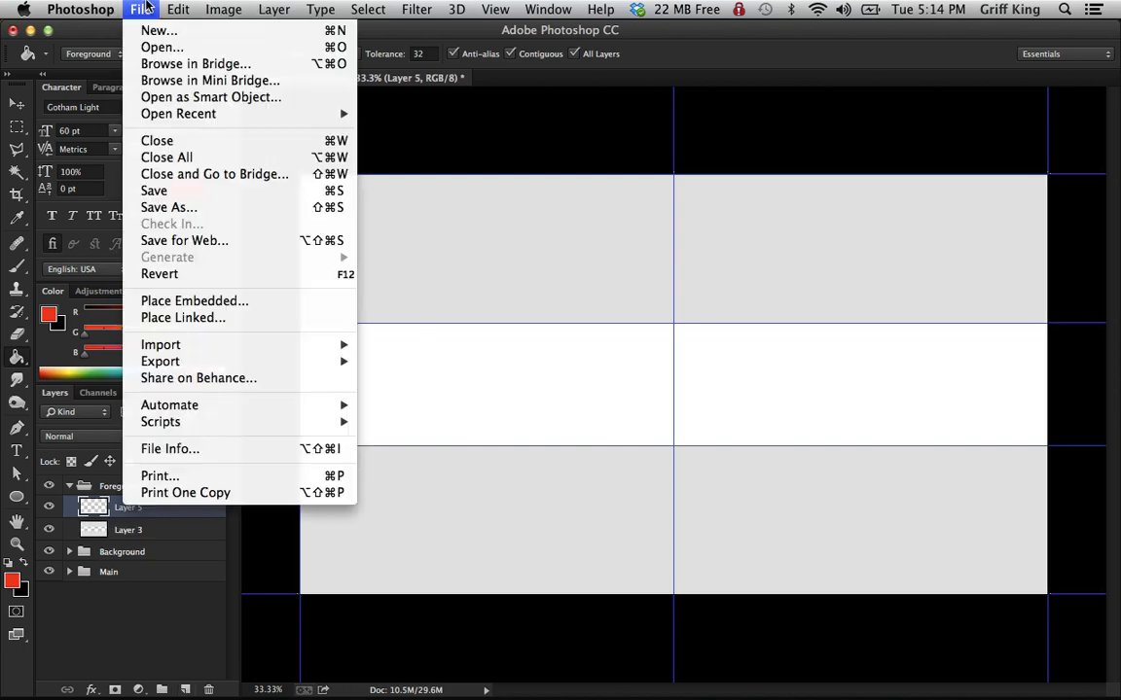
{"action": "mouse_move", "coordinate": [195, 300]}
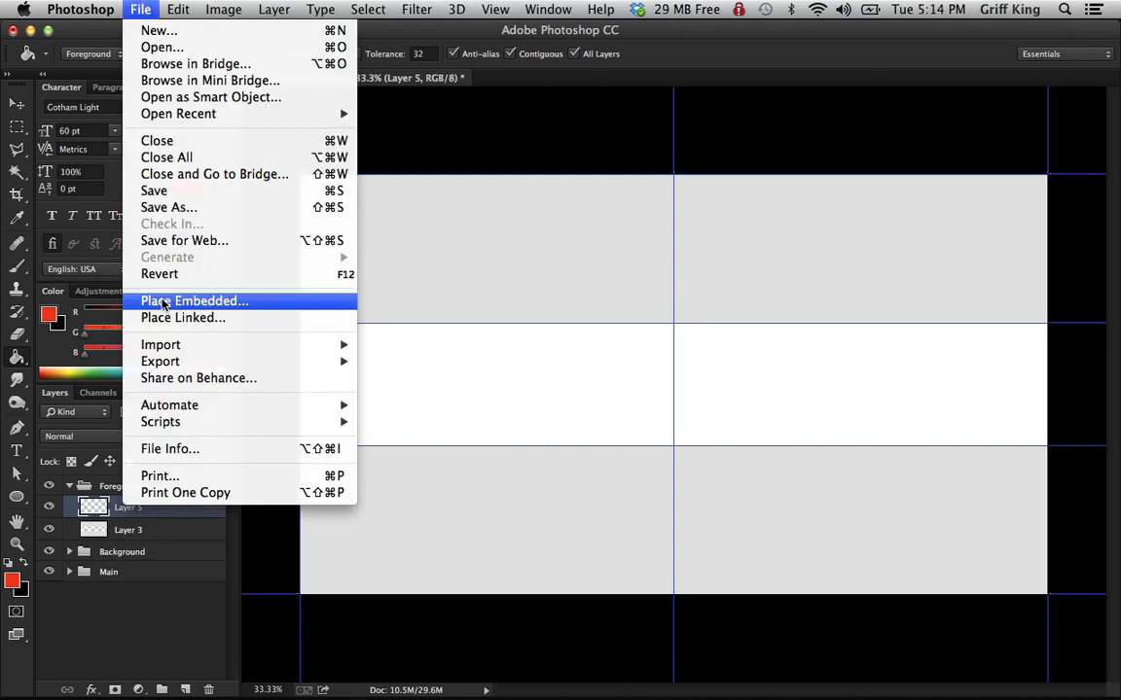
{"action": "left_click", "coordinate": [195, 300]}
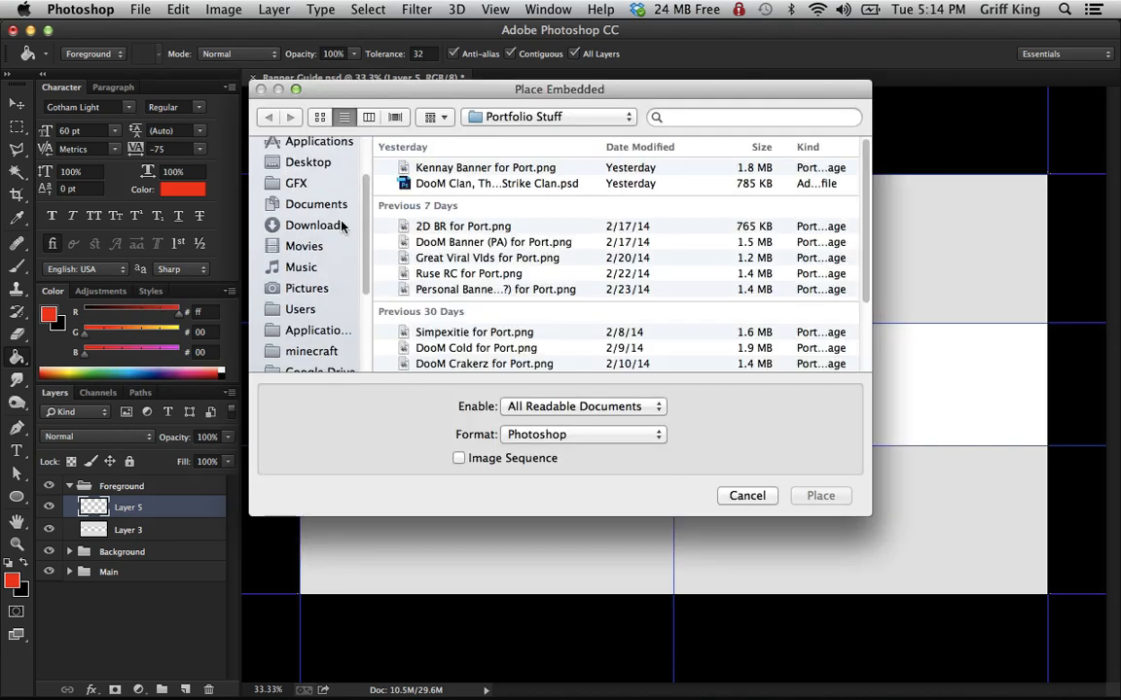
{"action": "scroll", "scroll_direction": "up", "scroll_amount": 3}
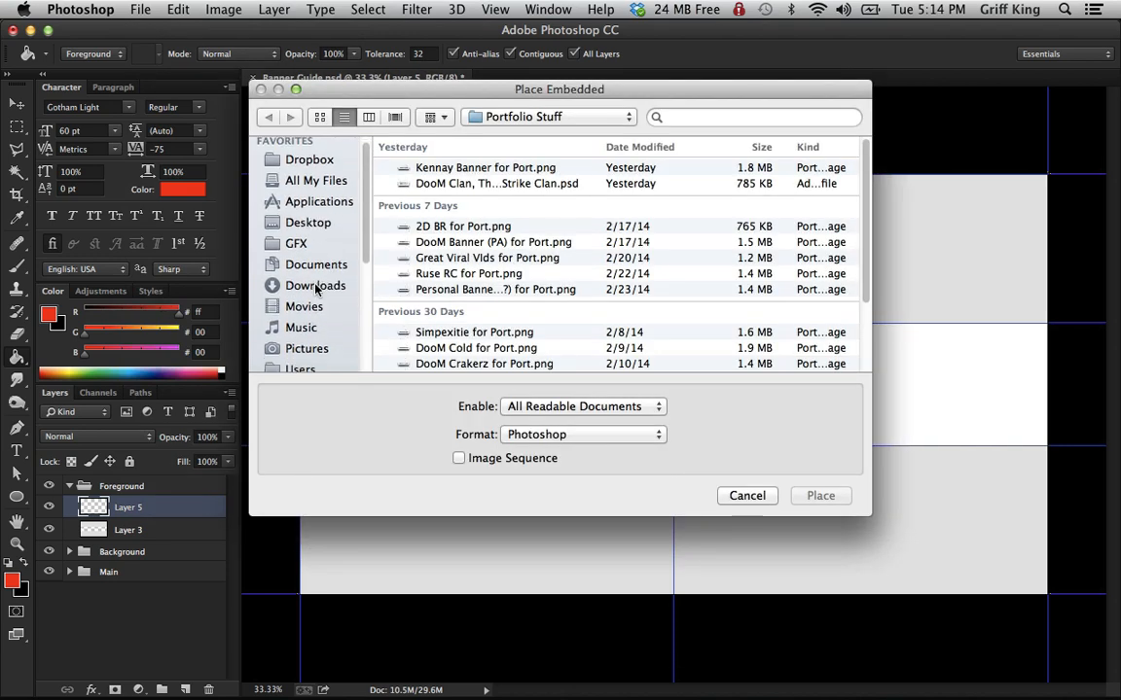
{"action": "left_click", "coordinate": [295, 206]}
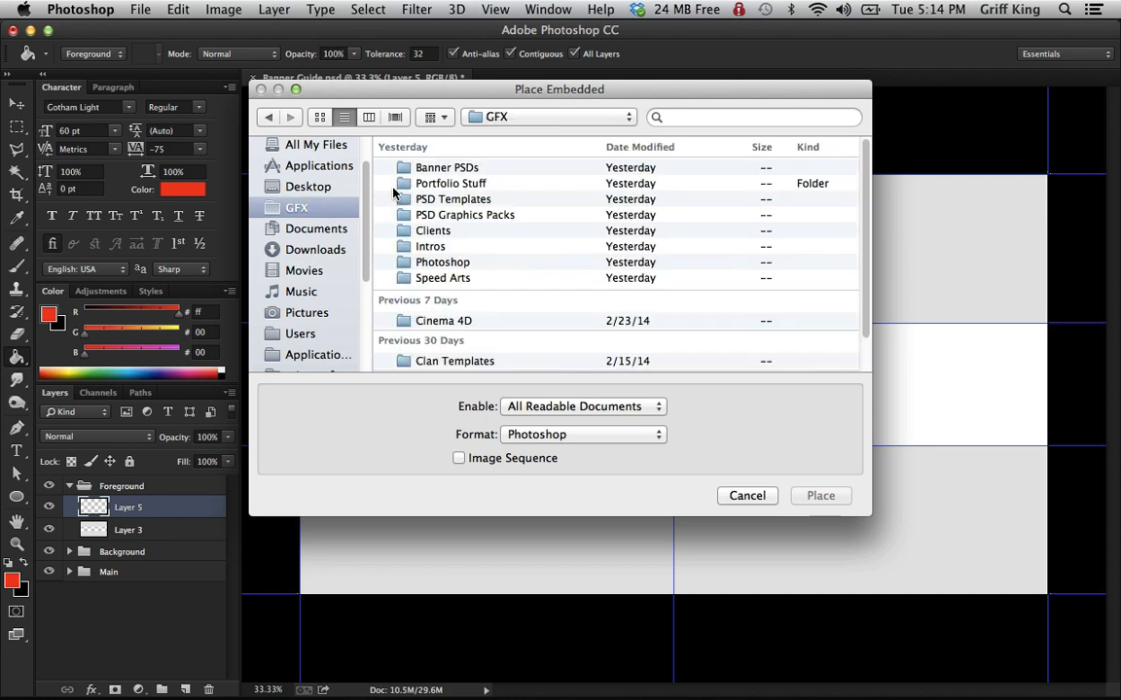
{"action": "left_click", "coordinate": [431, 229]}
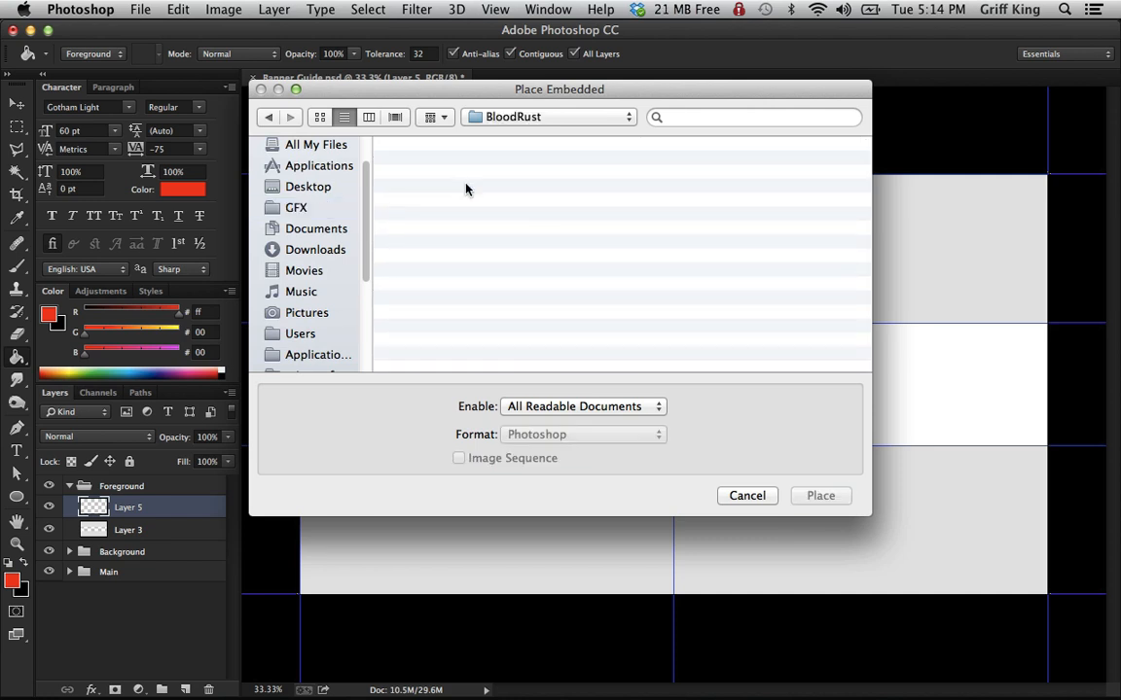
{"action": "left_click", "coordinate": [454, 167]}
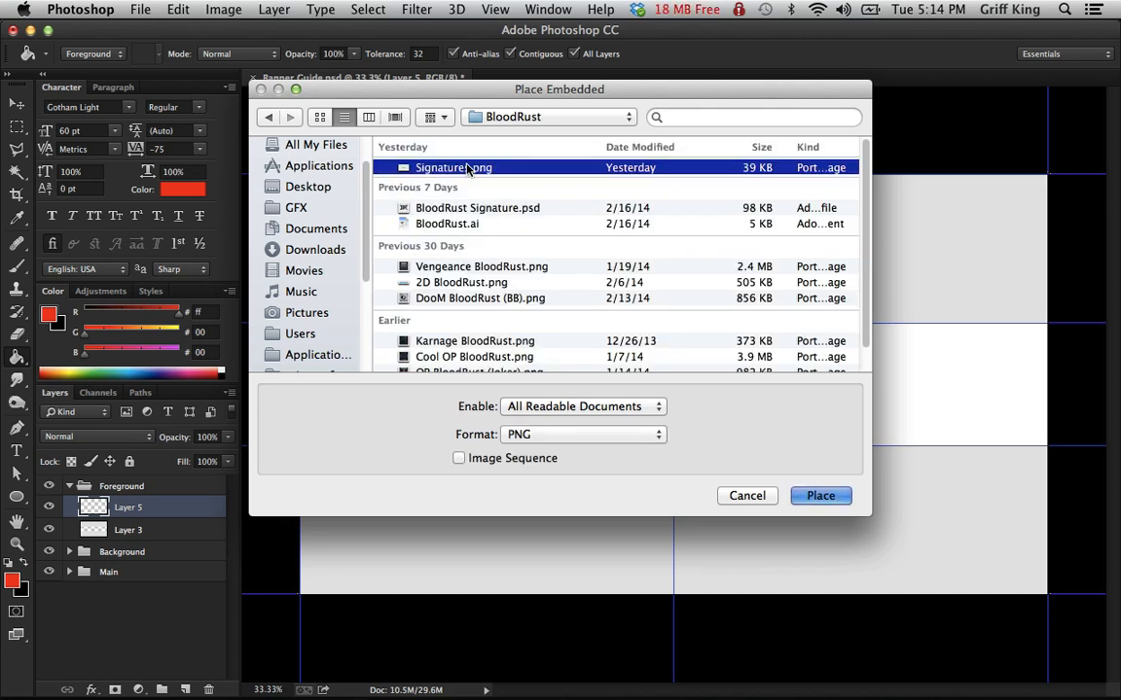
{"action": "mouse_move", "coordinate": [774, 513]}
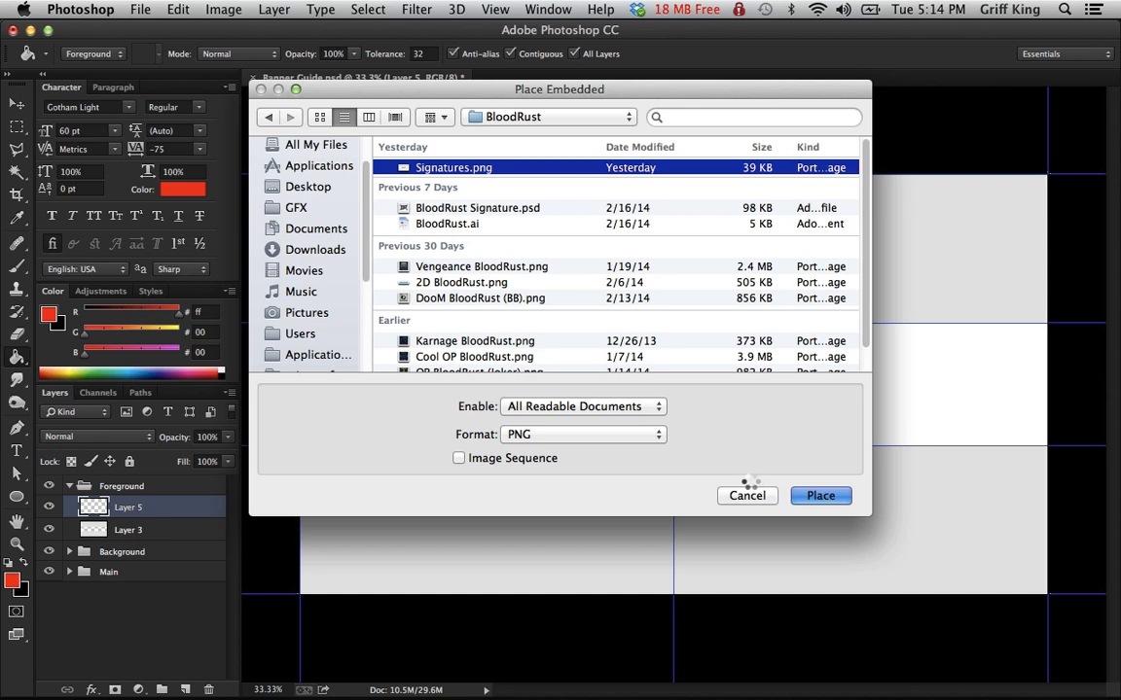
{"action": "left_click", "coordinate": [821, 496]}
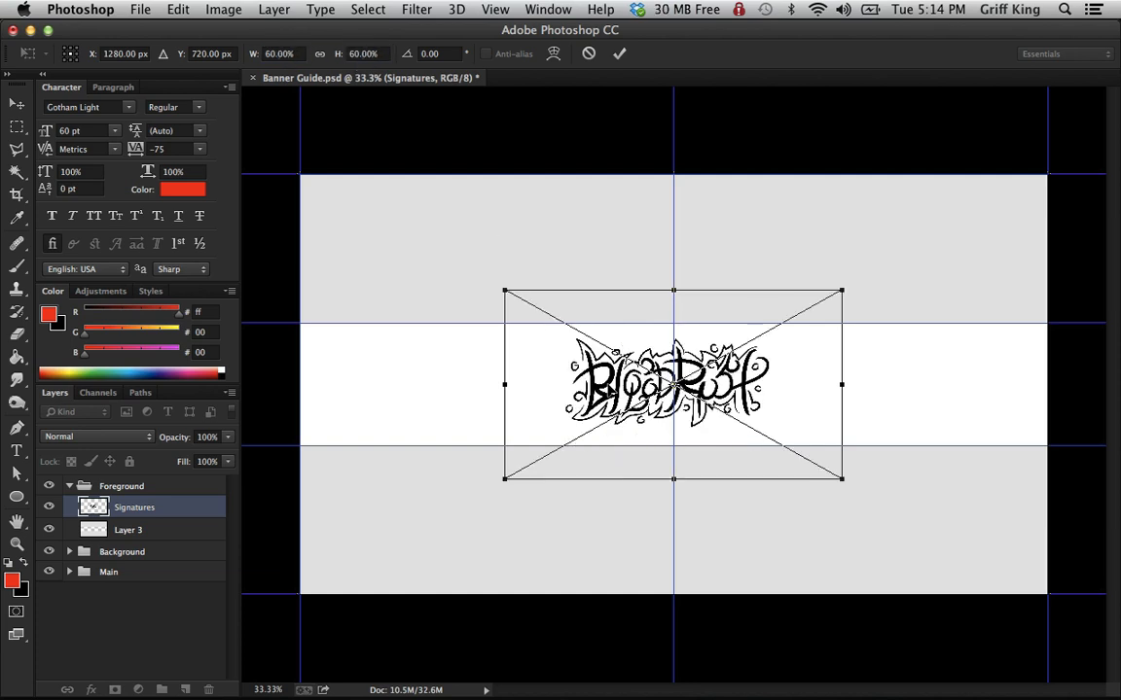
- Drag the placed signature up into the top grey band and commit it, ending on the Move Tool
{"action": "left_click_drag", "start_coordinate": [671, 385], "coordinate": [672, 290]}
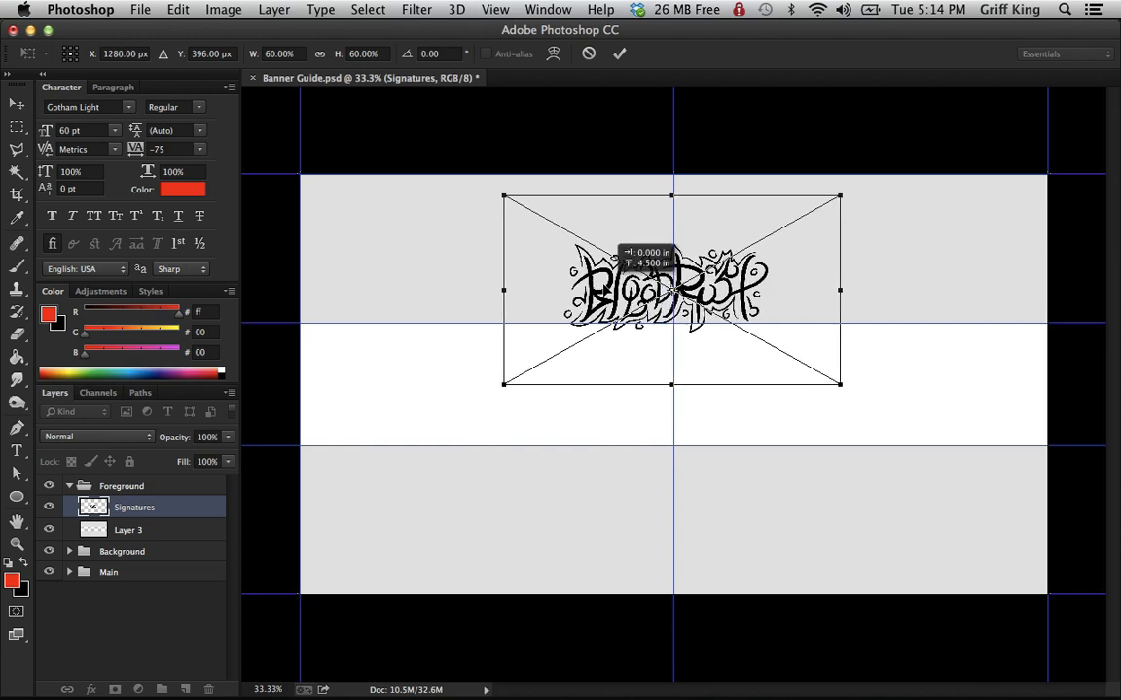
{"action": "left_click_drag", "start_coordinate": [671, 290], "coordinate": [672, 278]}
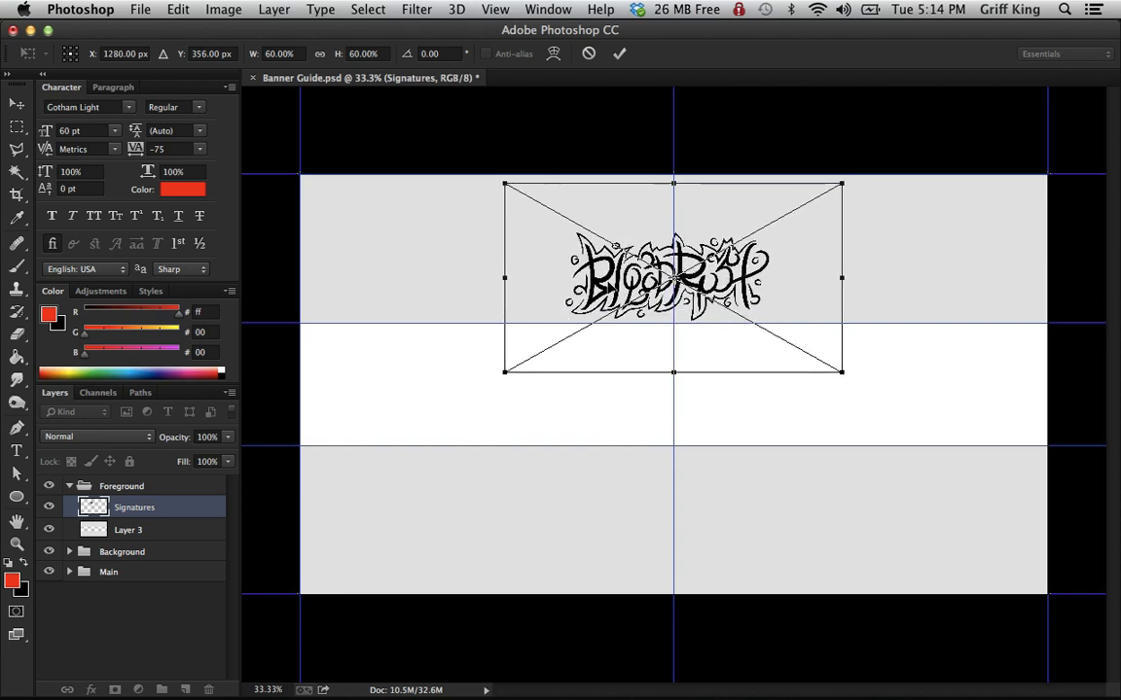
{"action": "left_click_drag", "start_coordinate": [674, 276], "coordinate": [674, 265]}
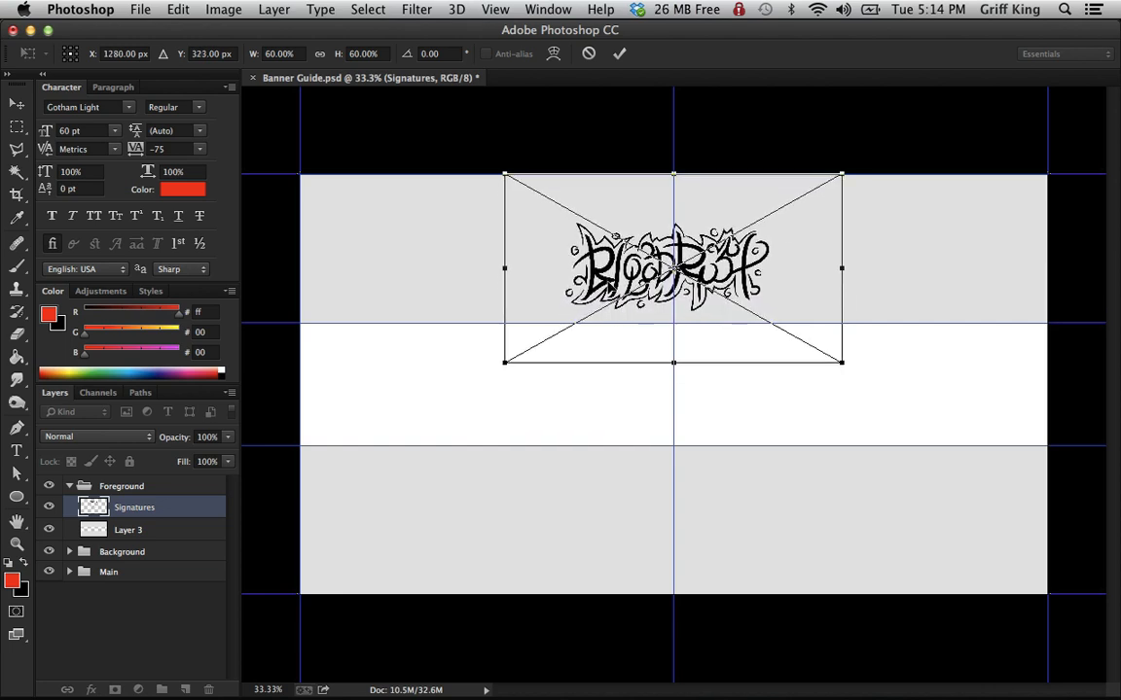
{"action": "left_click_drag", "start_coordinate": [673, 265], "coordinate": [673, 257]}
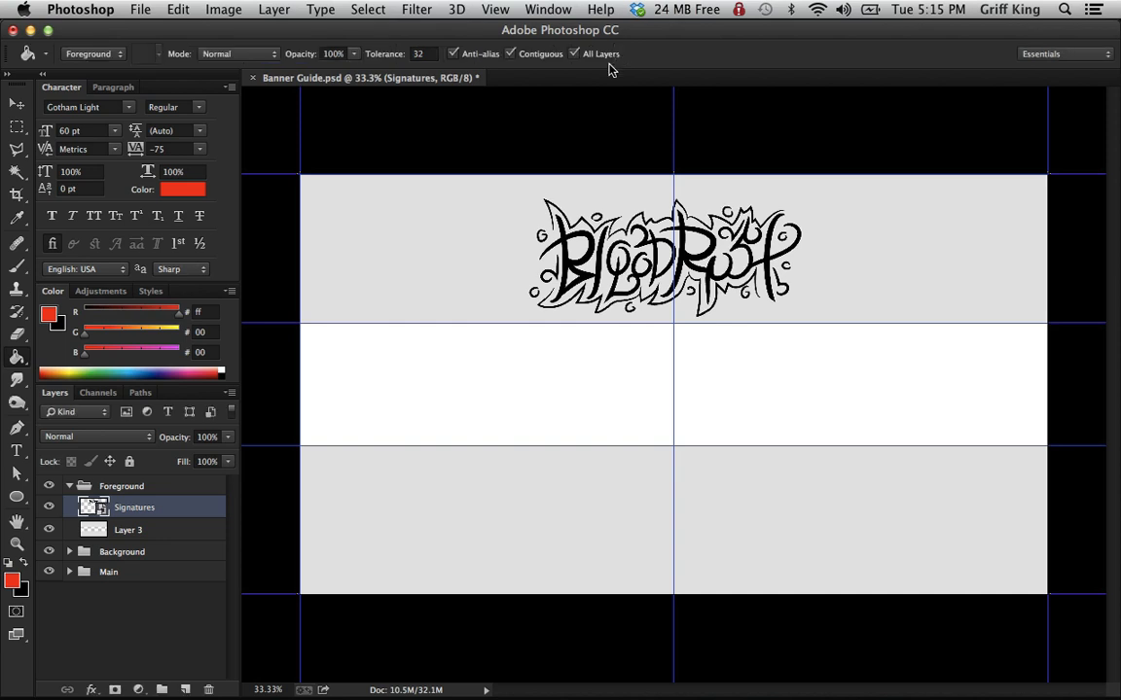
{"action": "left_click", "coordinate": [16, 103]}
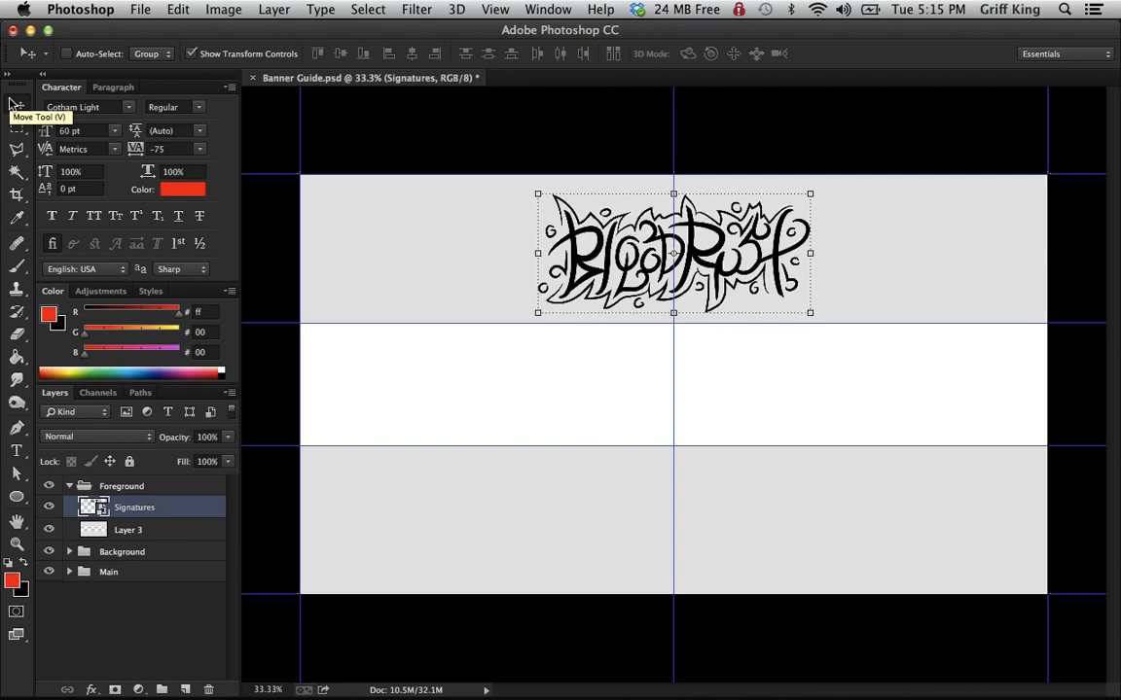
{"action": "mouse_move", "coordinate": [327, 368]}
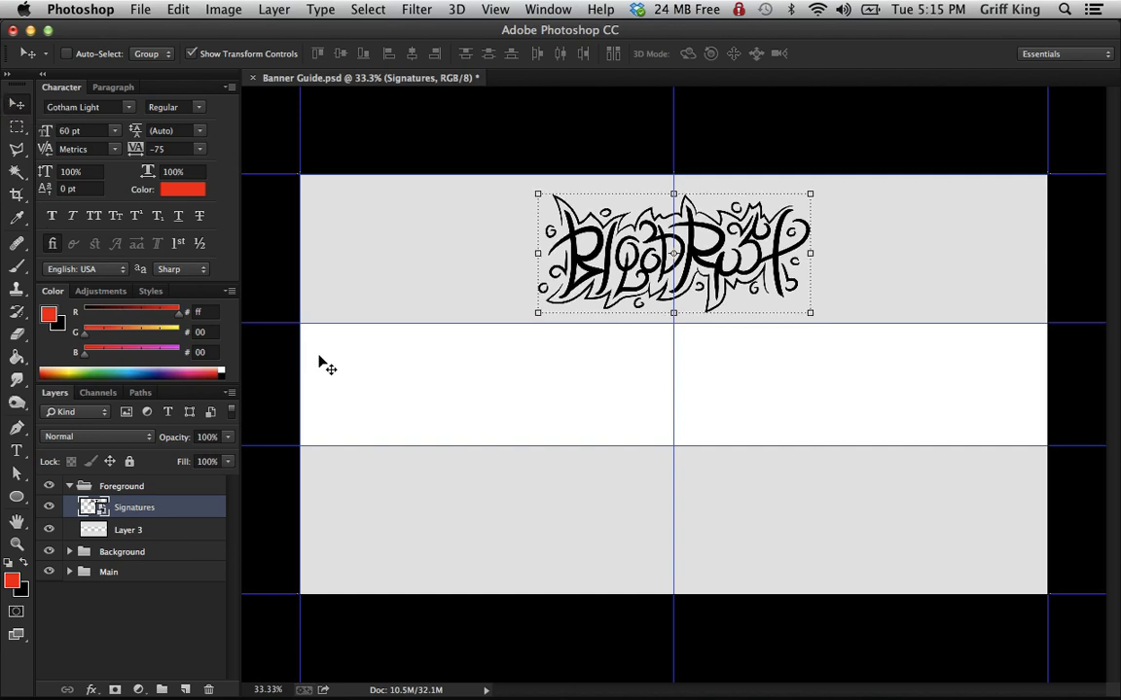
{"action": "mouse_move", "coordinate": [352, 401]}
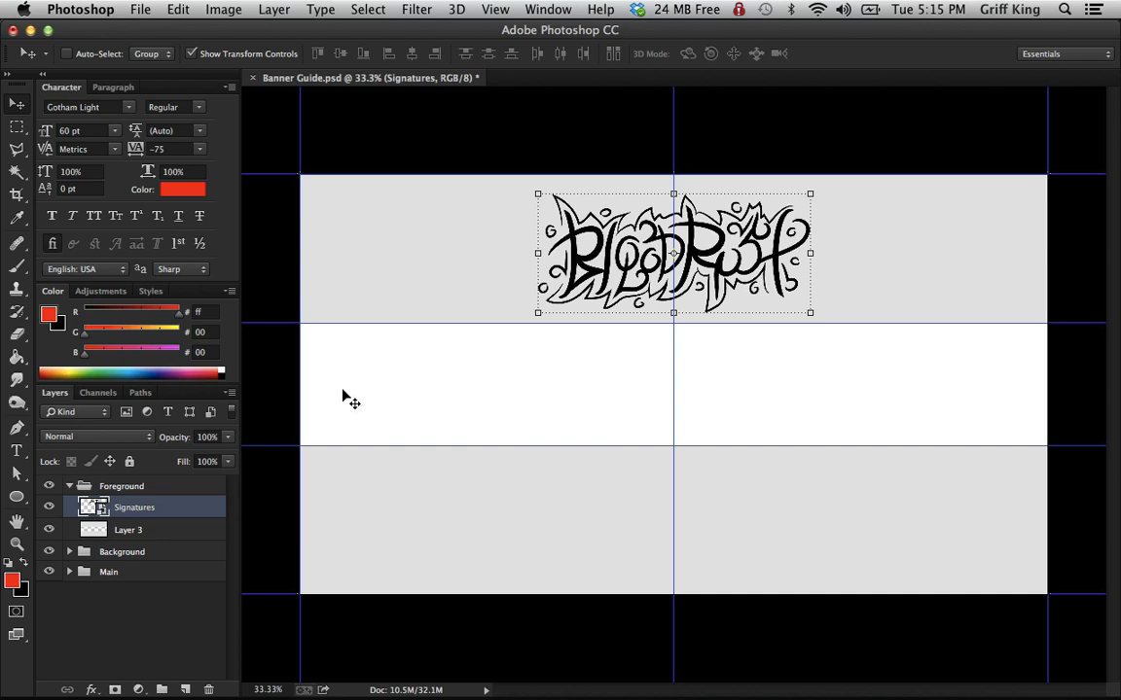
{"action": "mouse_move", "coordinate": [238, 438]}
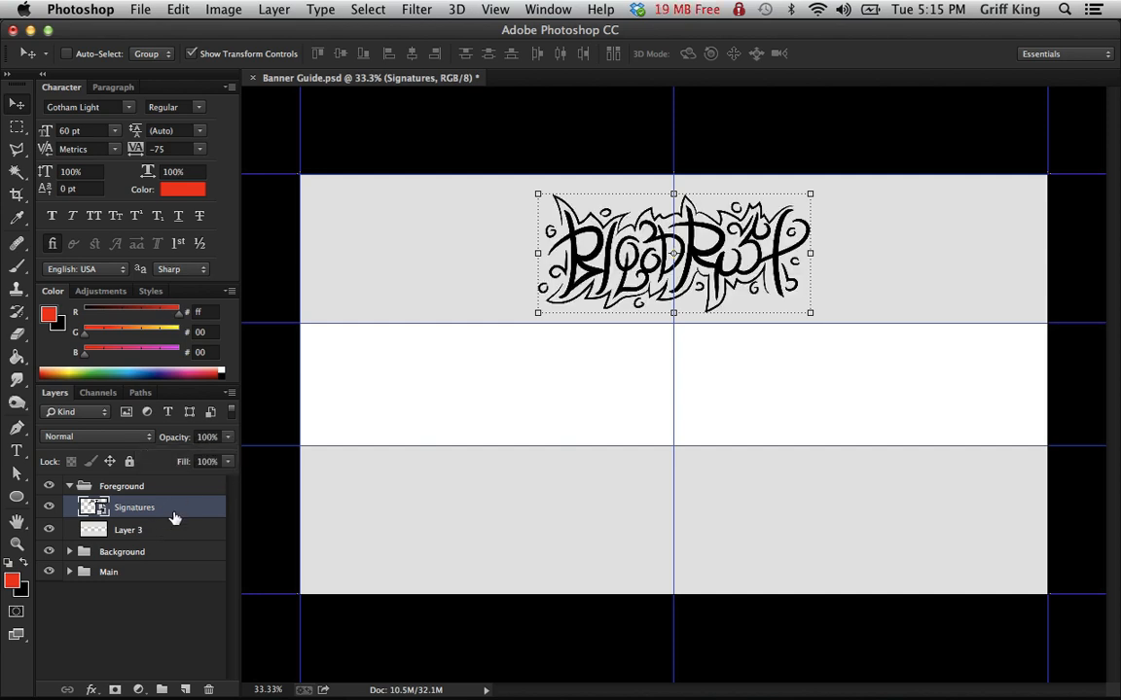
- In the Signatures layer style, enable Inner Shadow and a light grey Gradient Overlay
{"action": "double_click", "coordinate": [134, 506]}
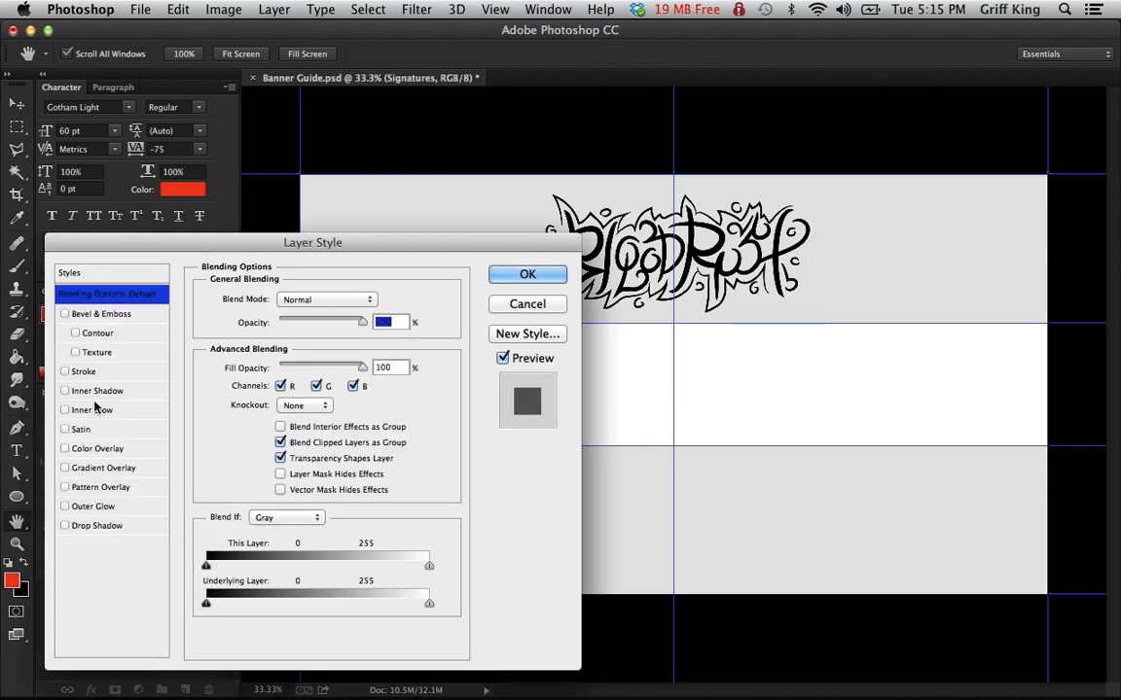
{"action": "left_click", "coordinate": [97, 389]}
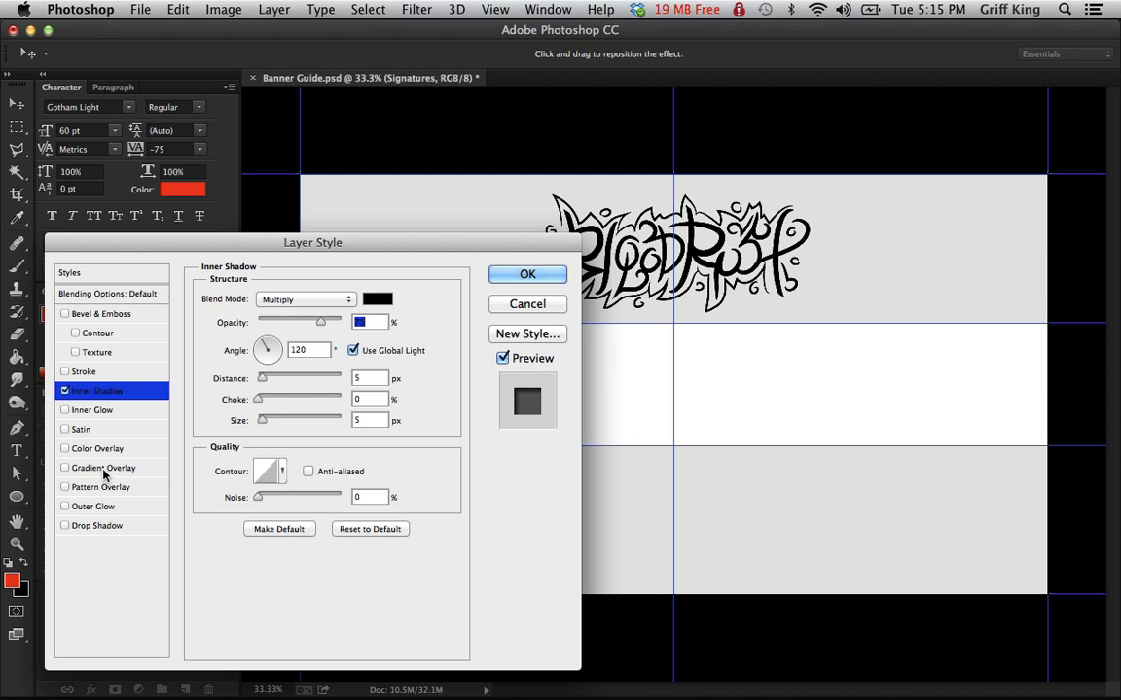
{"action": "left_click", "coordinate": [101, 467]}
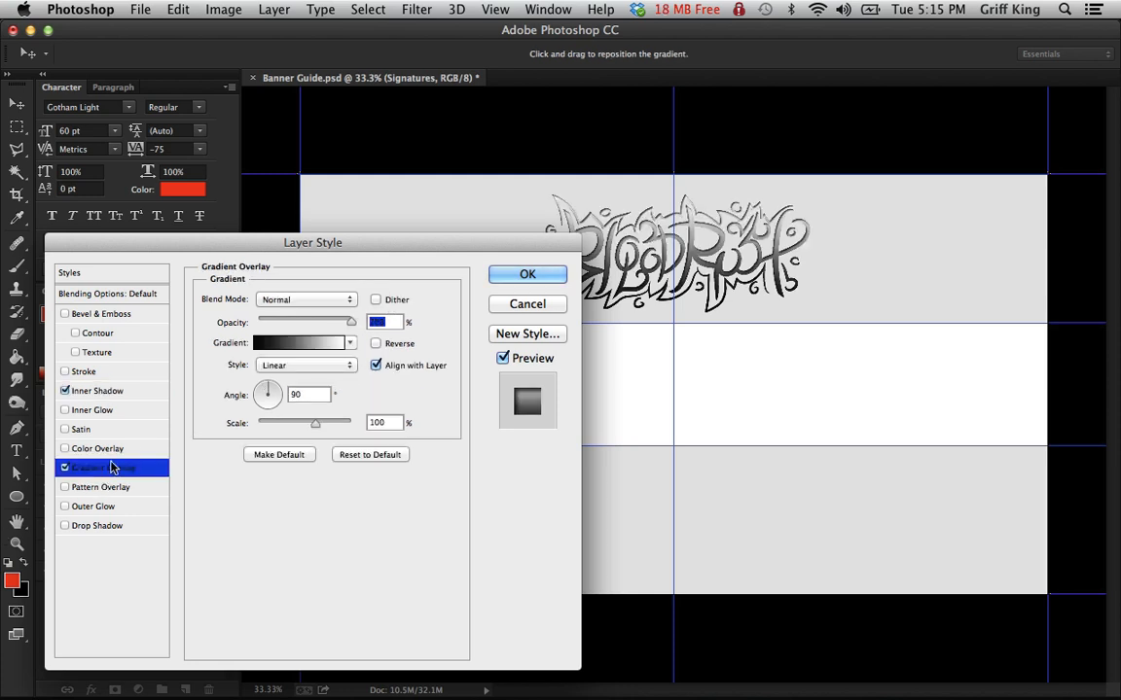
{"action": "left_click", "coordinate": [299, 342]}
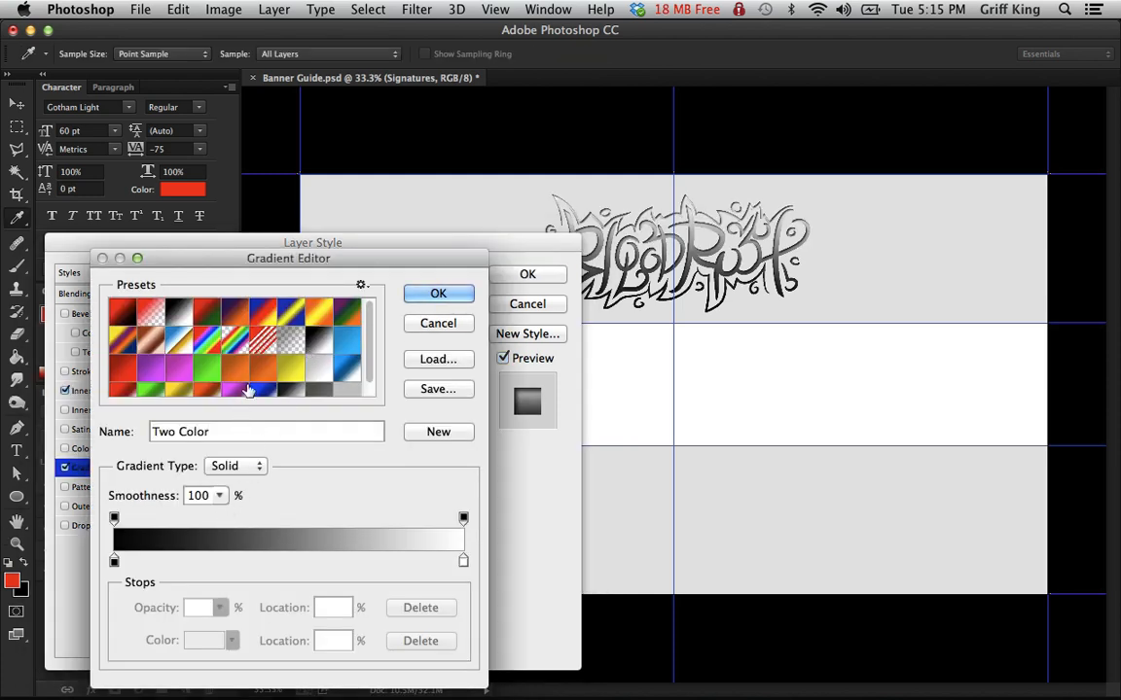
{"action": "left_click", "coordinate": [438, 323]}
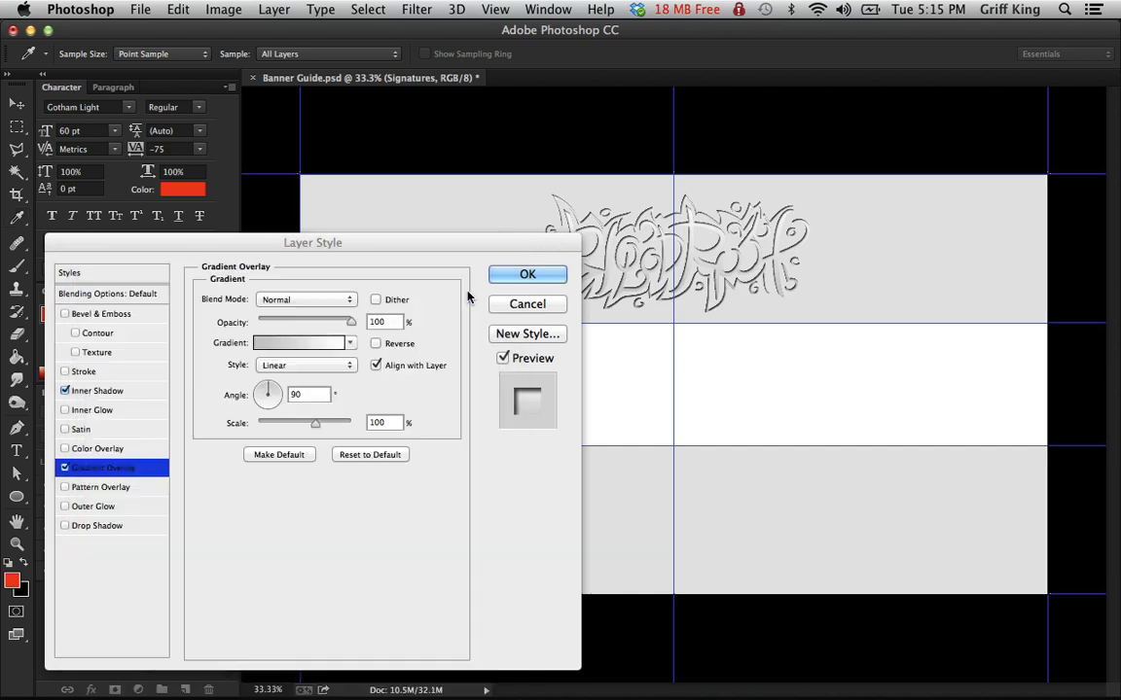
{"action": "left_click", "coordinate": [97, 389]}
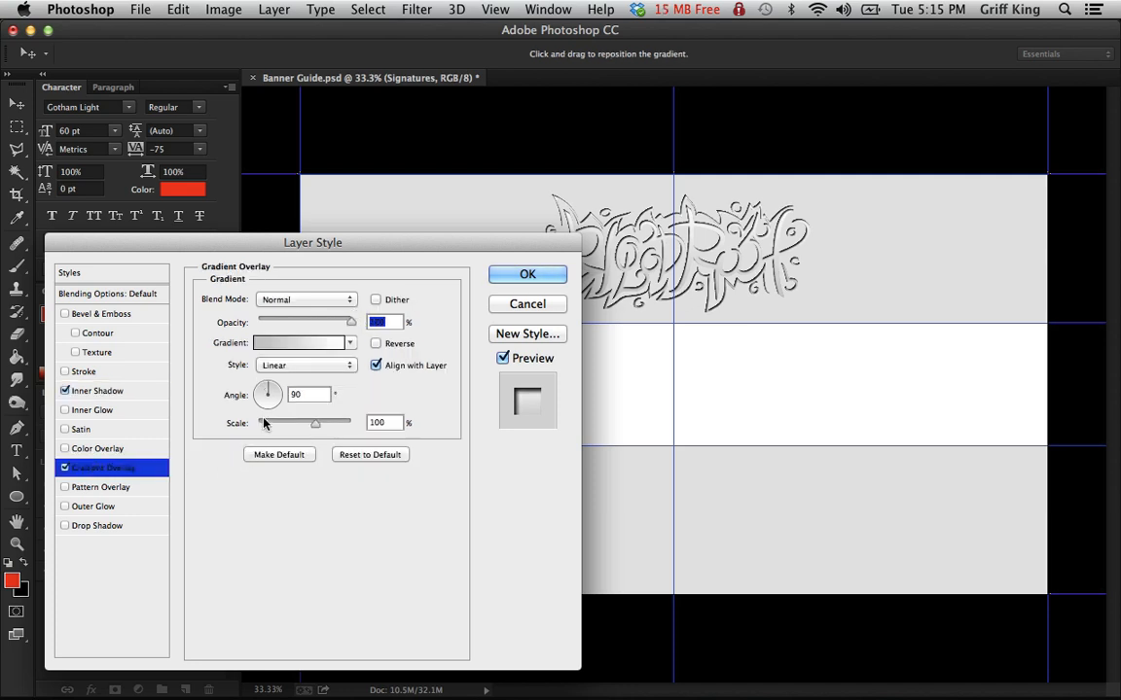
- In the Gradient Editor, set both the left and right gradient stops to grey
{"action": "left_click", "coordinate": [300, 342]}
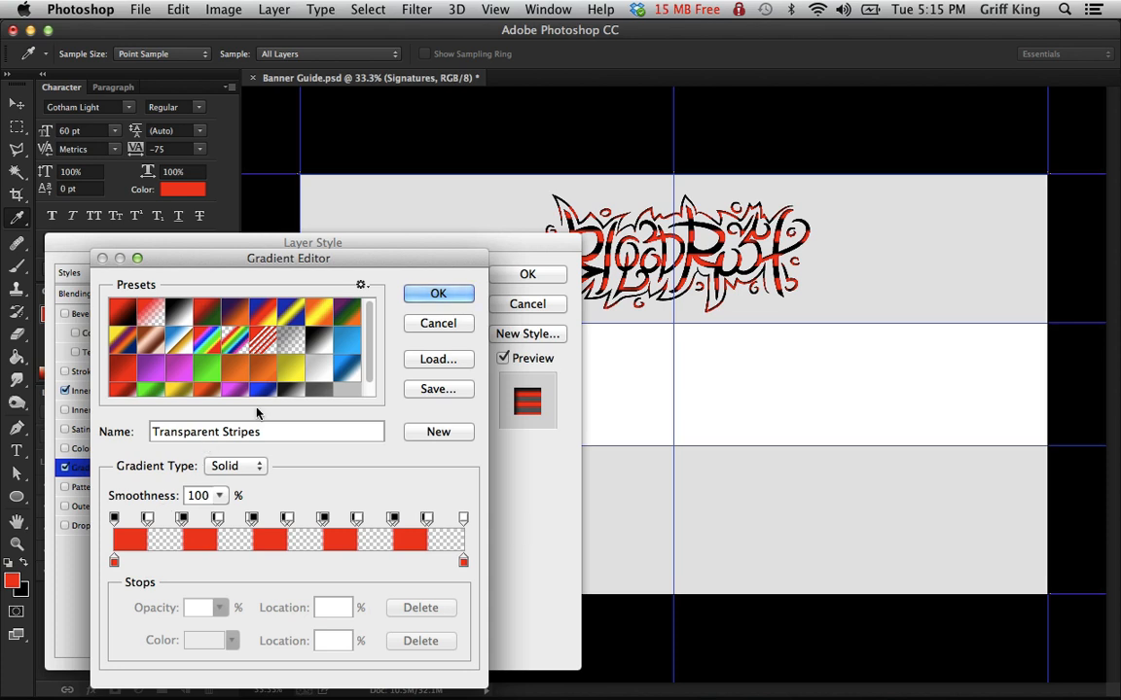
{"action": "left_click", "coordinate": [155, 385]}
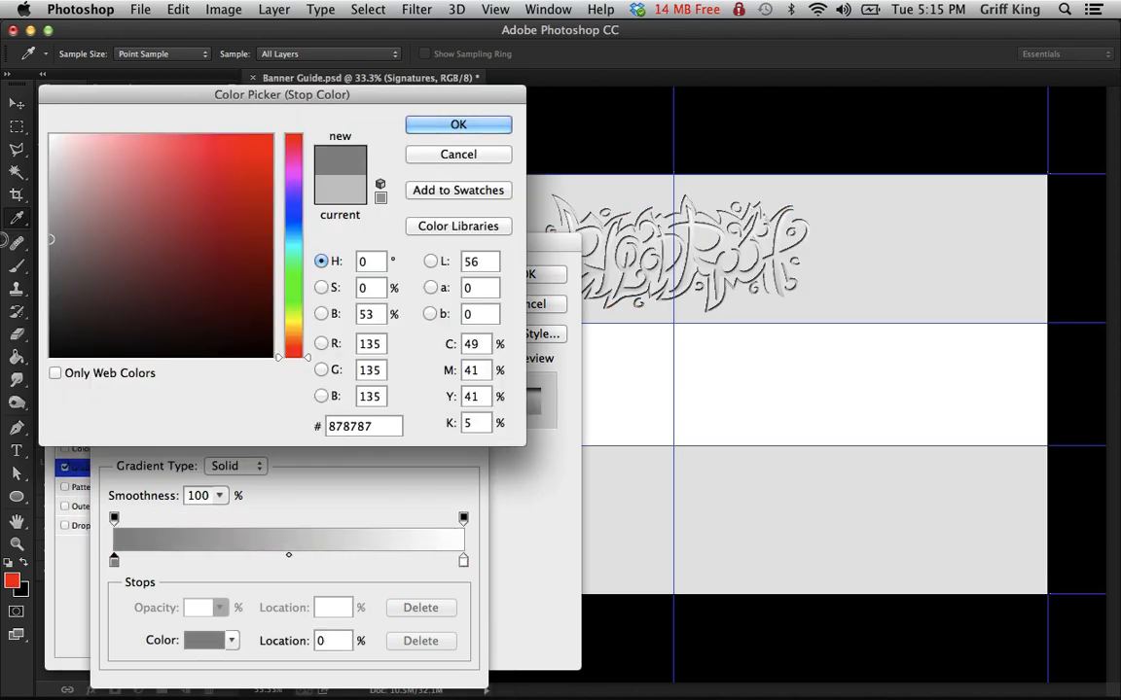
{"action": "left_click", "coordinate": [459, 124]}
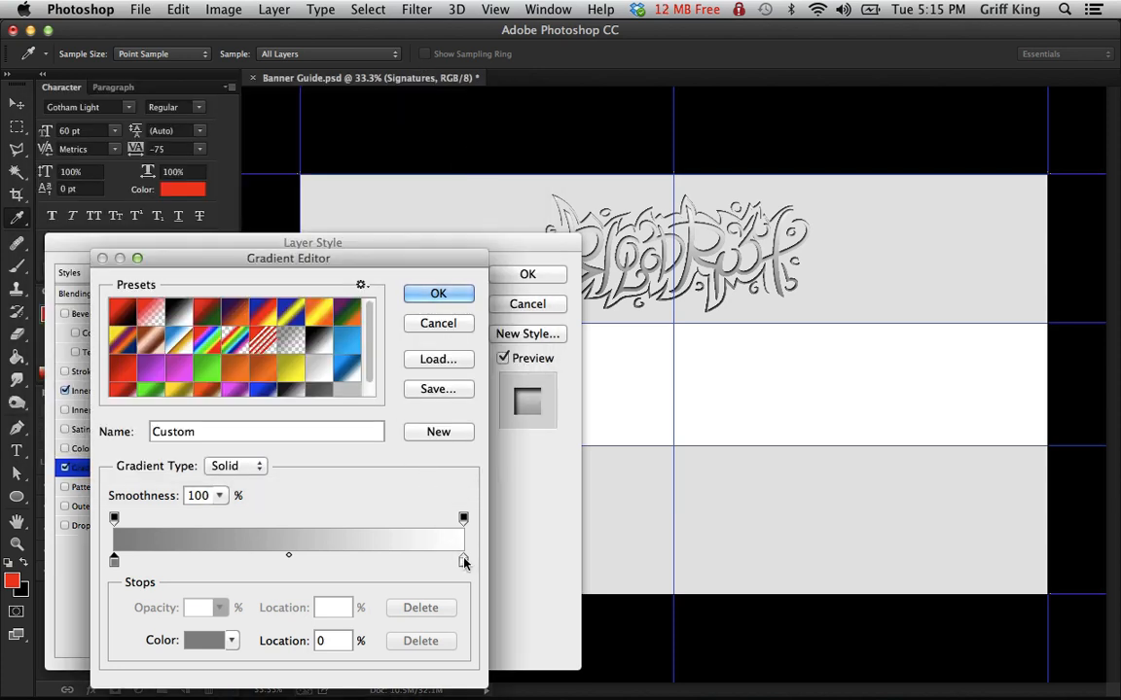
{"action": "double_click", "coordinate": [463, 560]}
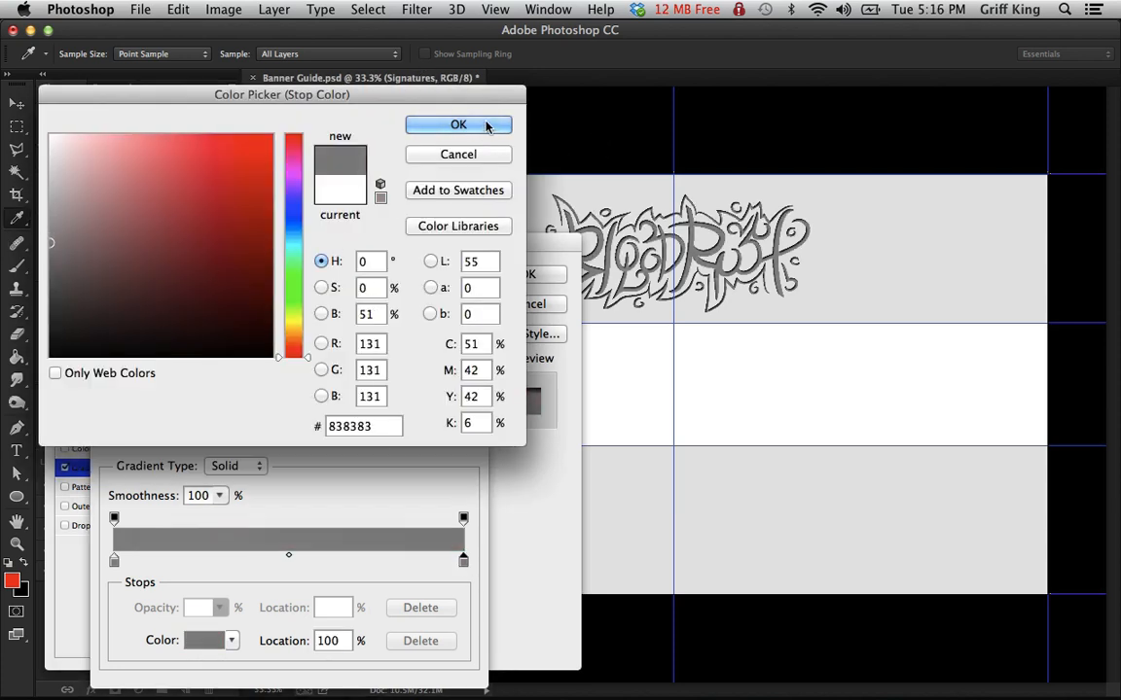
{"action": "left_click", "coordinate": [459, 124]}
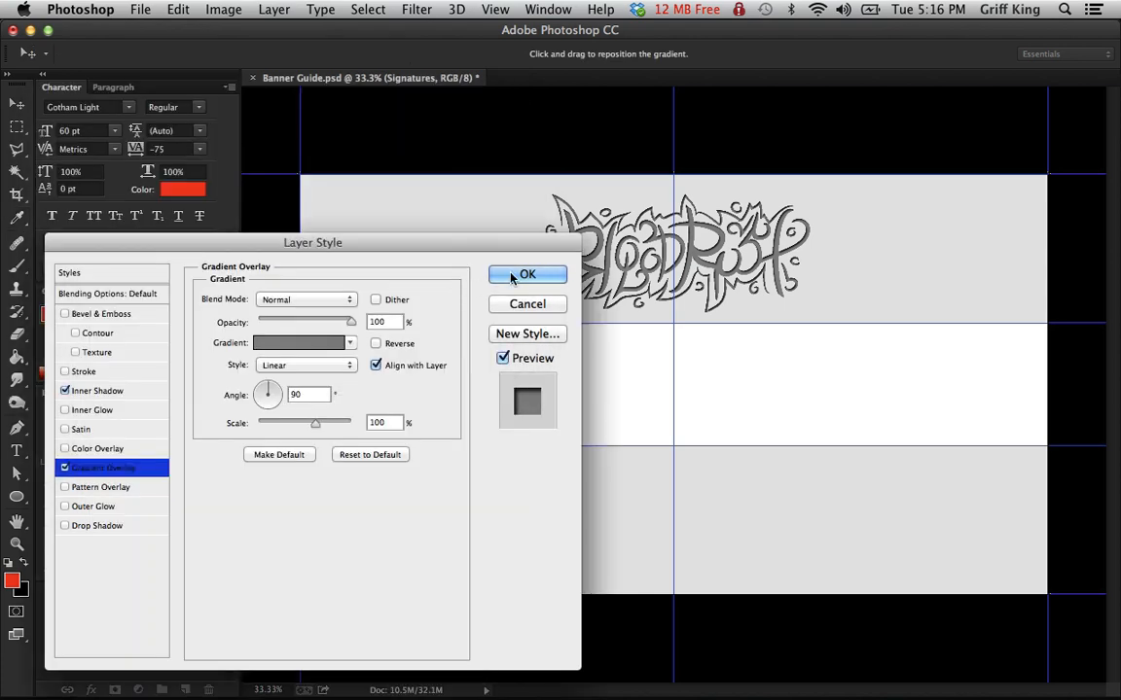
{"action": "mouse_move", "coordinate": [241, 389]}
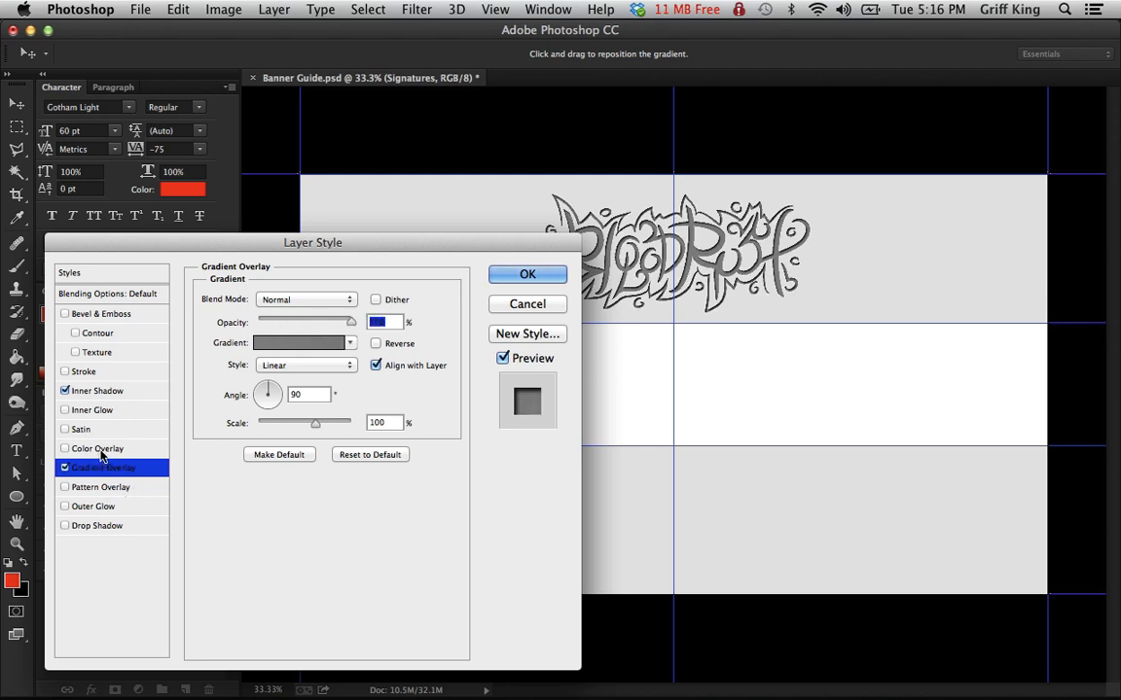
- Add a white Color Overlay with a 1 px Outside stroke and confirm the embossed grey layer style
{"action": "left_click", "coordinate": [66, 448]}
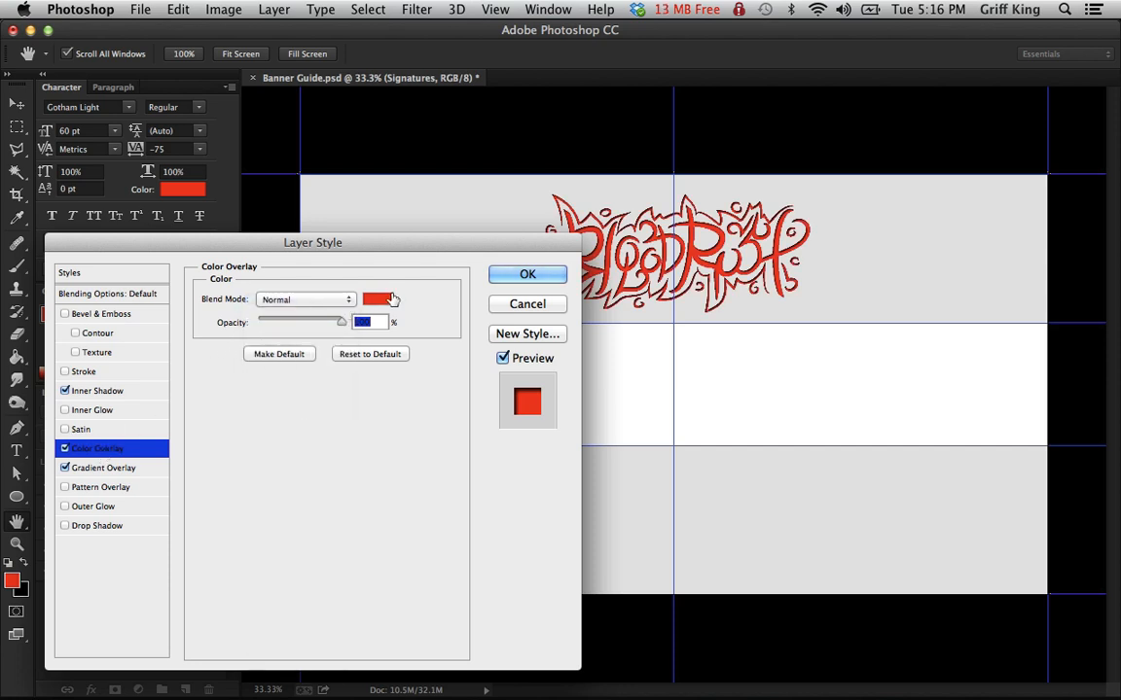
{"action": "left_click", "coordinate": [382, 299]}
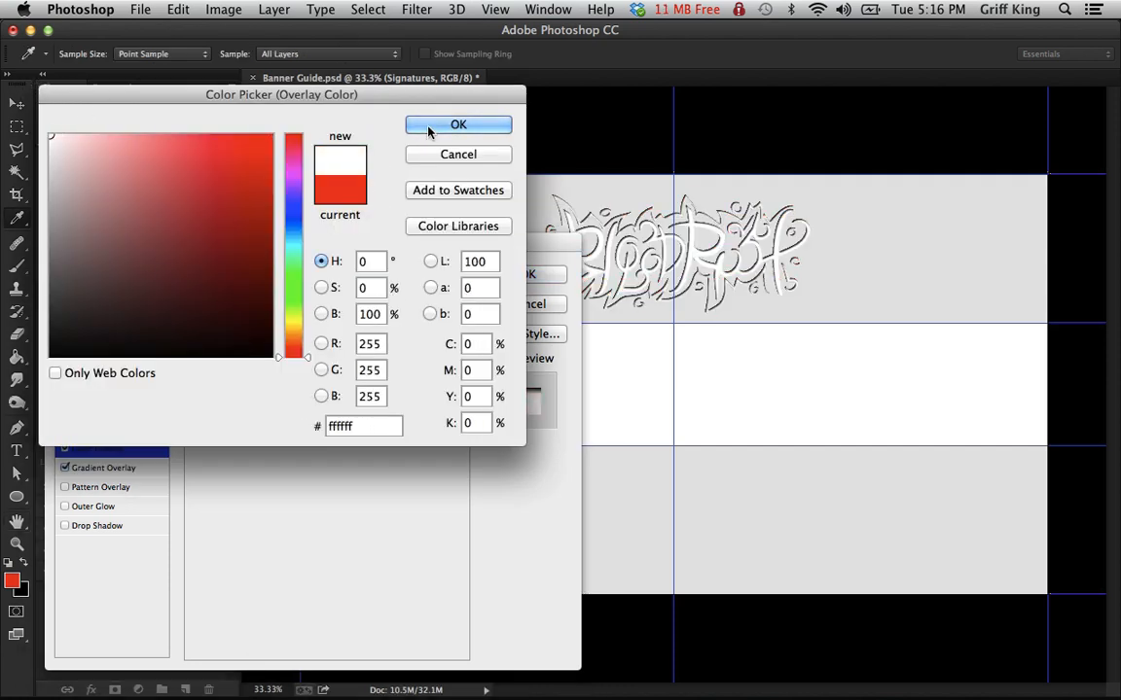
{"action": "left_click", "coordinate": [459, 124]}
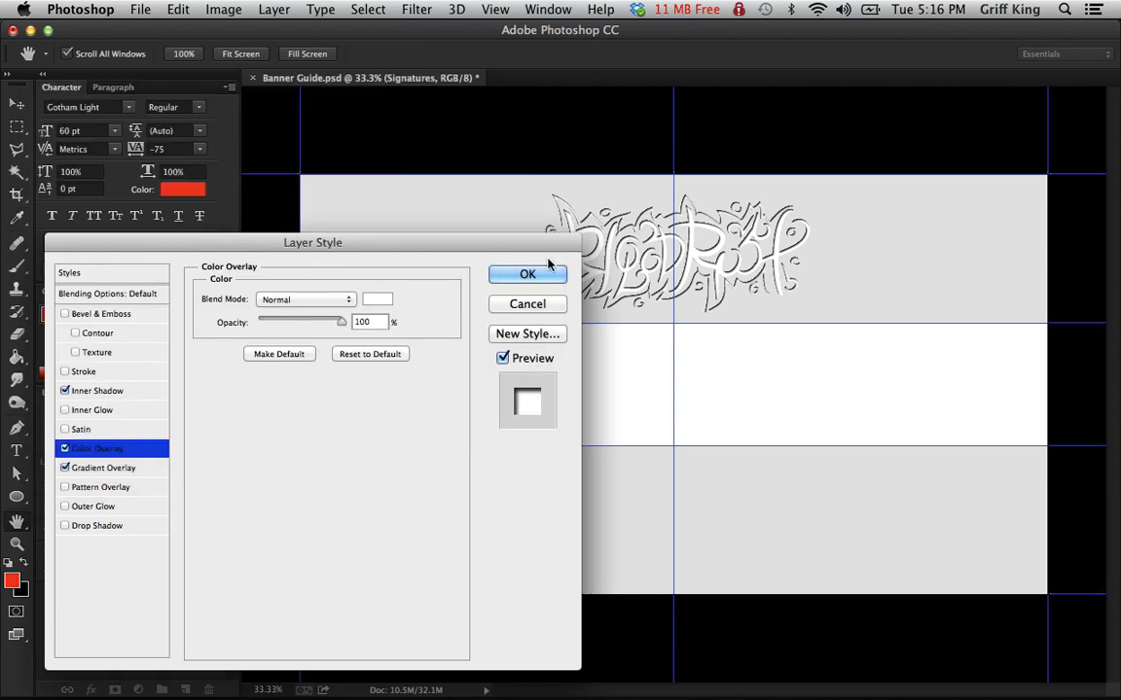
{"action": "mouse_move", "coordinate": [389, 304]}
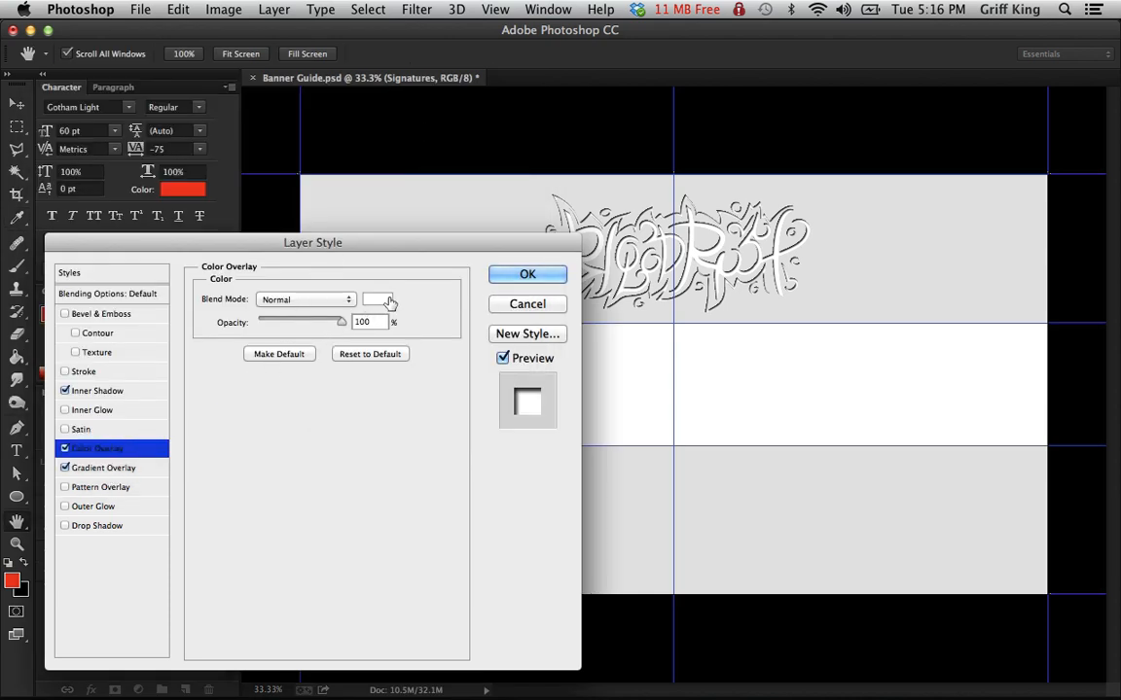
{"action": "left_click", "coordinate": [379, 299]}
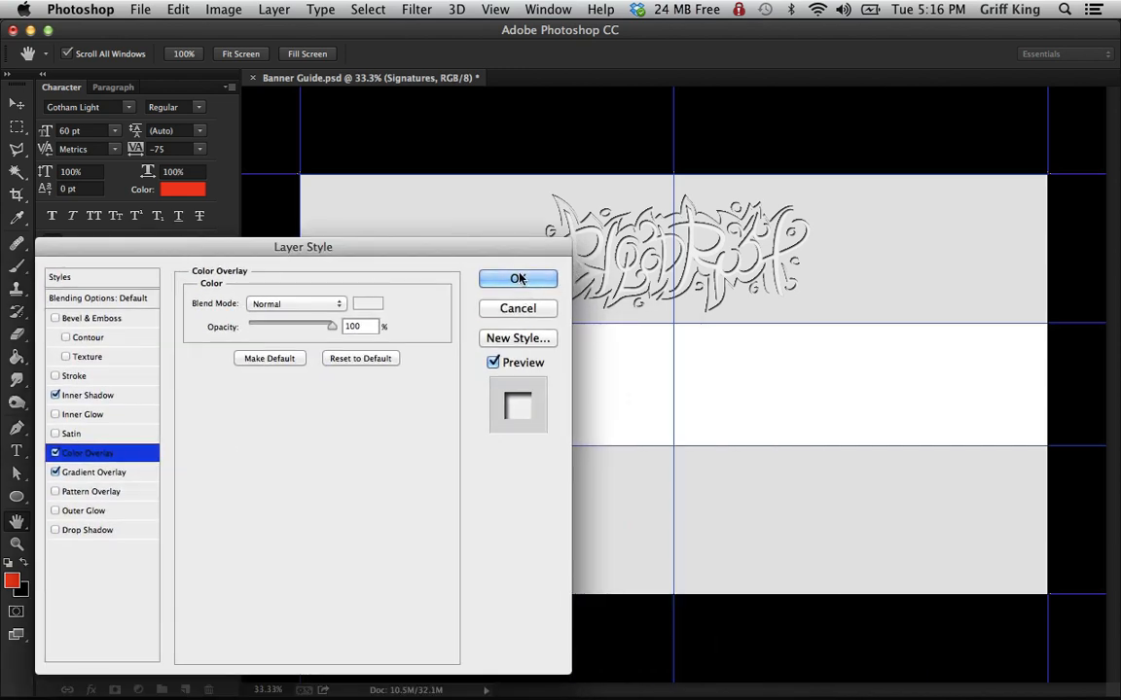
{"action": "left_click", "coordinate": [74, 375]}
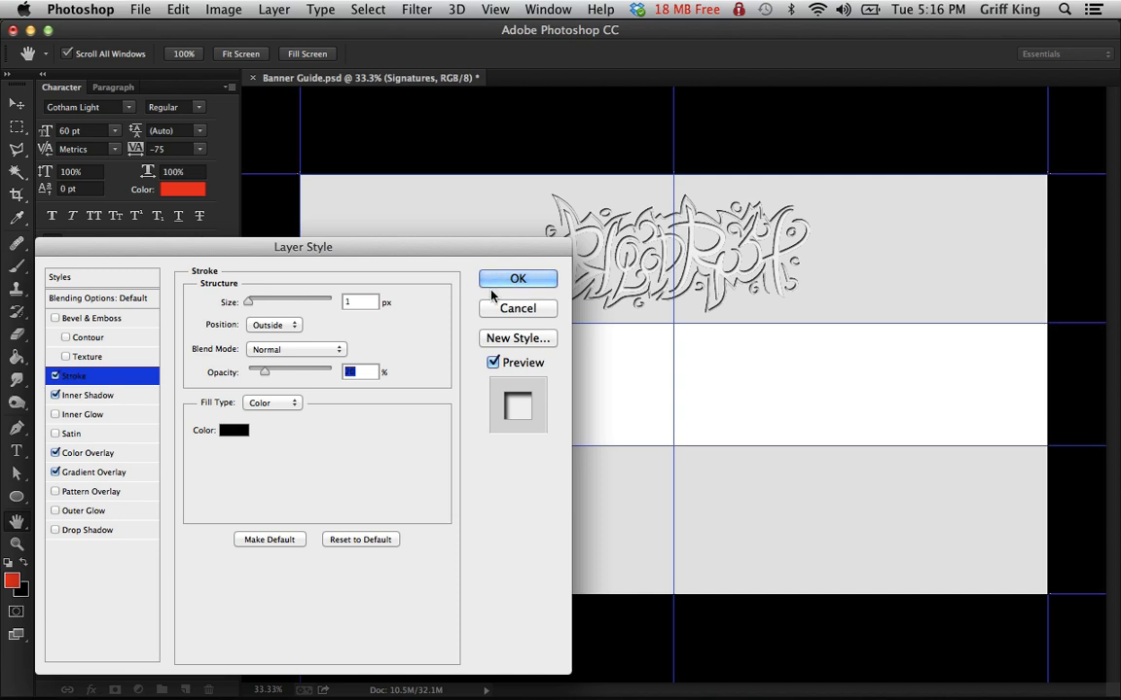
{"action": "left_click", "coordinate": [517, 280]}
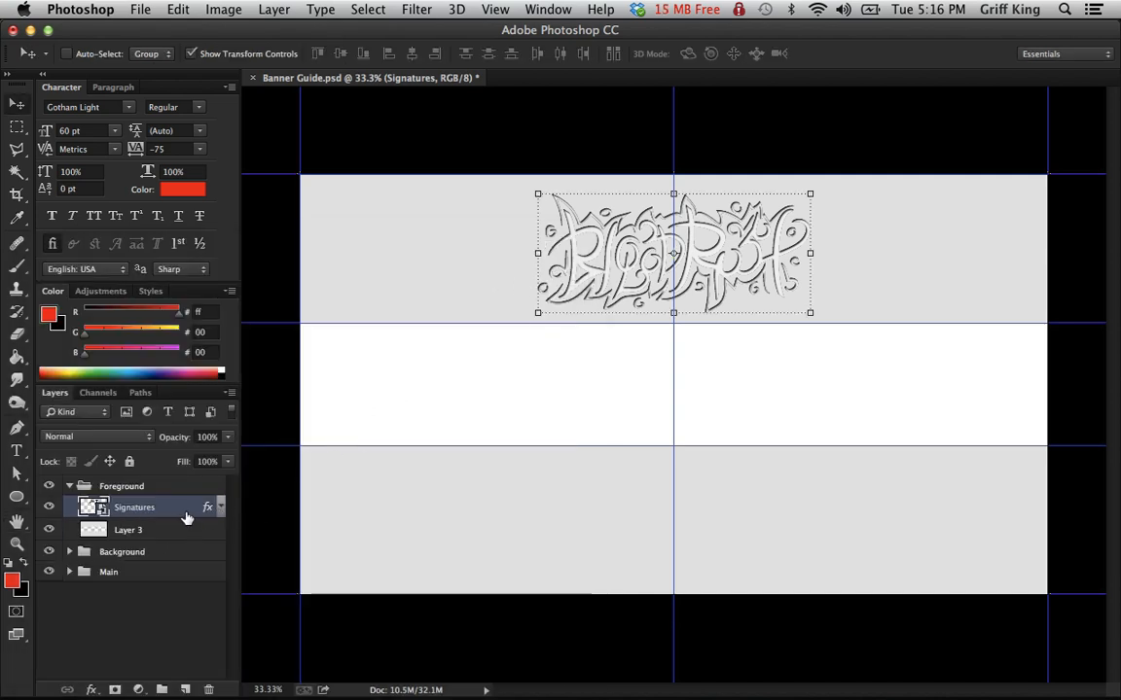
- Reselect the Signatures layer and start File > Place Embedded for another image
{"action": "left_click", "coordinate": [129, 529]}
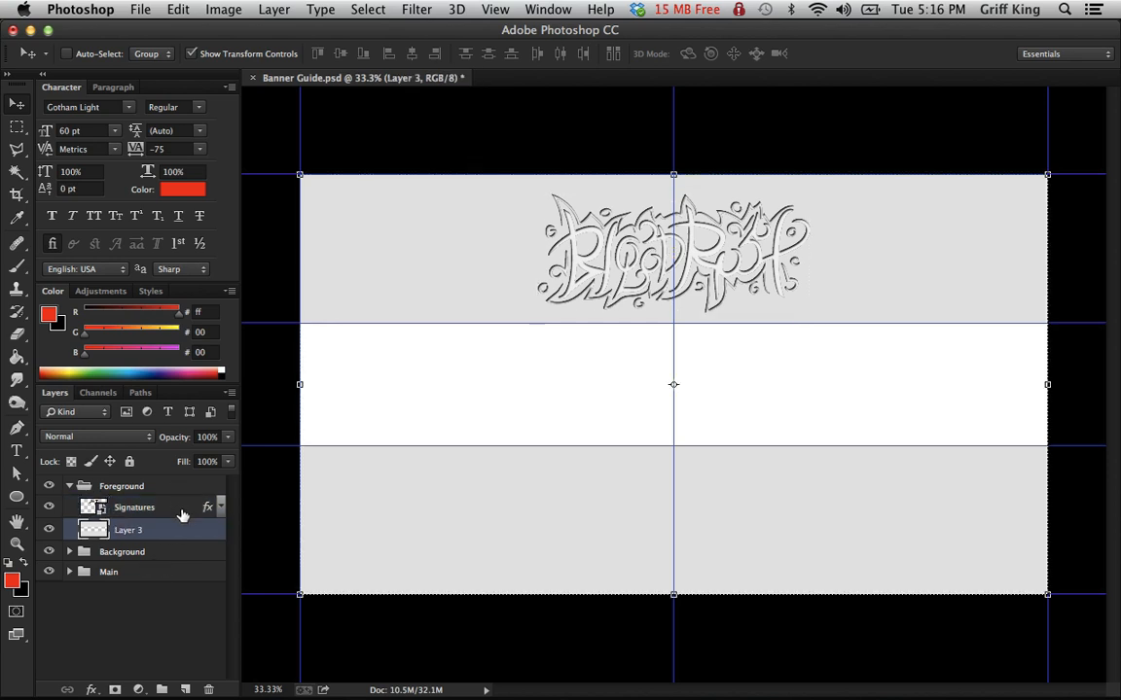
{"action": "left_click", "coordinate": [134, 506]}
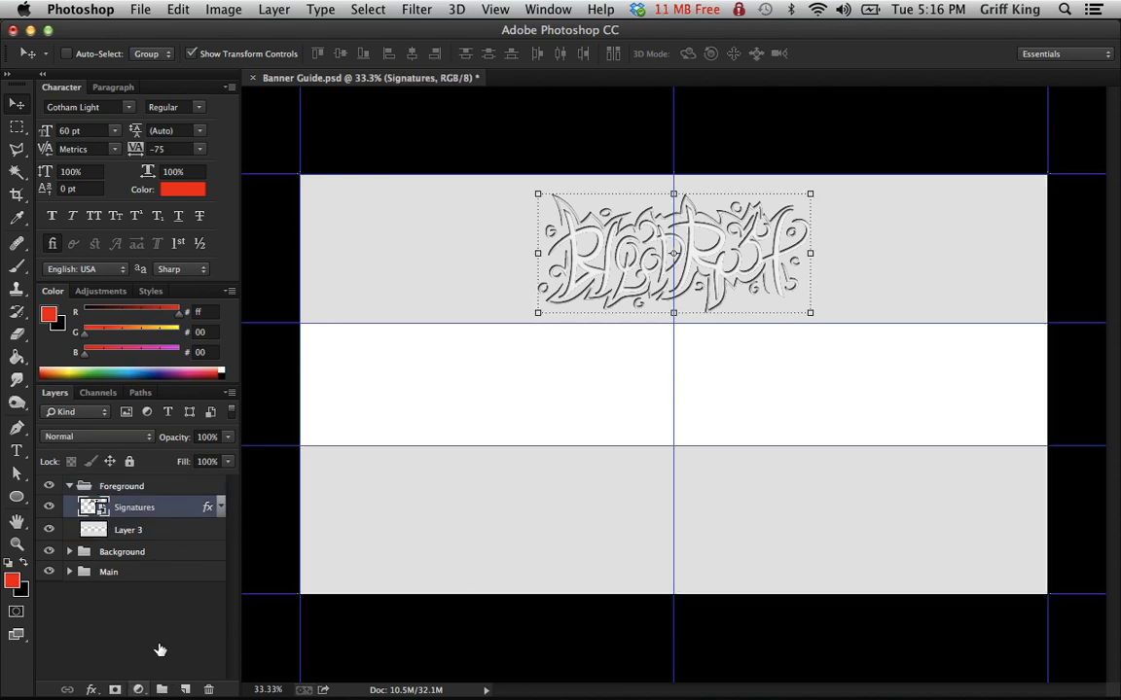
{"action": "left_click", "coordinate": [140, 8]}
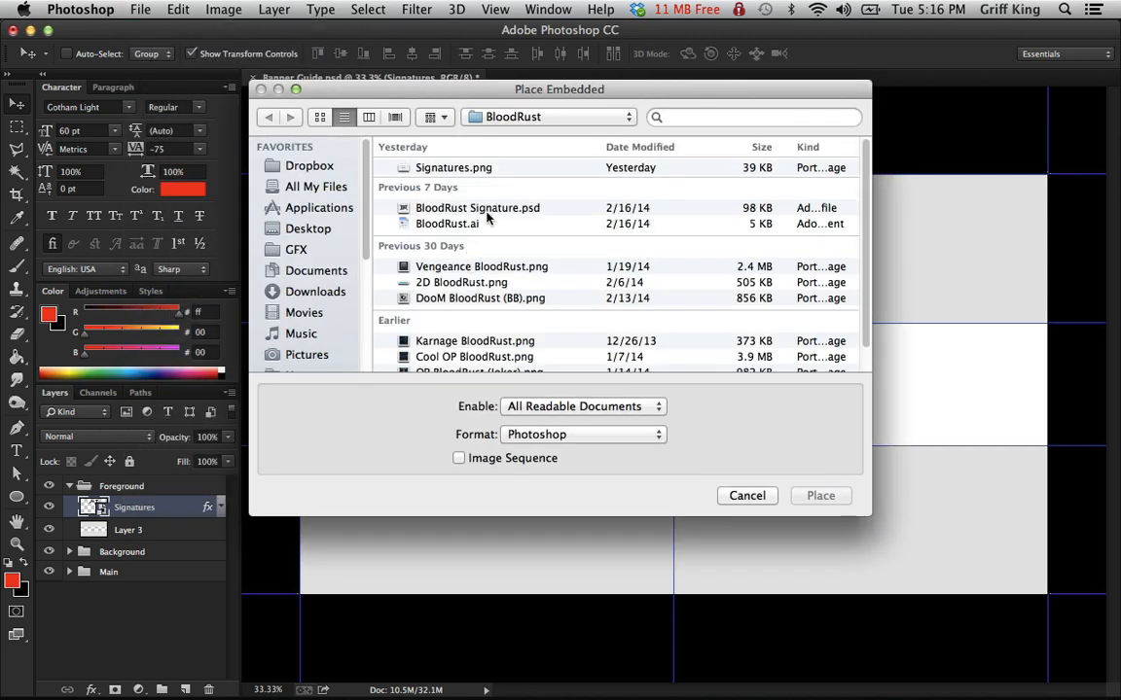
- Place BloodRust Signature.psd and drag the logo down into the lower grey band
{"action": "left_click", "coordinate": [476, 207]}
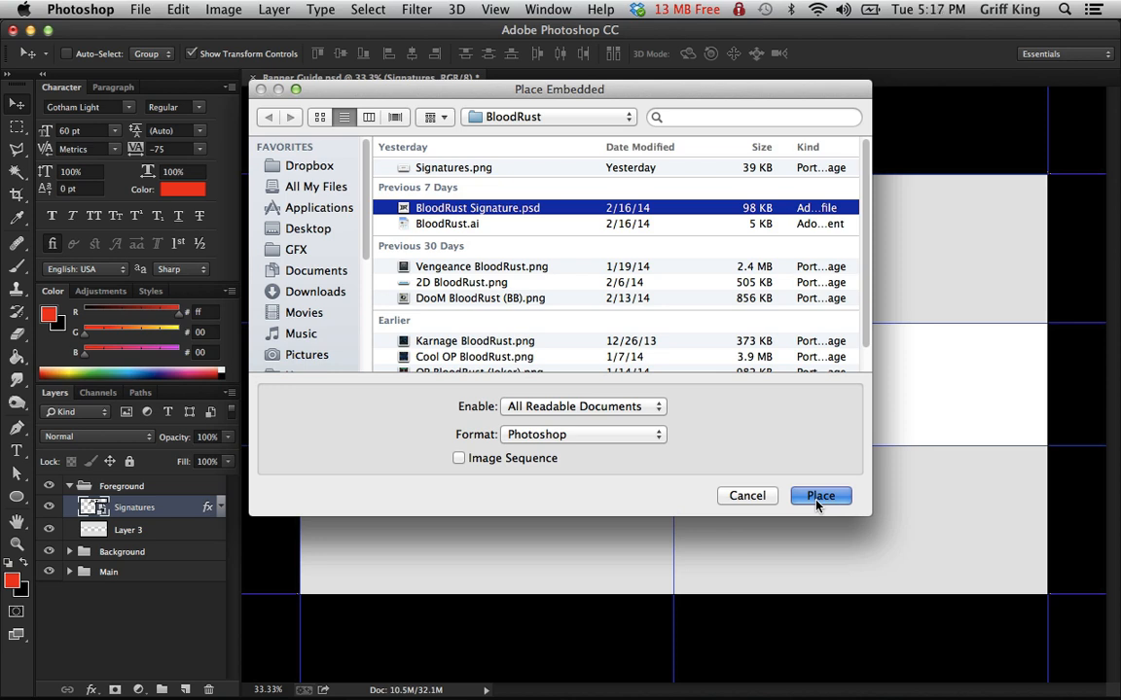
{"action": "left_click", "coordinate": [821, 496]}
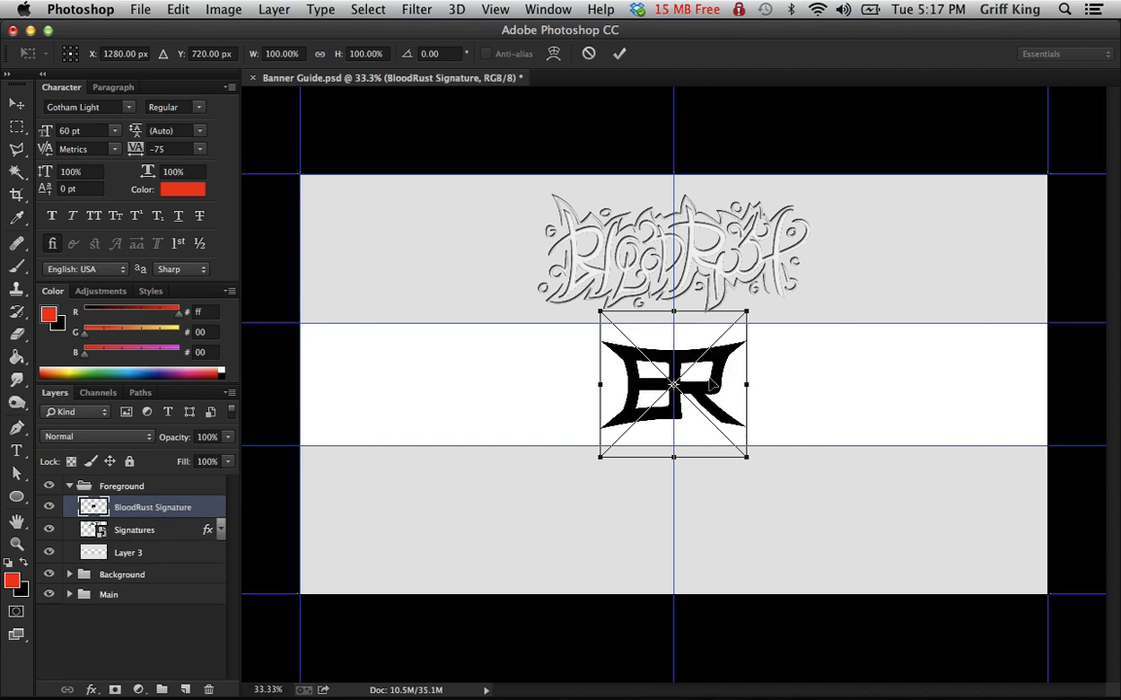
{"action": "left_click_drag", "start_coordinate": [673, 385], "coordinate": [674, 432]}
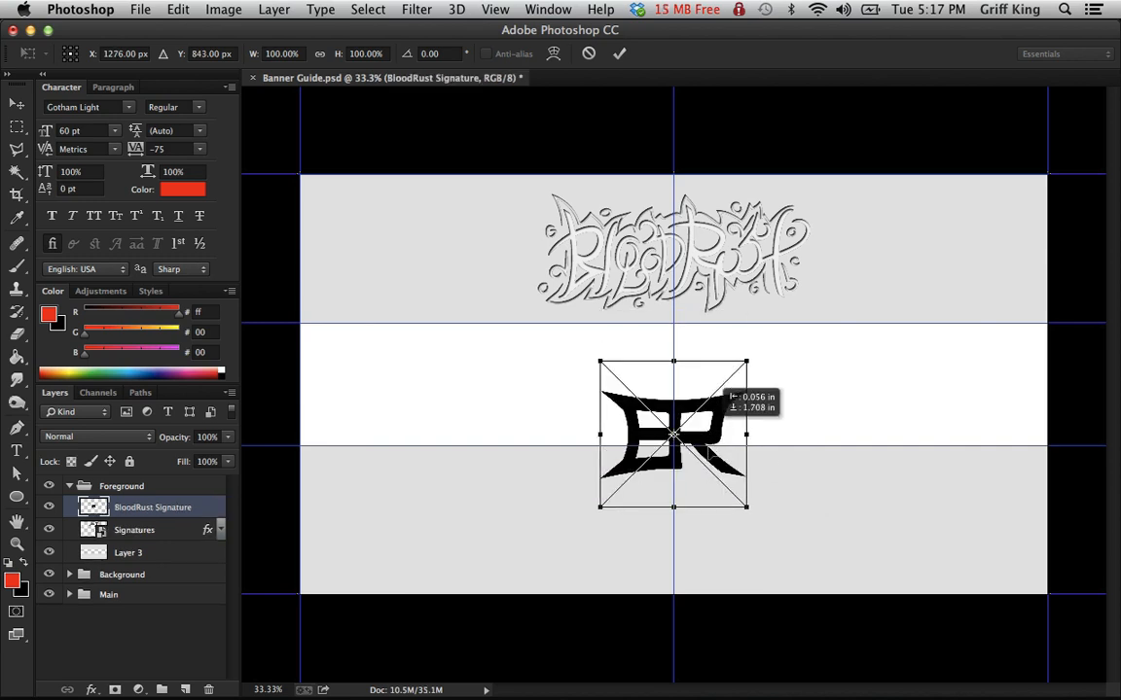
{"action": "left_click_drag", "start_coordinate": [673, 432], "coordinate": [673, 490]}
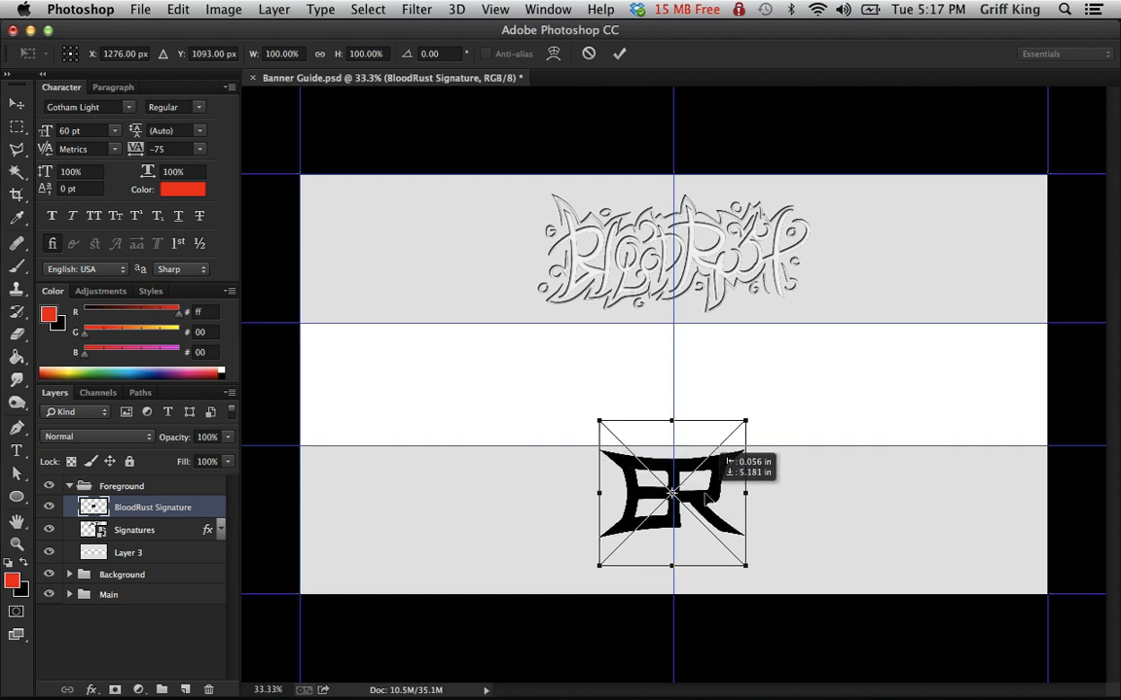
{"action": "left_click_drag", "start_coordinate": [671, 494], "coordinate": [673, 516]}
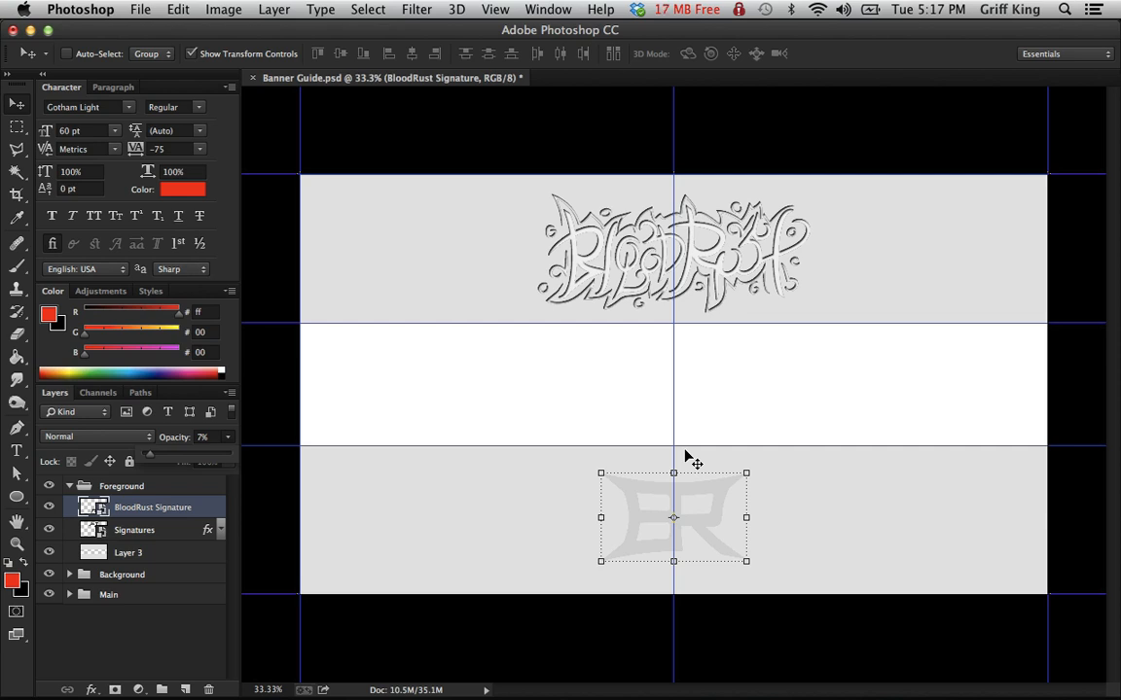
{"action": "mouse_move", "coordinate": [132, 553]}
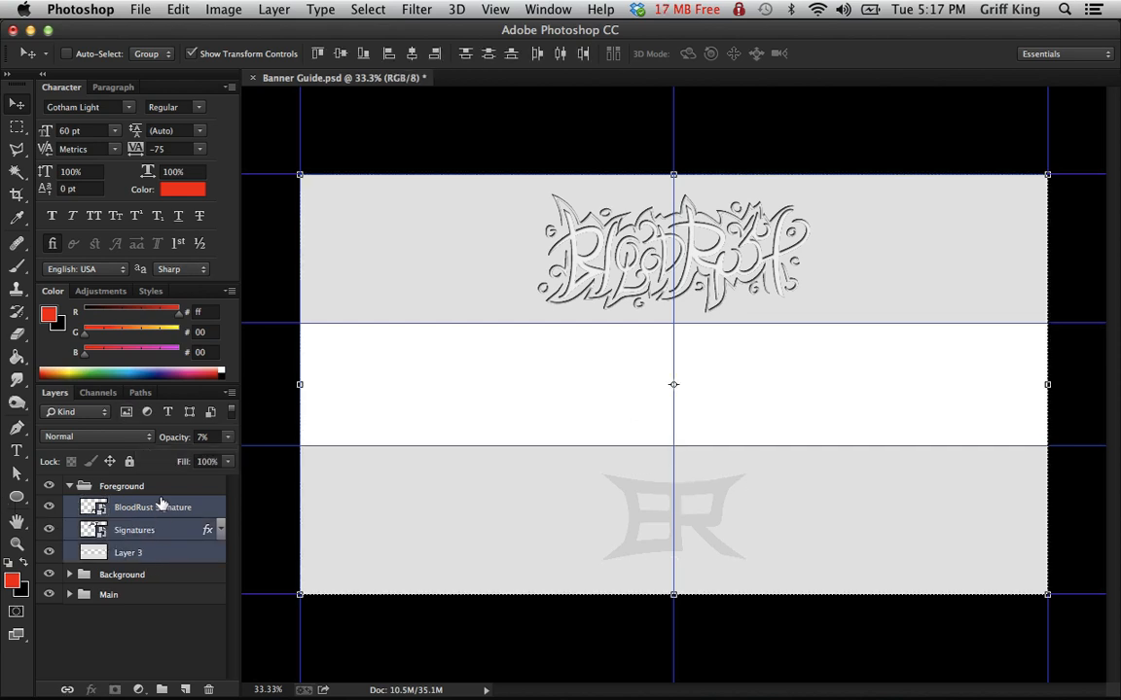
- Collapse the Foreground group and browse the Select, Filter, Type and View menus without changes
{"action": "left_click", "coordinate": [70, 487]}
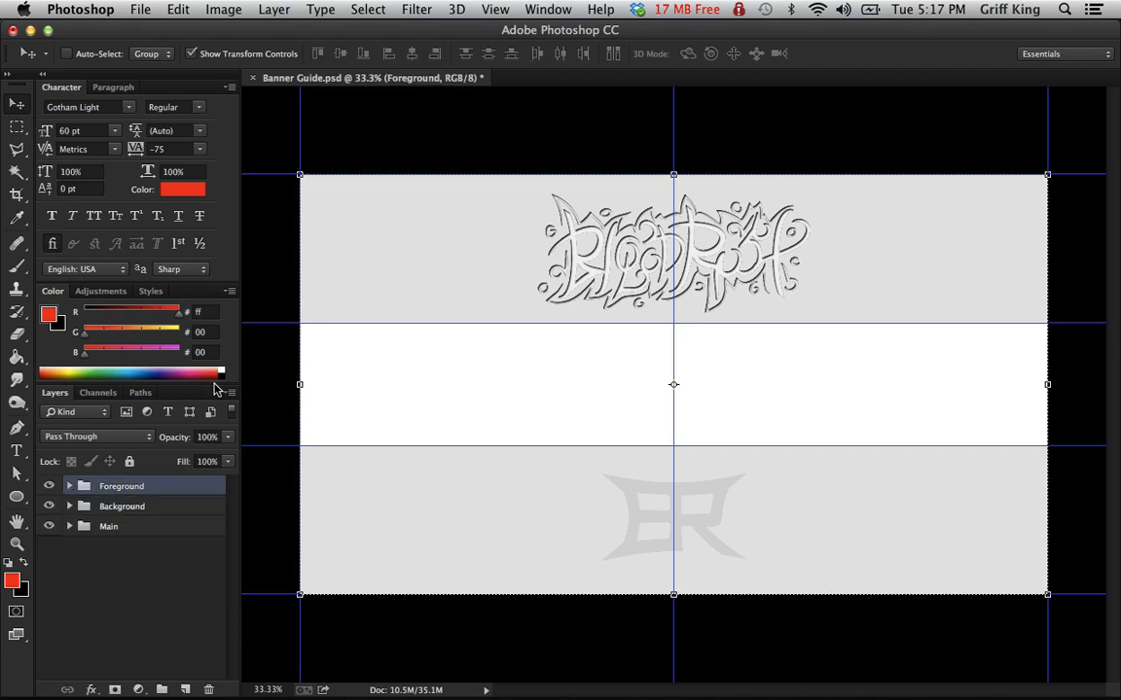
{"action": "left_click", "coordinate": [368, 8]}
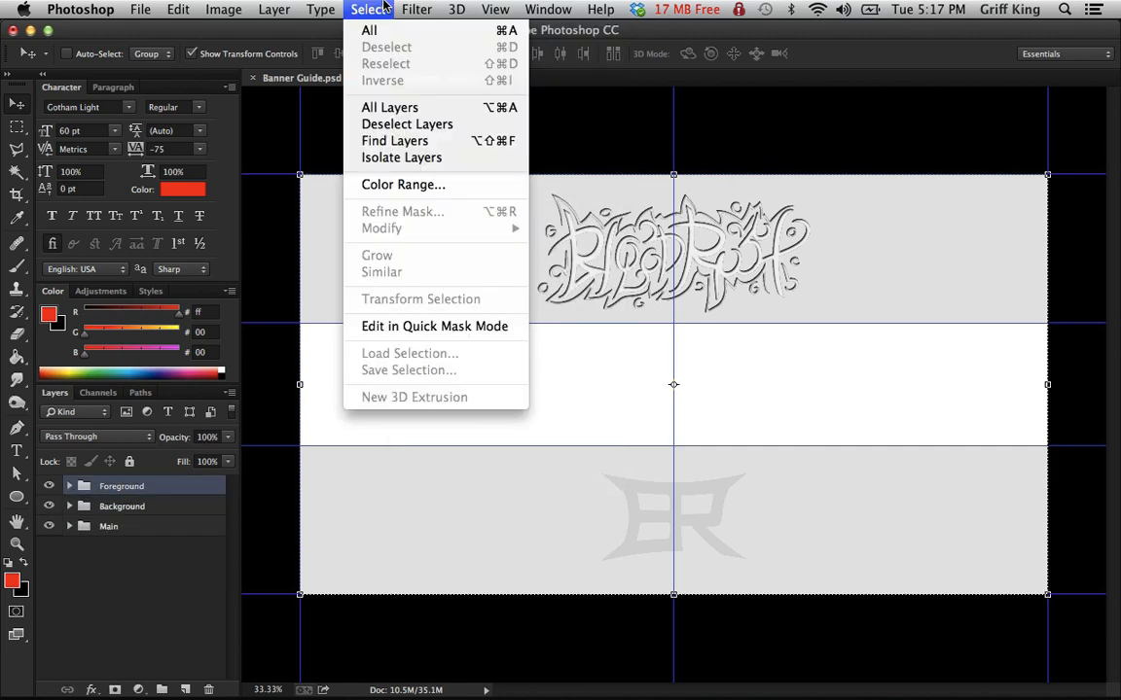
{"action": "left_click", "coordinate": [416, 8]}
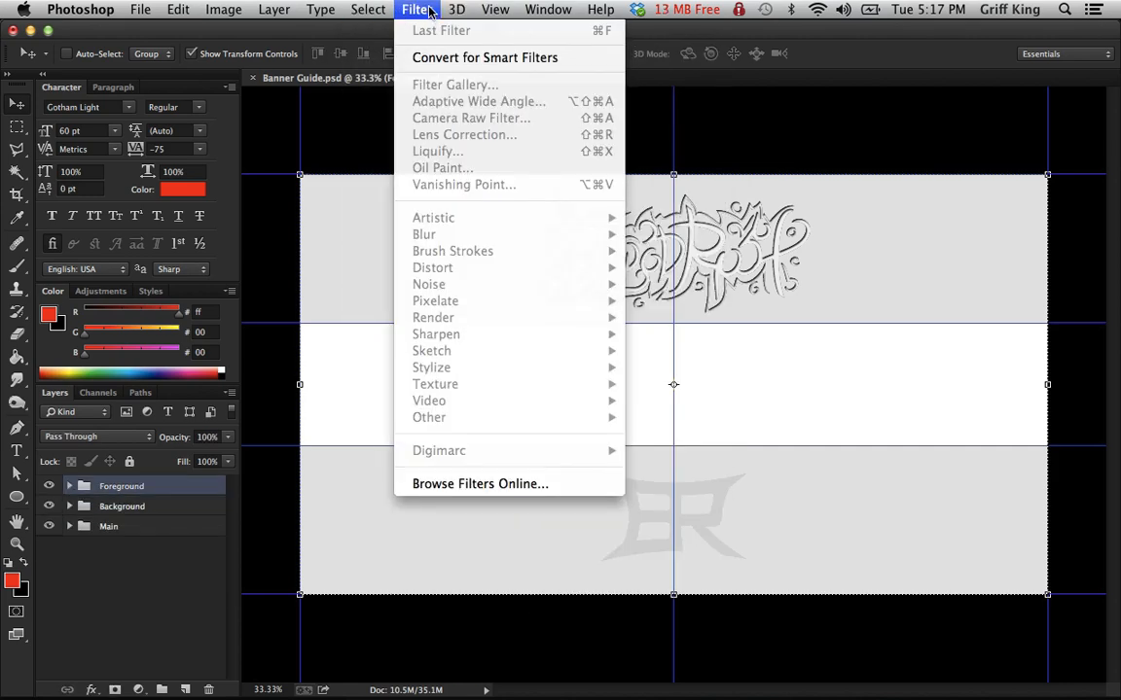
{"action": "left_click", "coordinate": [367, 7]}
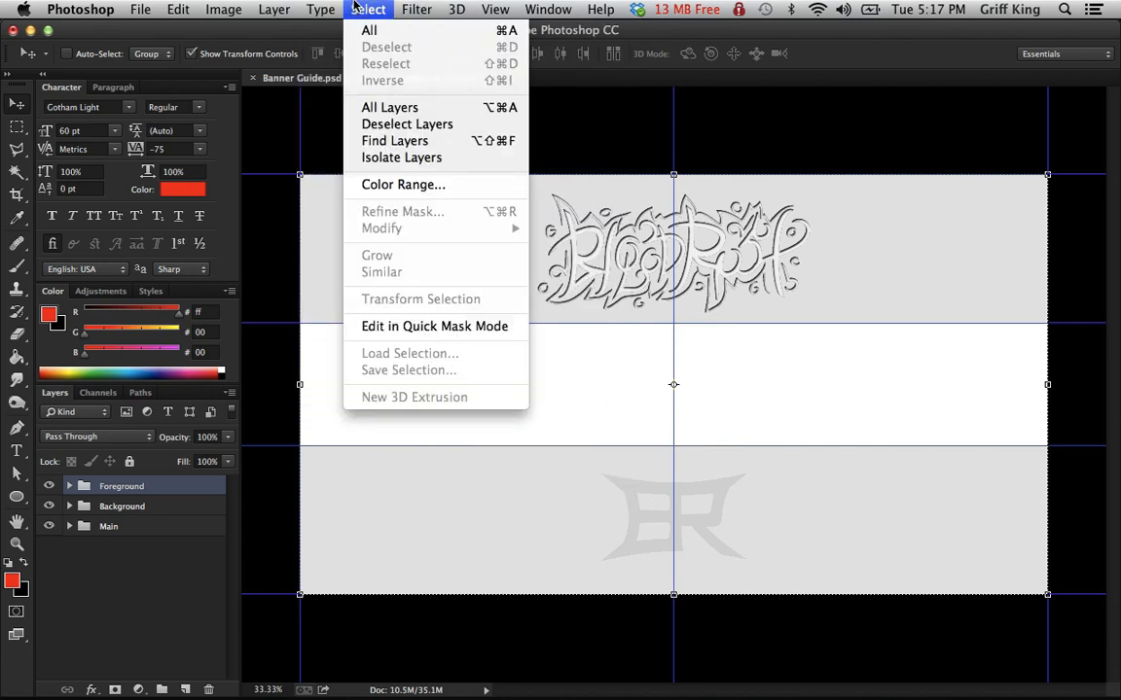
{"action": "left_click", "coordinate": [319, 8]}
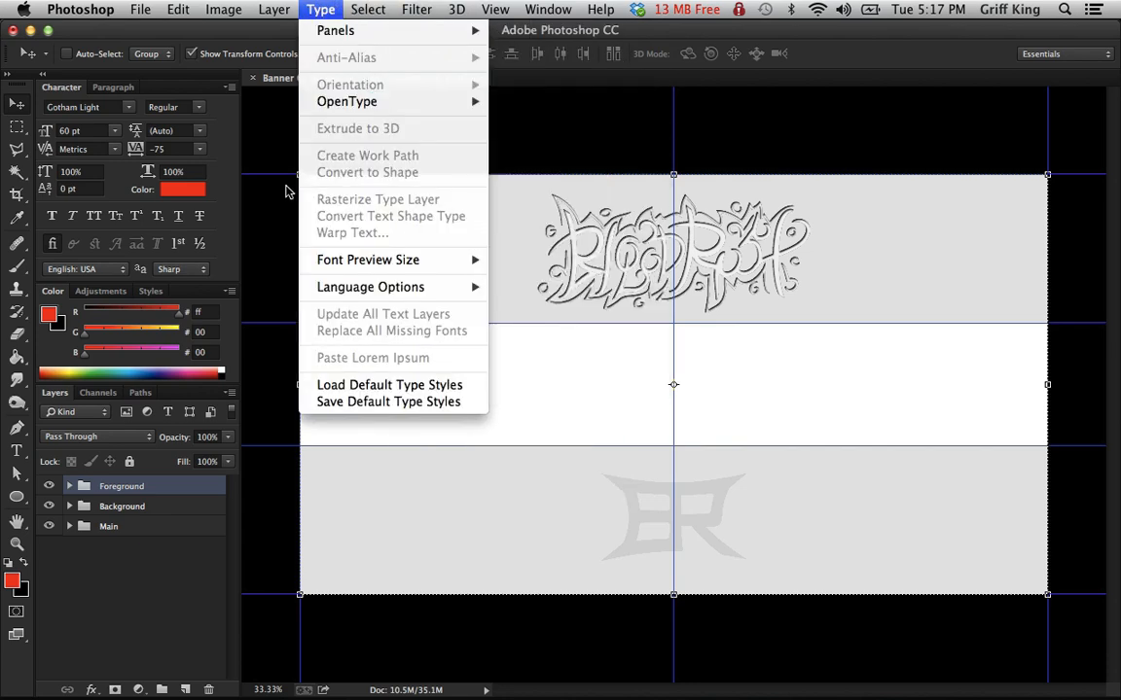
{"action": "left_click", "coordinate": [495, 8]}
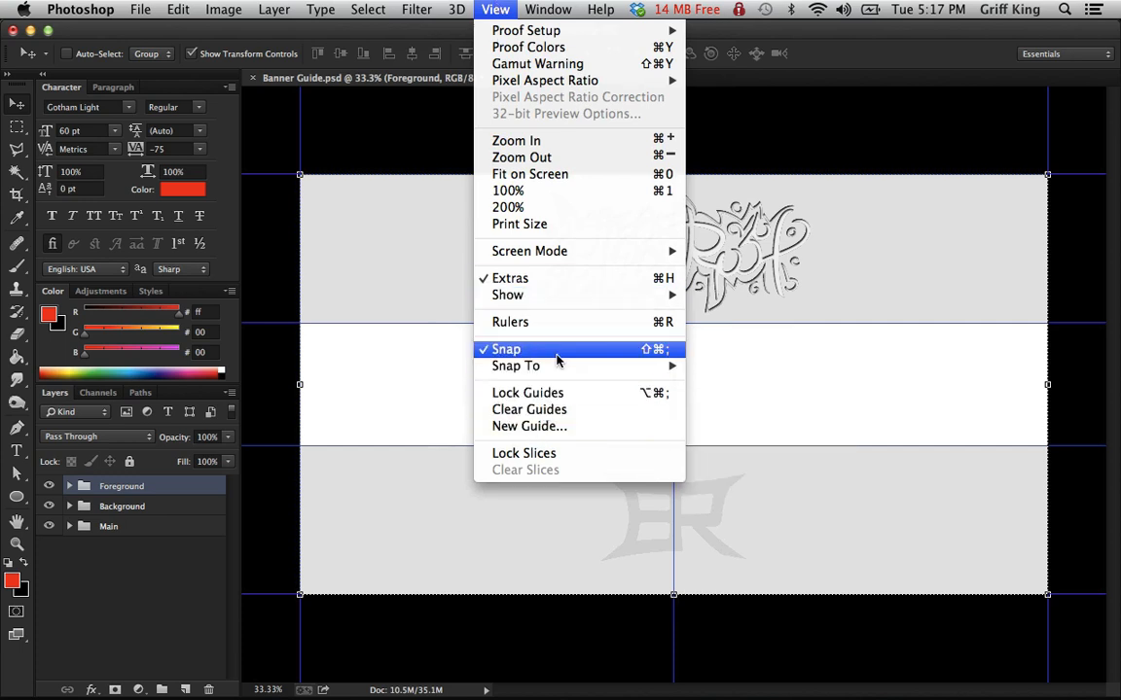
{"action": "mouse_move", "coordinate": [510, 323]}
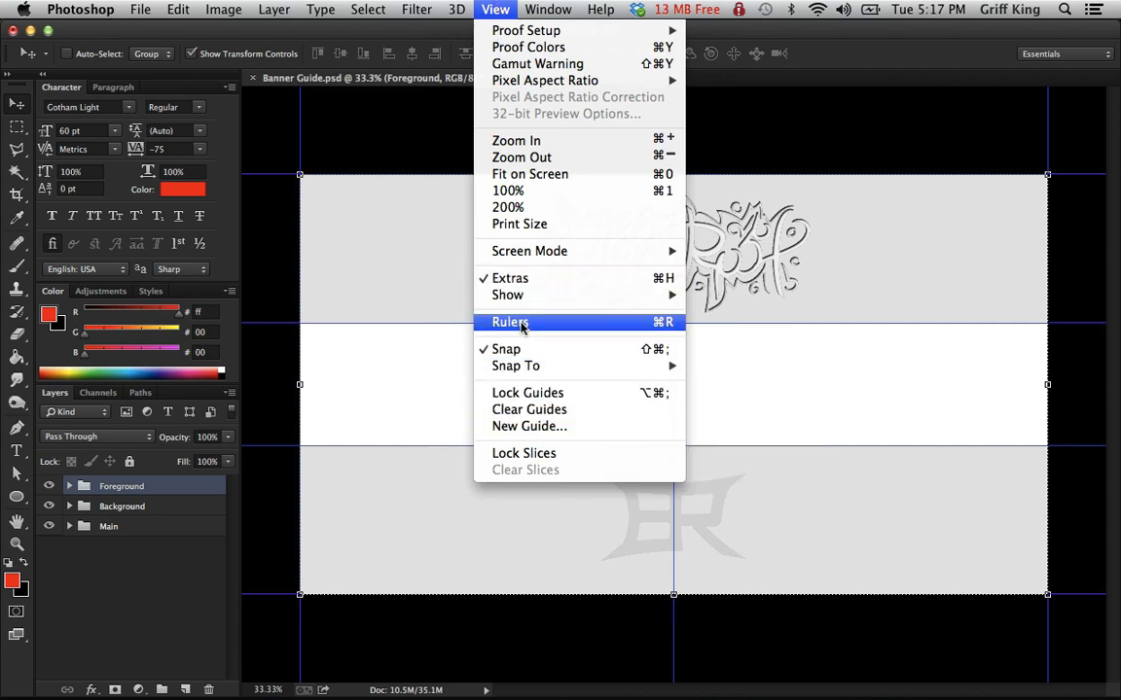
{"action": "left_click", "coordinate": [510, 323]}
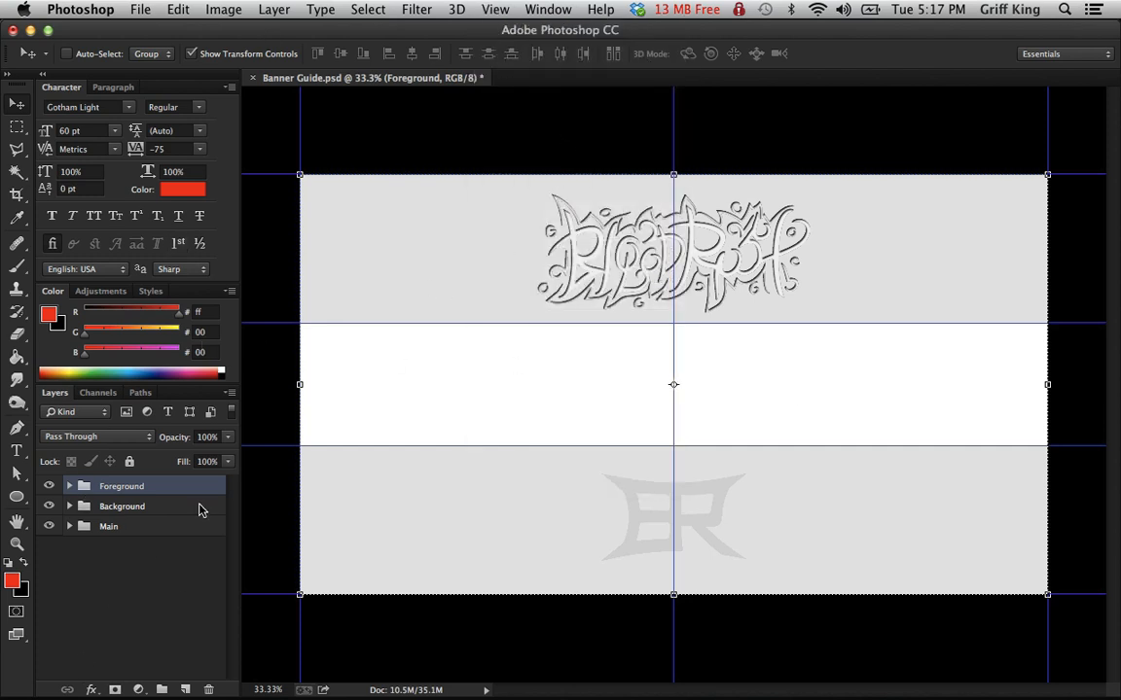
- Create a new empty Layer 5 between the Foreground and Background groups
{"action": "left_click", "coordinate": [120, 506]}
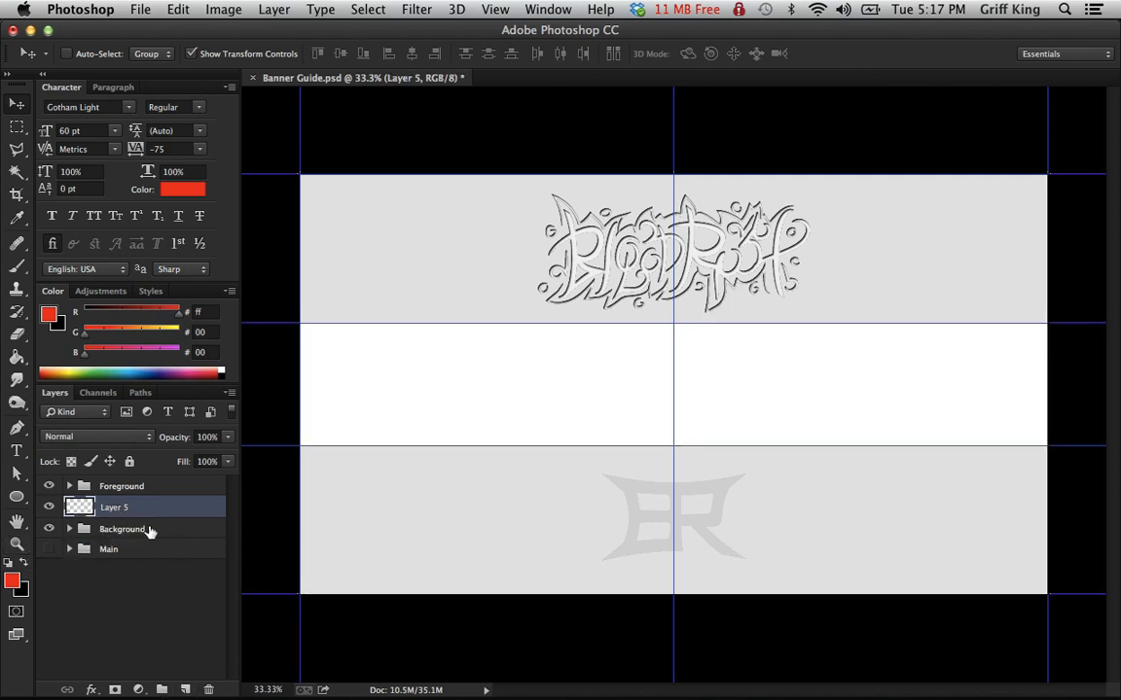
- Target Layer 5 and brush the banner's white middle band solid dark red
{"action": "left_click", "coordinate": [120, 487]}
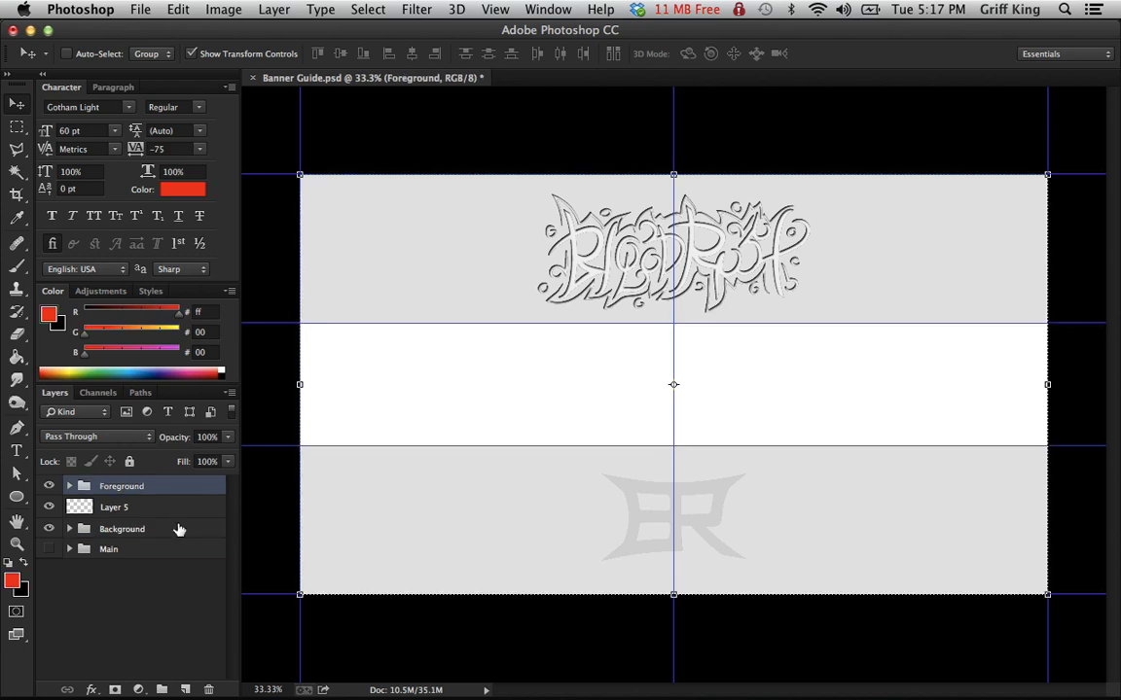
{"action": "left_click", "coordinate": [121, 529]}
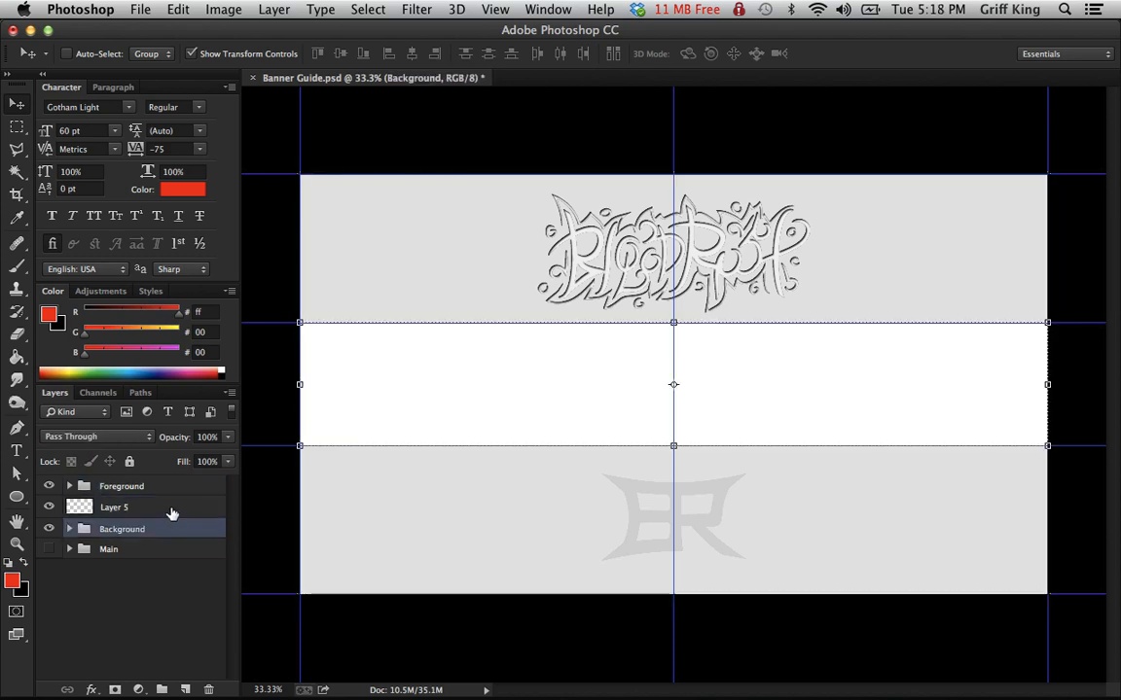
{"action": "left_click", "coordinate": [113, 505]}
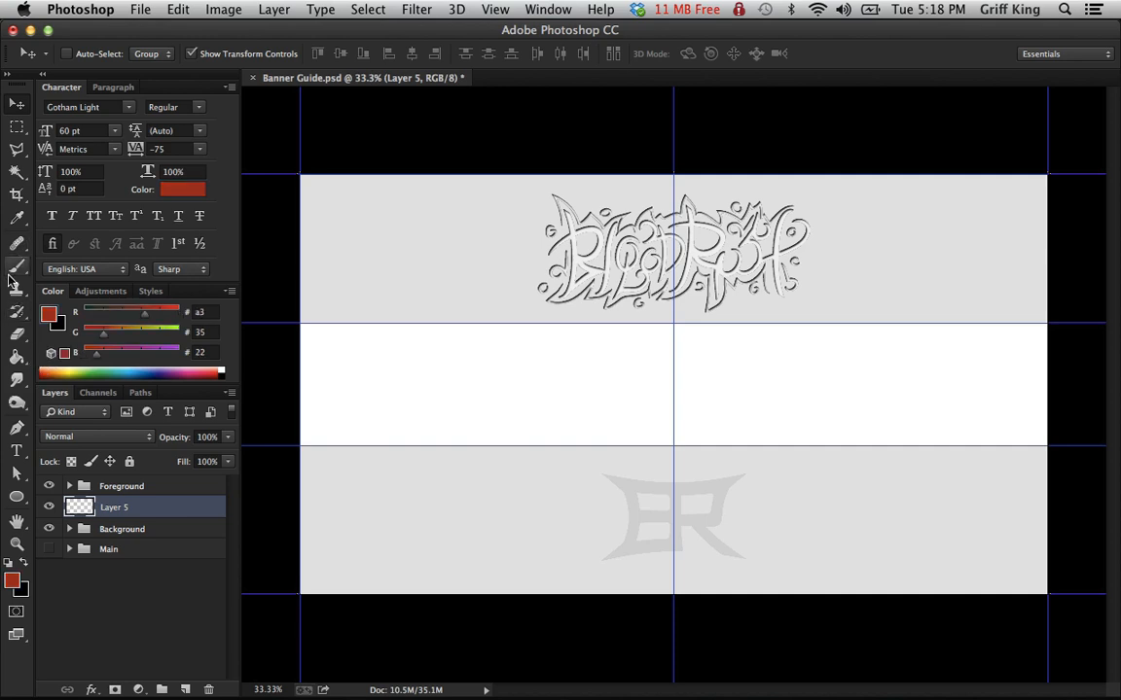
{"action": "left_click", "coordinate": [17, 268]}
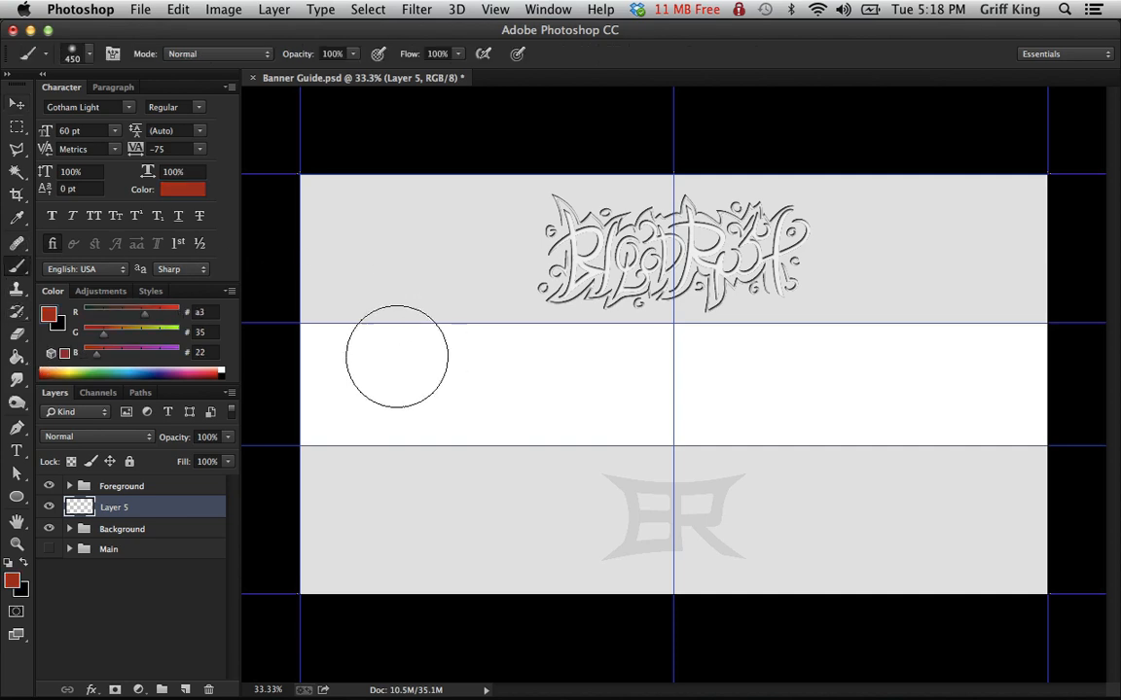
{"action": "left_click_drag", "start_coordinate": [397, 358], "coordinate": [543, 377]}
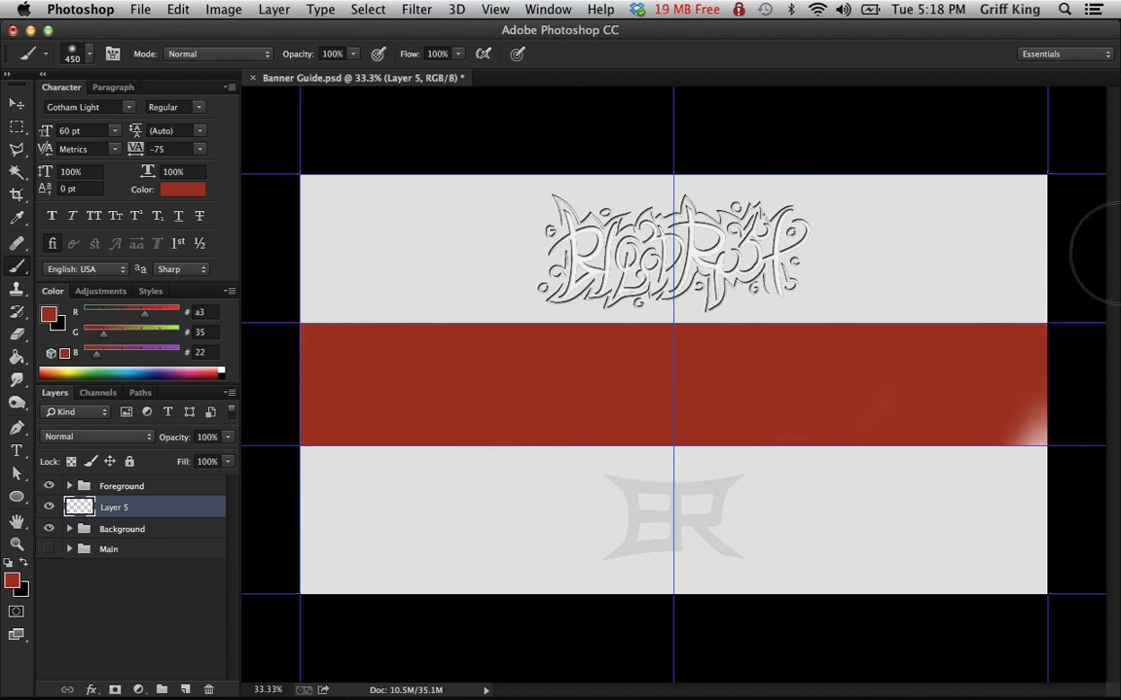
{"action": "mouse_move", "coordinate": [738, 399]}
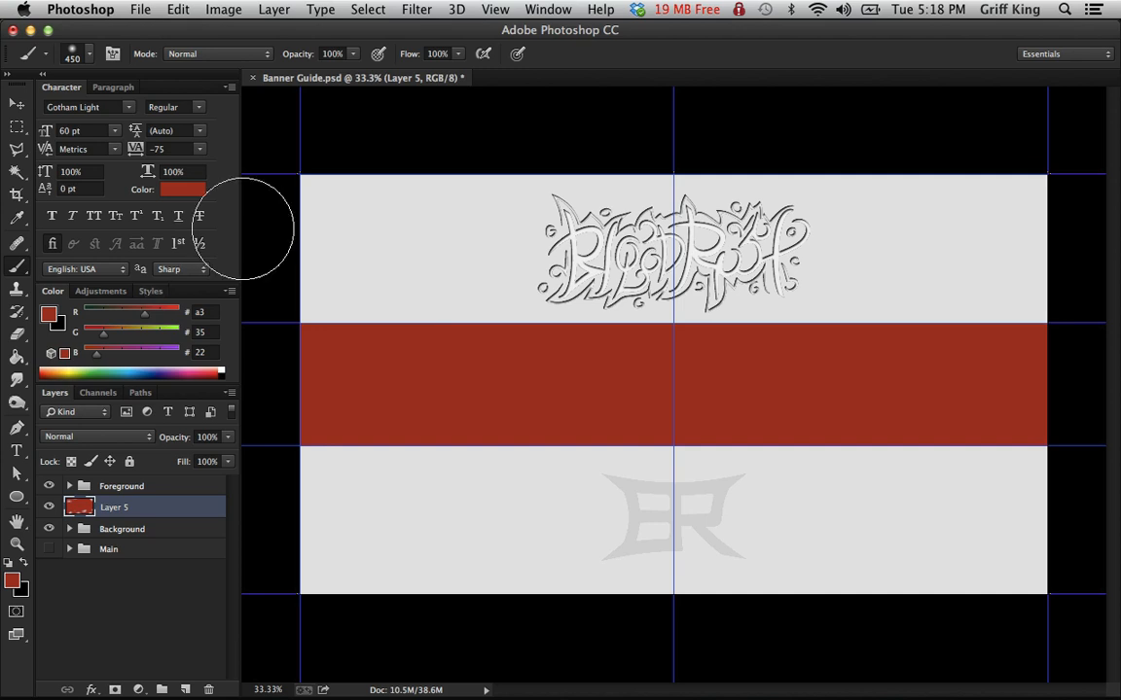
{"action": "mouse_move", "coordinate": [340, 78]}
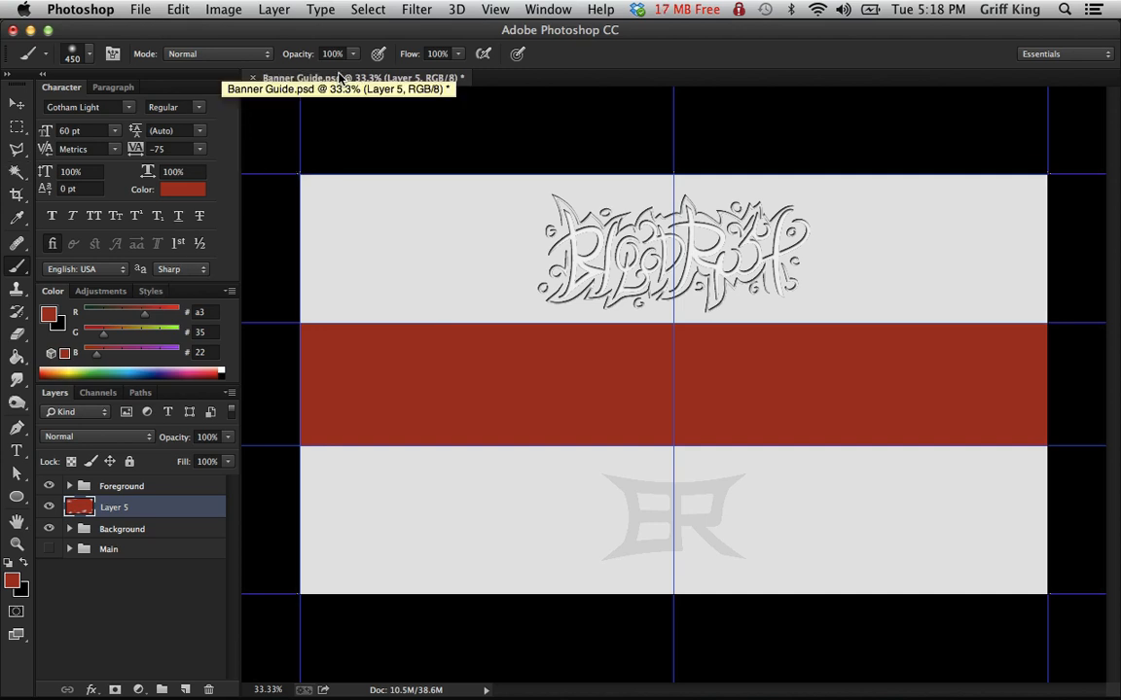
{"action": "mouse_move", "coordinate": [714, 673]}
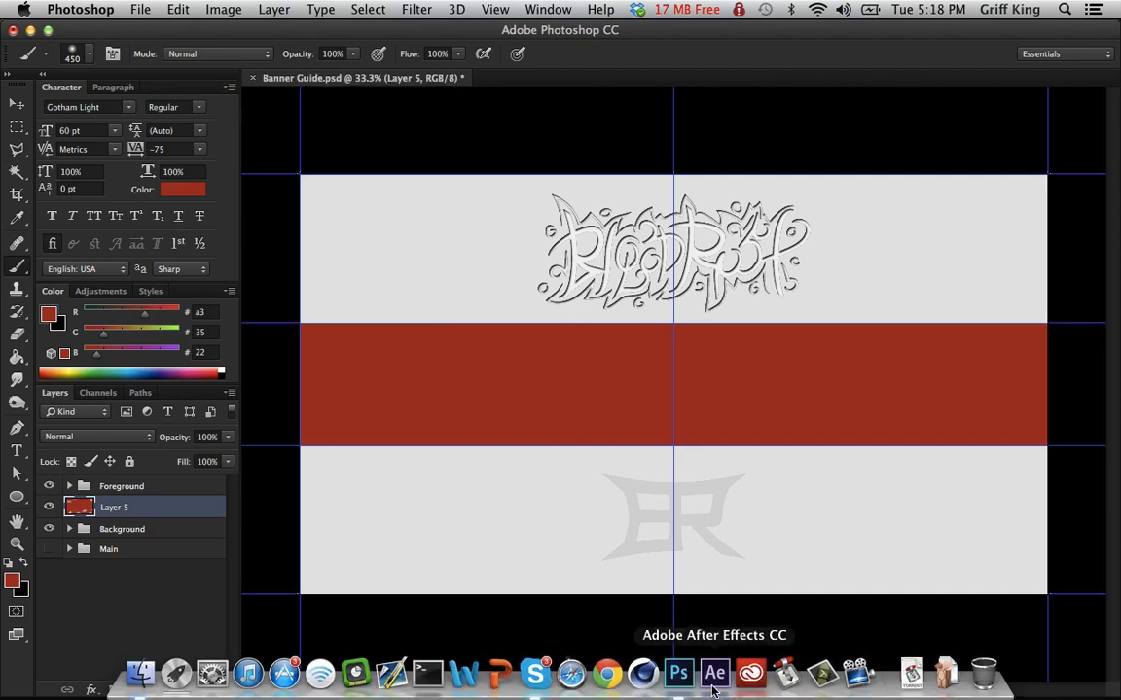